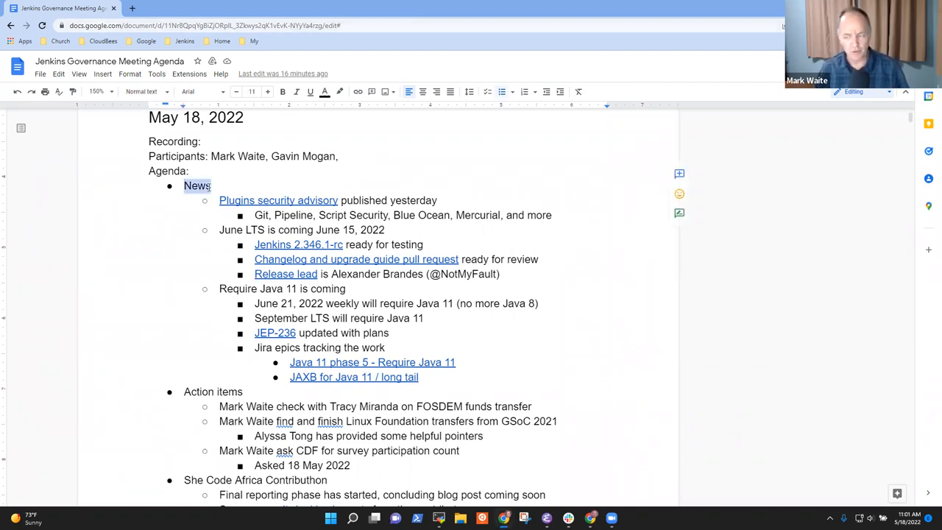
Append Bruno, Mike and Basil to the May 18, 2022 participants line
click(219, 289)
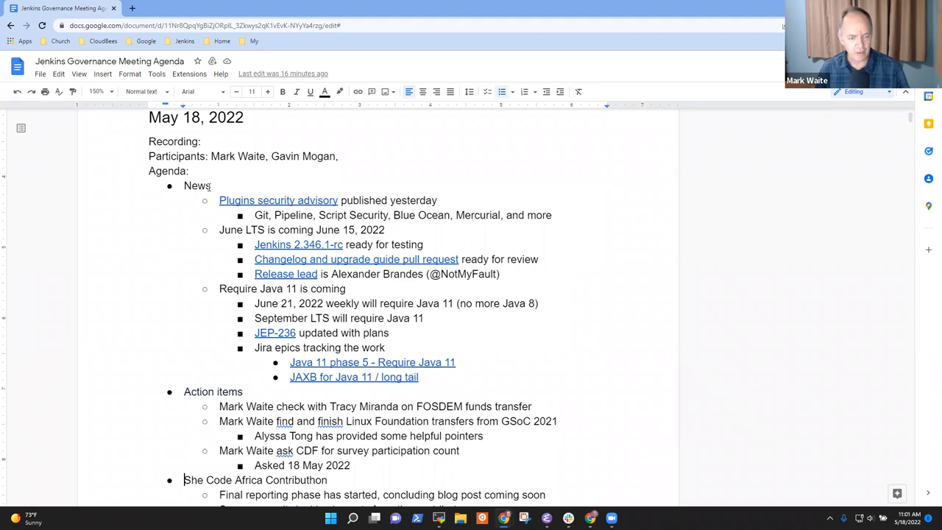
scroll(down, 3)
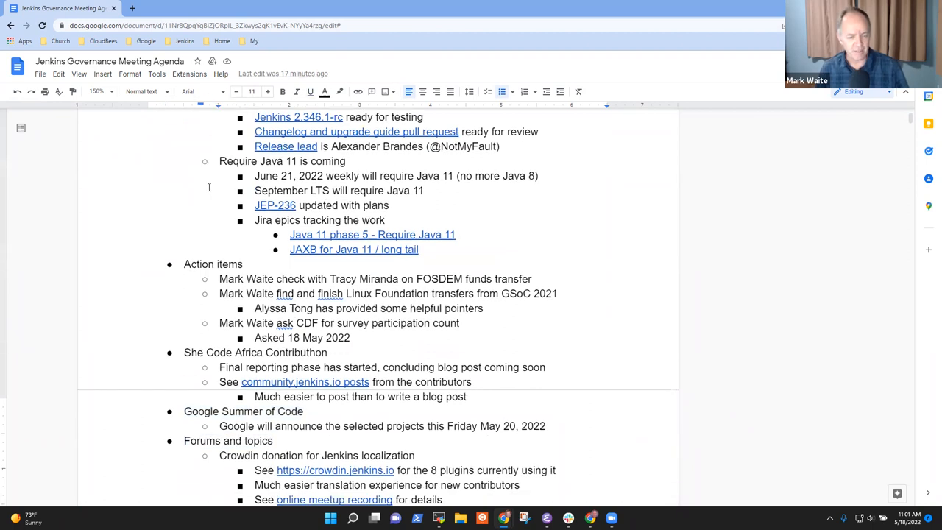
scroll(down, 3)
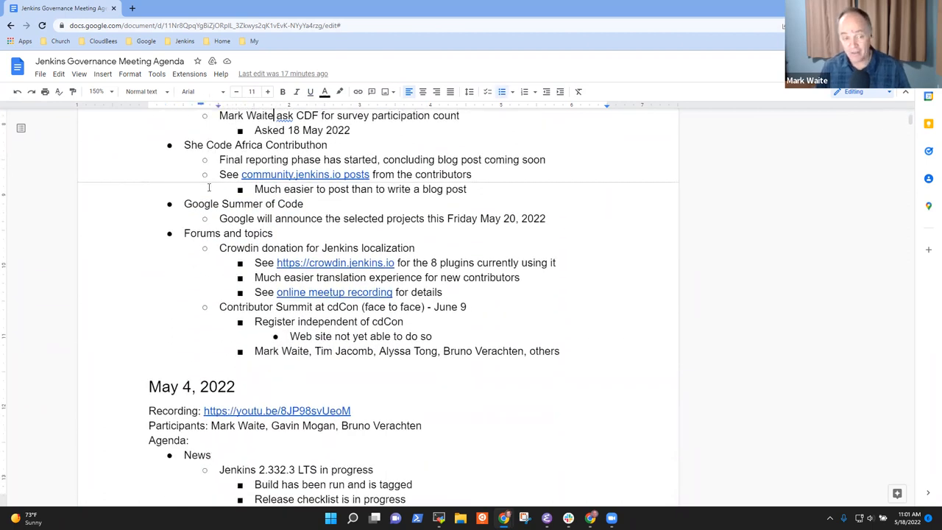
scroll(up, 3)
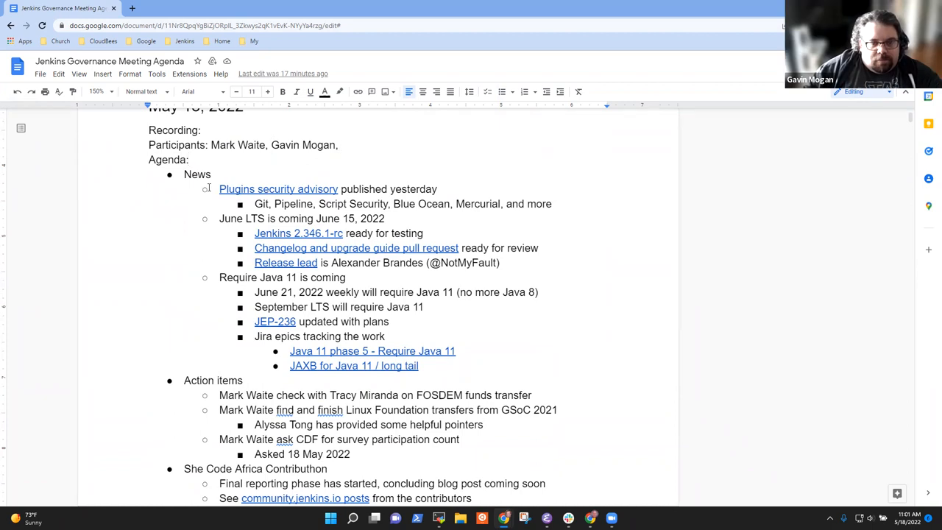
text(Bruno,)
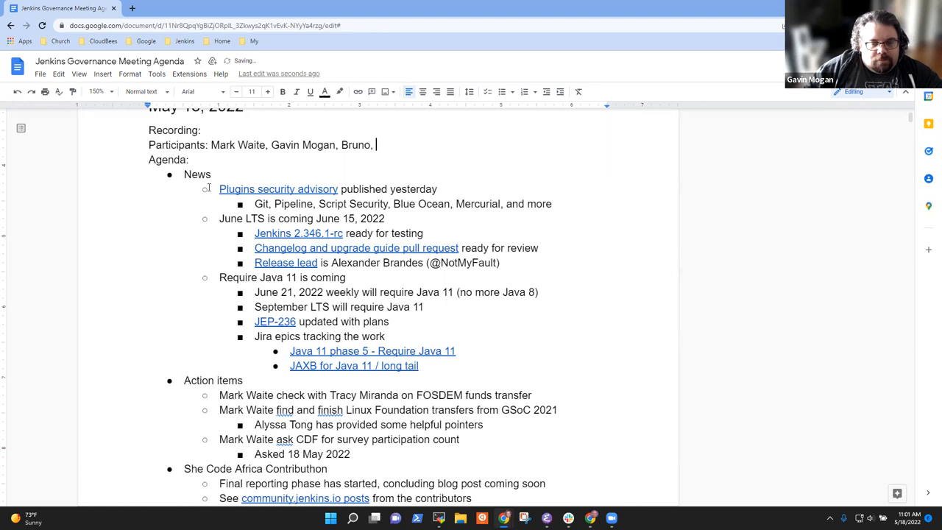
text(Mike,)
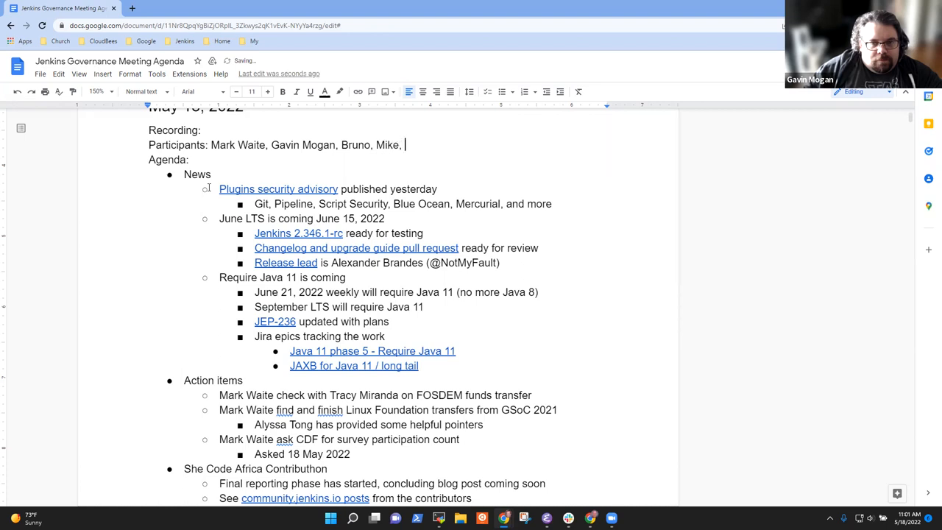
text(Basil)
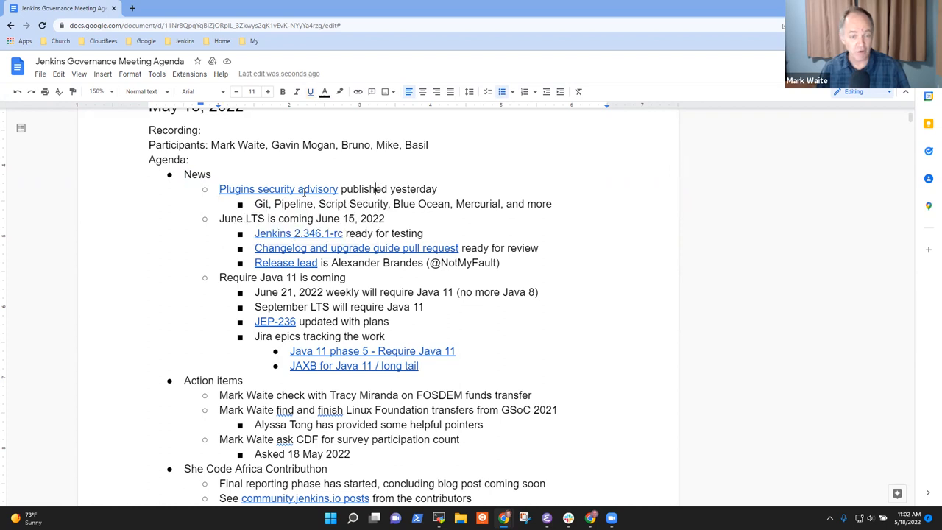
Review the linked Jenkins Security Advisory 2022-05-17 page, then return to the agenda
click(278, 189)
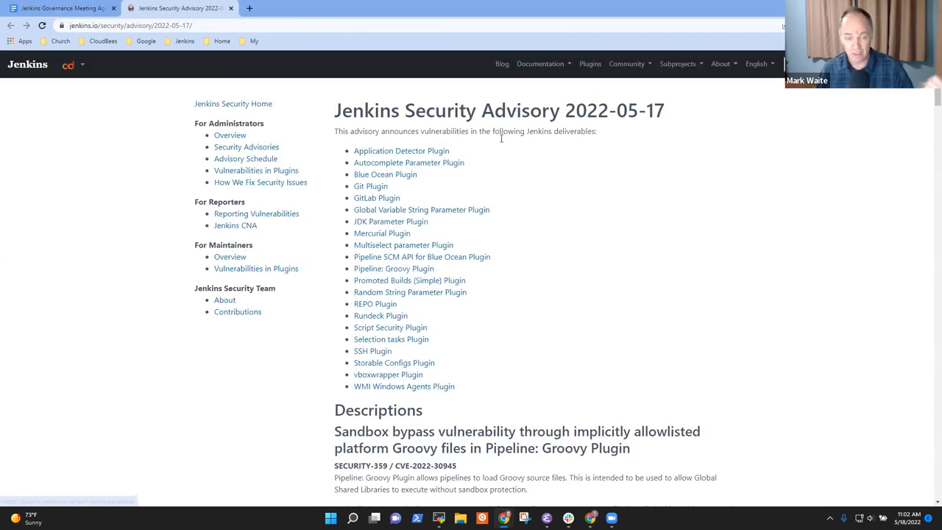
mouse_move(493, 219)
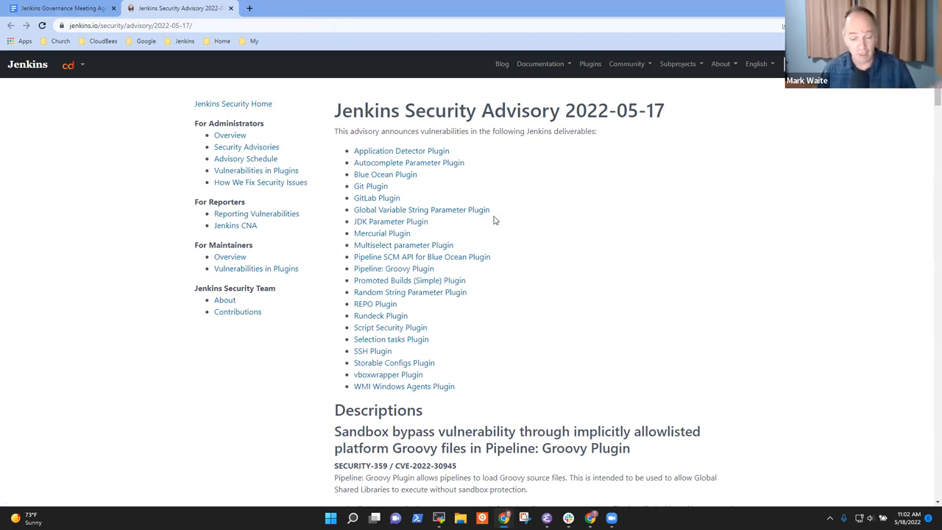
mouse_move(424, 301)
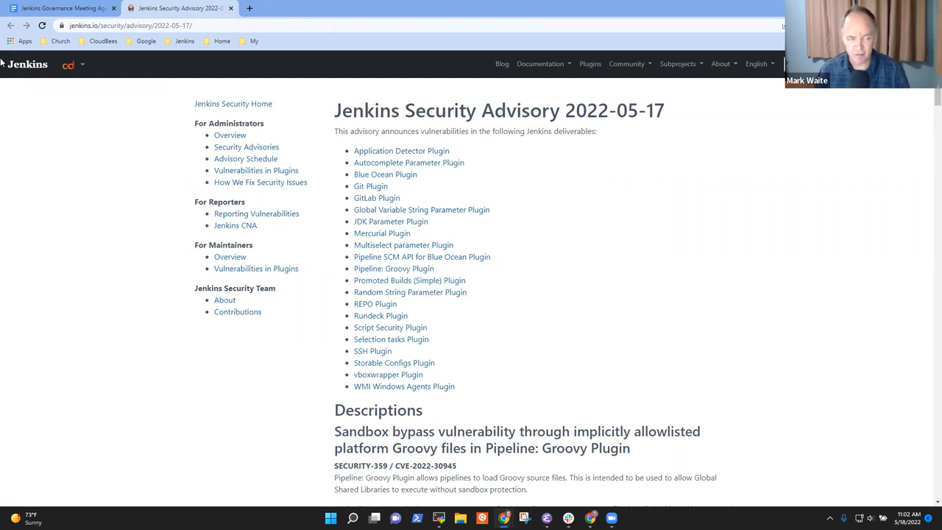
scroll(down, 3)
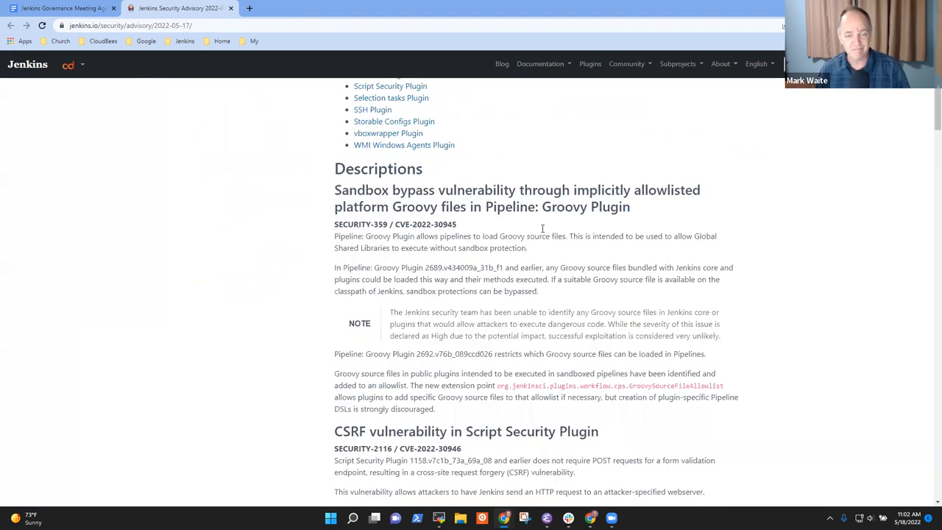
scroll(down, 3)
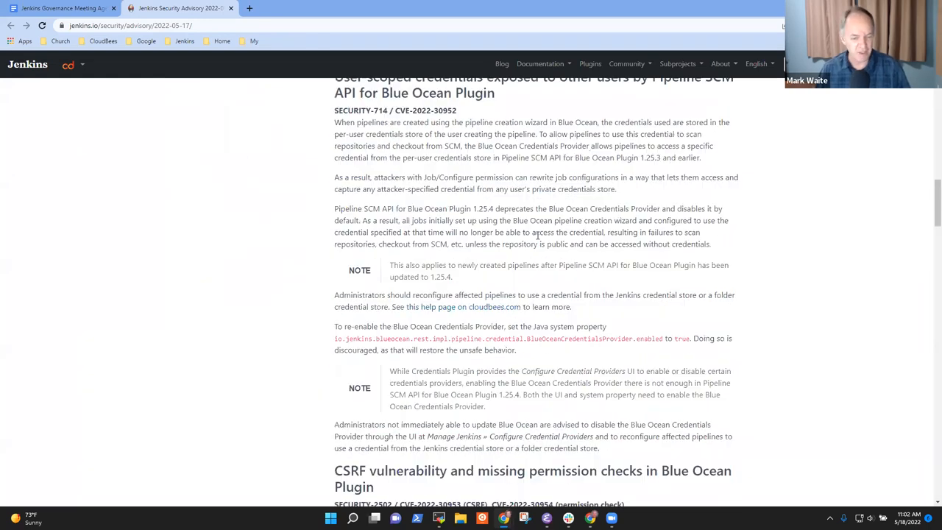
scroll(down, 3)
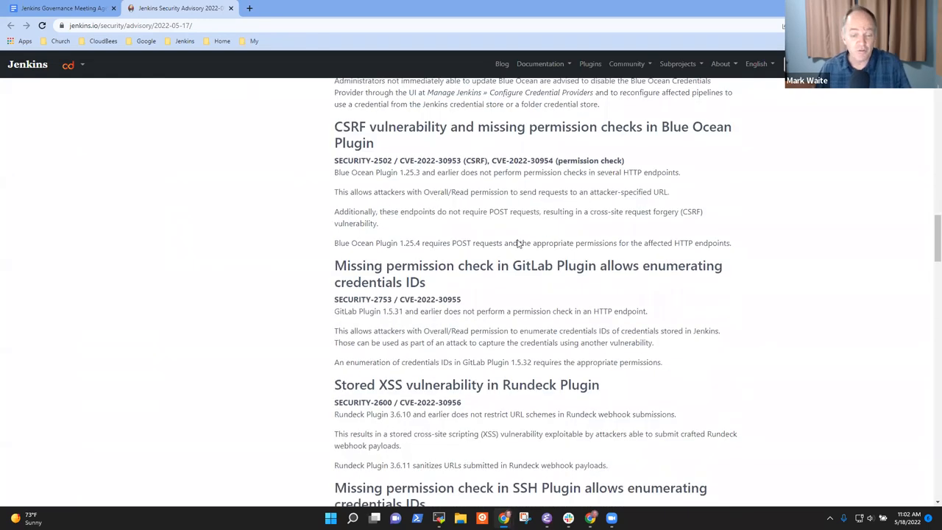
click(62, 9)
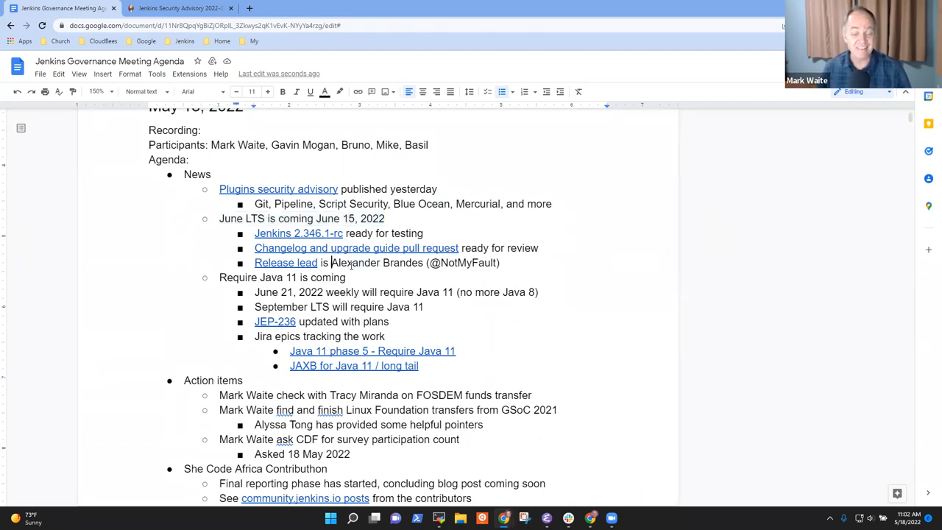
double_click(377, 262)
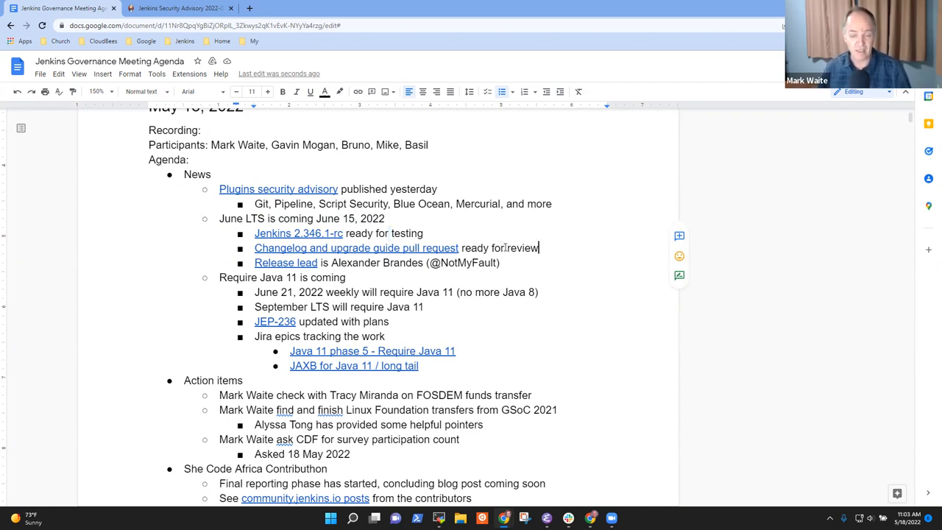
text(Kievn)
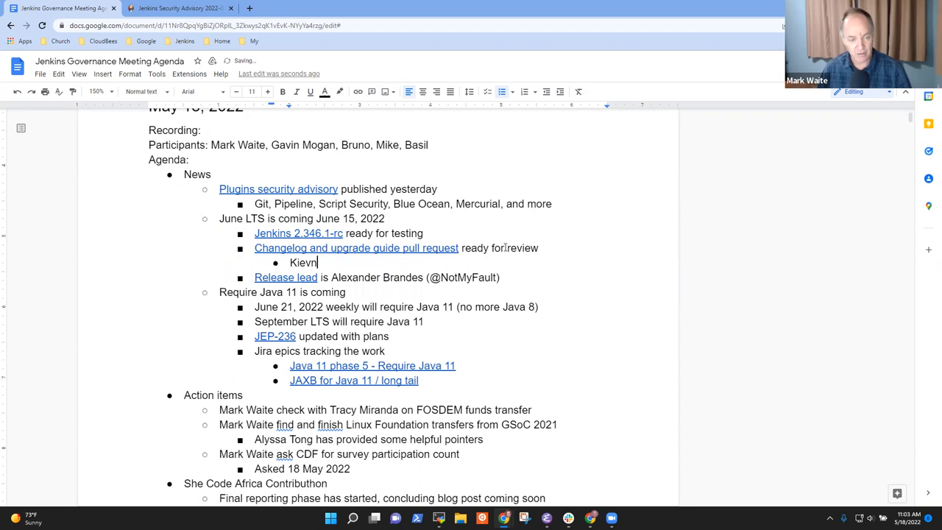
text(Kevin M)
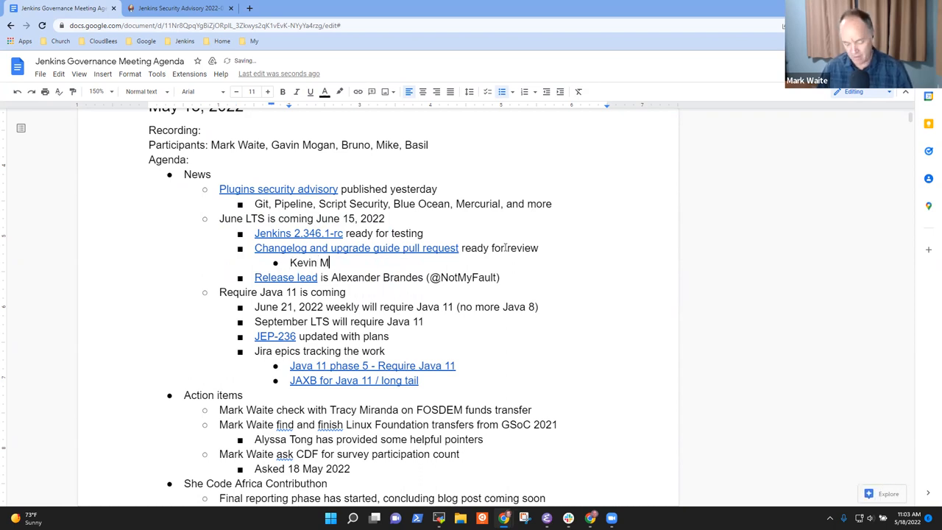
text(artens)
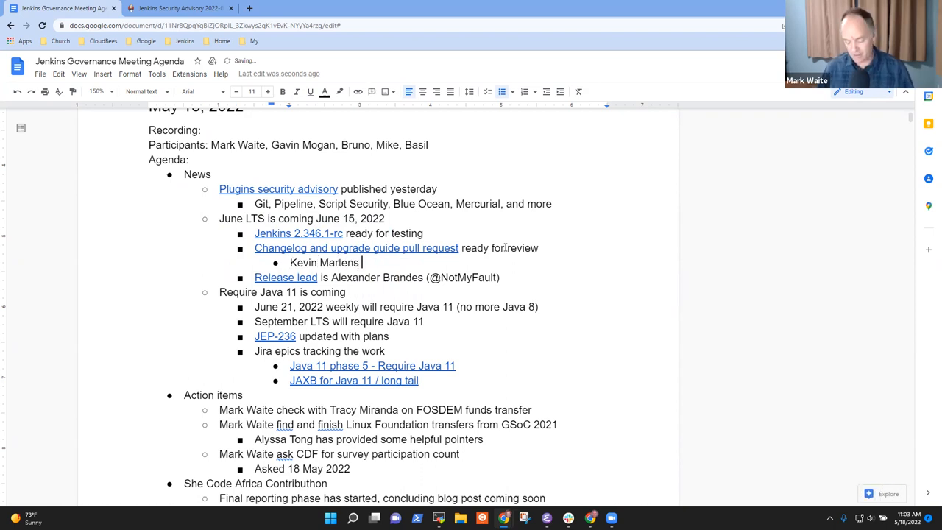
text(leading)
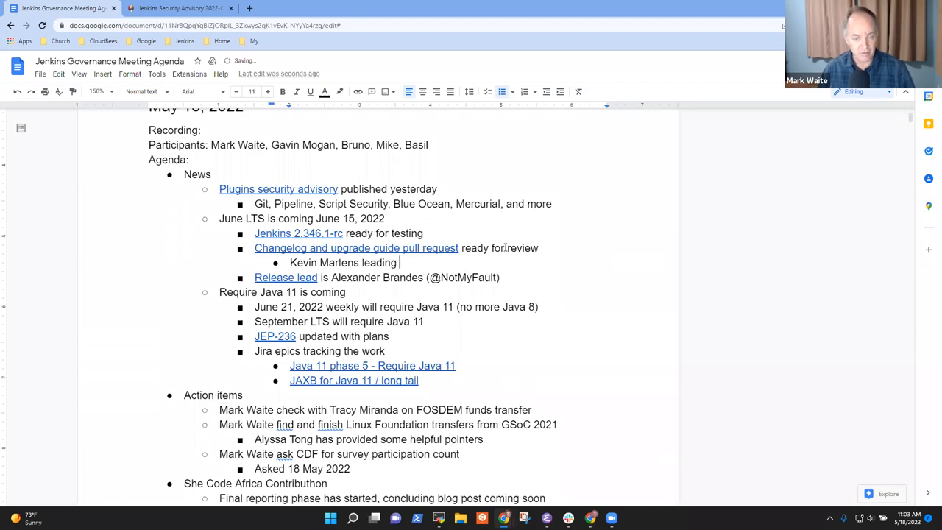
text(that effort)
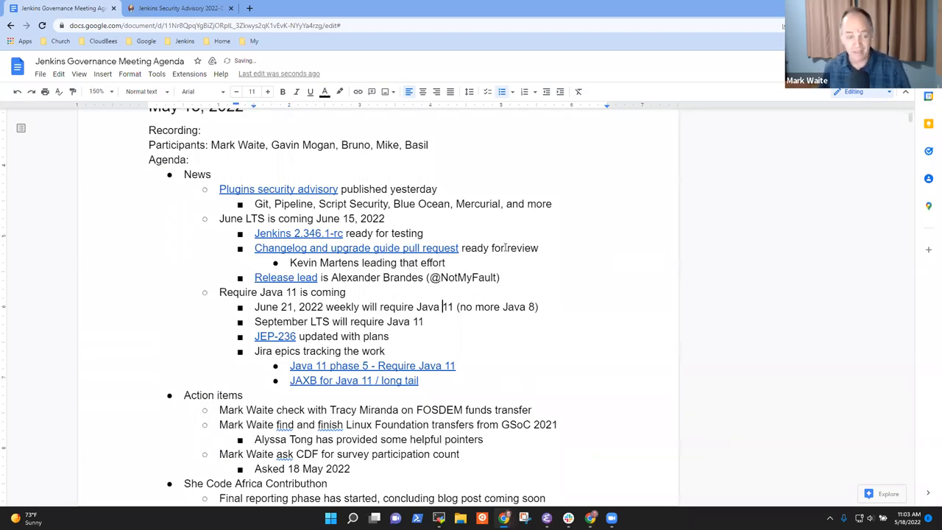
Mark the Require Java 11 topic lines and follow the Java 11 phase 5 tracking link
triple_click(283, 292)
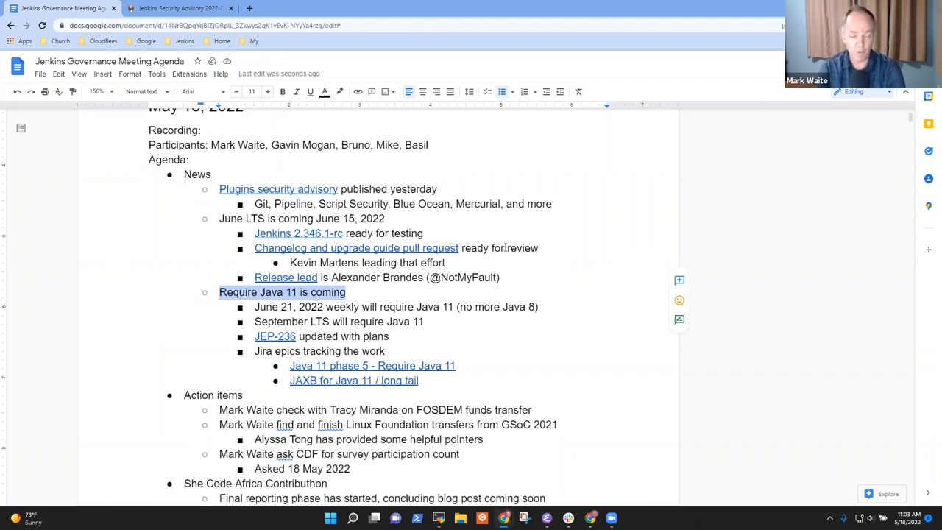
click(345, 307)
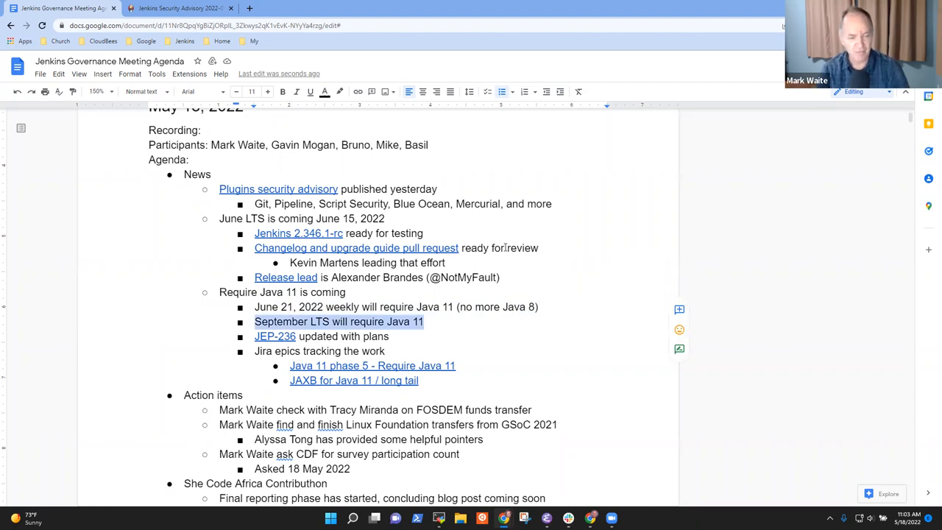
click(453, 267)
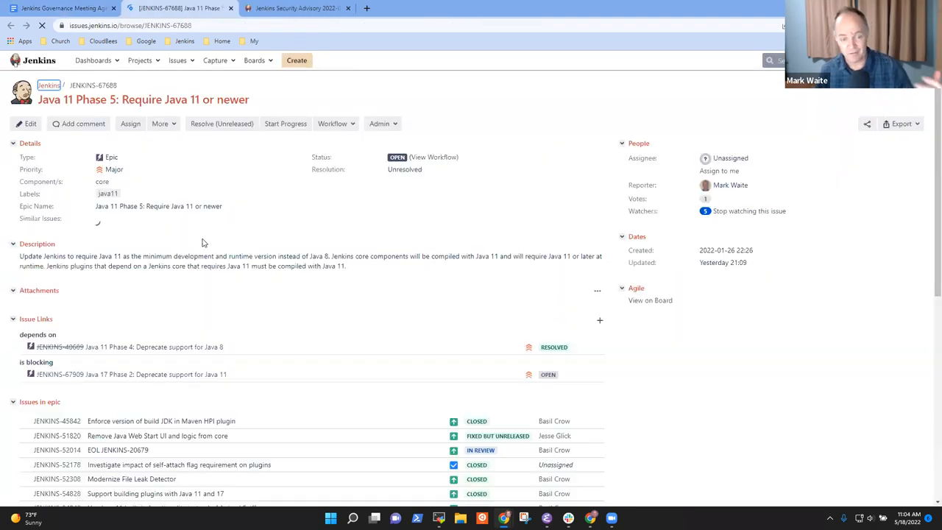
Look over the Java 17 Phase 2 epic in Jira and return to the agenda
scroll(down, 3)
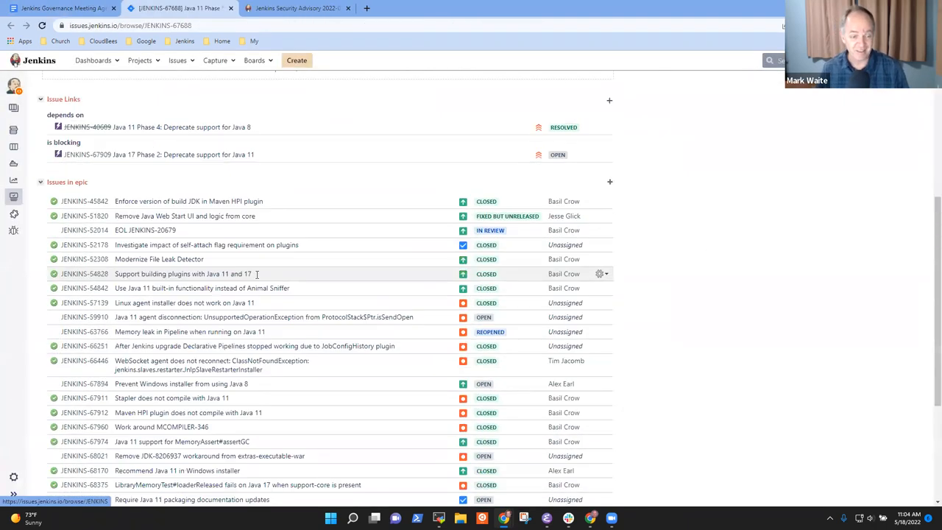
scroll(up, 3)
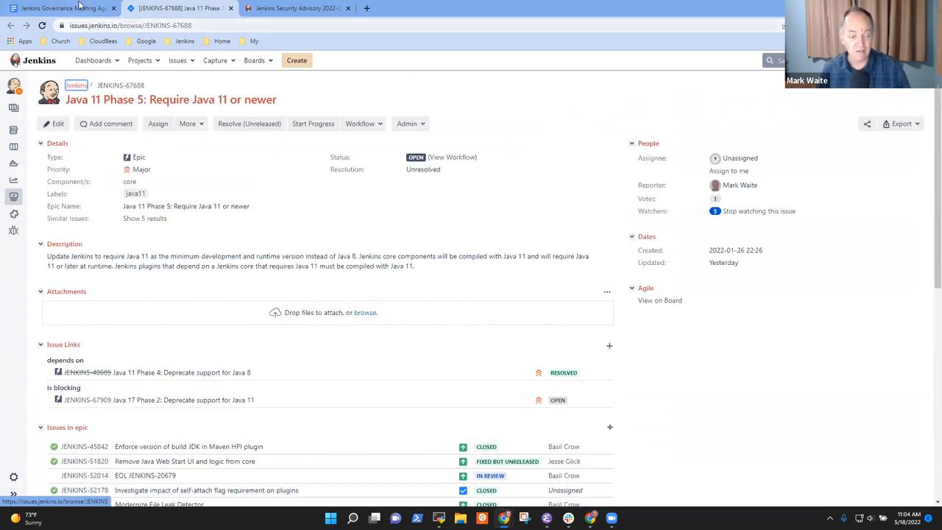
mouse_move(176, 401)
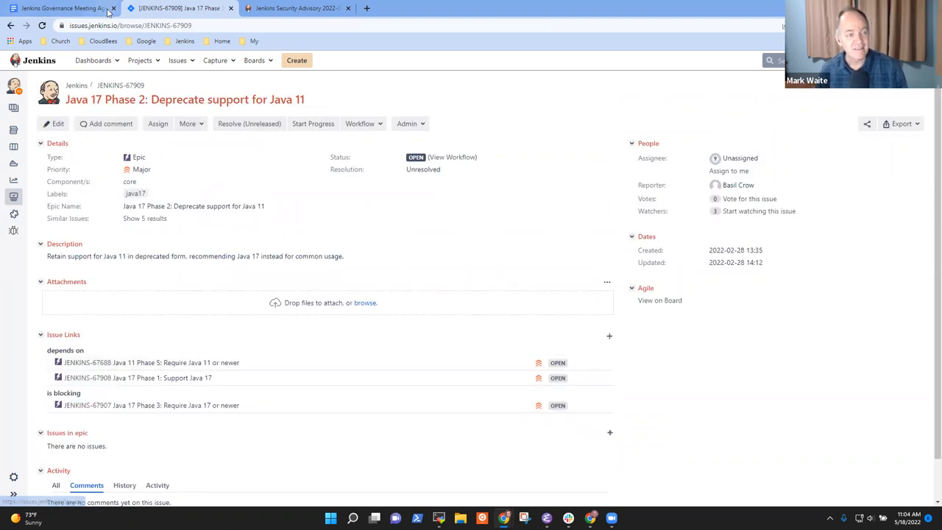
click(56, 8)
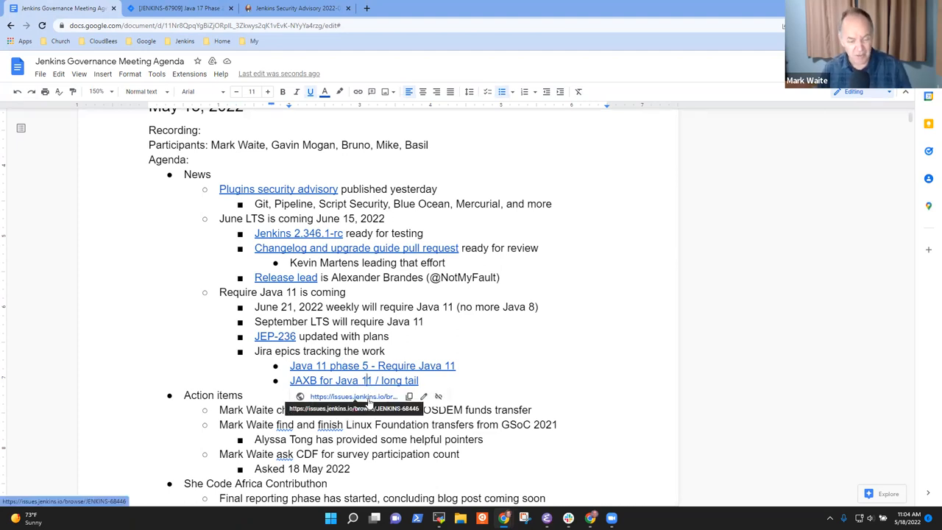
Review the JAXB for Java 11 long-tail epic's plugin table in Jira, then return to the agenda
click(354, 380)
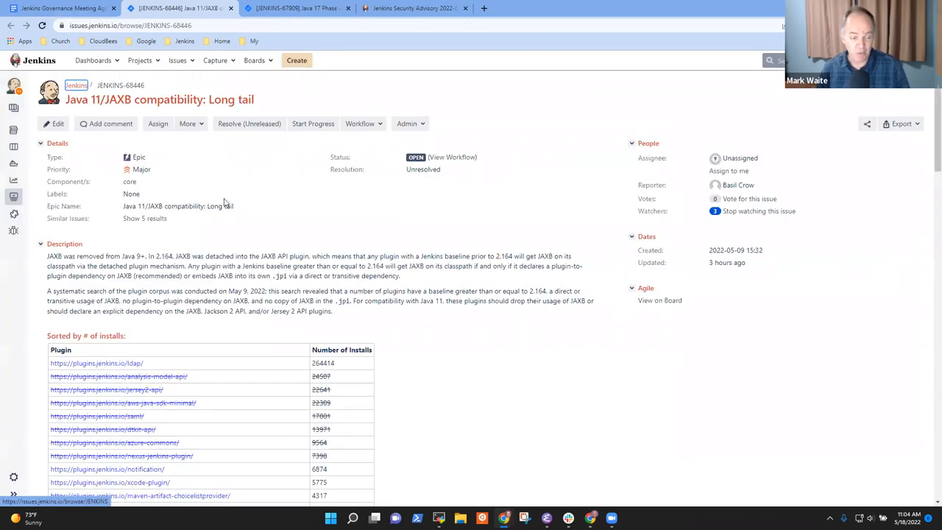
scroll(down, 3)
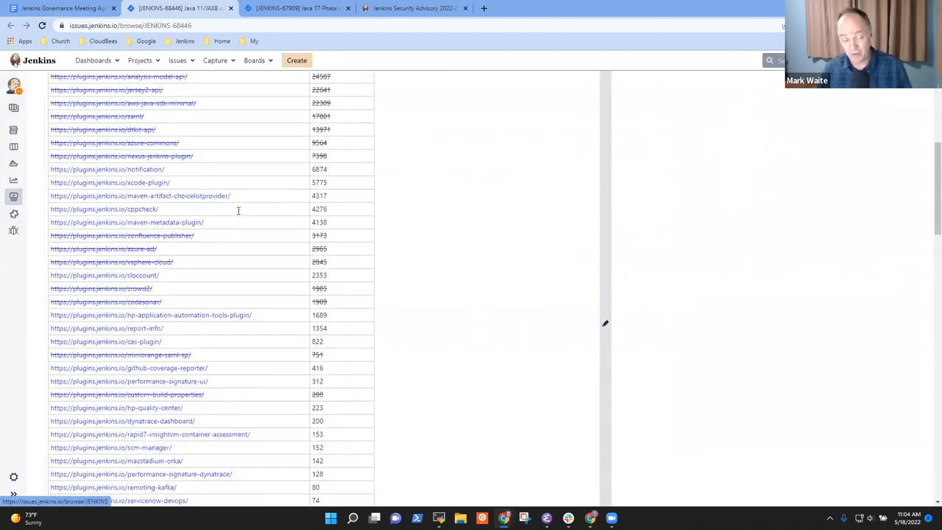
scroll(up, 3)
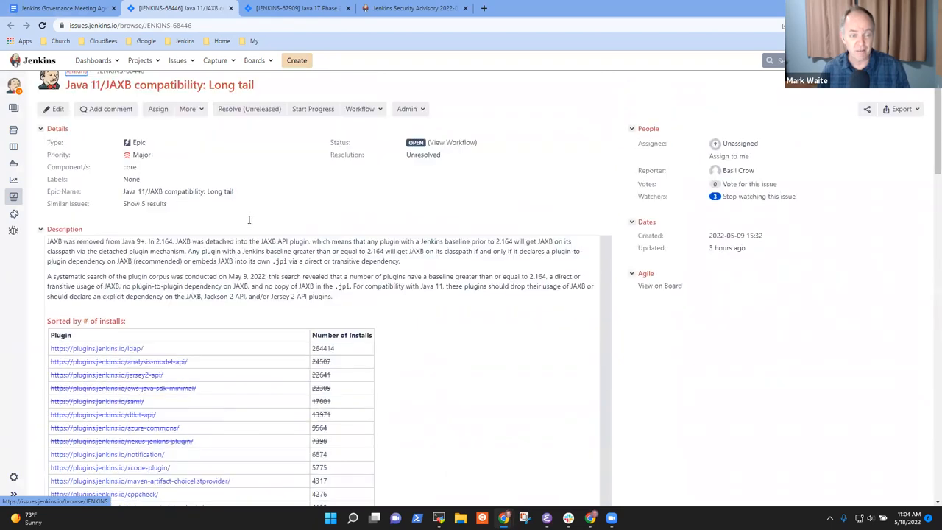
scroll(up, 3)
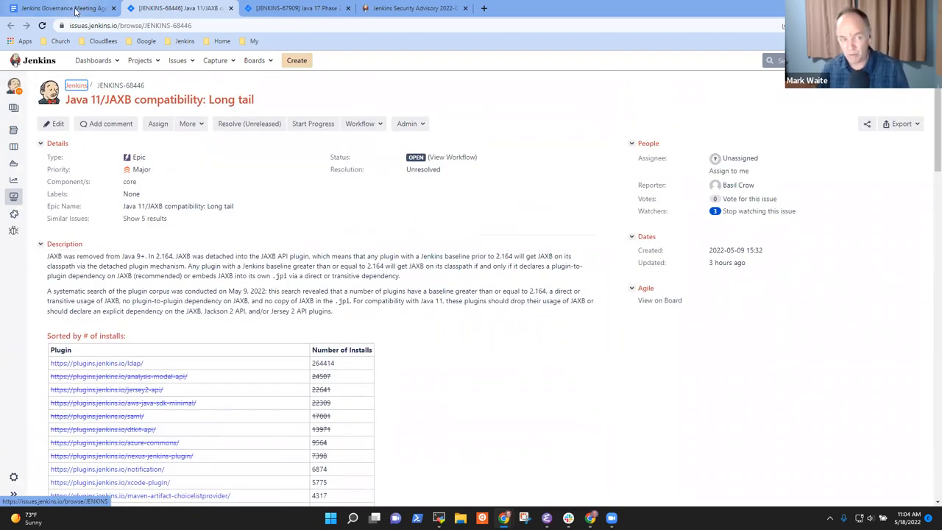
click(62, 9)
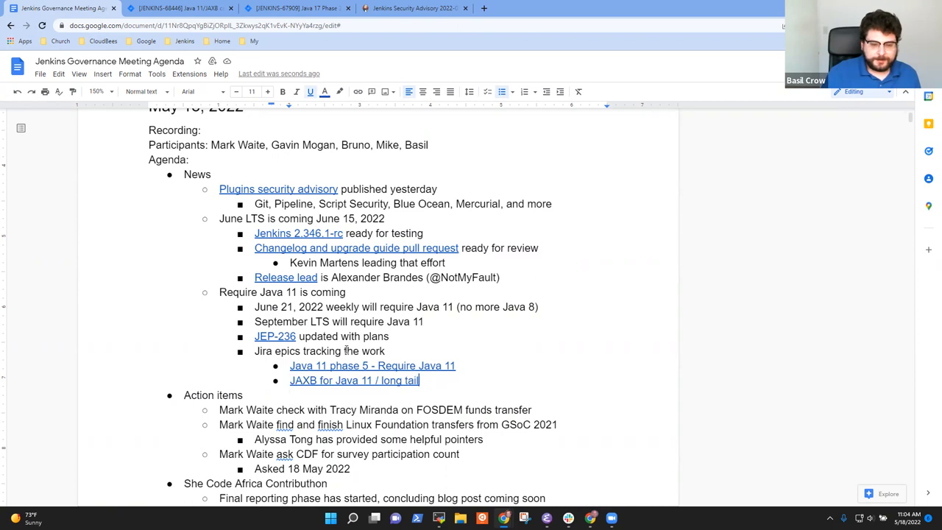
Add the sub-bullet "Thanks to plugin maintainers for being responsive!" under the JAXB link
text(Thanks ootthe)
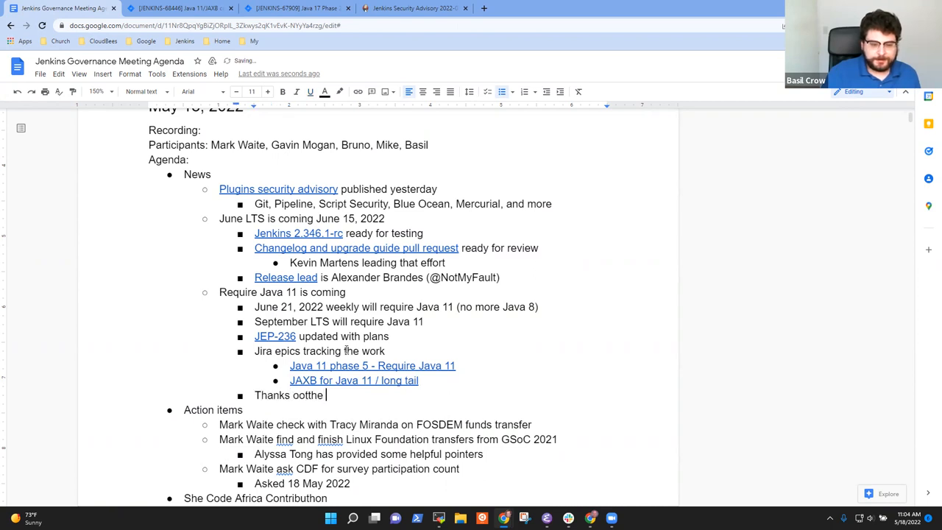
key(Backspace)
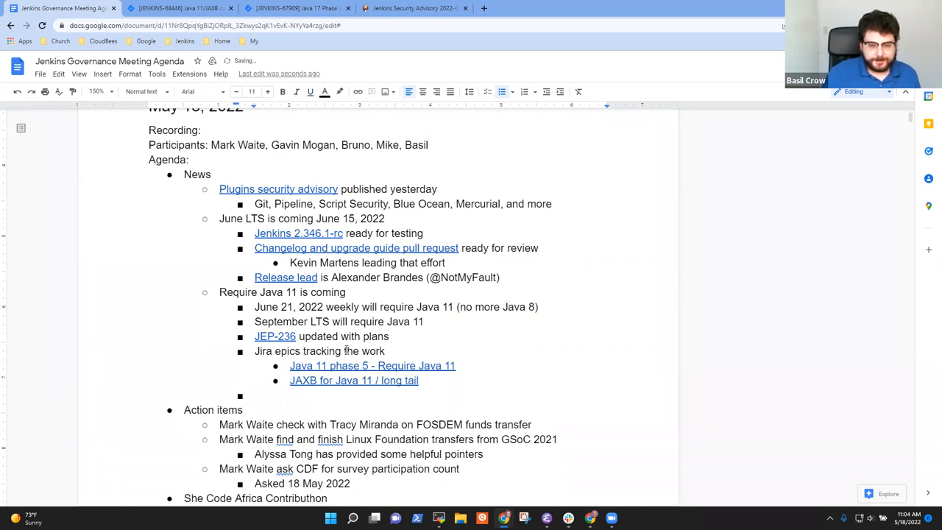
text(Thanks to)
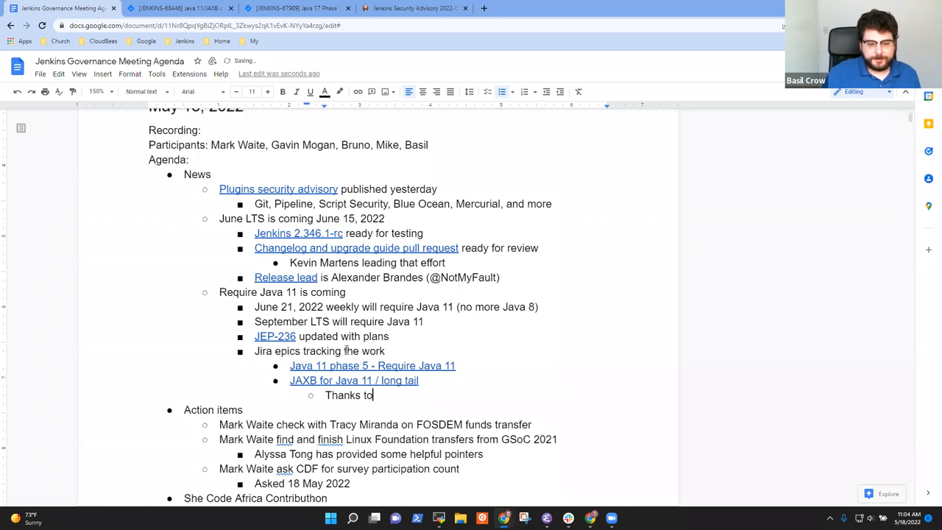
text(plugin mainta)
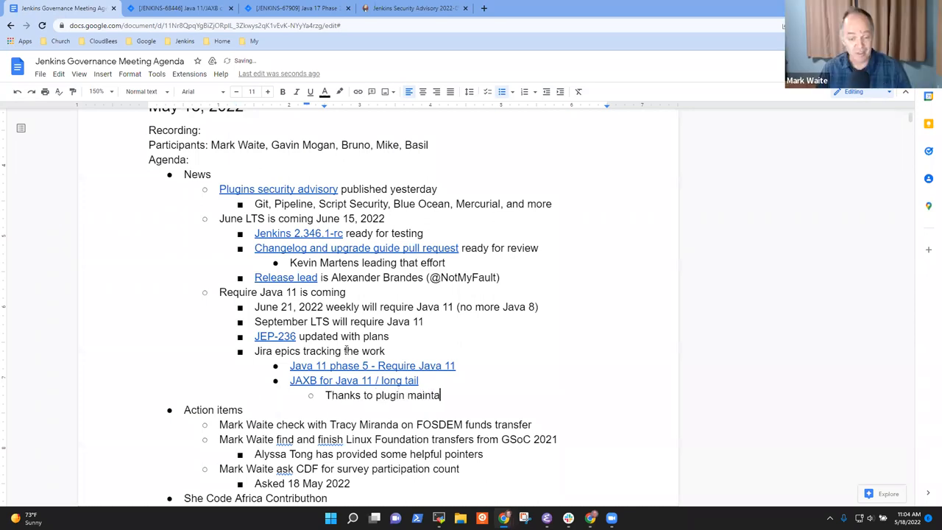
text(iners)
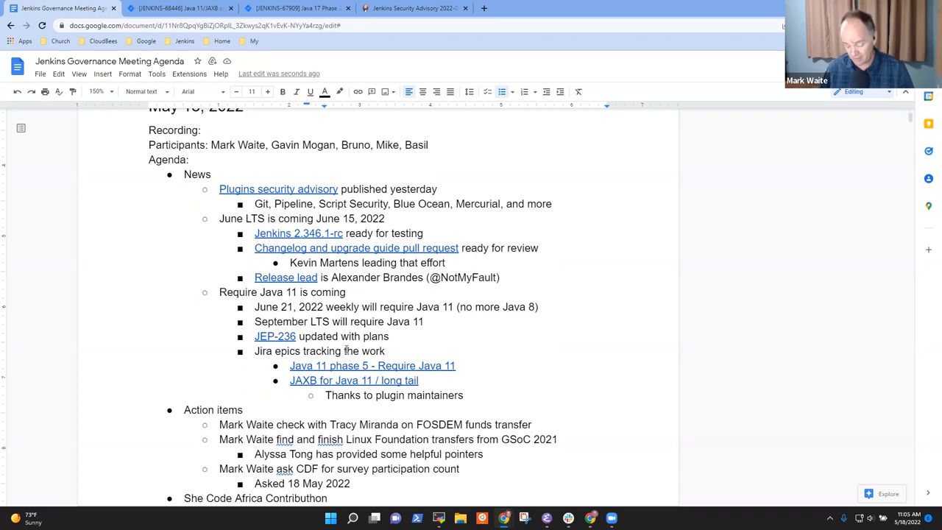
text(for being re)
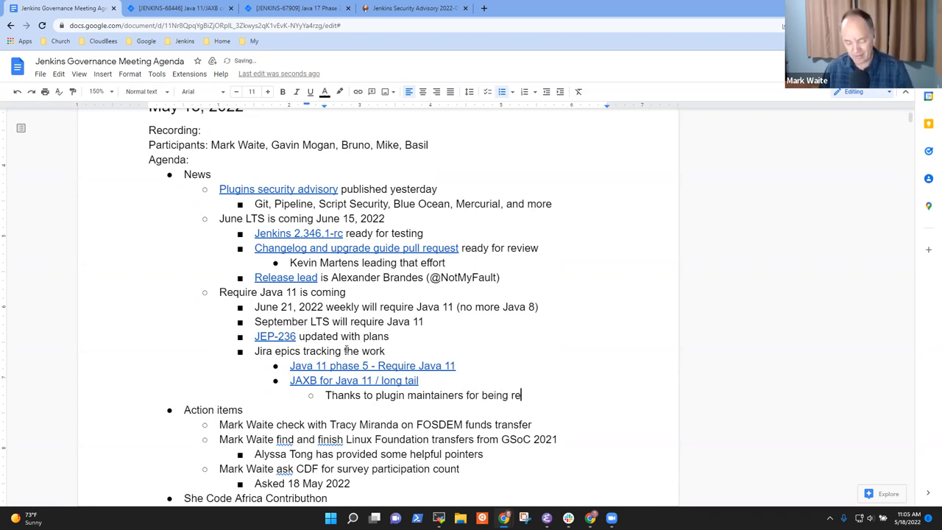
text(sponsive~)
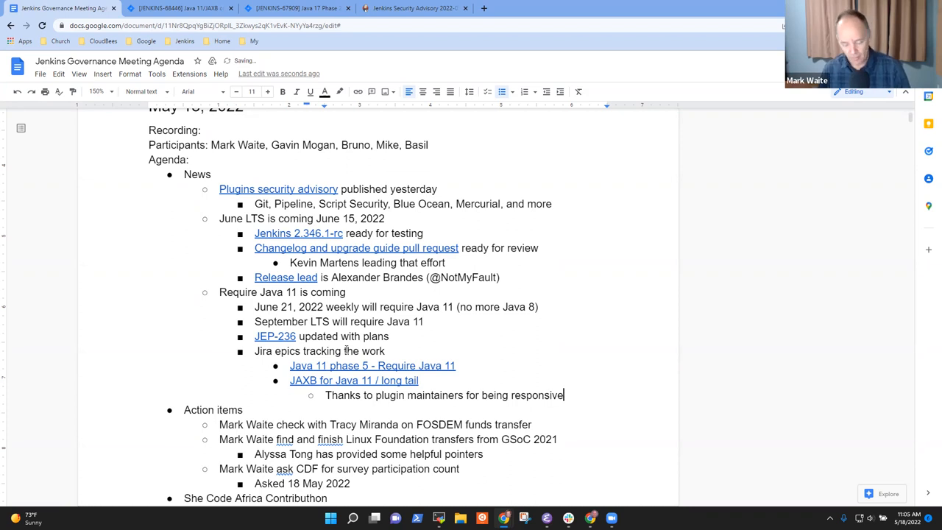
text(!)
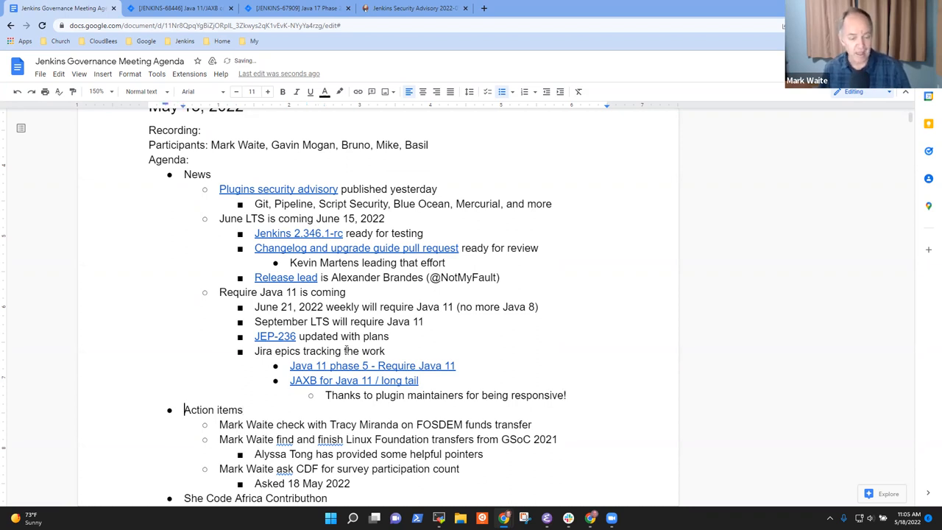
Extend the 'Asked 18 May 2022' line with ', 18 registered for the survey,'
scroll(down, 3)
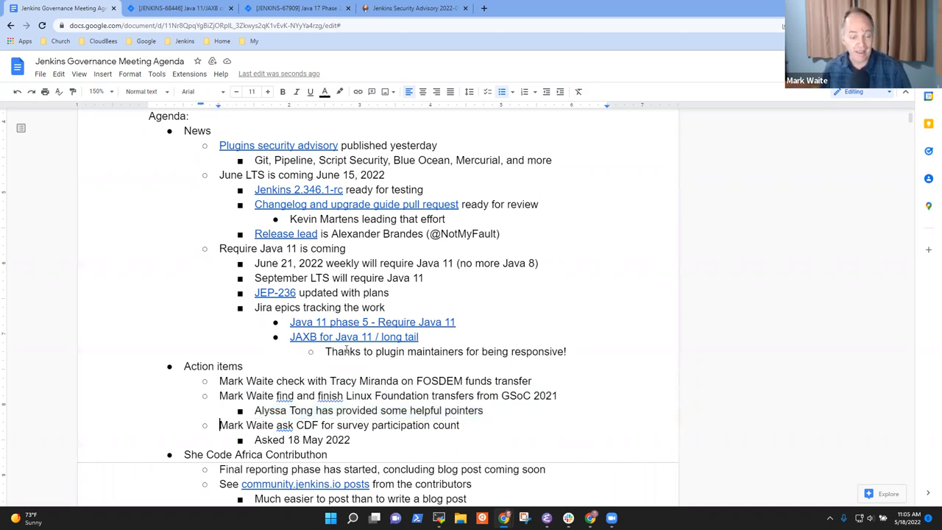
triple_click(339, 424)
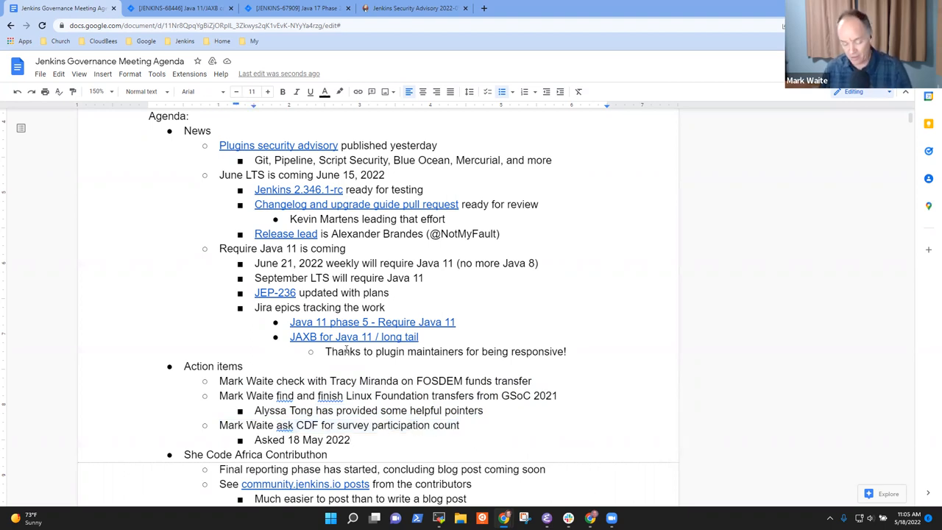
text(,)
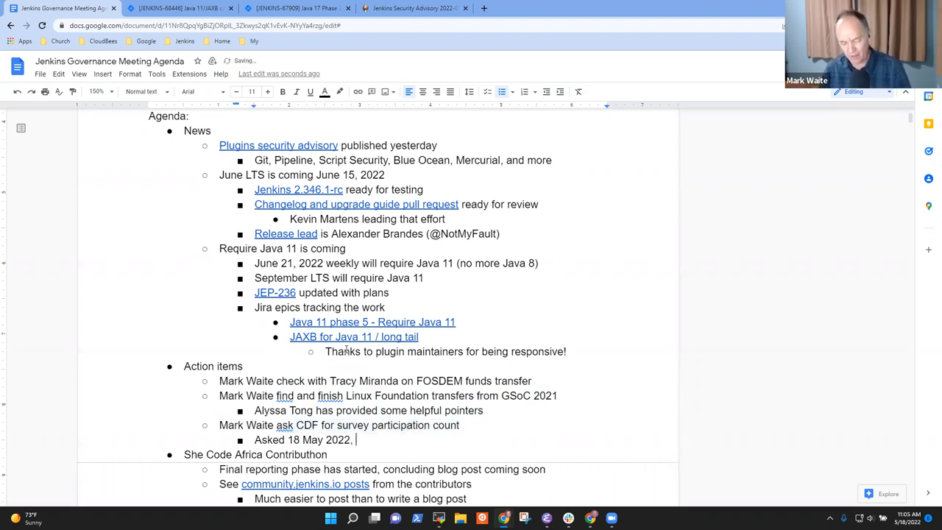
text(18 reg)
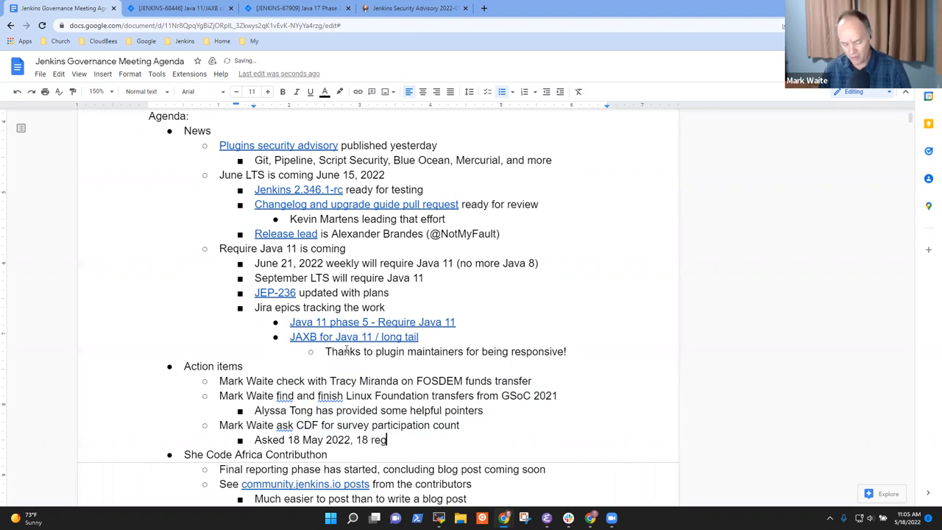
text(istered for the s)
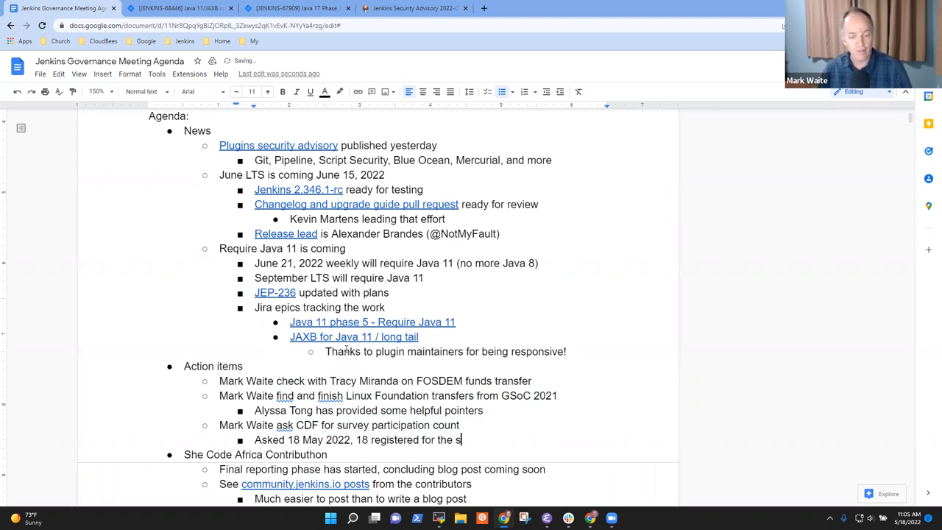
text(urvey, not sent)
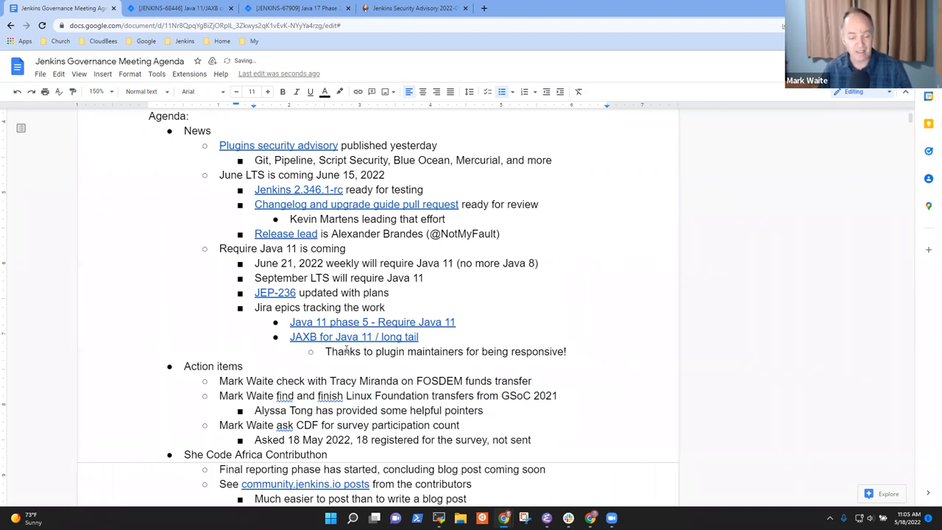
Add the note 'Not likely to send until after cdCon' under the survey item
text(Not likel)
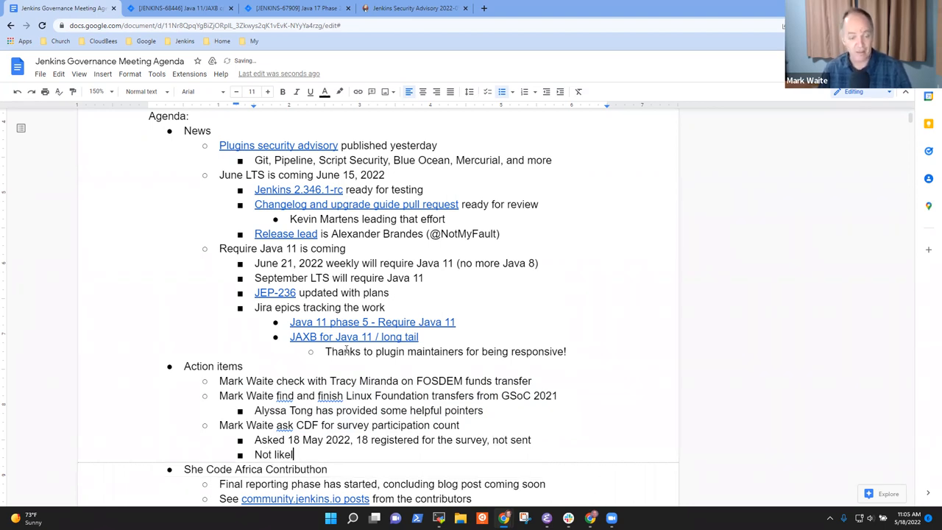
text(y to send)
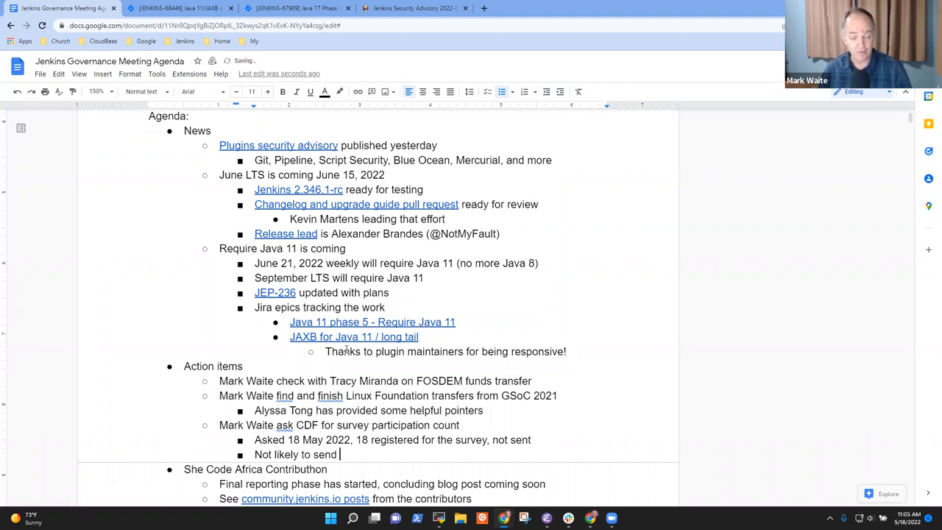
text(until)
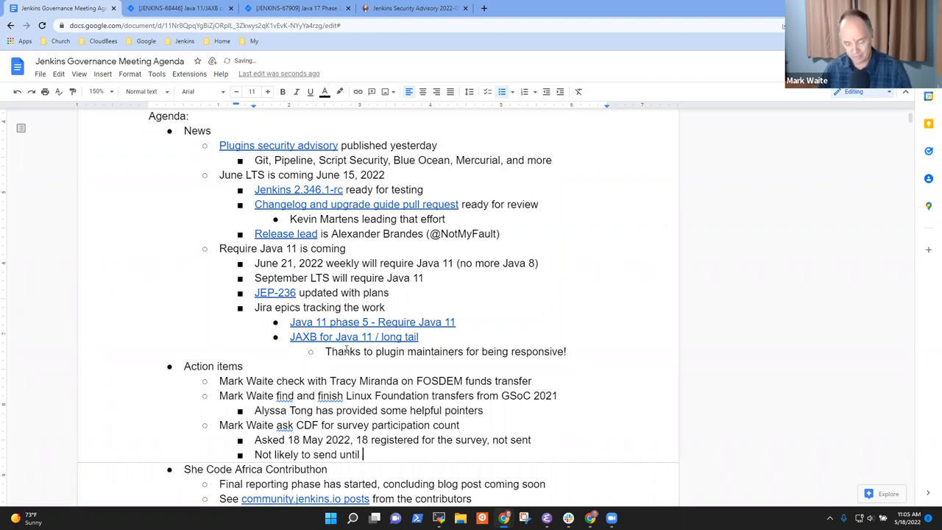
text(after cdCon)
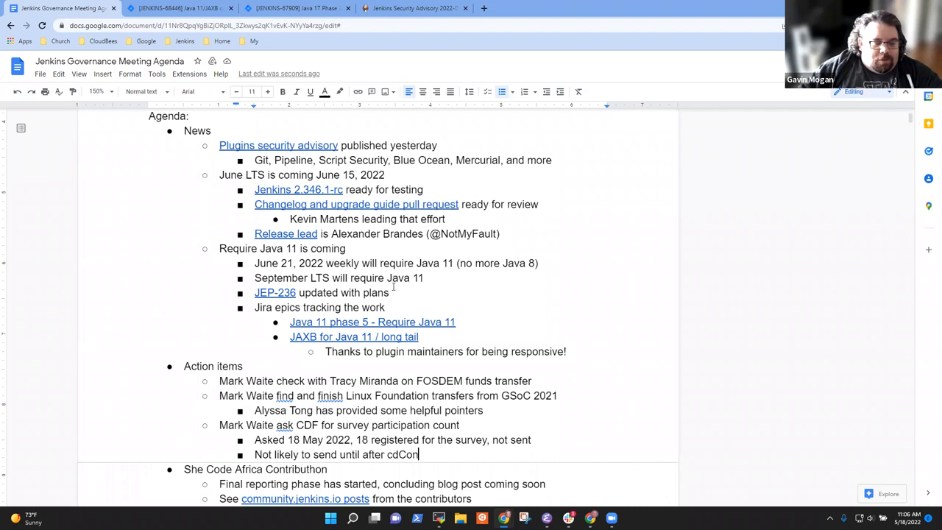
scroll(down, 3)
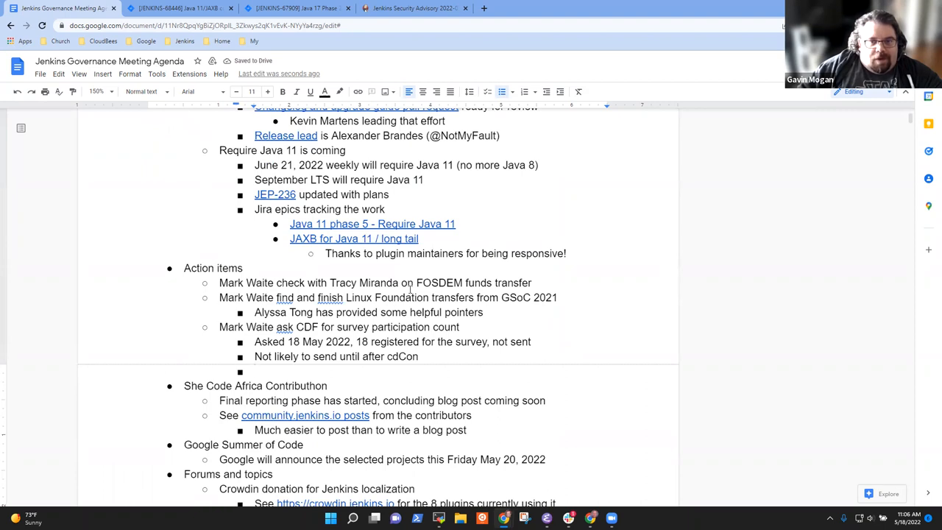
Write the note about needing to send an invitation to participate and motivation for contributors
text(May)
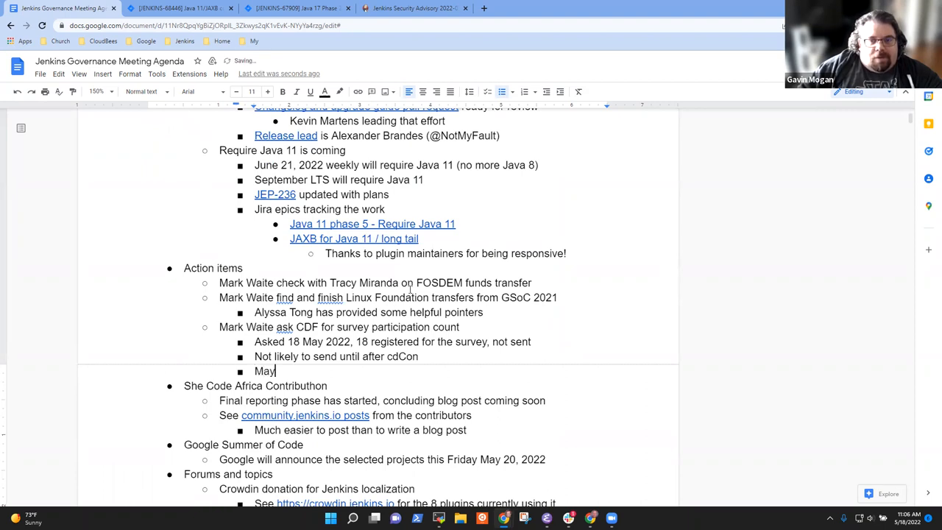
text(Need to)
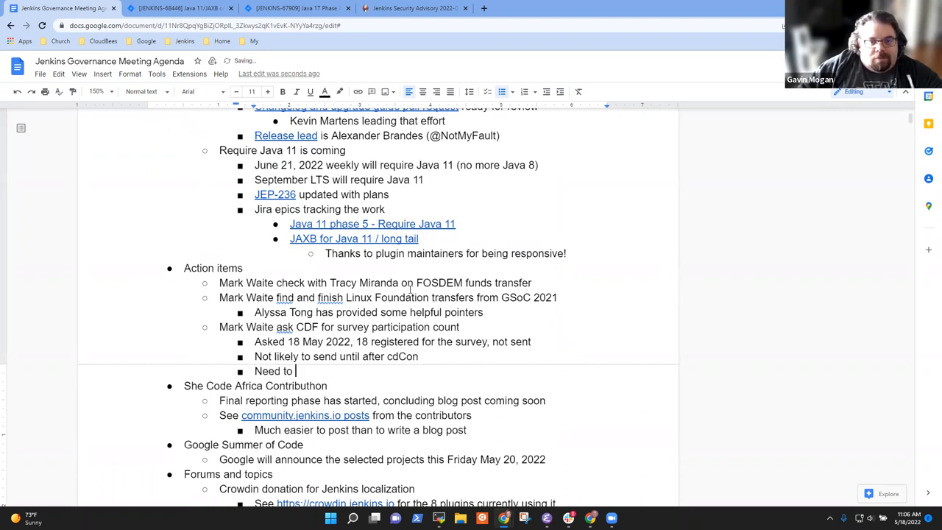
text(send another invi)
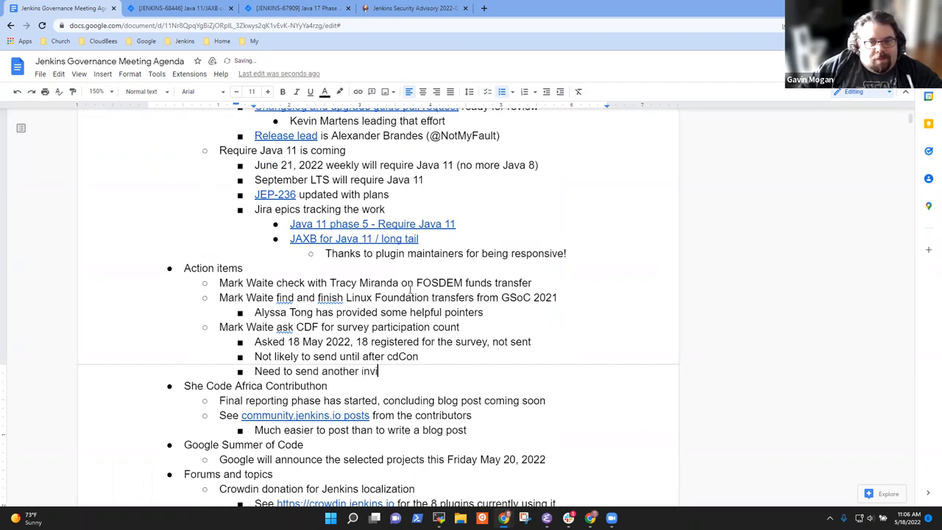
text(tation to partic)
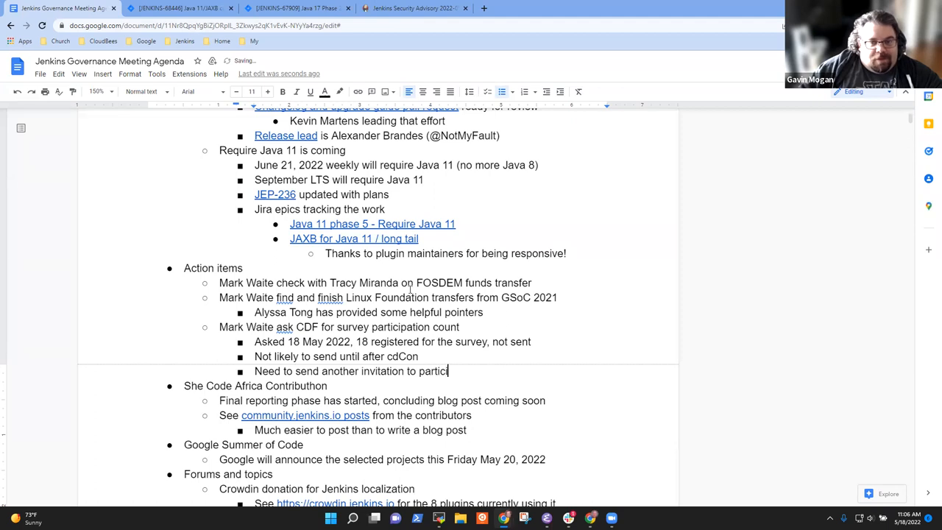
text(ipate and)
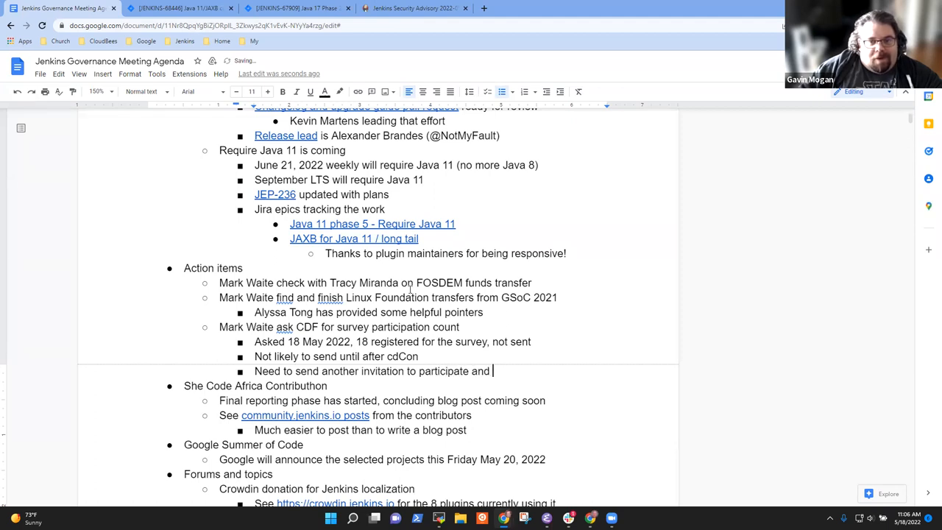
text(motivation why the)
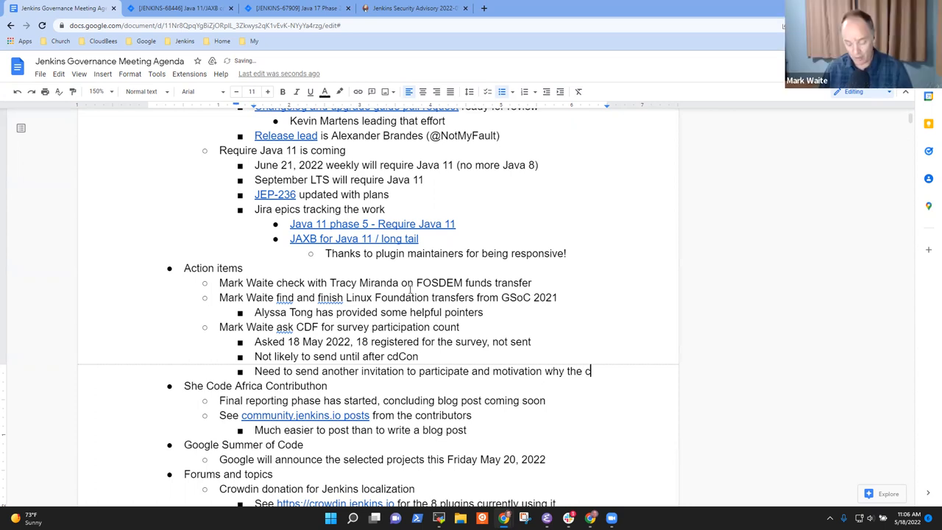
text(contributors)
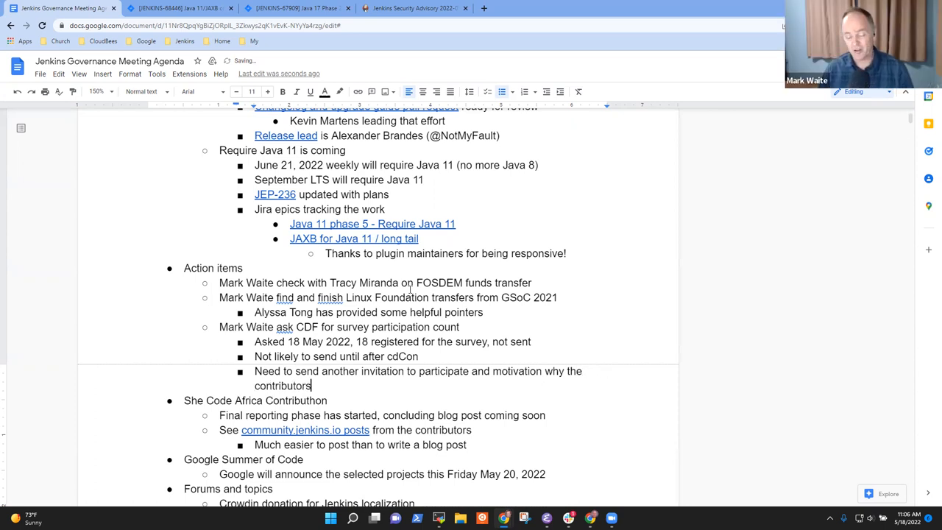
Add a deeper sub-note: Mark request that info from Michelle, send it to the group
key(Return)
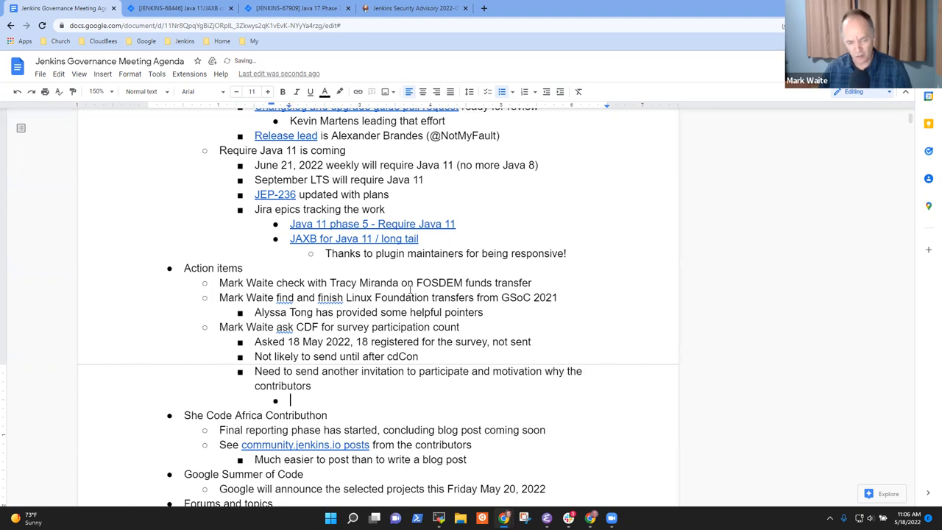
text(Mark)
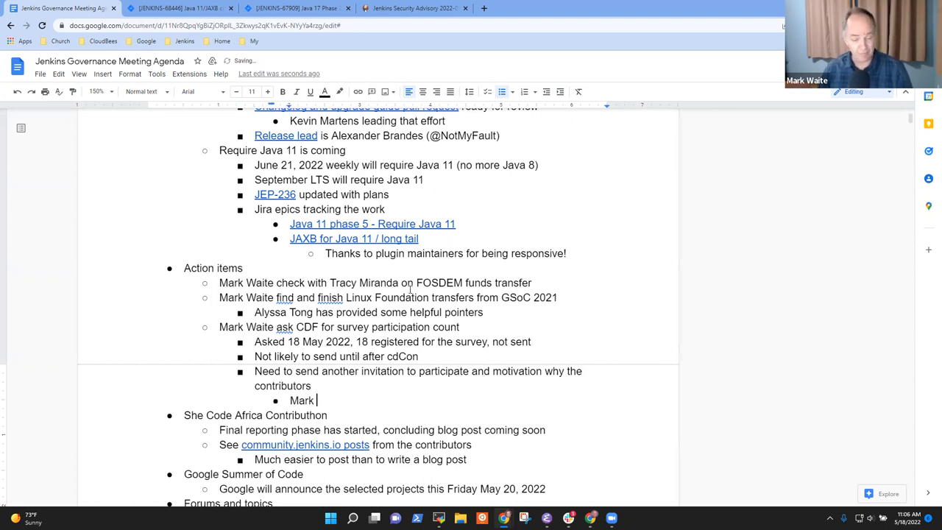
text(request that info)
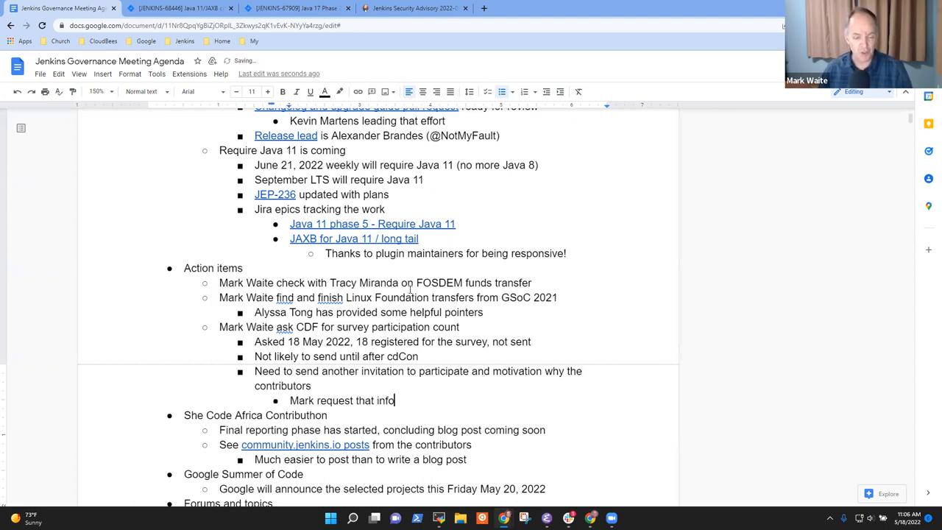
text(from Micha)
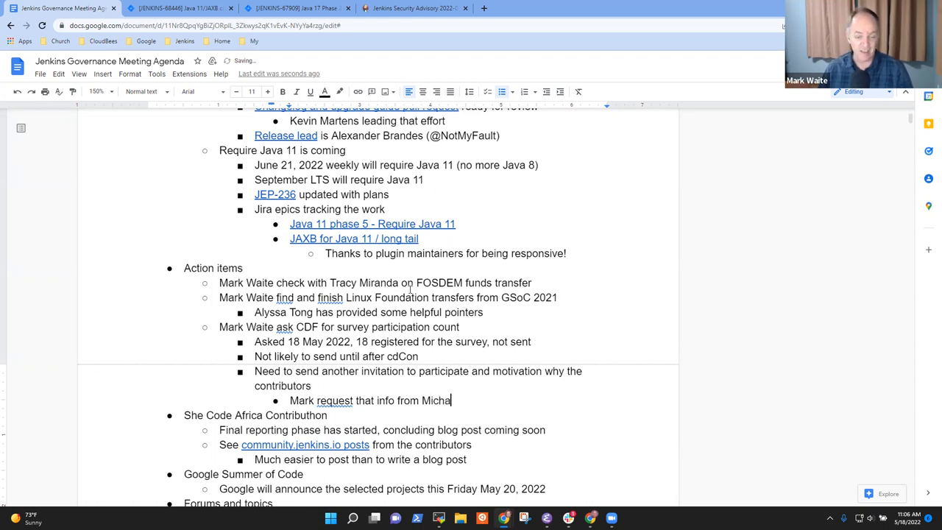
text(lle, send)
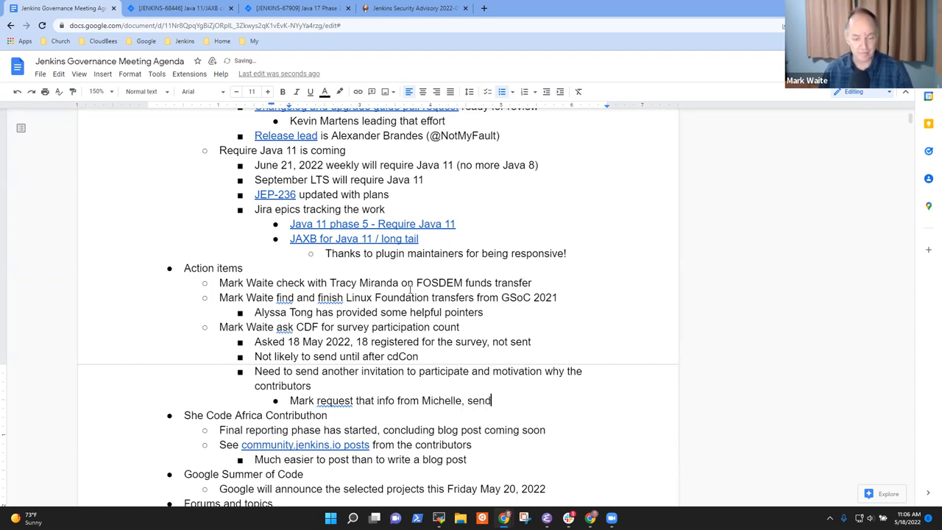
text(it to the group)
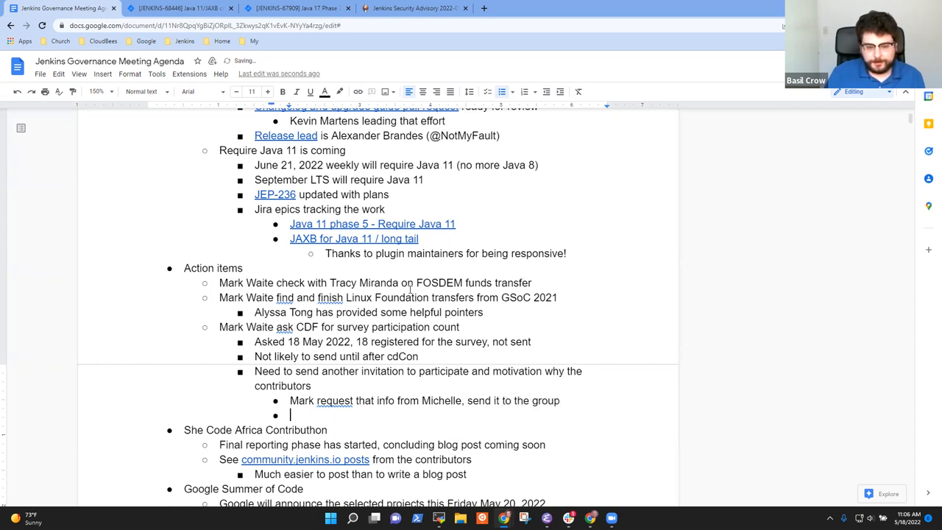
Add the action item 'Consider including the services already provided by CDF'
text(C)
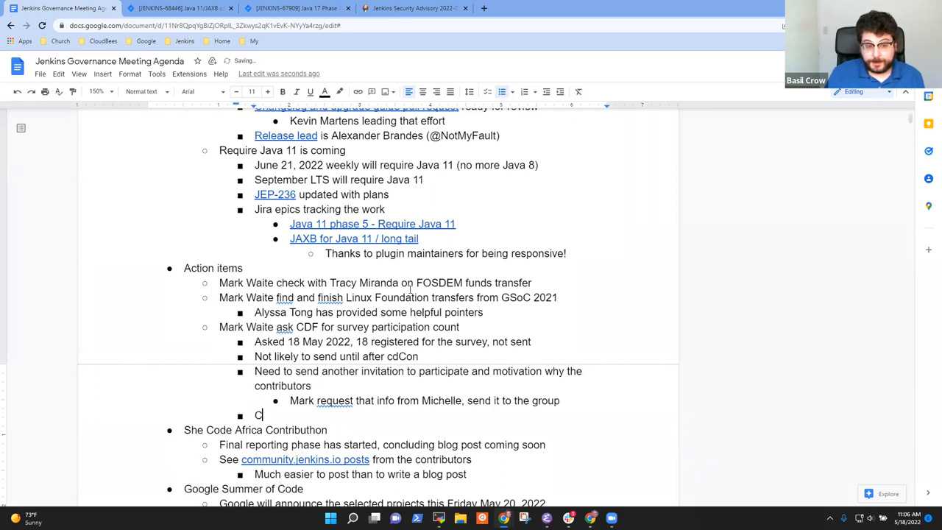
text(onsider including)
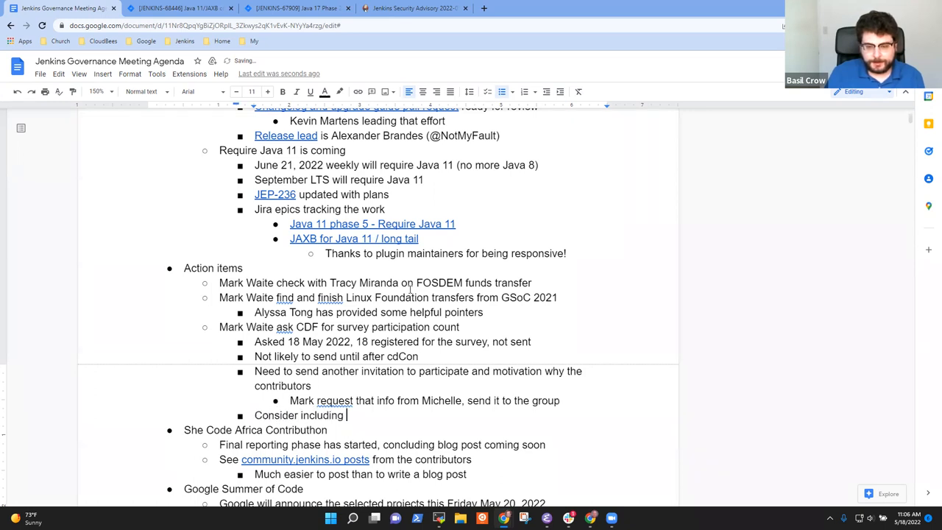
text(the service)
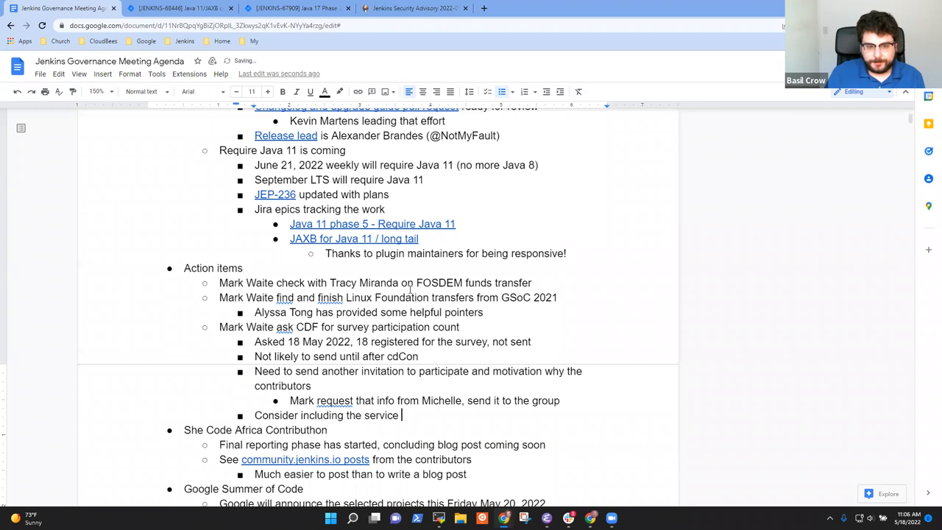
text(s already prov)
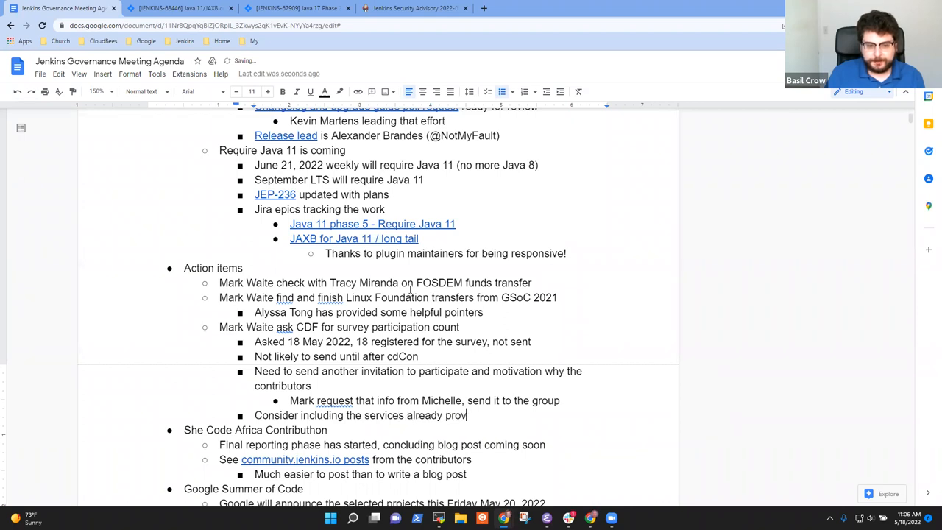
text(ided)
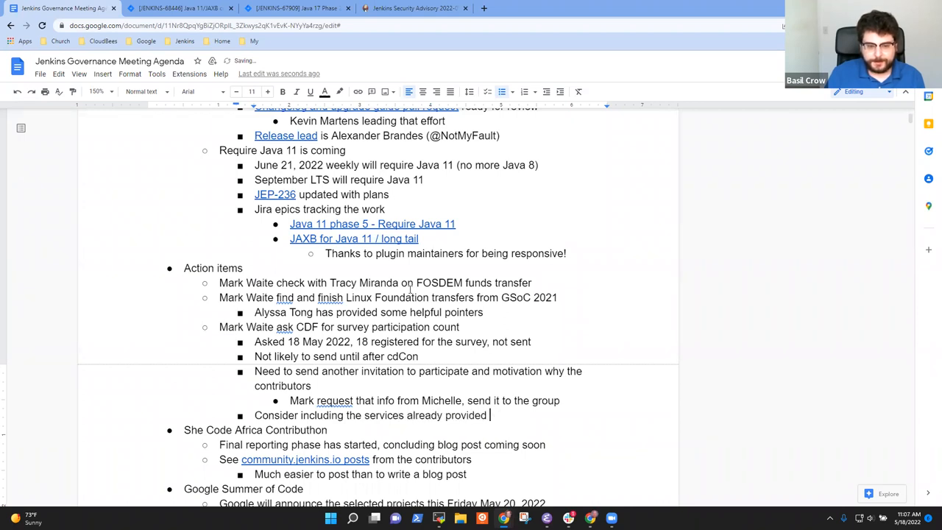
text(by CDF)
text(N)
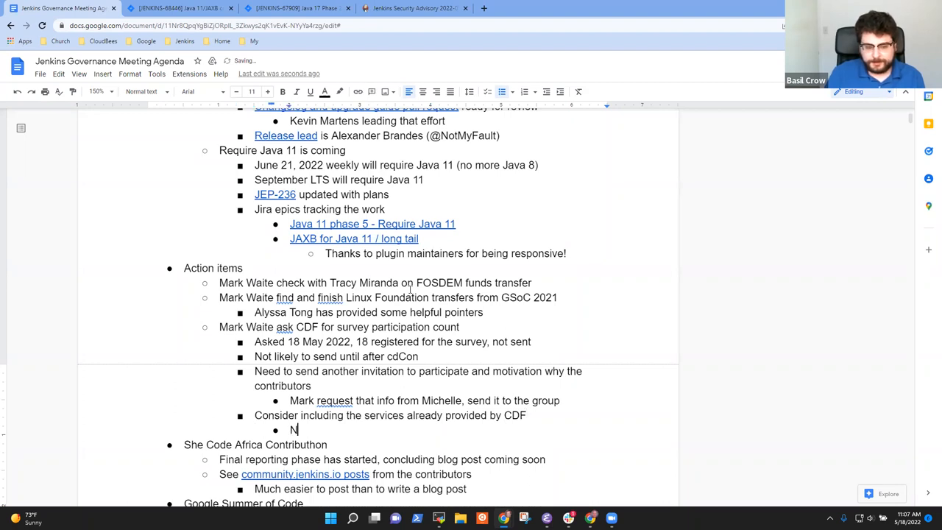
text(ote)
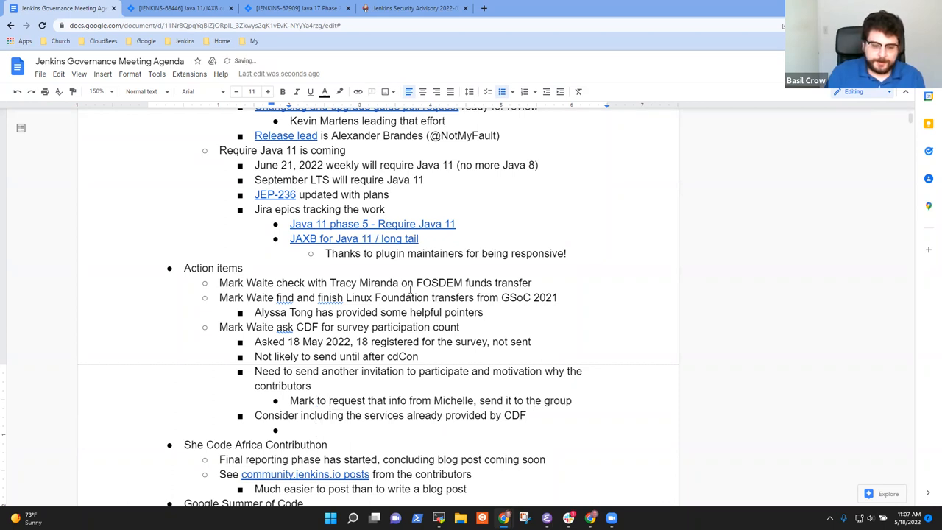
Add the 'Remind the services already...' sub-bullet under it
text(NB)
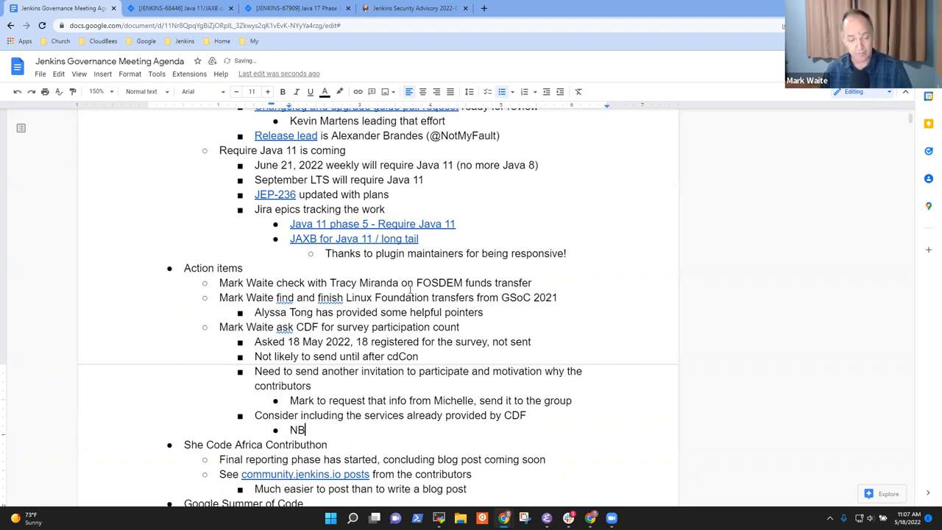
text(Rem)
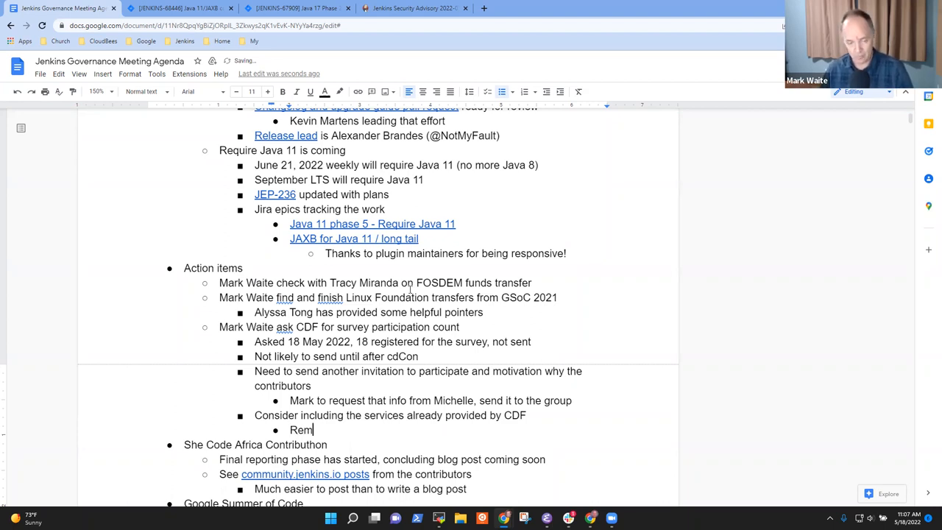
text(ind the services)
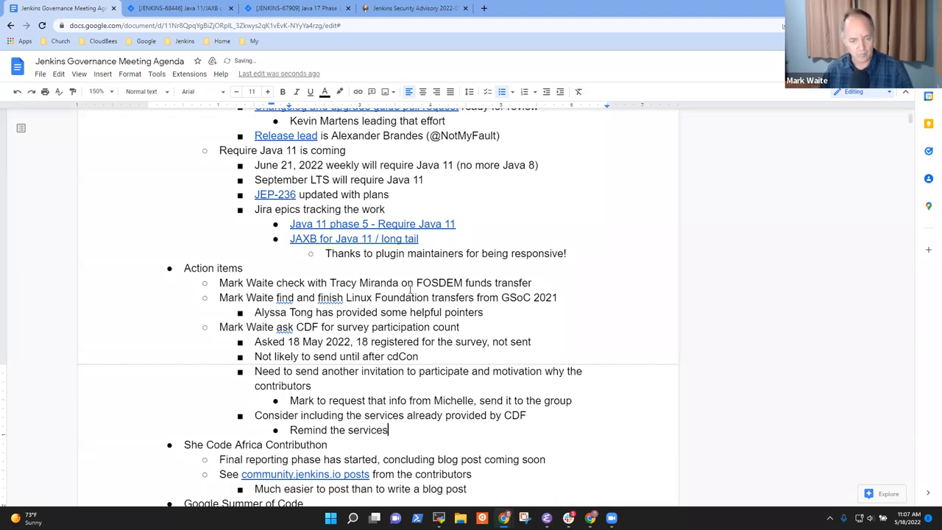
text(already provided)
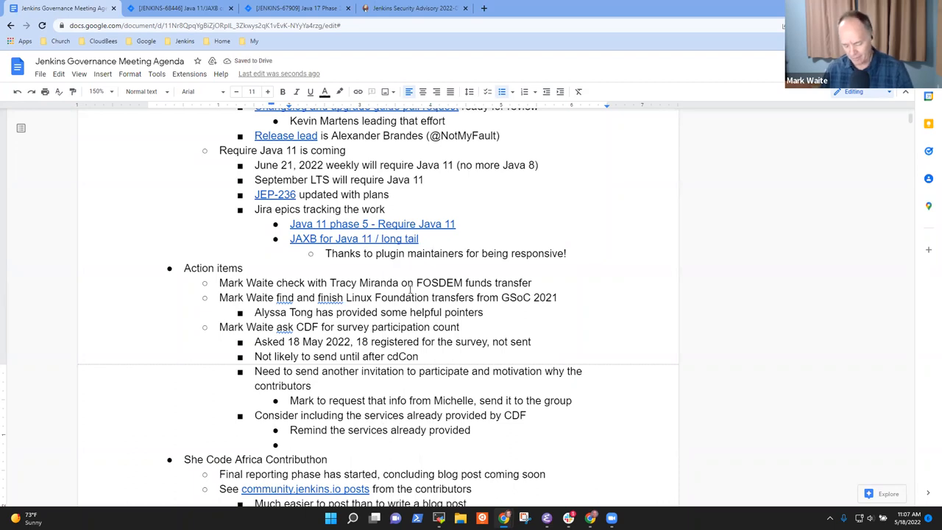
Add the sub-bullet 'Share any services they are considering offering in the future'
text(Share)
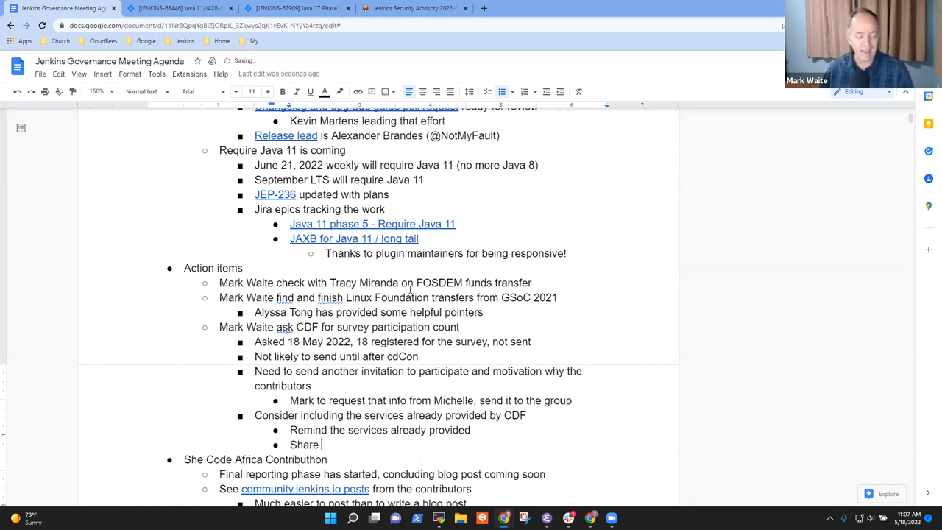
text(any services)
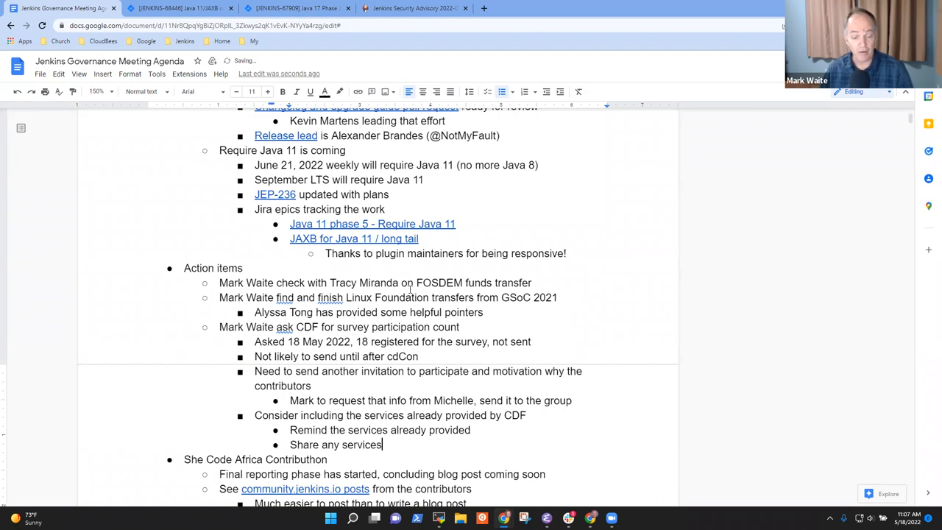
text(they are)
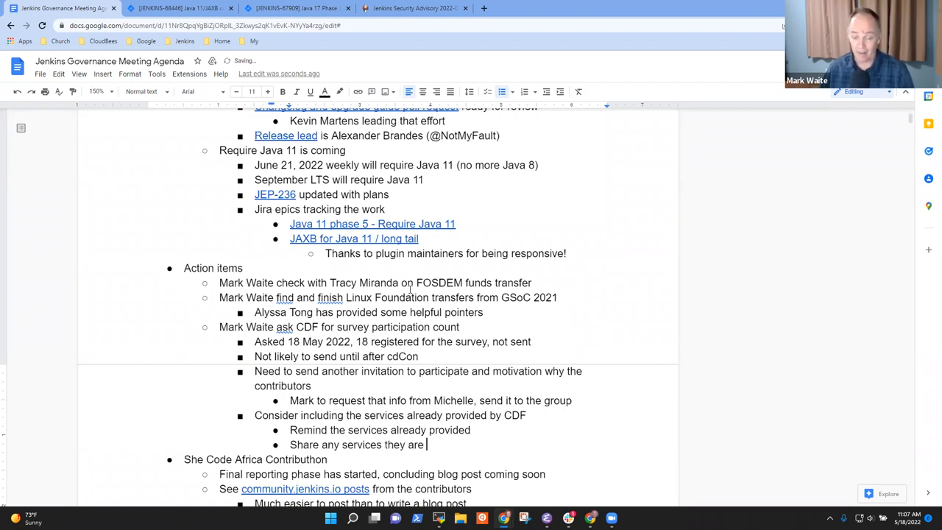
text(considering)
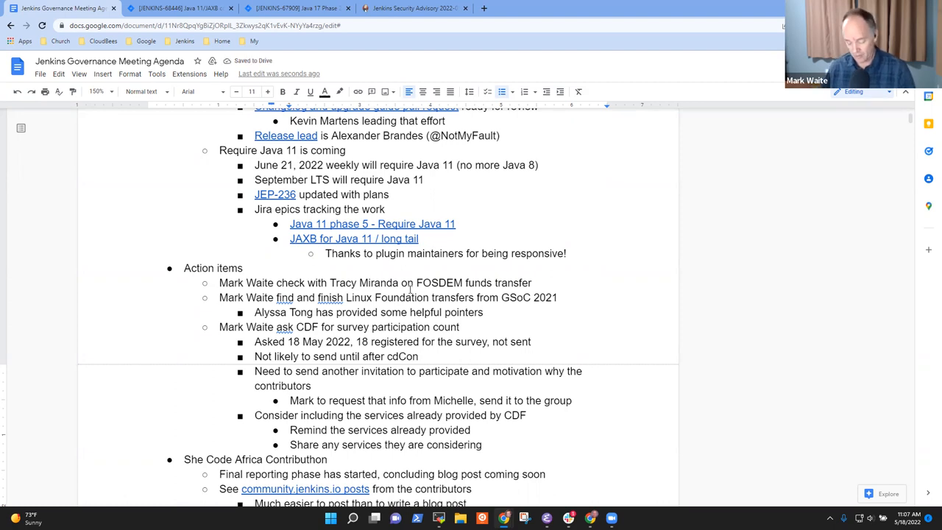
text(offering in the ffutu)
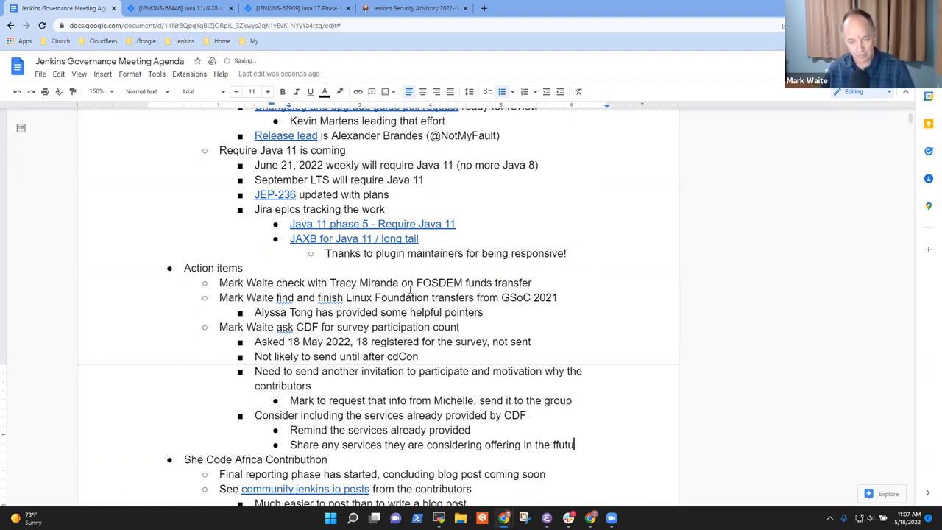
key(Backspace)
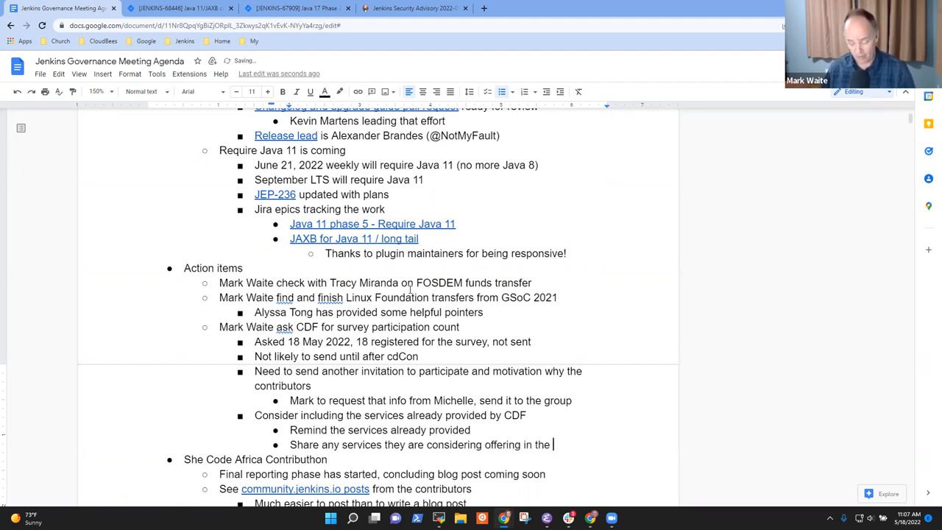
text(future)
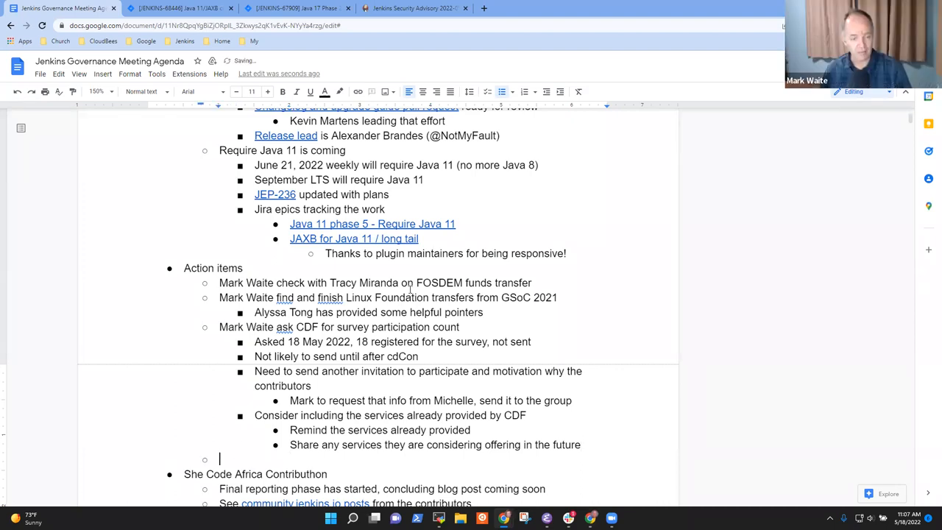
Start the New meeting time topic noting the current time is not working well for Ewelina
text(New meet)
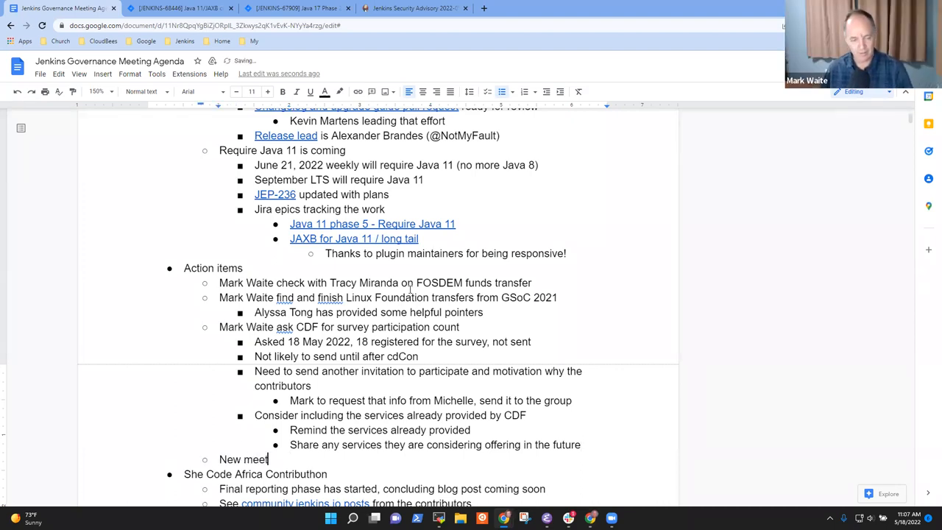
text(ing time)
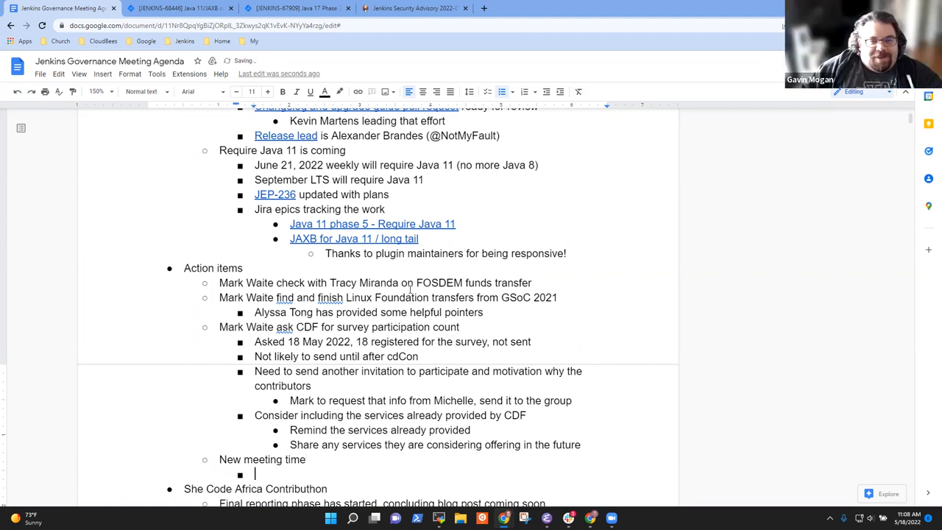
text(OProp)
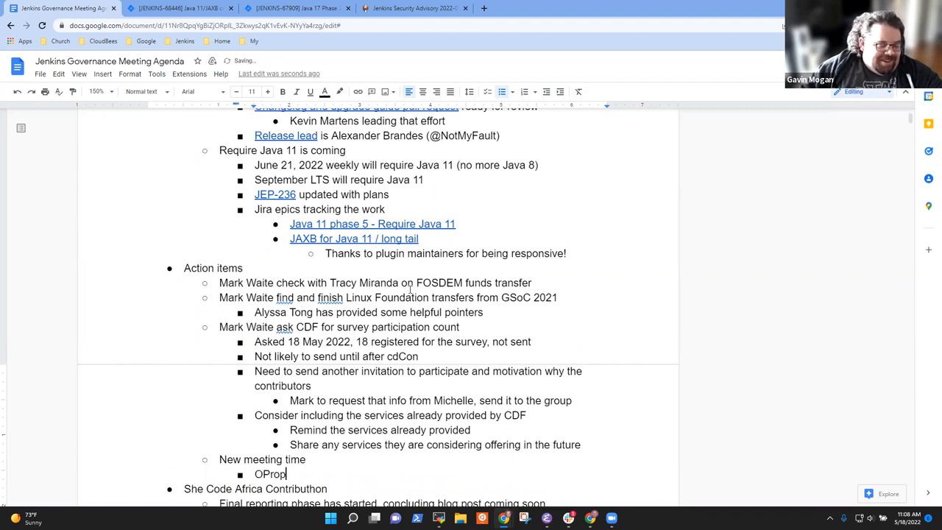
key(Backspace)
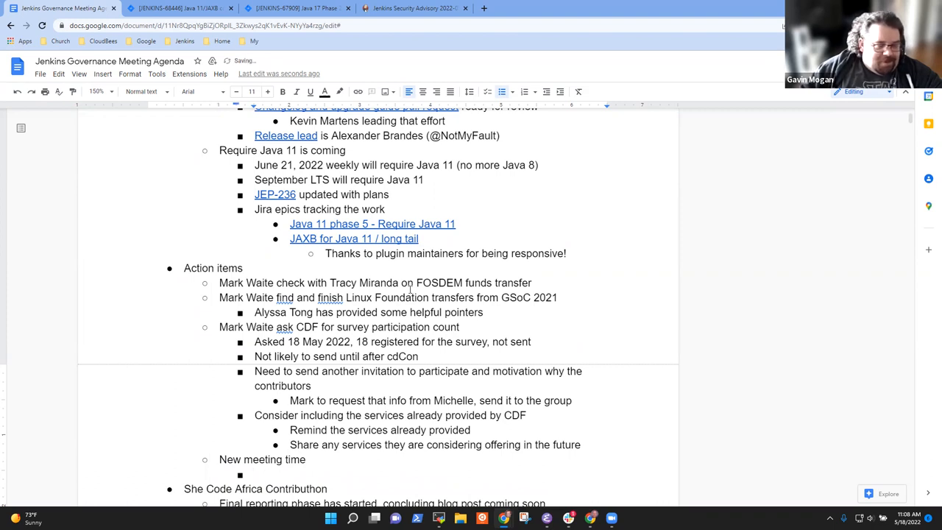
text(Current time ont)
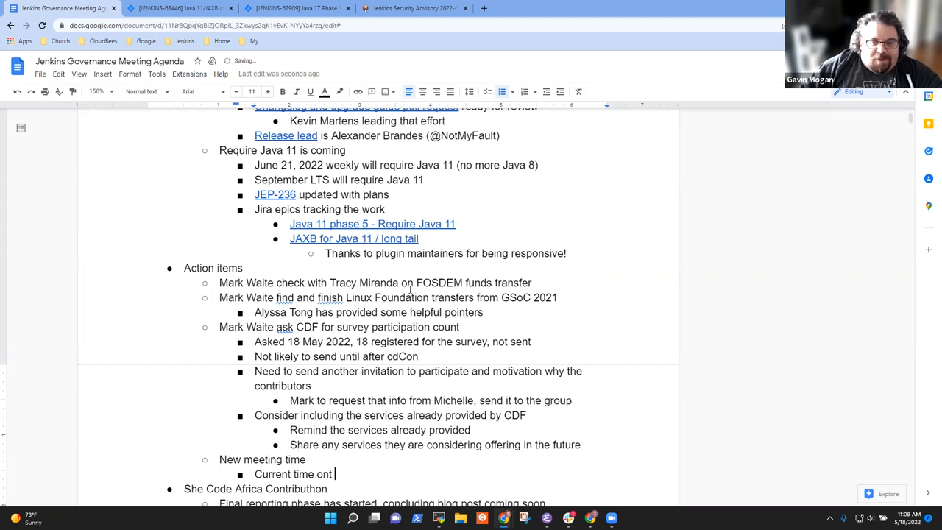
text(not working well for Oleg)
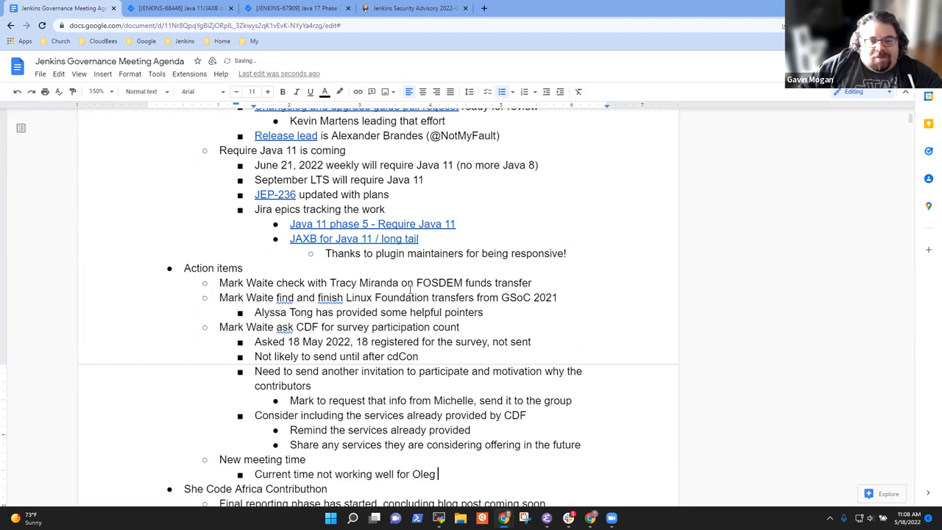
text(and E)
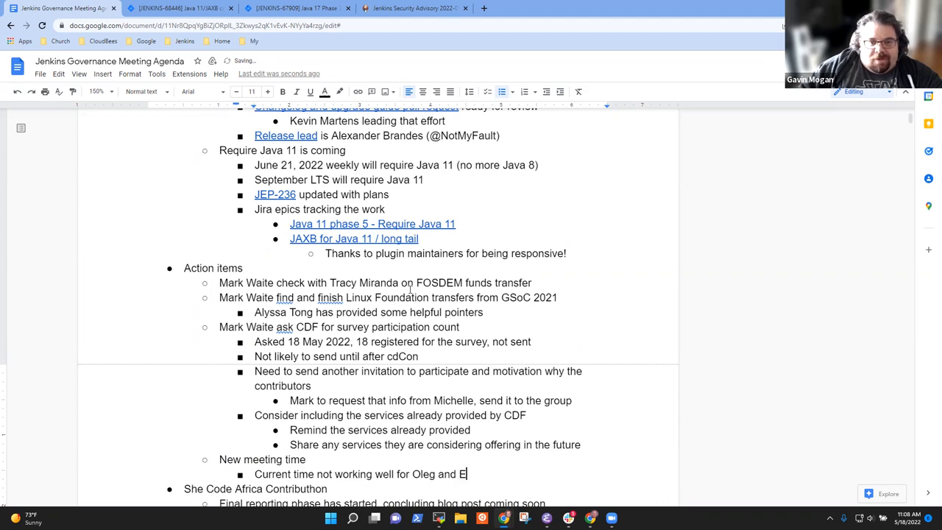
text(welina)
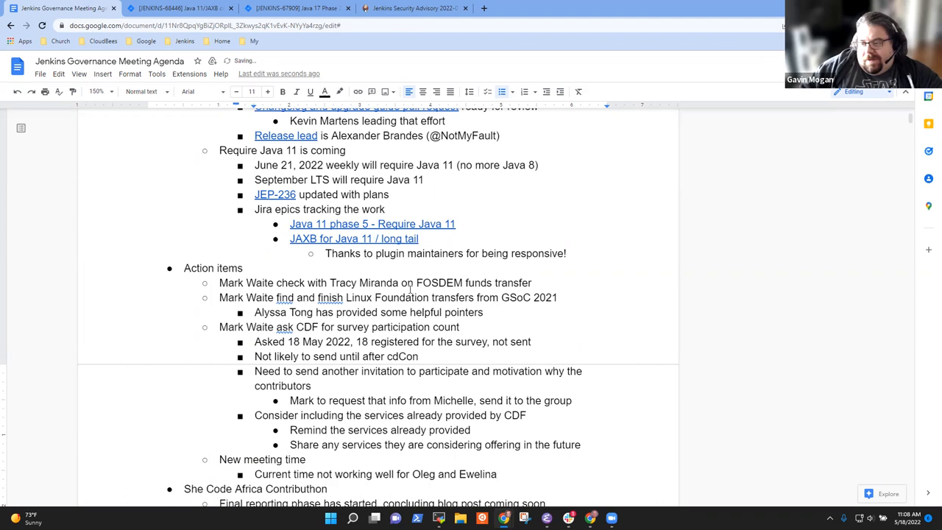
text(to join us)
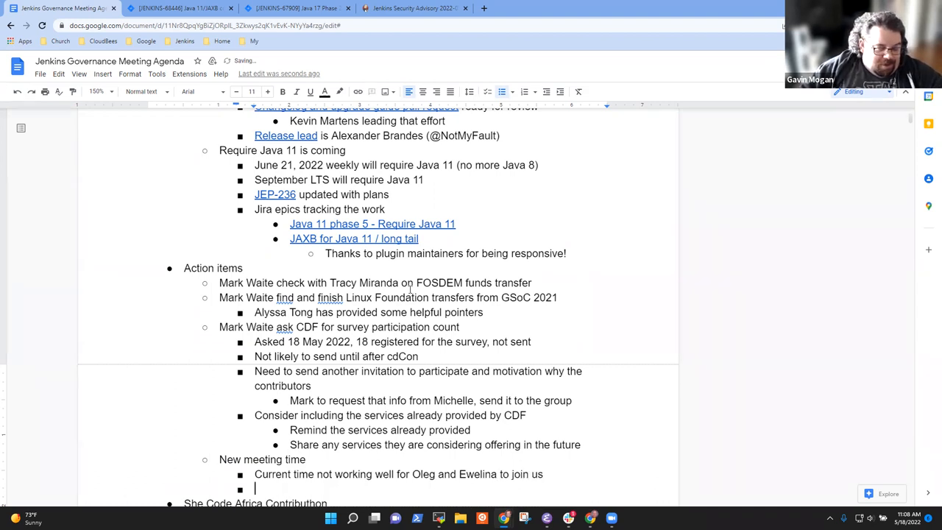
Record 'Proposed to move 3 hours later for European team outside work'
text(Proposed to move)
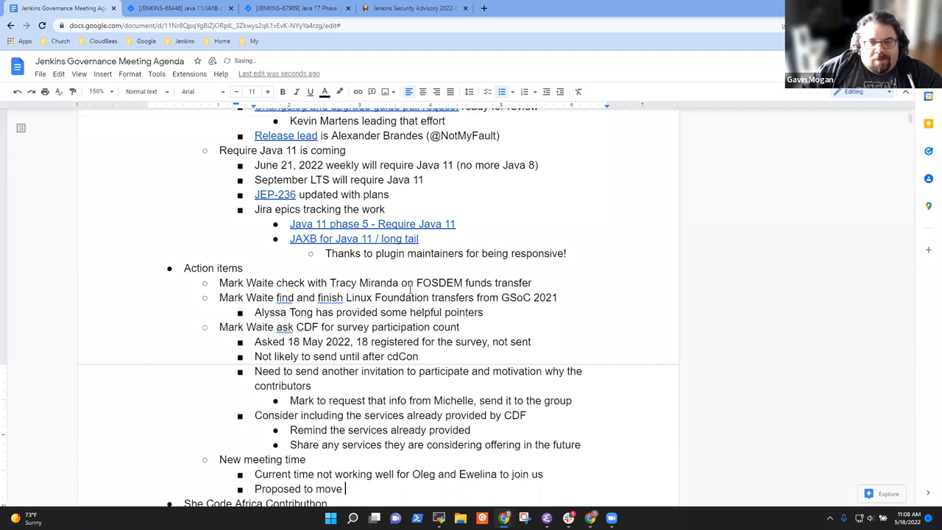
text(3 hours lat)
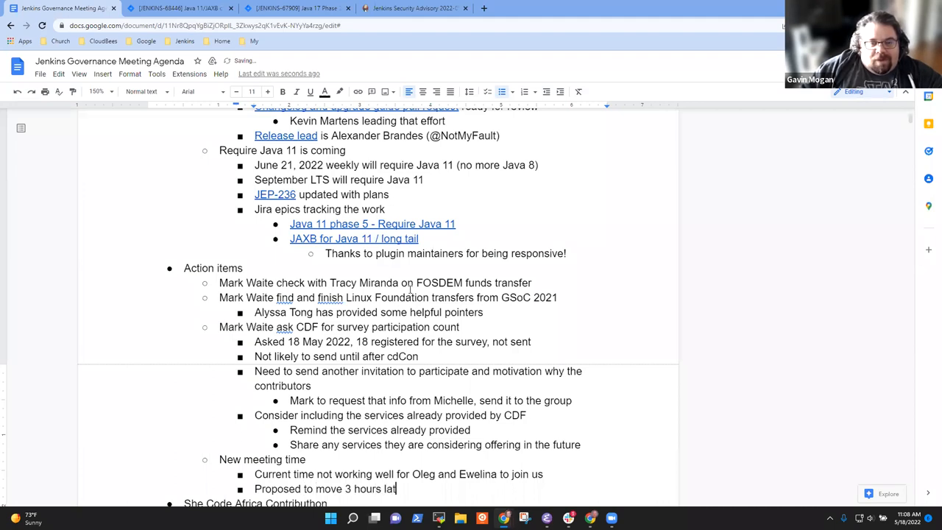
text(er for Euro)
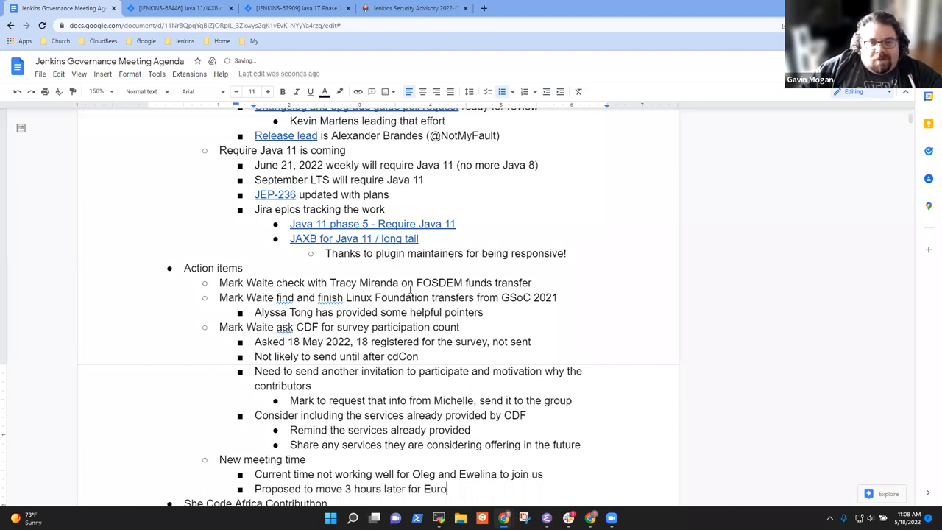
text(pean team)
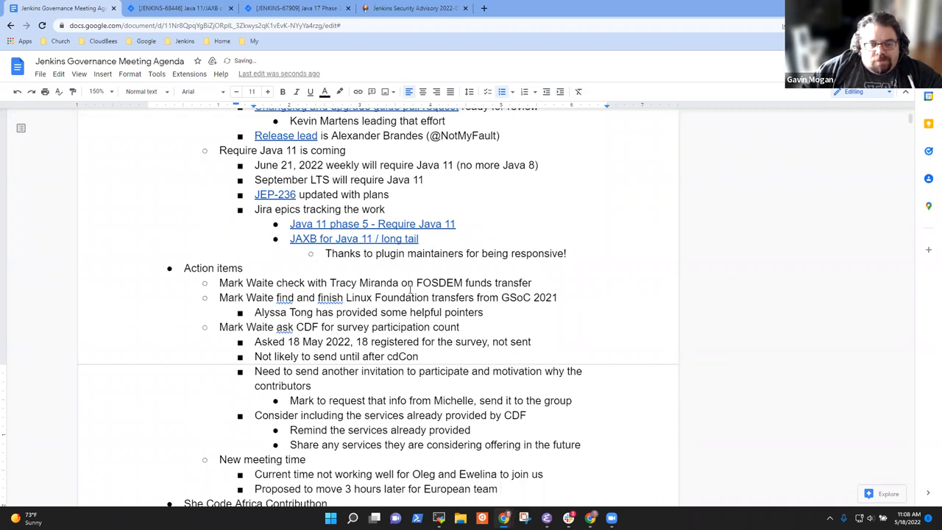
text(outside working hours)
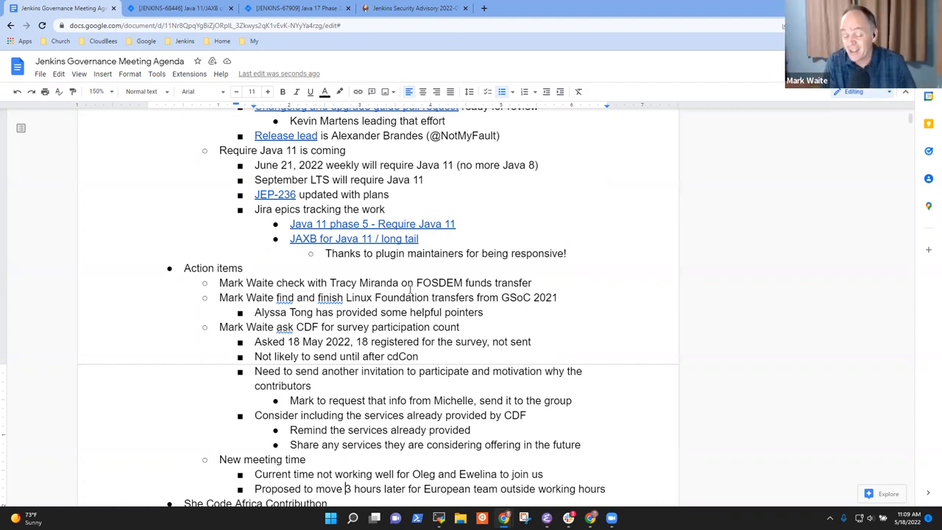
Add 'Approved, Mark move the calendar item 3 hours later' under the proposal
click(606, 489)
text(Approve)
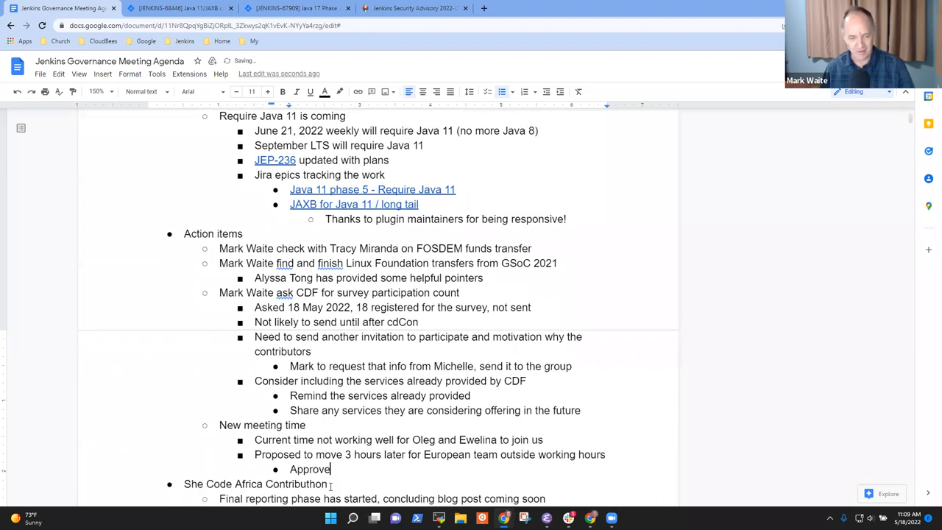
text(d, Mark move the)
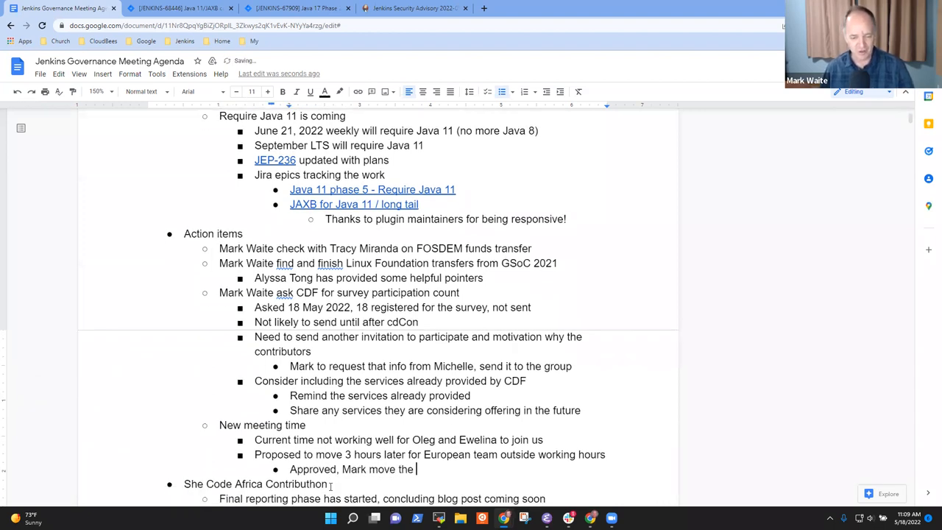
text(cale)
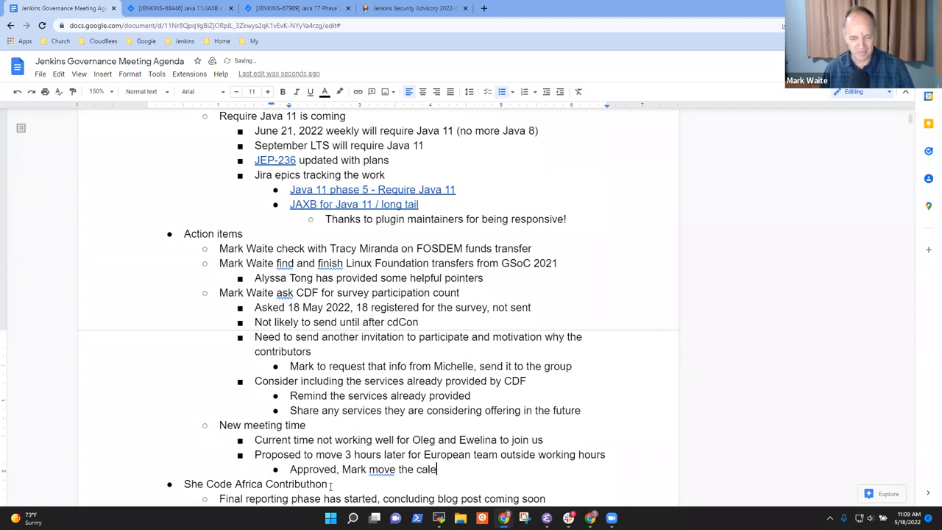
text(ndar item 3 ho)
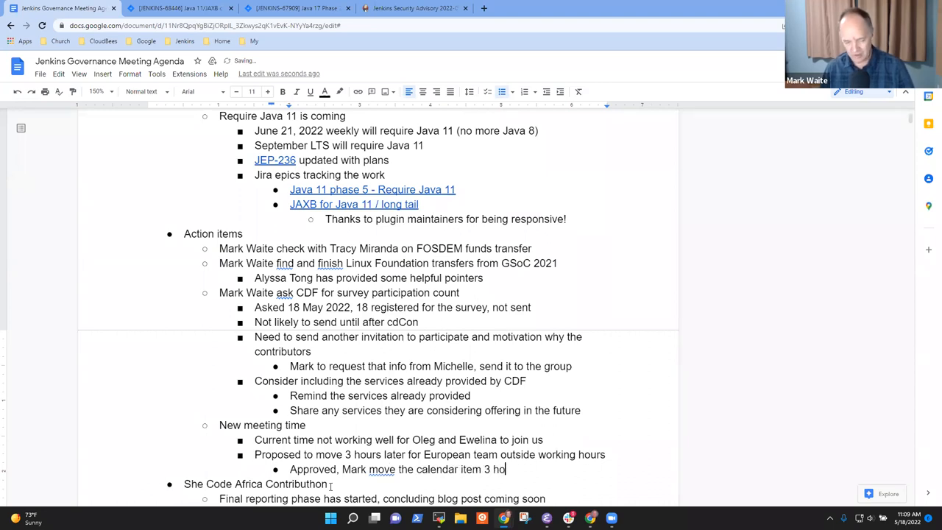
text(urs later)
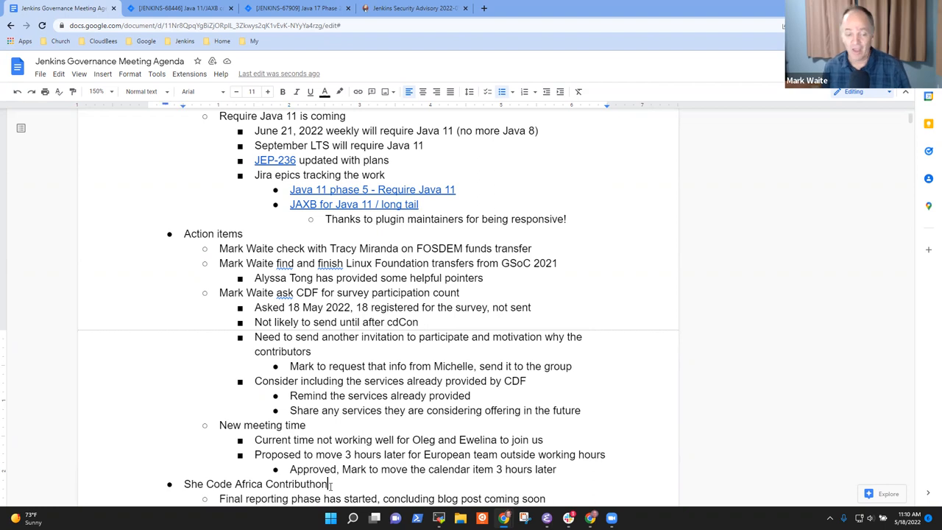
scroll(down, 3)
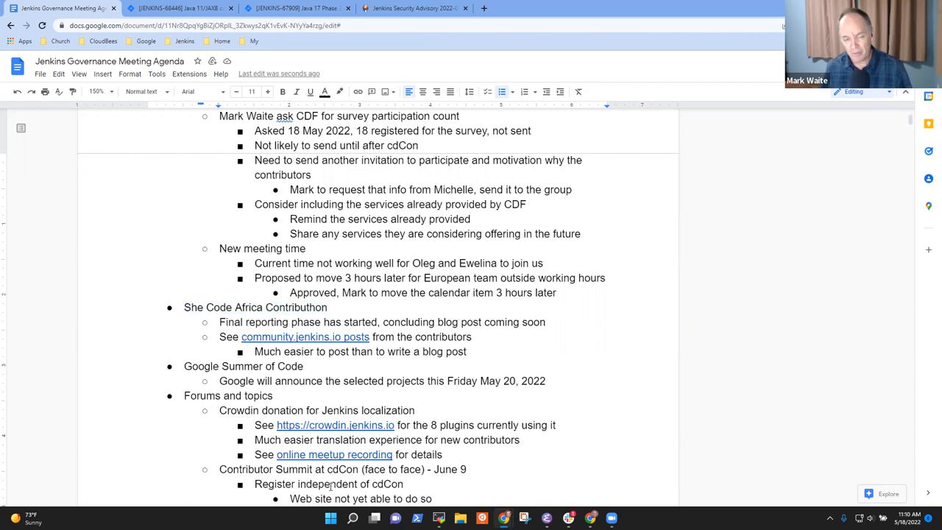
mouse_move(305, 336)
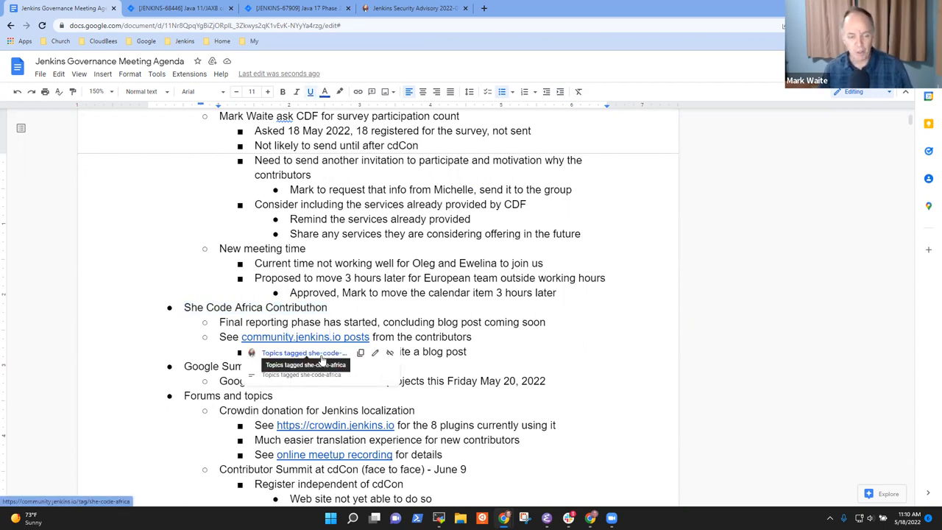
click(304, 353)
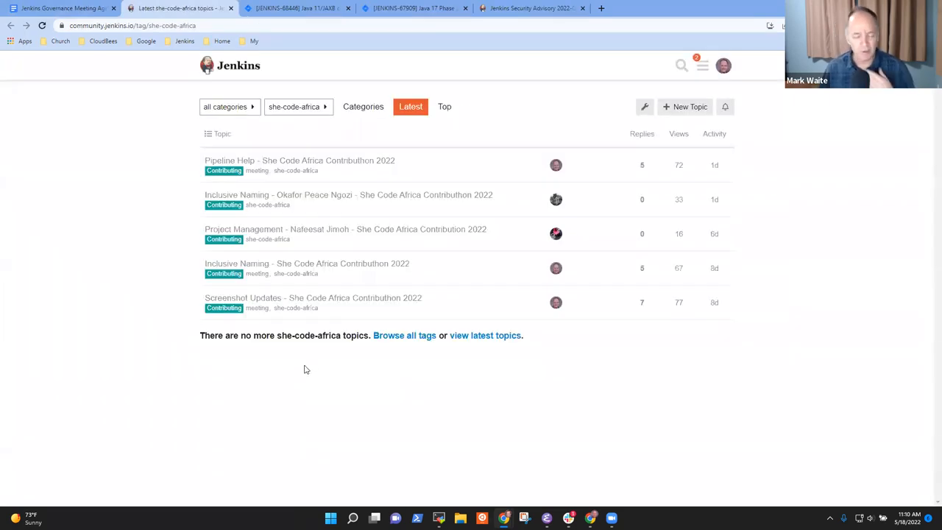
mouse_move(290, 259)
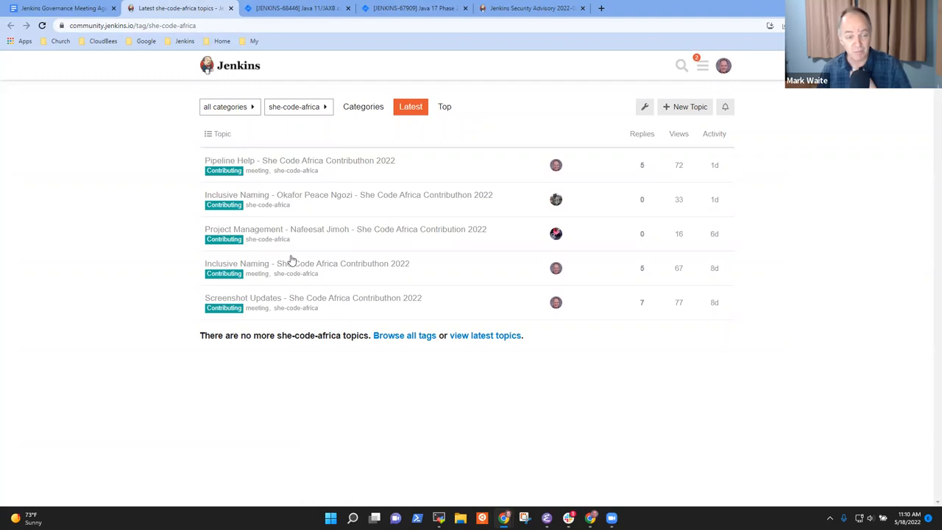
click(348, 194)
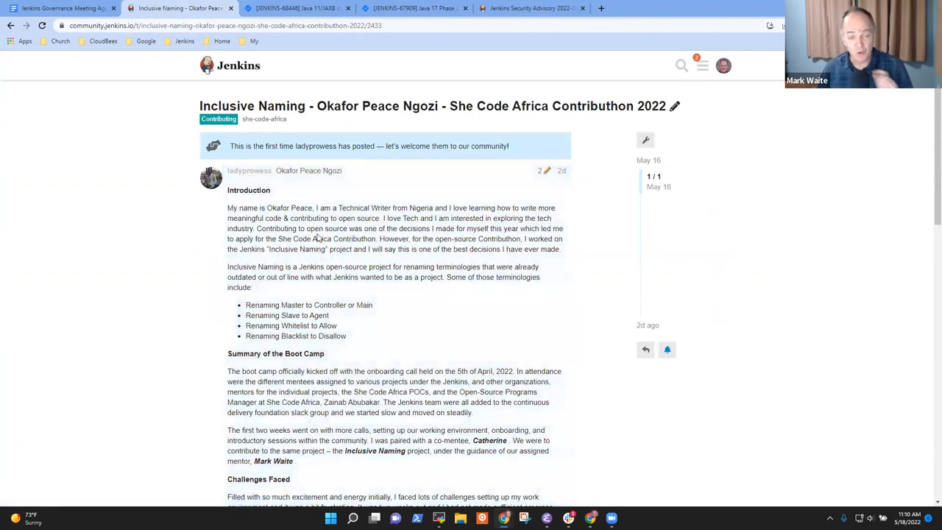
scroll(down, 3)
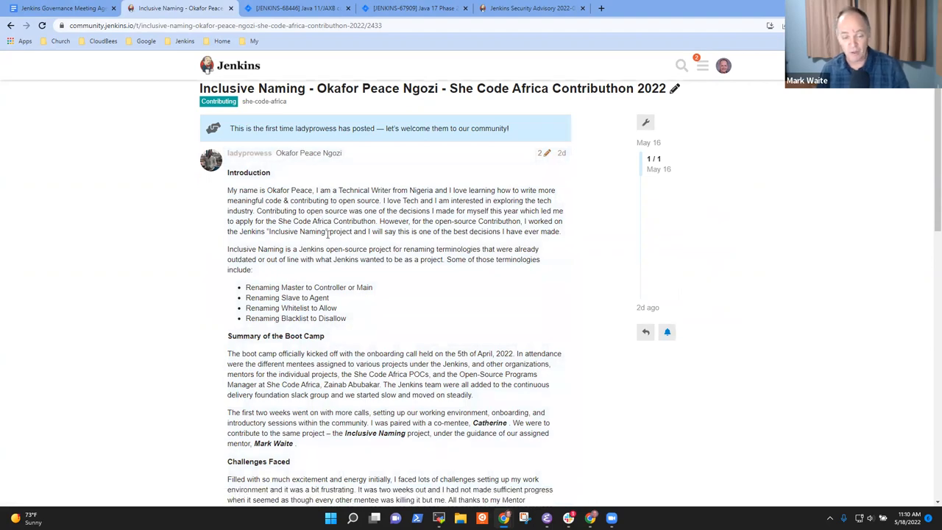
scroll(down, 3)
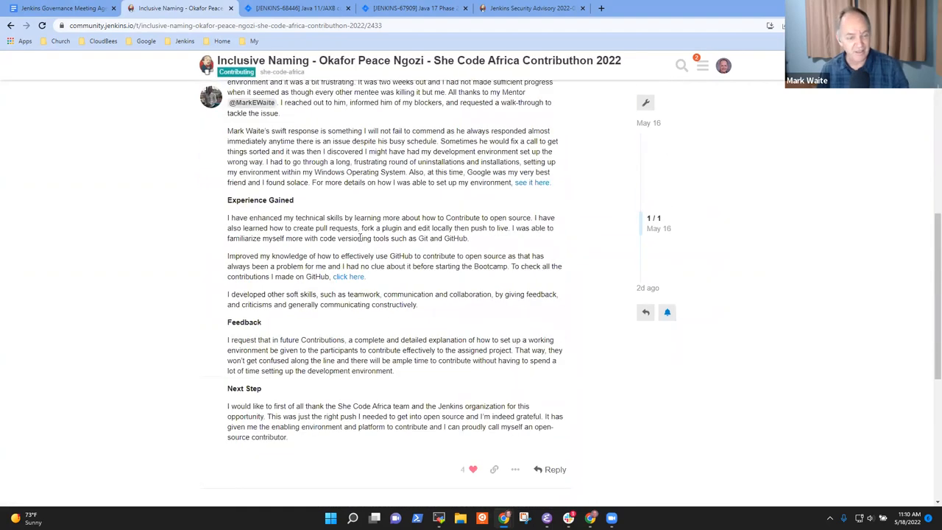
scroll(up, 3)
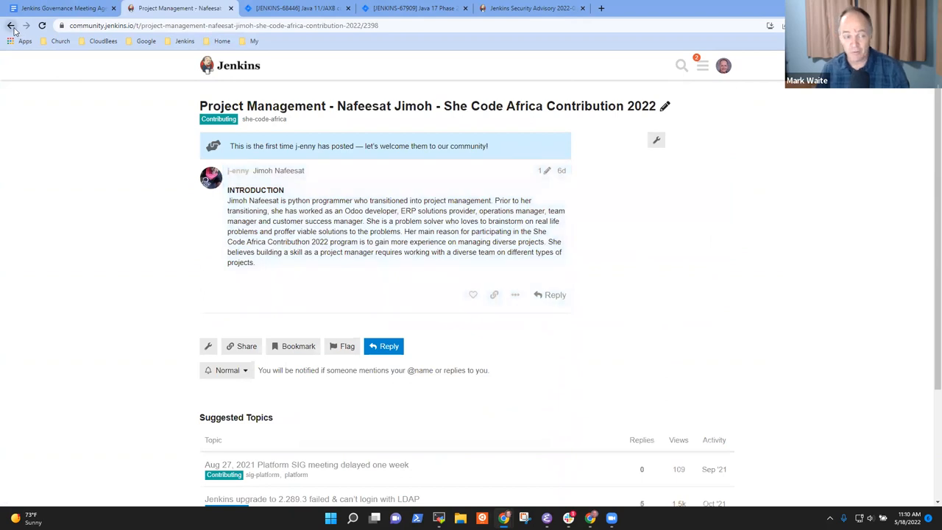
click(12, 25)
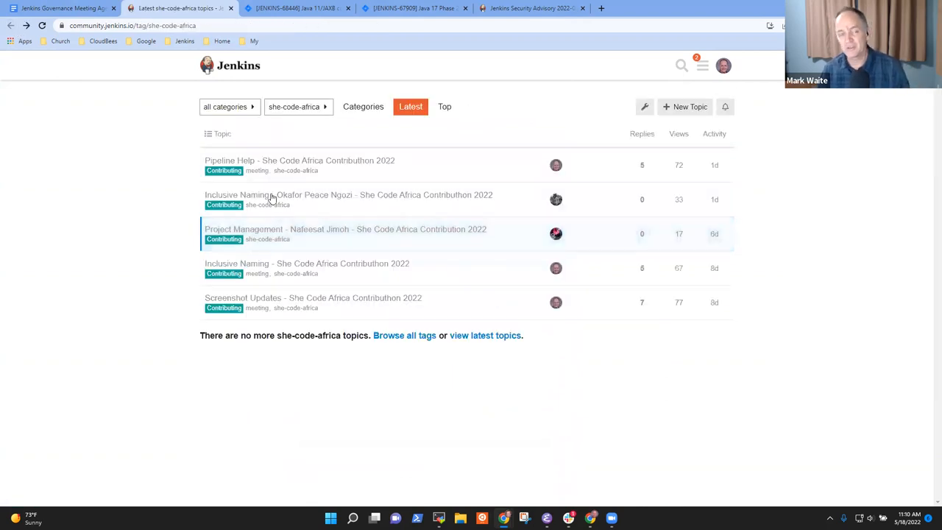
mouse_move(401, 199)
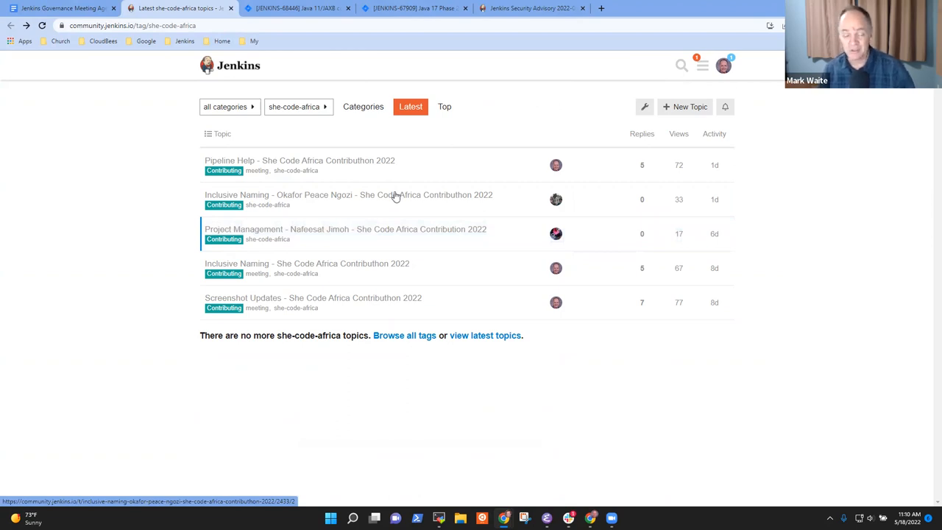
mouse_move(315, 192)
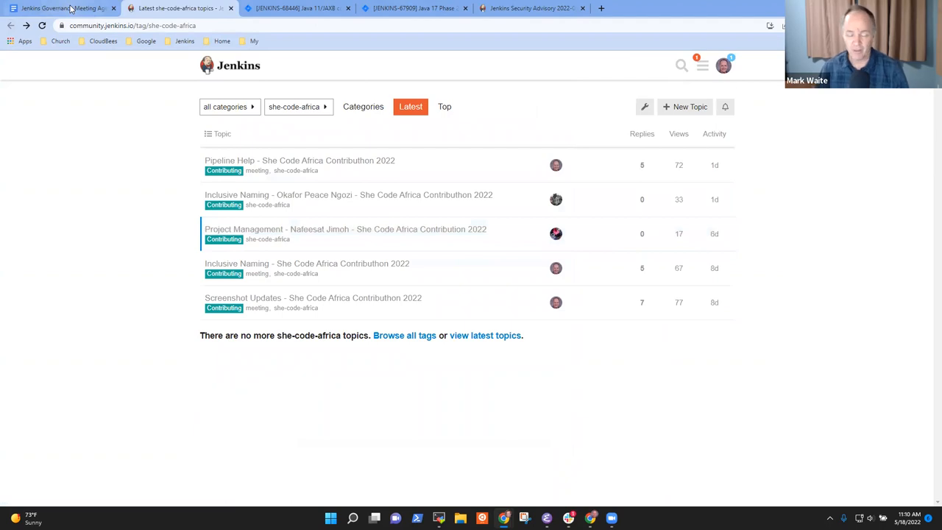
click(62, 9)
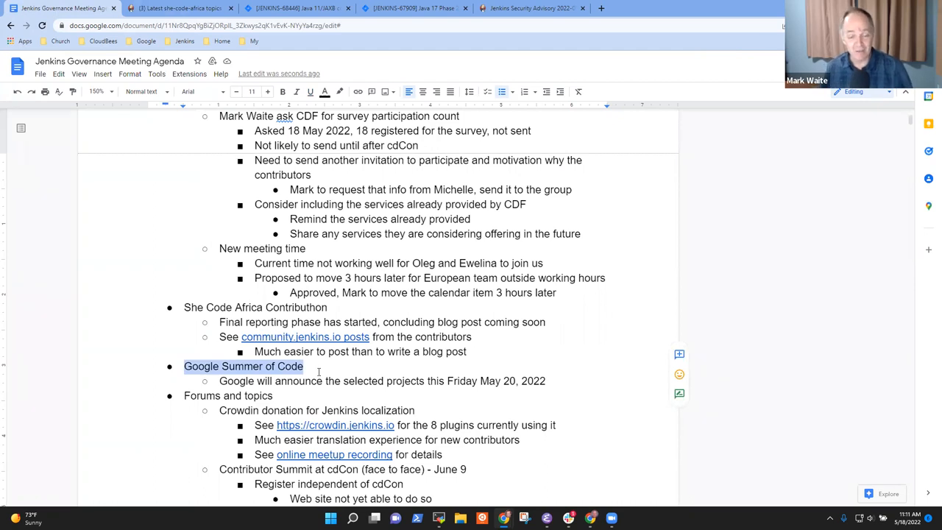
Add 'Optimistic that Jenkins will be chosen' as a note under Google Summer of Code
click(318, 371)
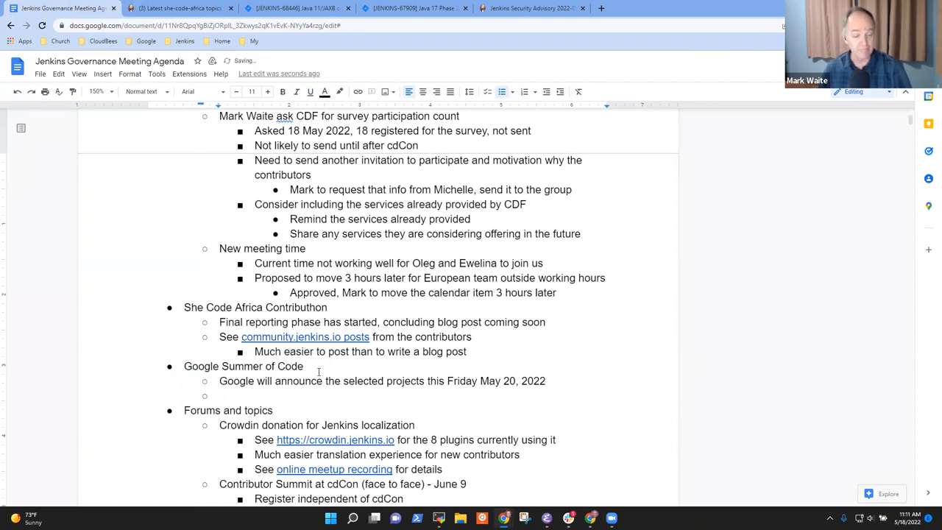
text(Opt)
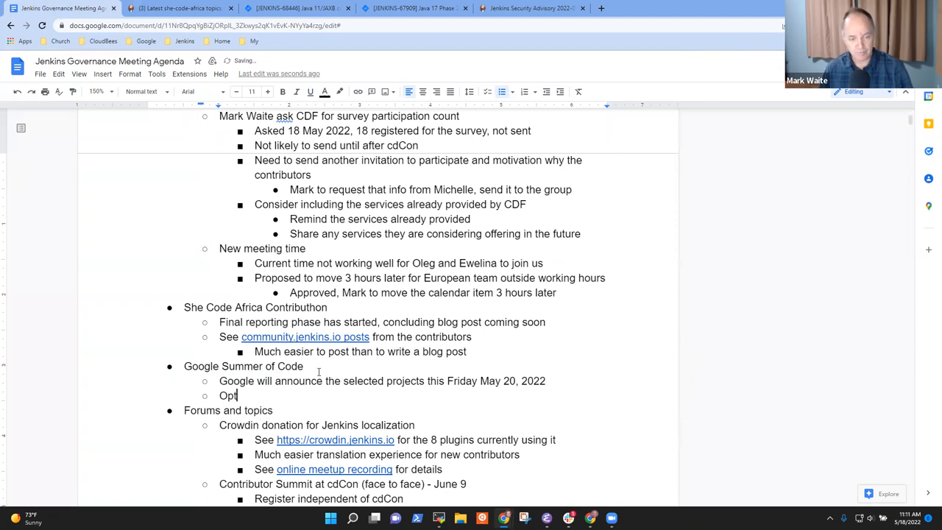
text(imistic)
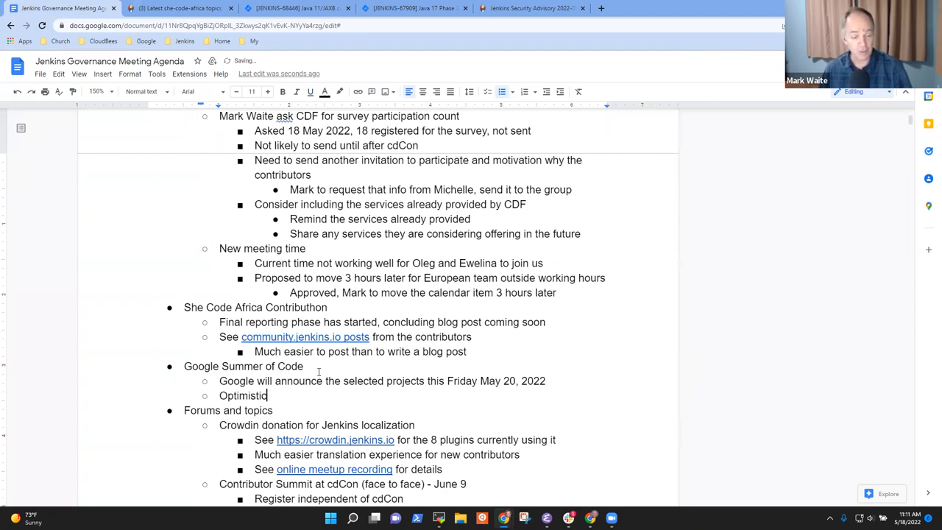
text(that Jenkins)
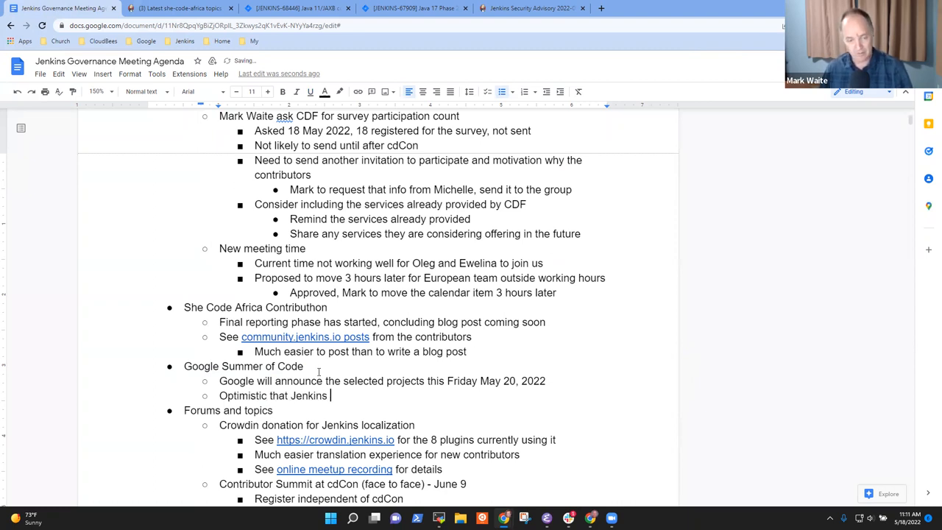
text(will be c)
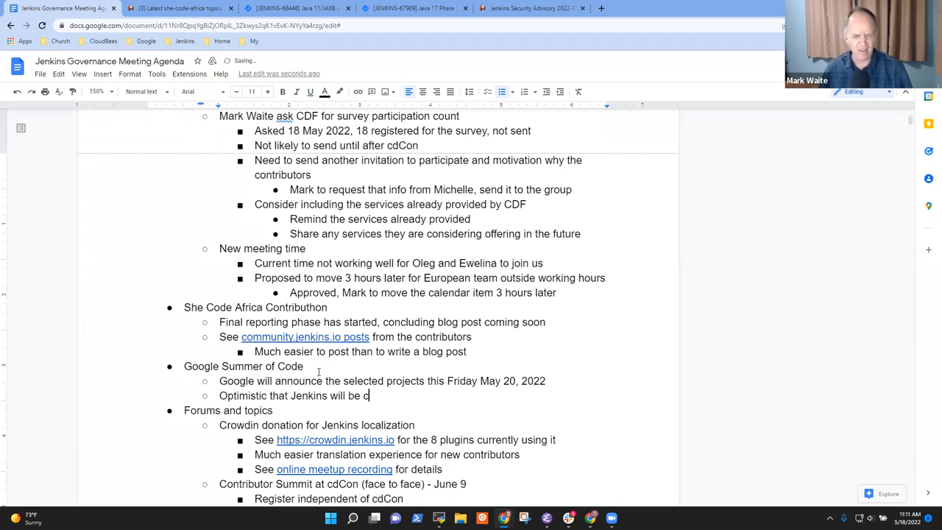
text(ho)
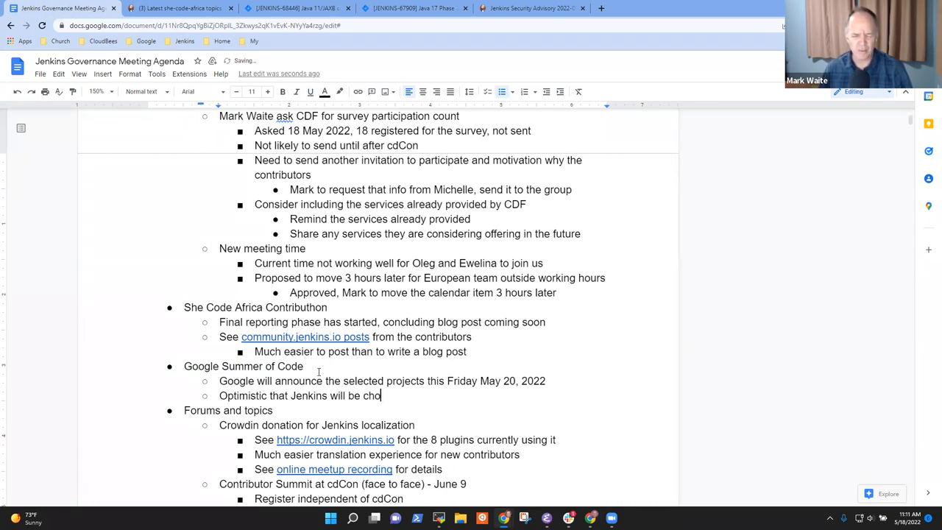
text(sen)
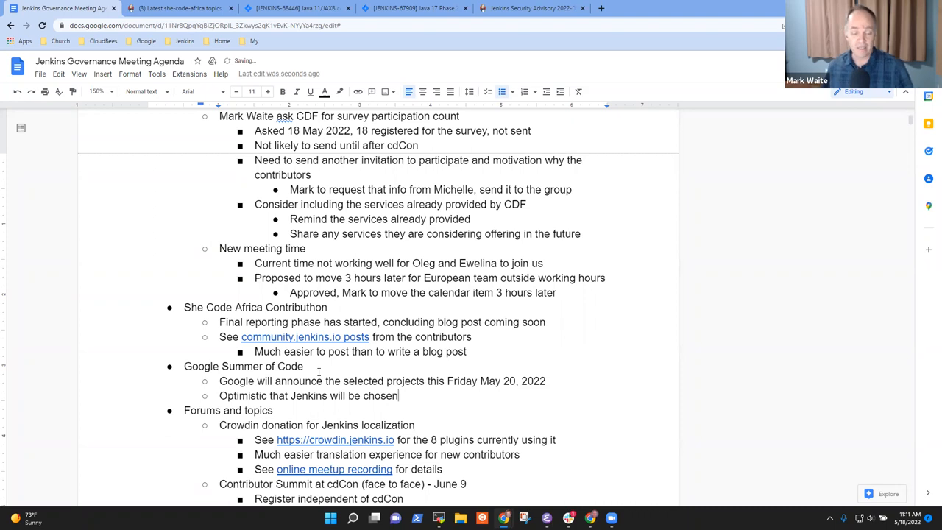
triple_click(308, 394)
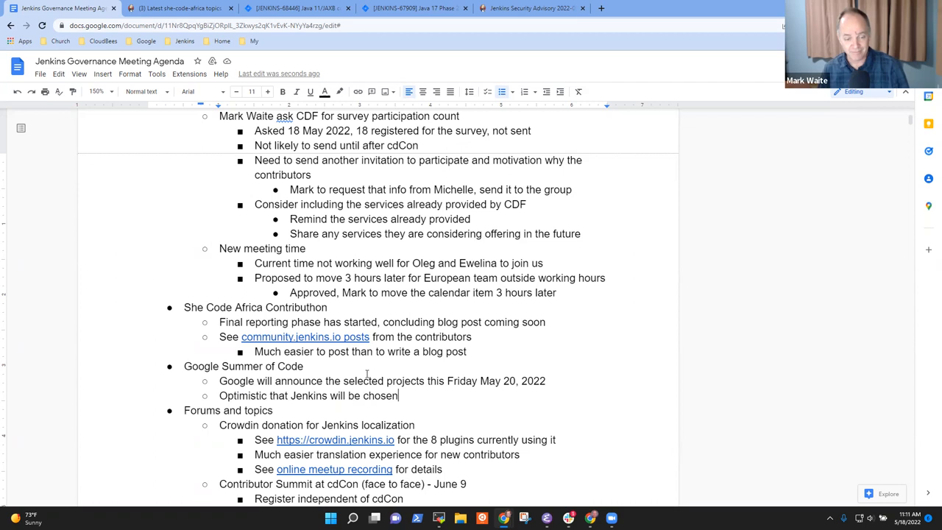
scroll(down, 3)
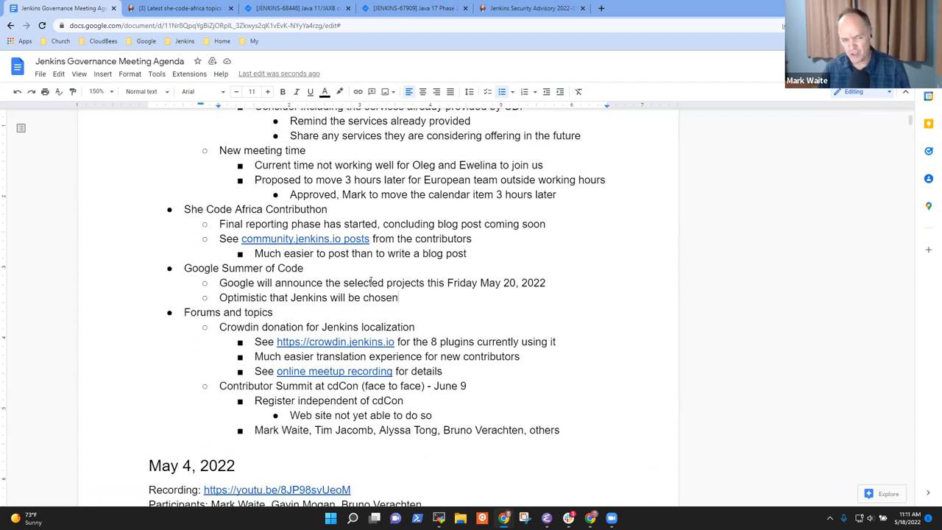
scroll(down, 3)
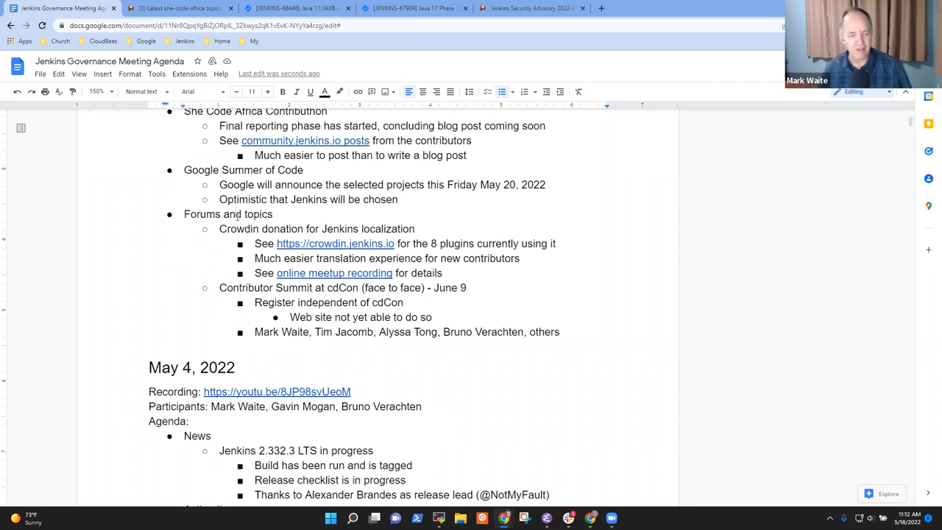
double_click(227, 215)
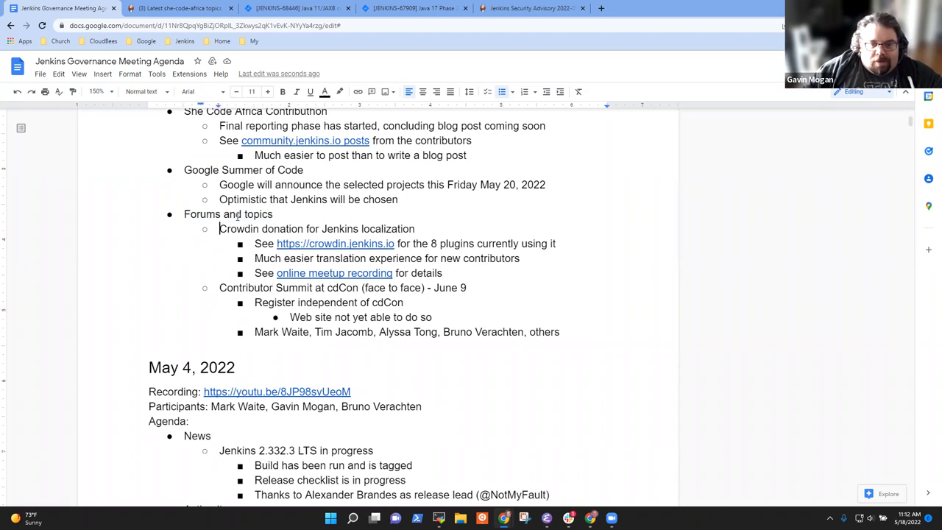
double_click(316, 230)
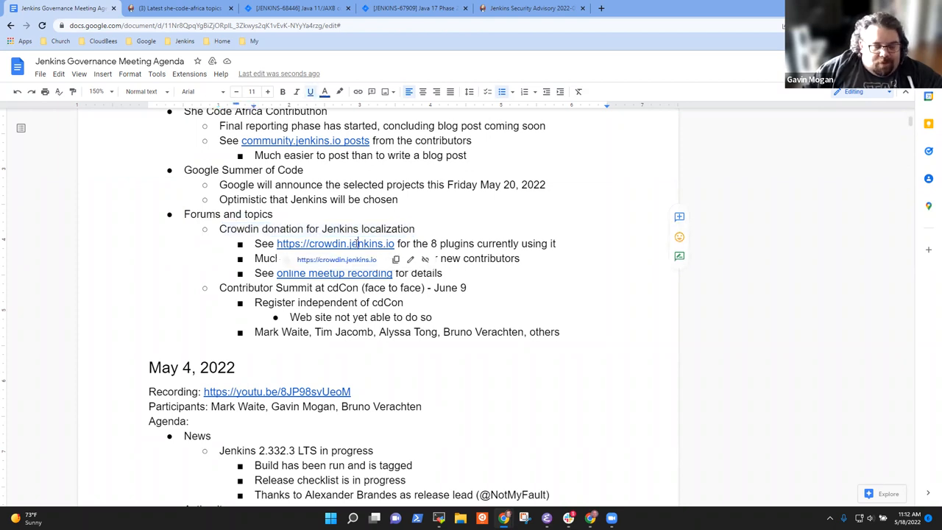
Review the crowdin.jenkins.io projects page listing plugins under translation, then return to the agenda doc
click(336, 245)
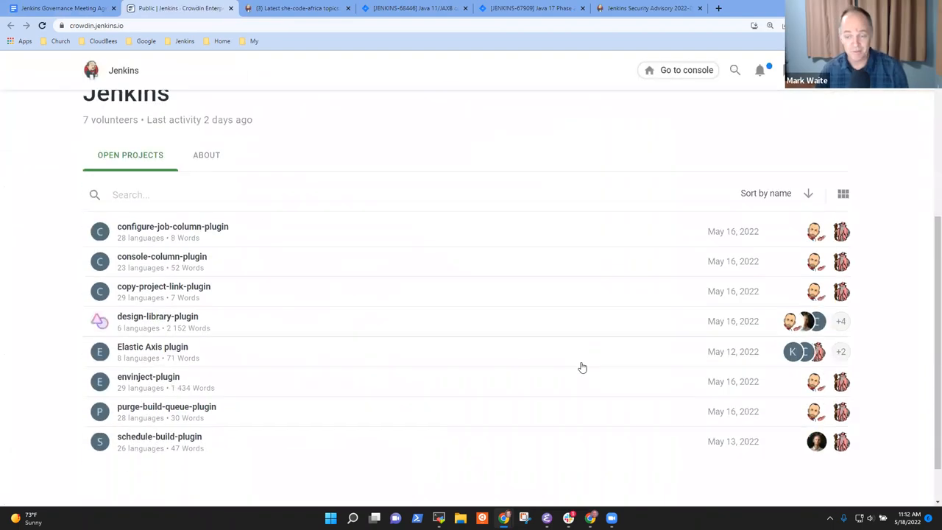
mouse_move(816, 231)
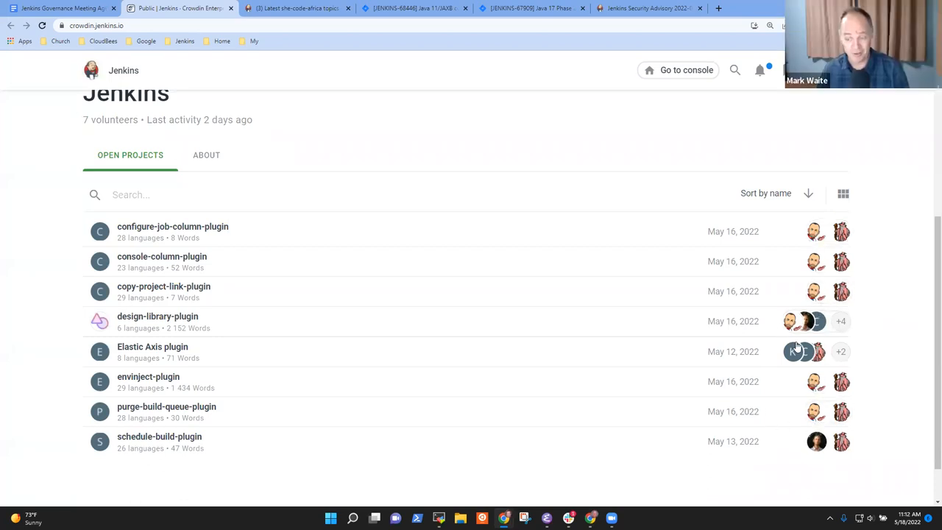
mouse_move(807, 350)
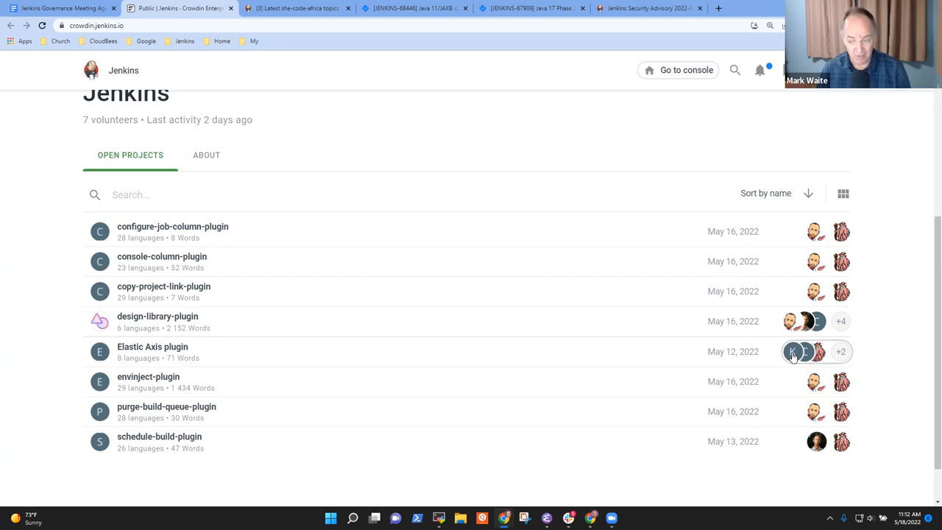
mouse_move(713, 366)
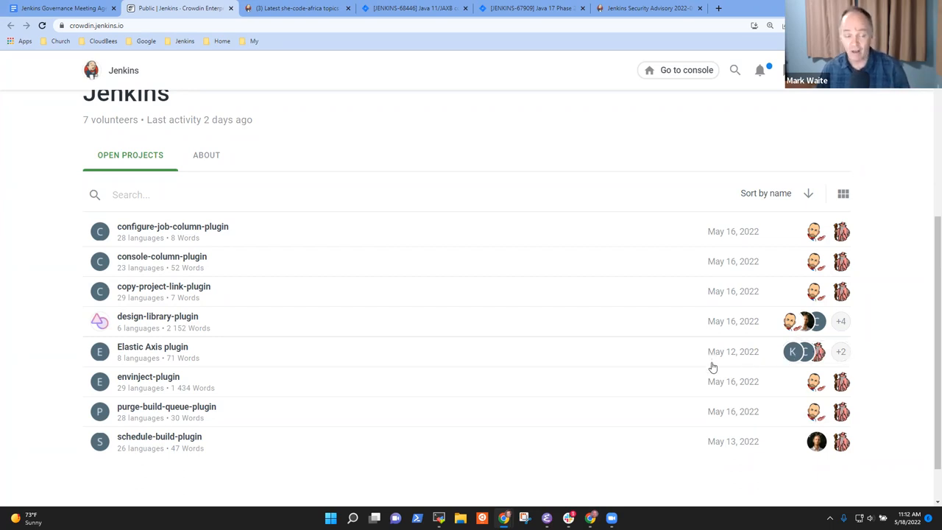
scroll(up, 3)
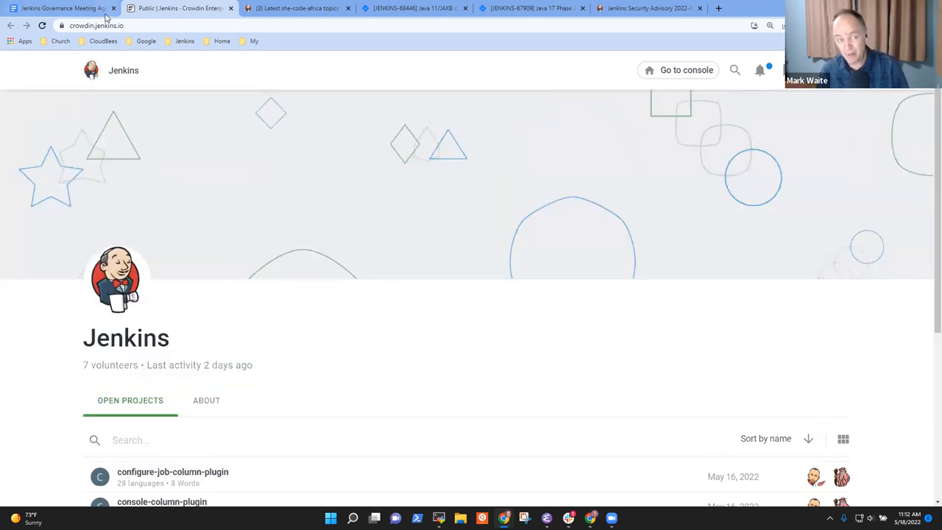
click(62, 9)
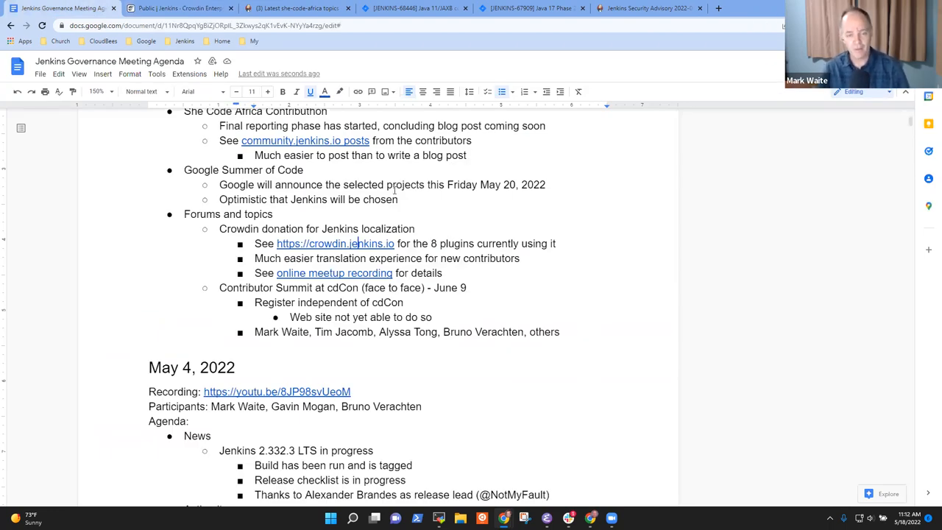
mouse_move(516, 261)
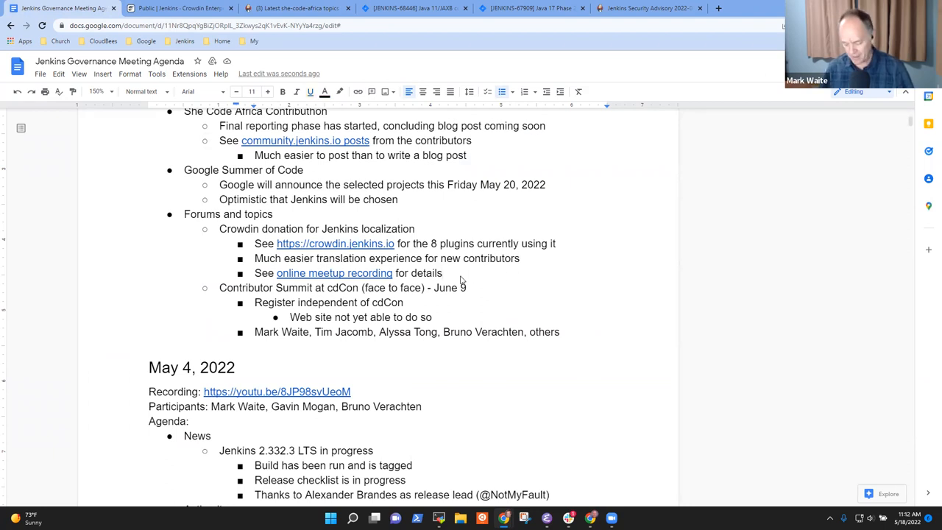
Note under Crowdin that plugin internationalization is not as straightforward and needs more documentation
text(In)
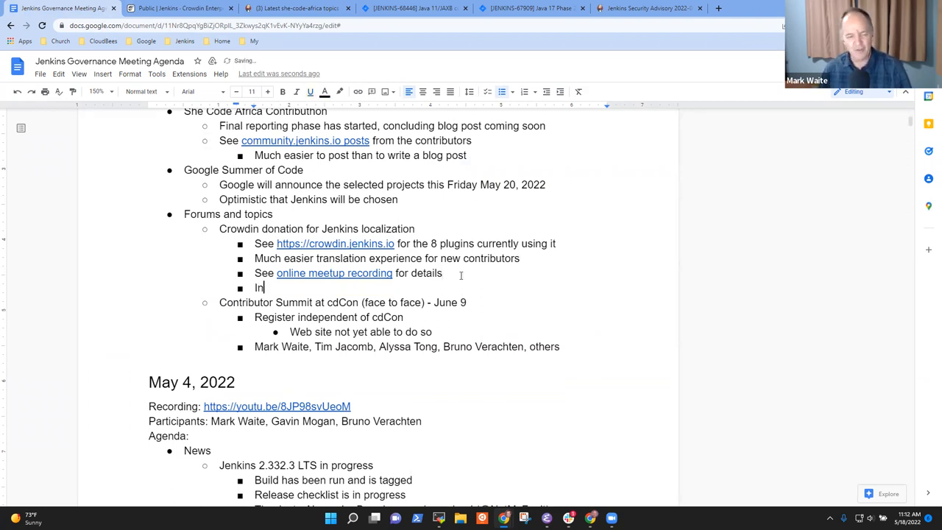
text(ternationalizing a plugin is)
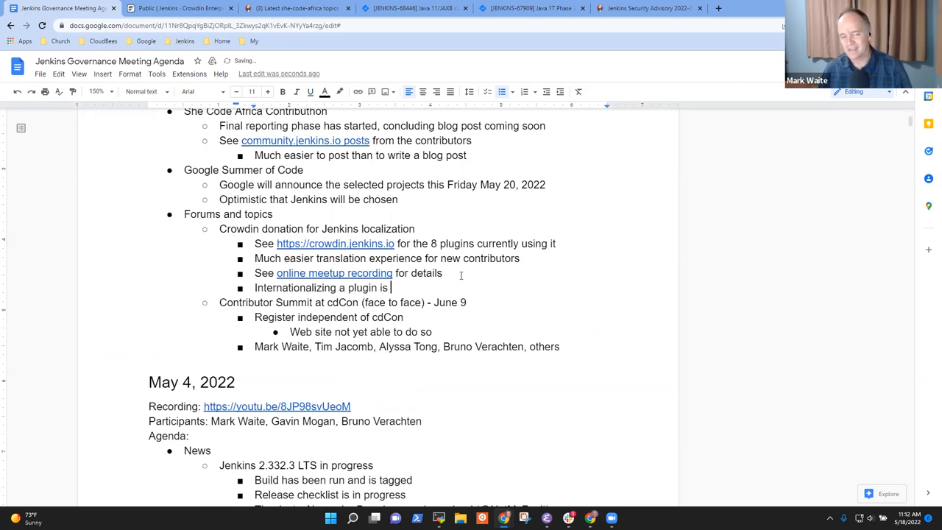
text(not as straight)
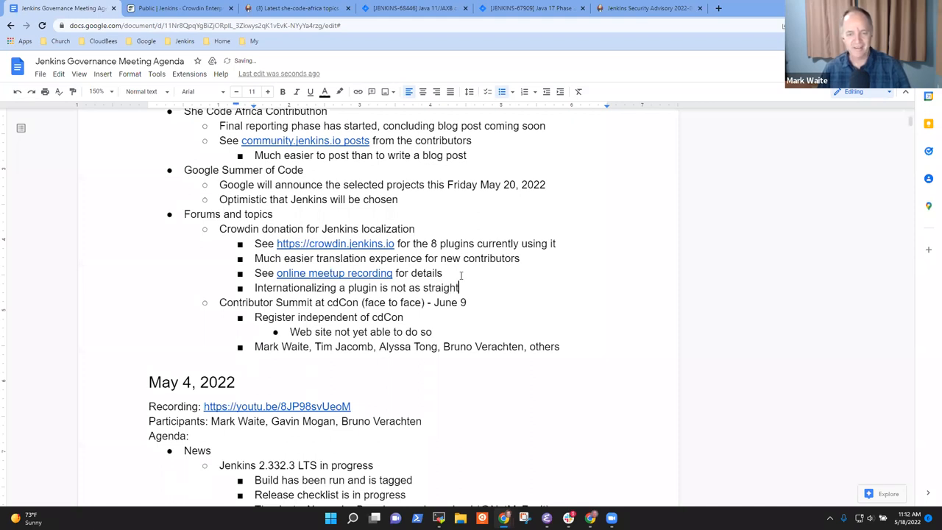
text(fo)
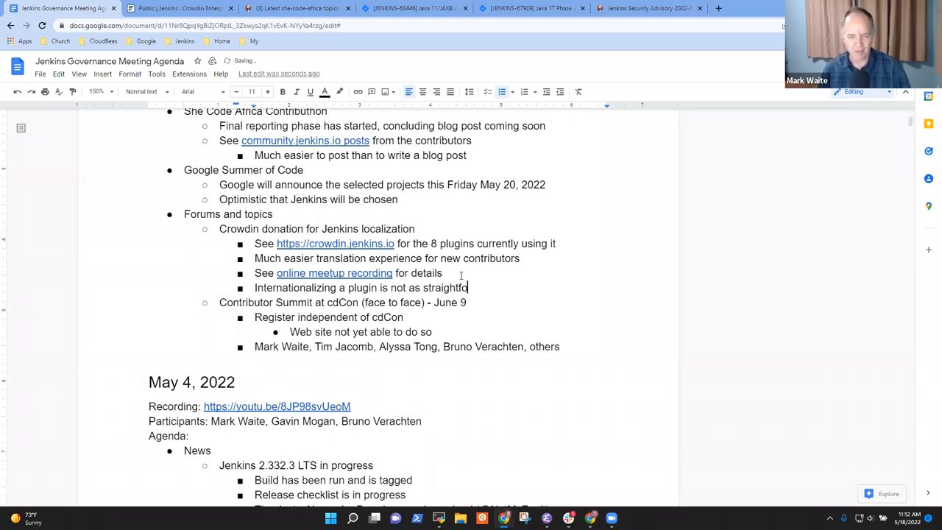
text(rward)
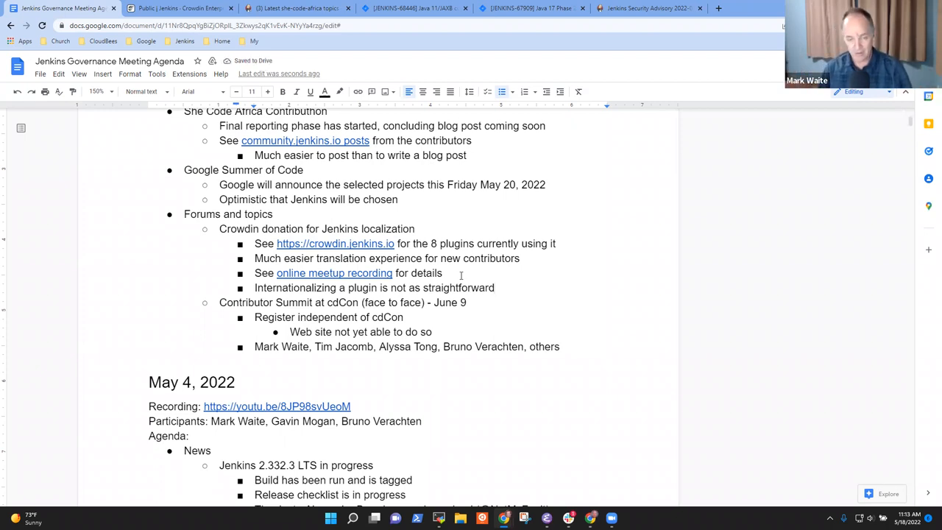
text(as)
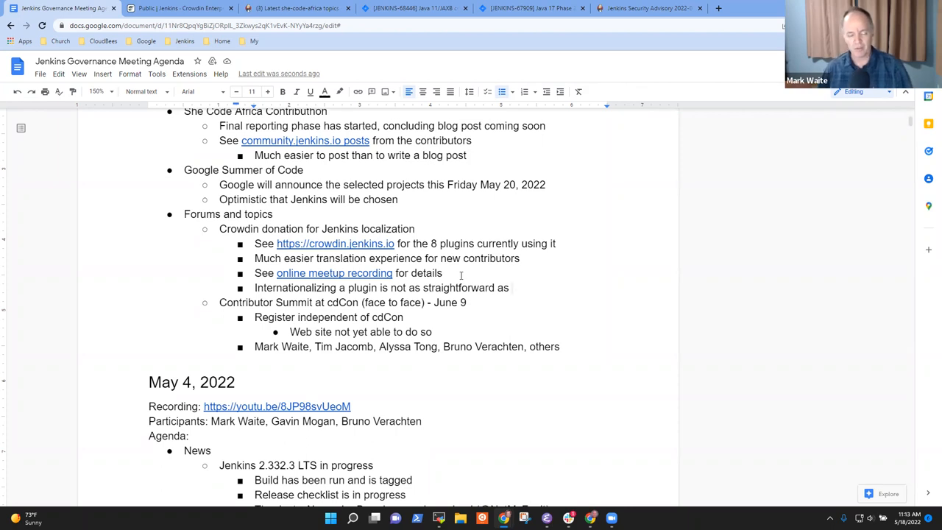
text(it should b)
text(N)
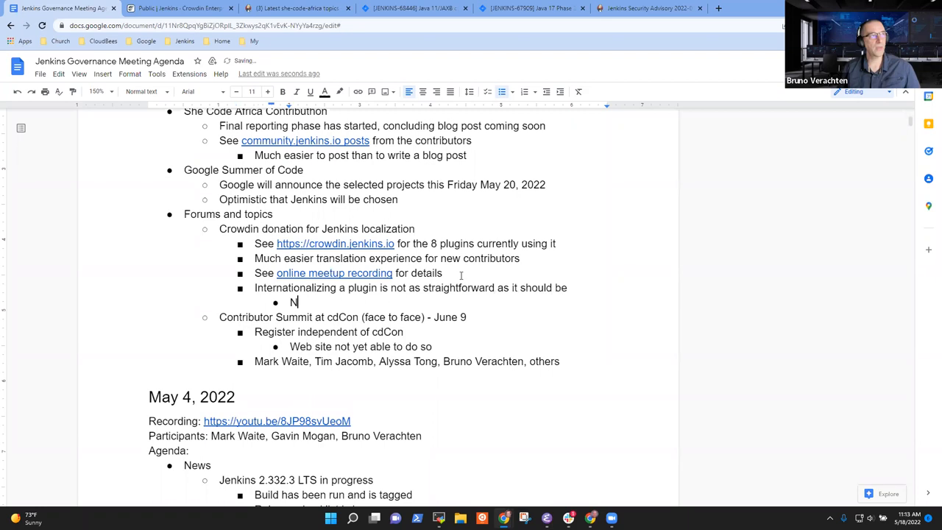
text(eeds more documentation on the topic)
text(Bruno wi)
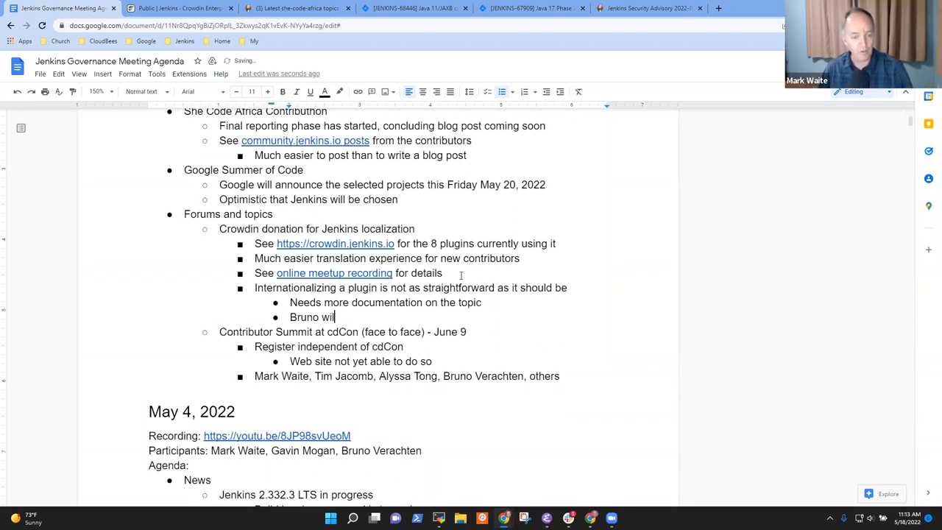
Add that Bruno is willing to help with the topic, and a 'Java 11 is coming' bullet
text(ling to help w)
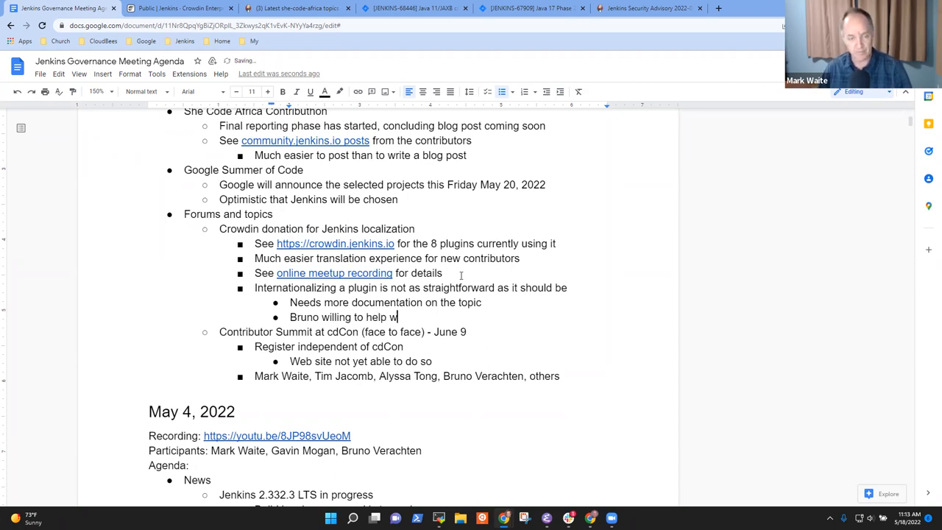
text(ith the topic)
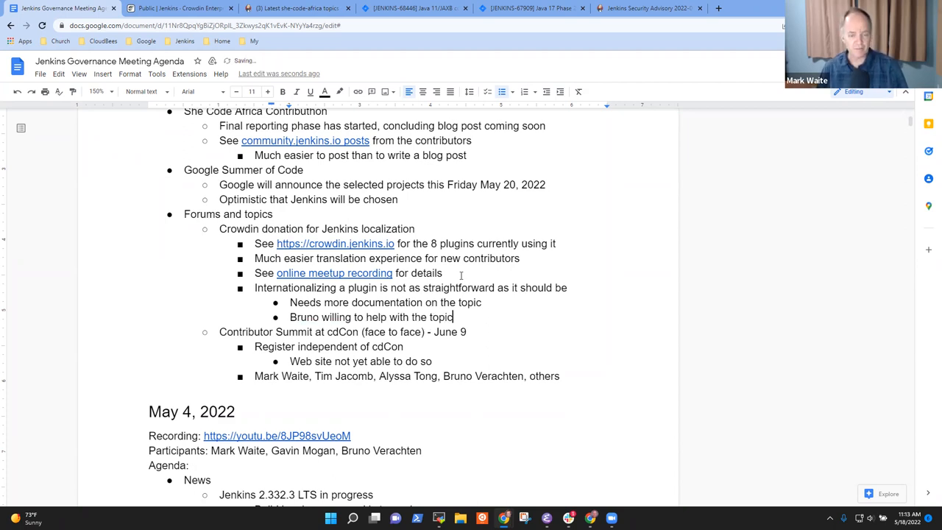
key(BackSpace)
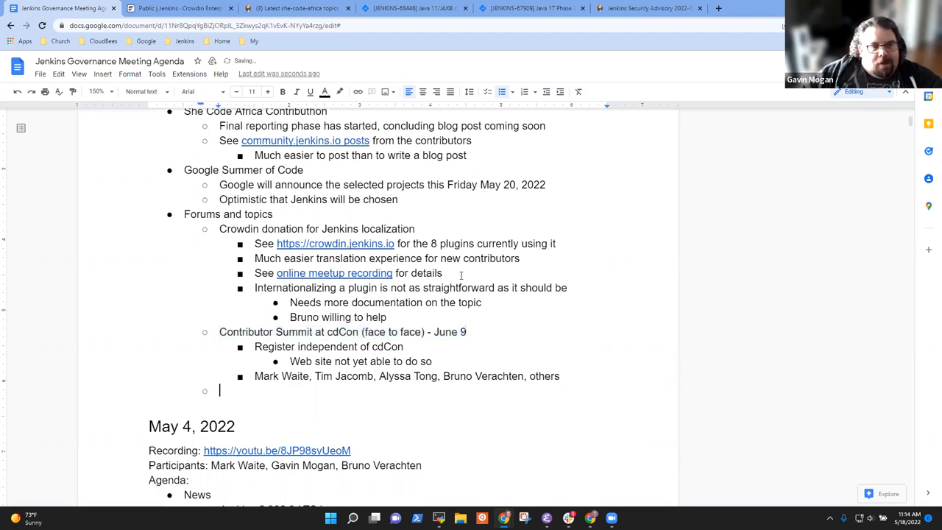
text(Java 11)
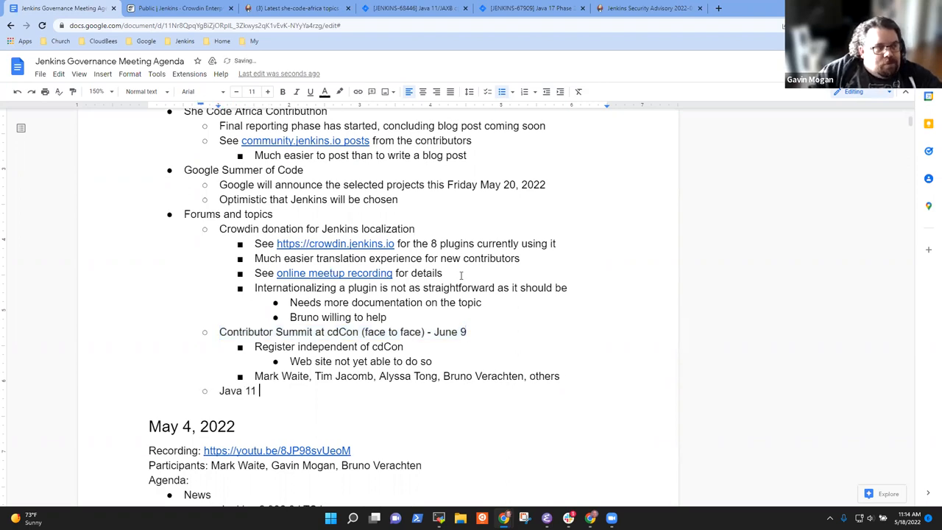
text(is coming)
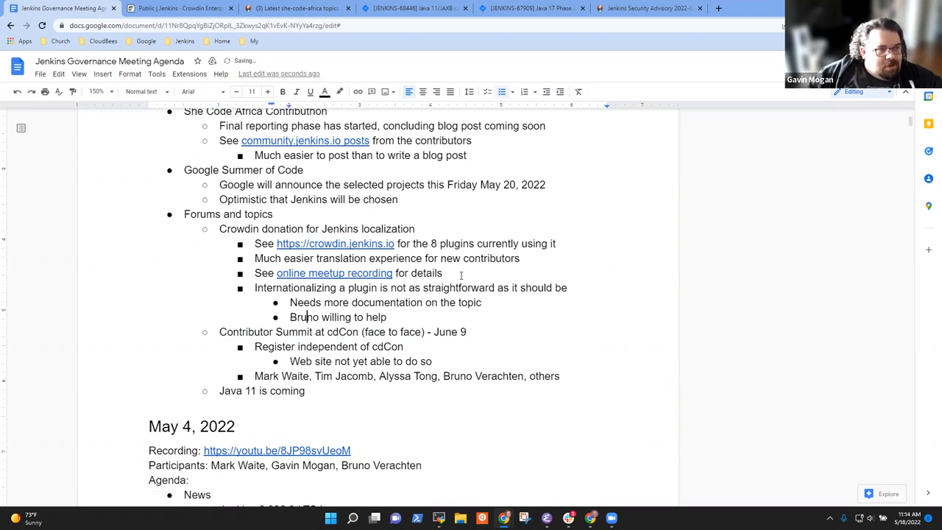
Add 'Translation tools discussions in various locations' to the notes
text(Transl)
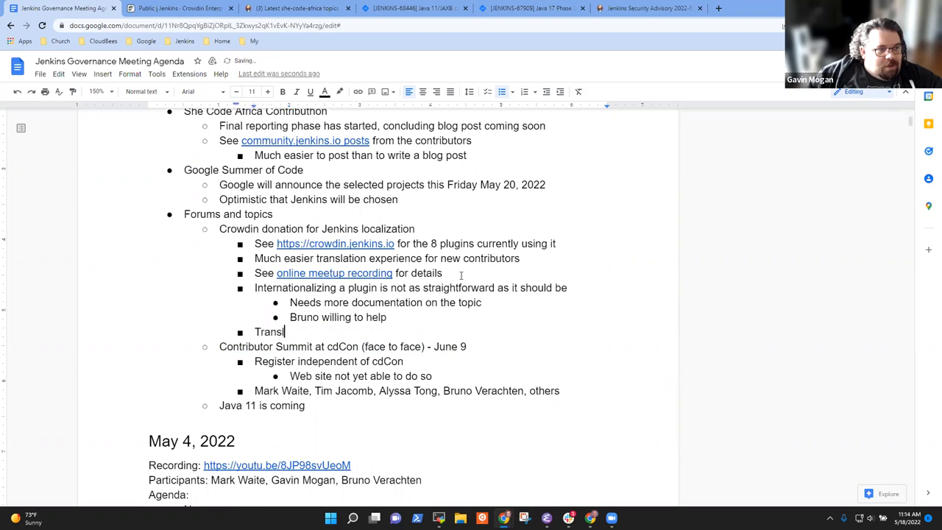
text(ation)
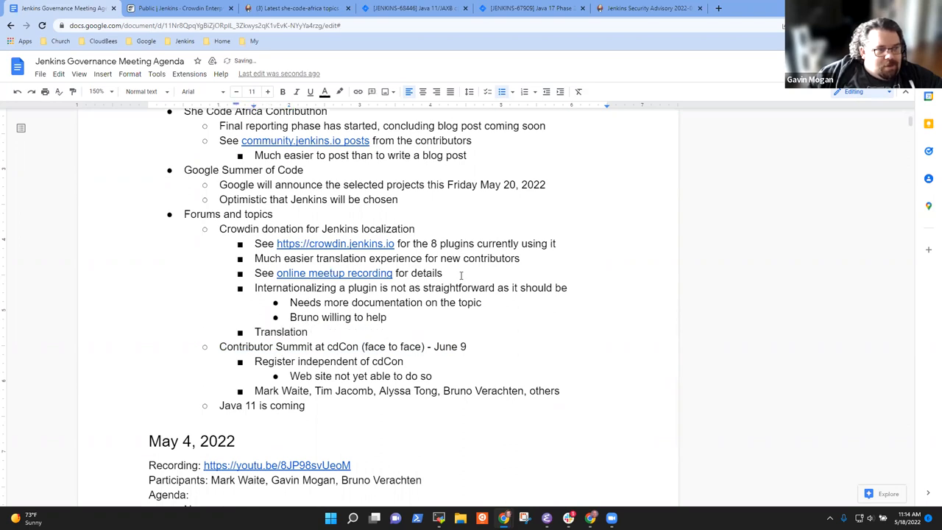
text(tools)
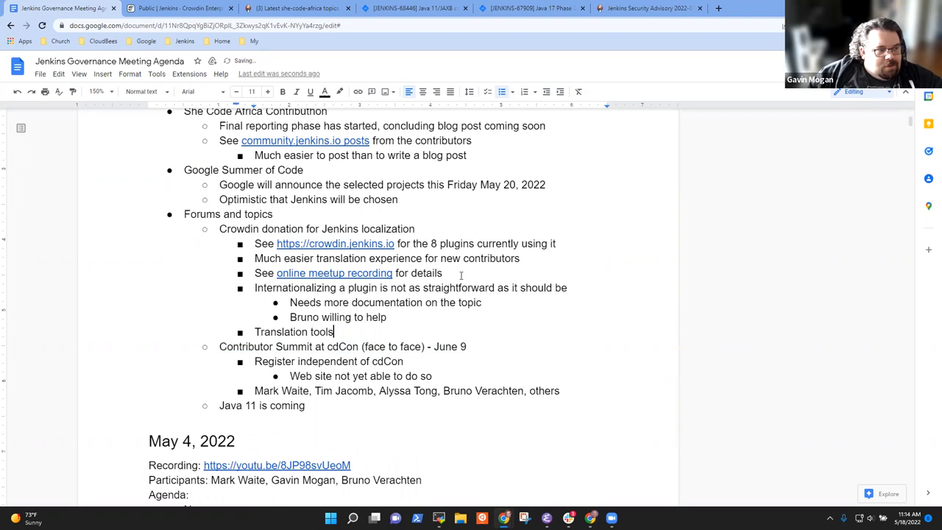
text(discussions)
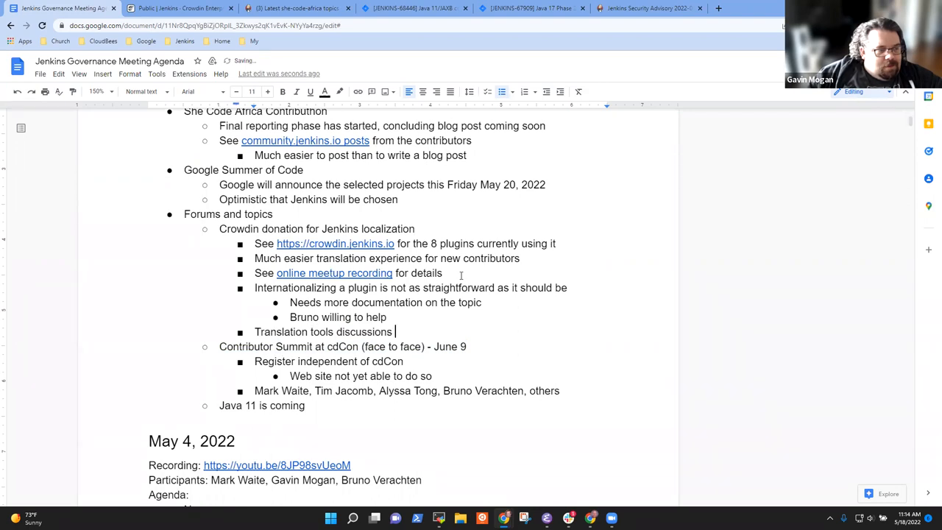
text(in various locat)
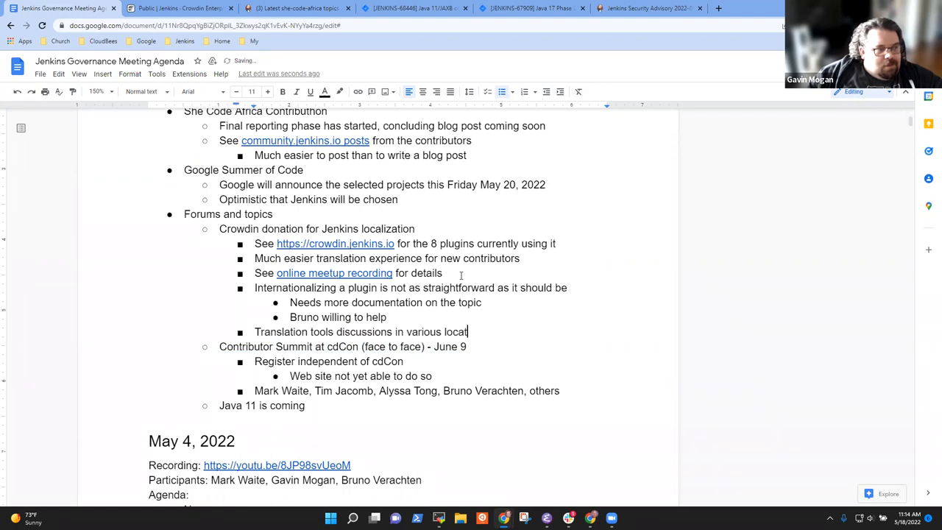
text(ions)
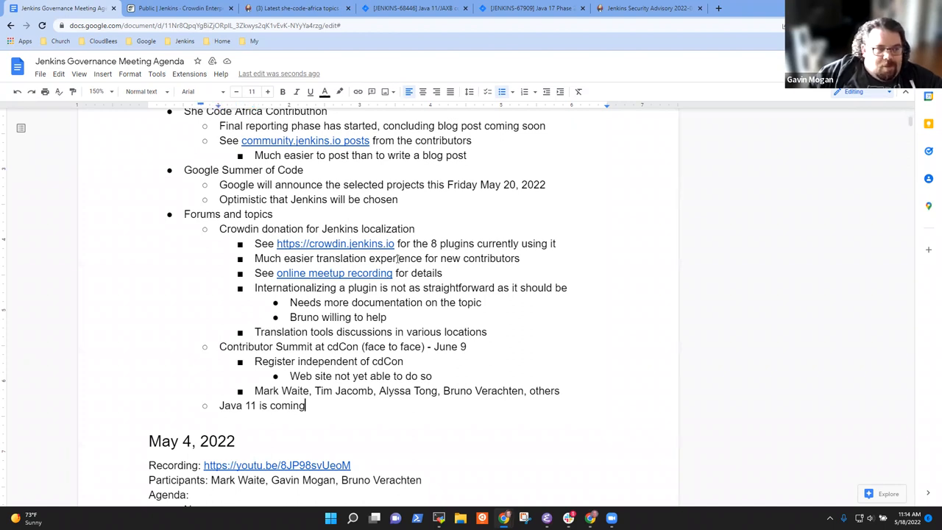
Add a forms-issues bullet noting in several cases users did not read the upgrade guide
text(Some forms)
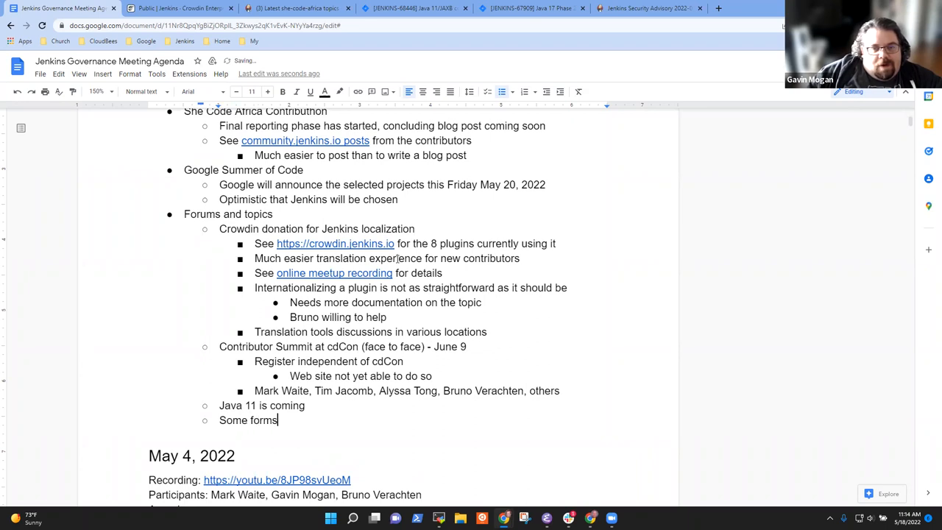
text(issue)
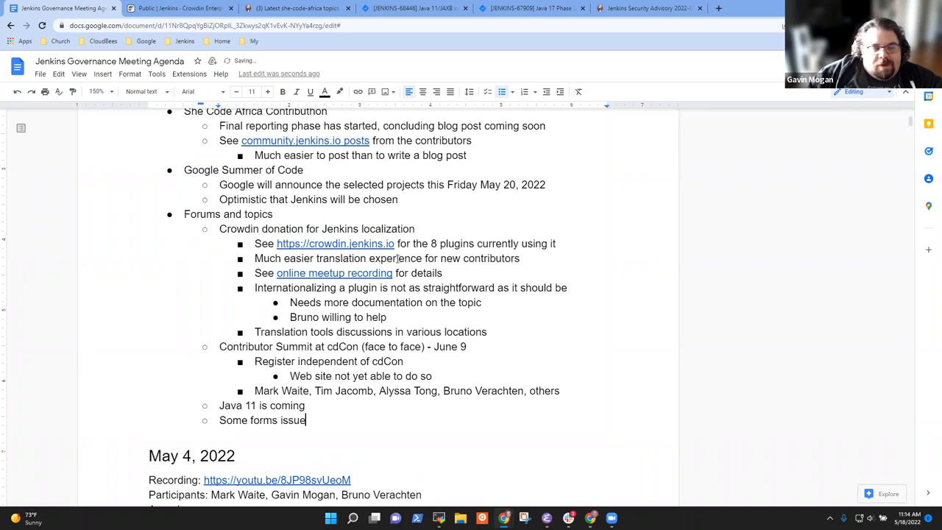
text(s,)
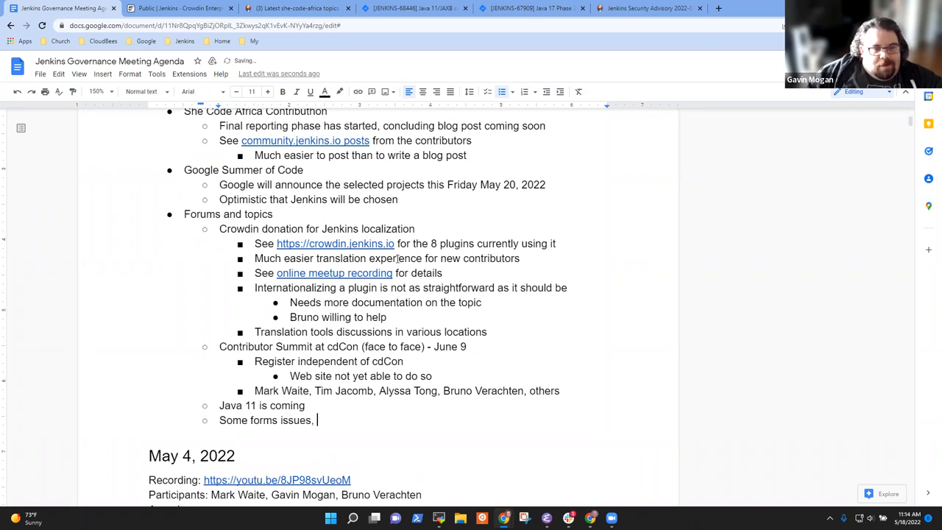
text(in)
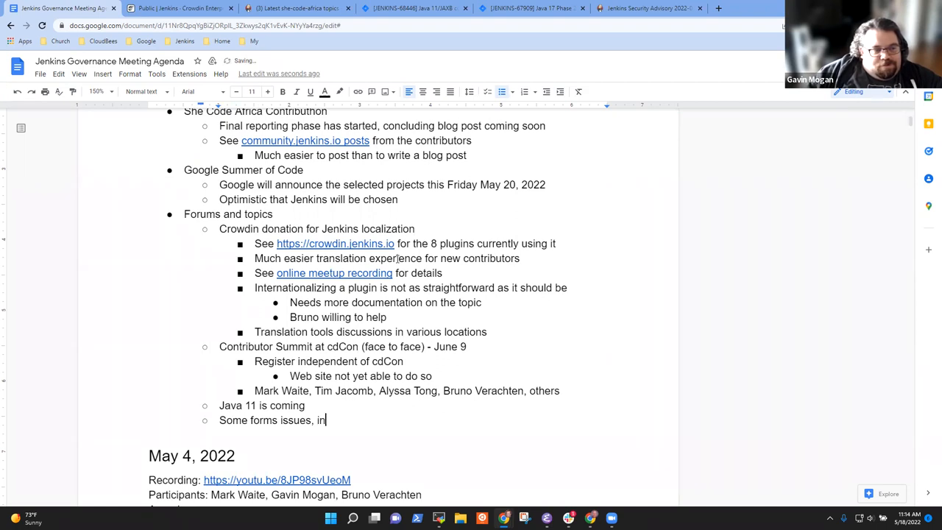
text(several cases of not reading the upgrade guide)
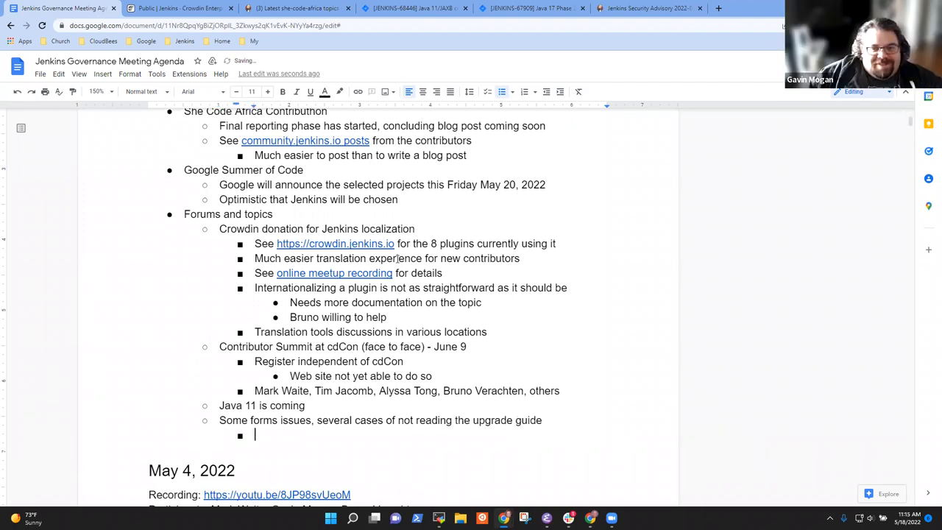
Add a sub-point on the Jira regressions dashboard, rewording the voting note to reporting
text(Jira regressions)
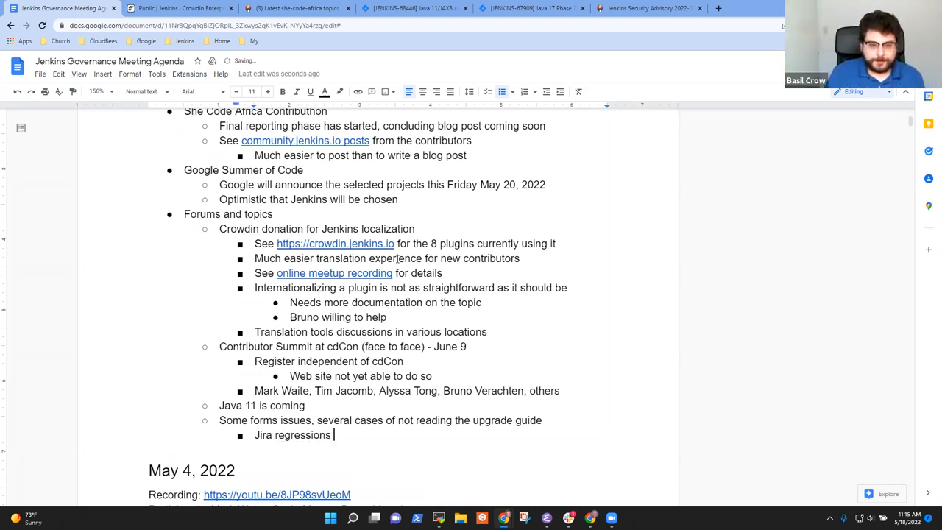
text(dashboard,)
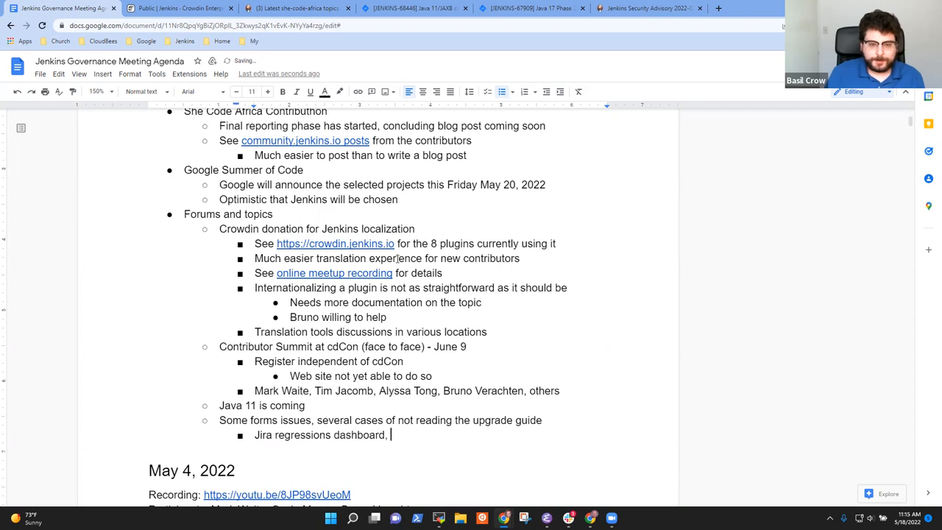
text(we end)
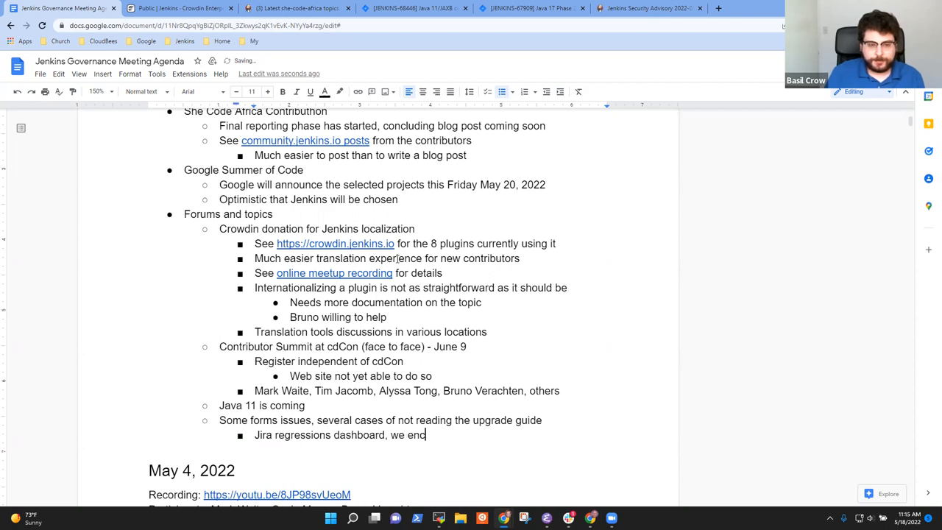
text(ourage peop)
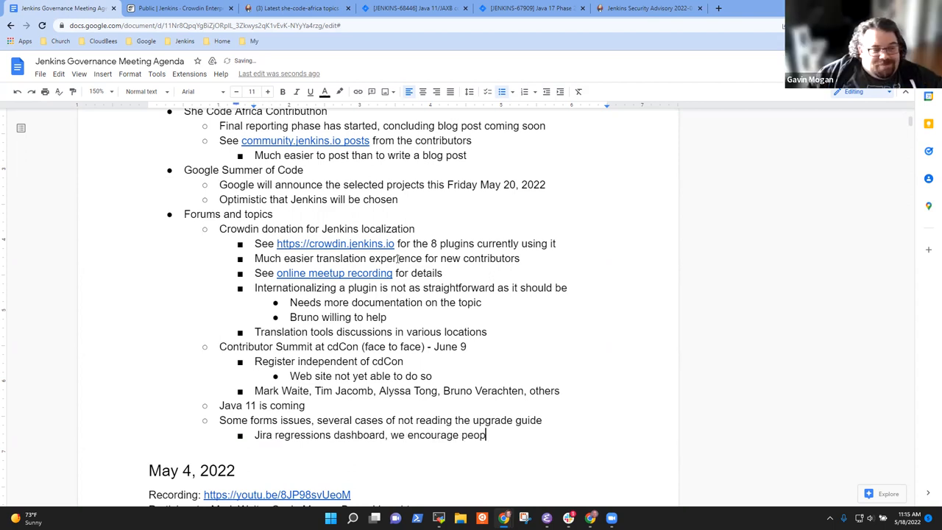
text(le to)
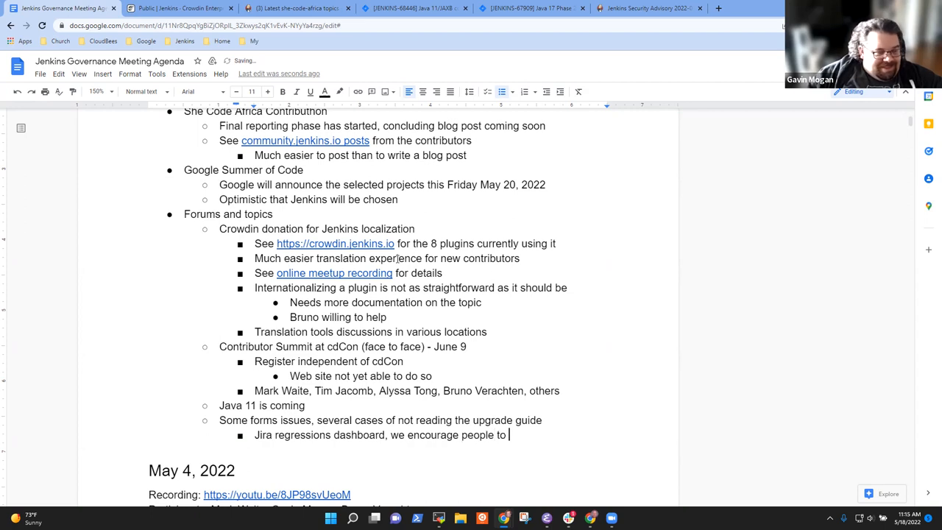
text(vote on the das)
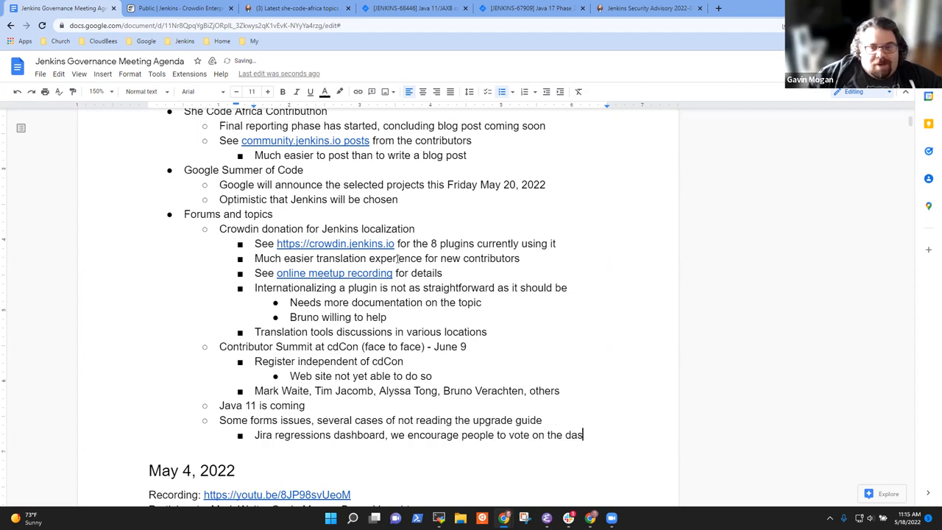
key(Backspace)
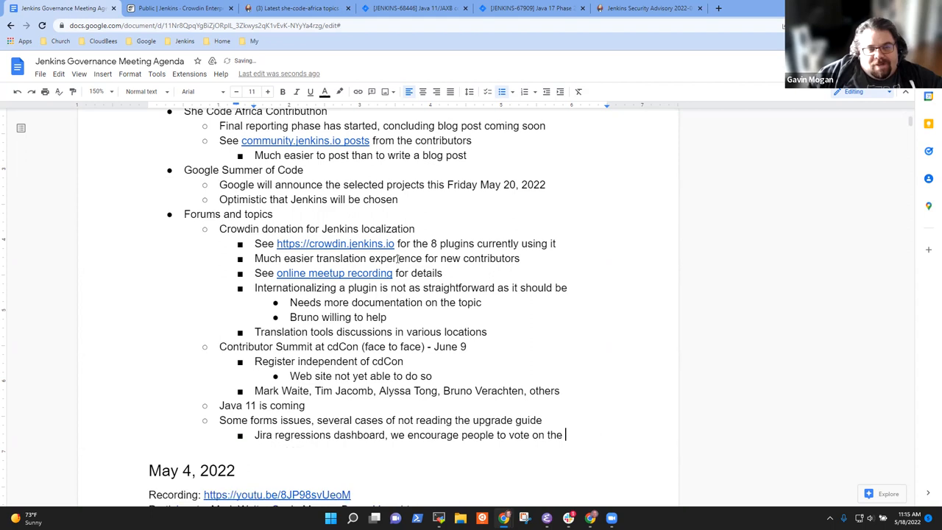
key(backspace)
text(dashbnoar)
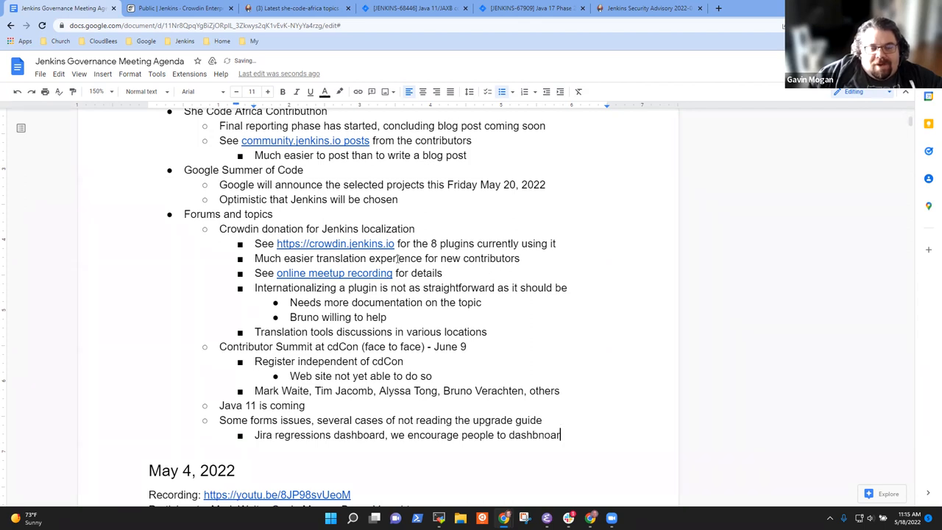
text(d)
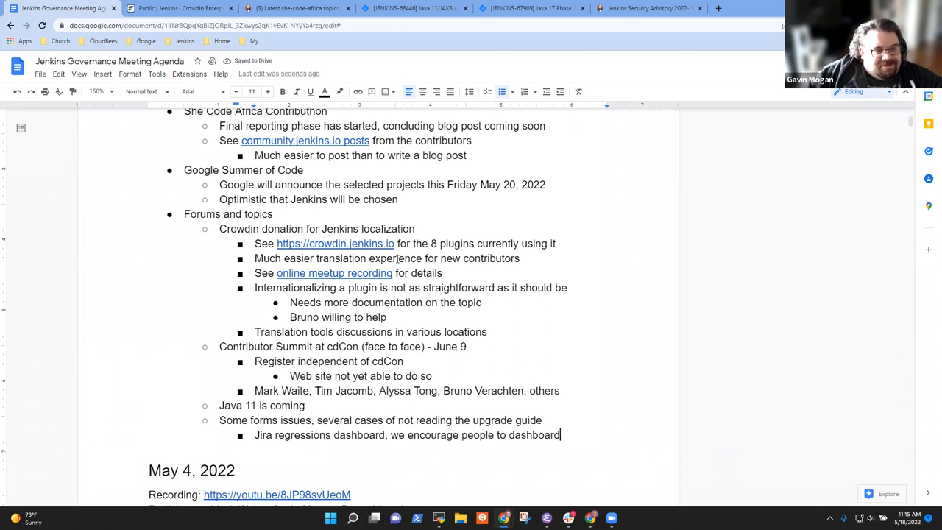
text(report issues)
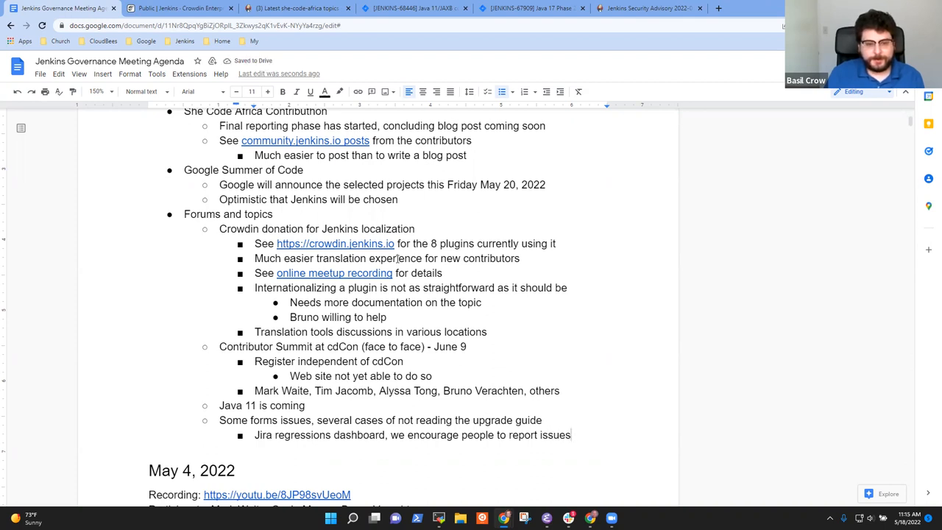
Add a sub-point: 'Encourage them to report any issue'
text(Encoura)
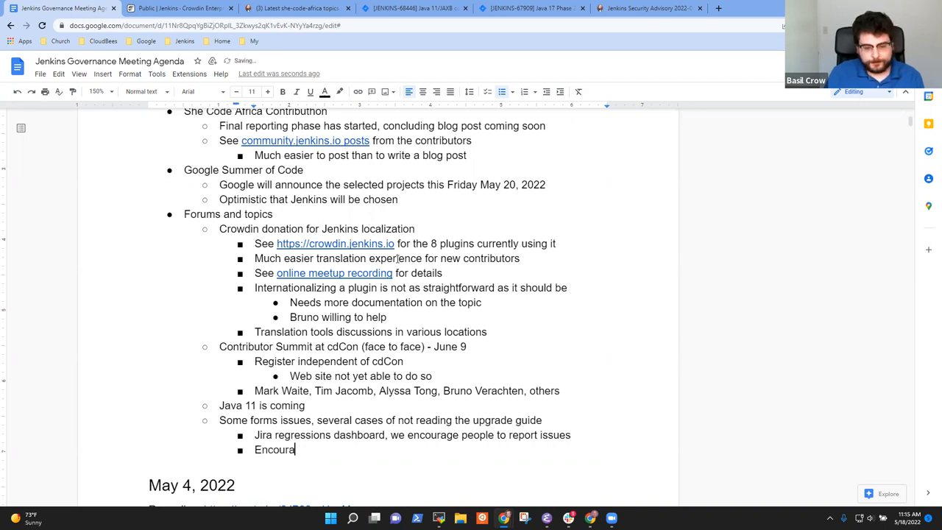
text(ge them to report an)
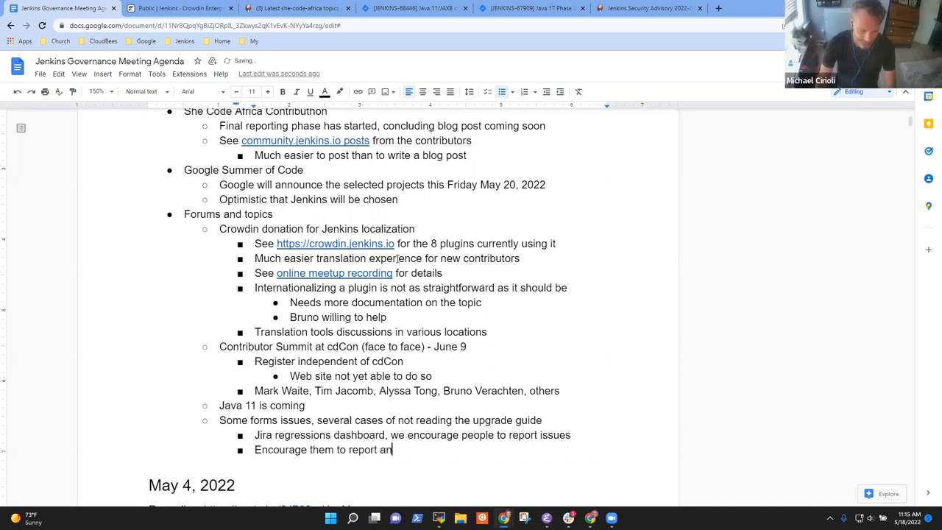
text(y issue)
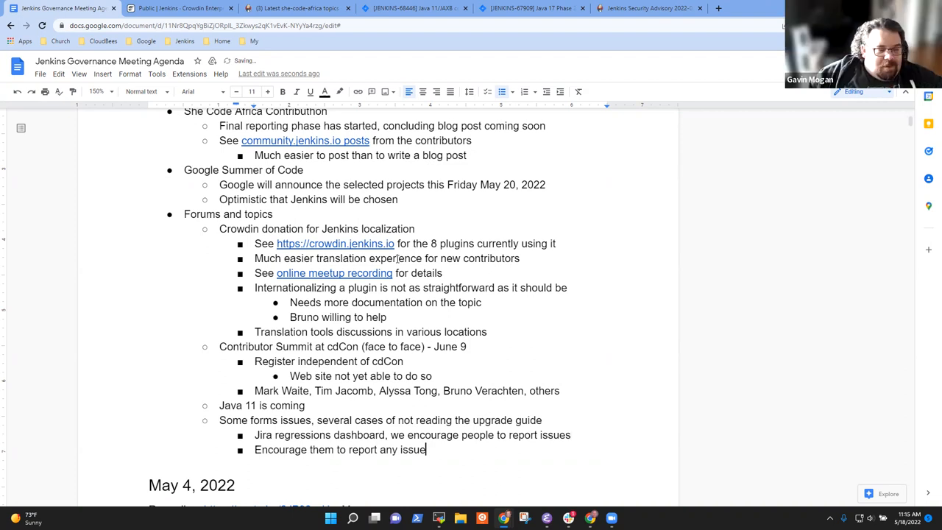
Add a bullet: Gavin preparing a standard answer topic for diagnosis of environment related issues
text(detecte)
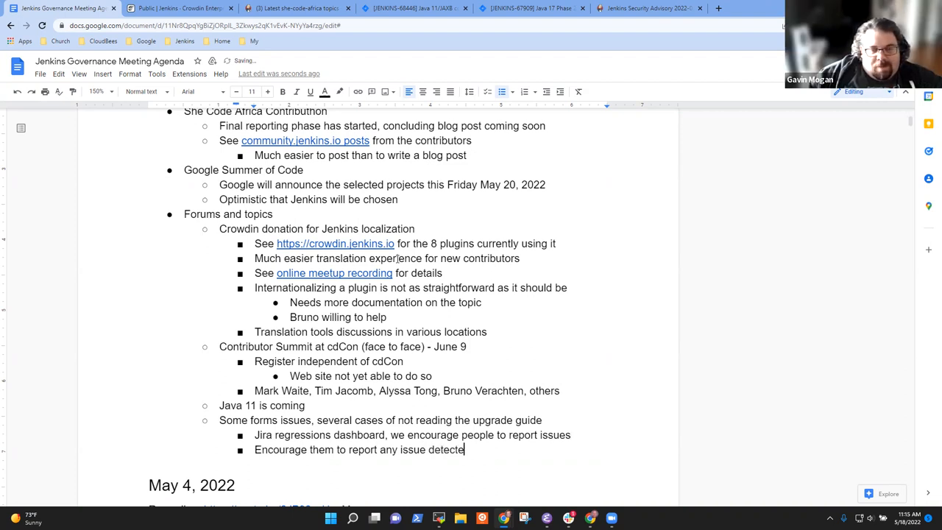
key(enter)
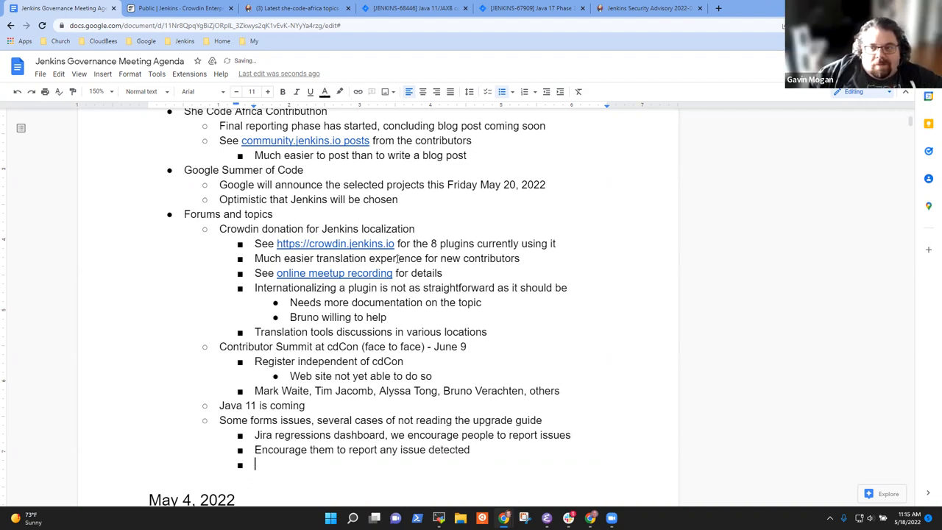
text(Gavin)
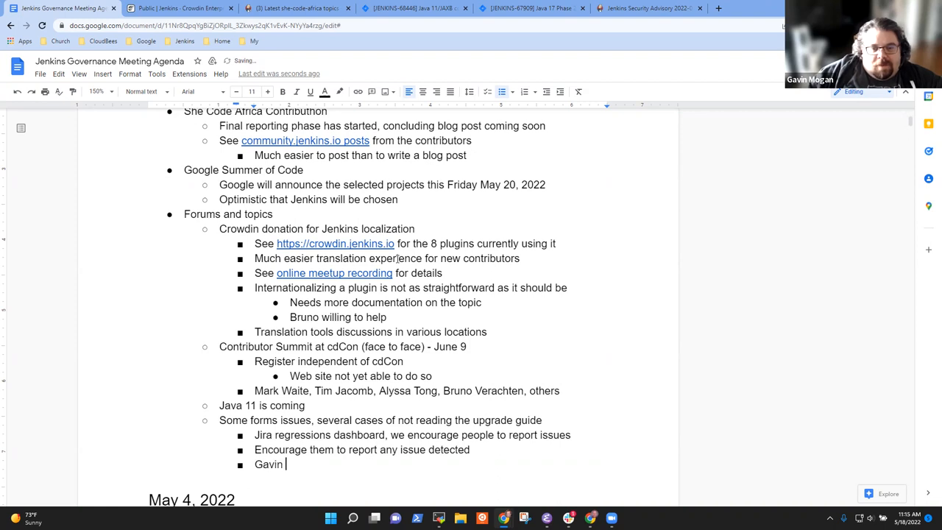
text(preparing a)
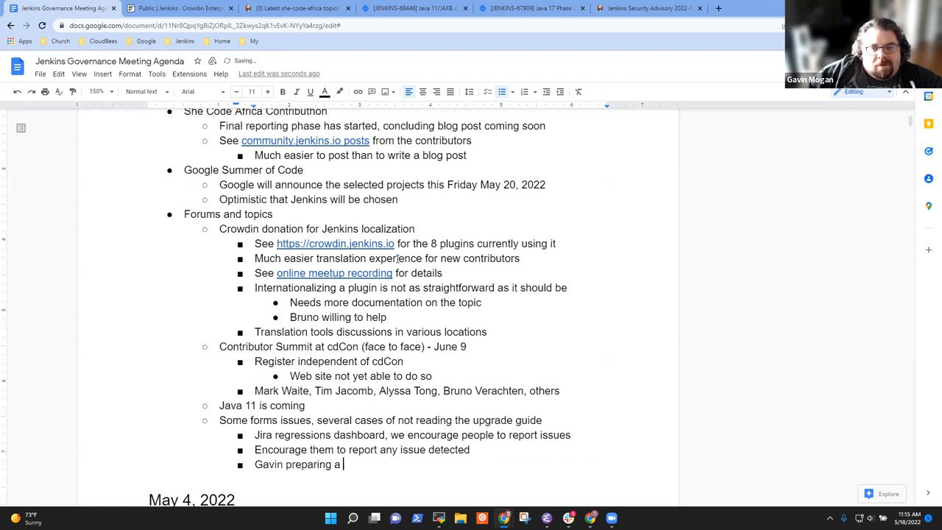
text(standaa)
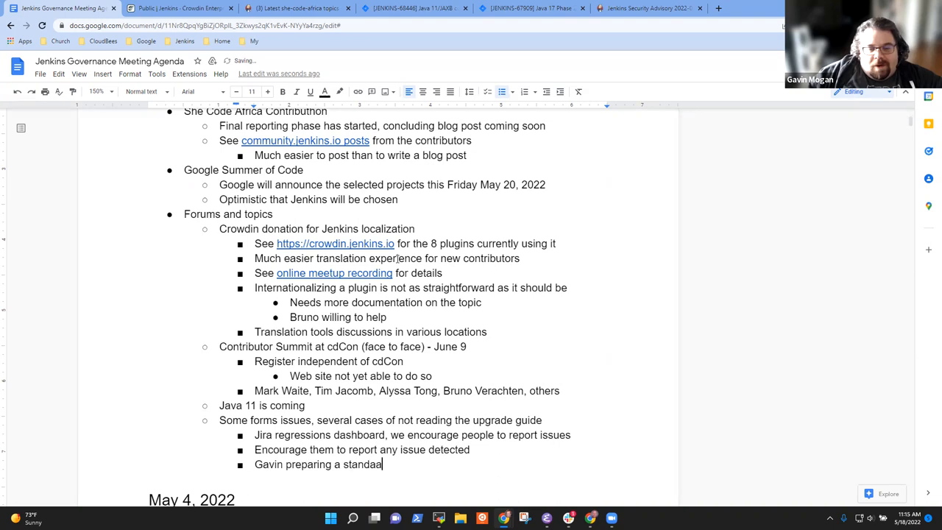
text(rd)
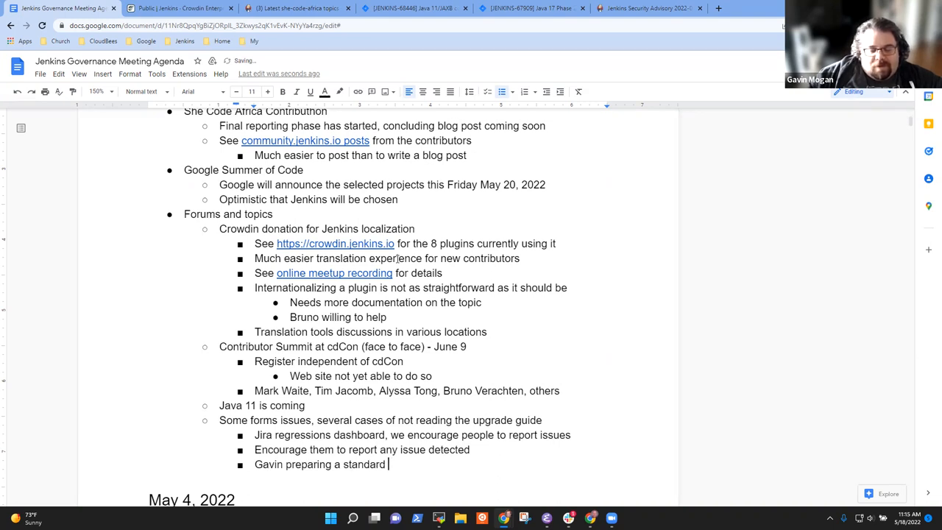
text(topic)
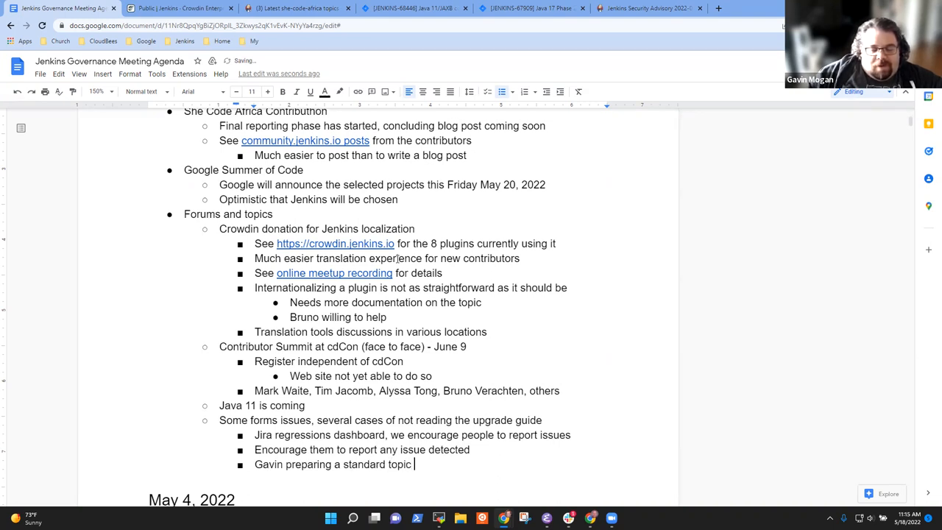
text(for diagnosis)
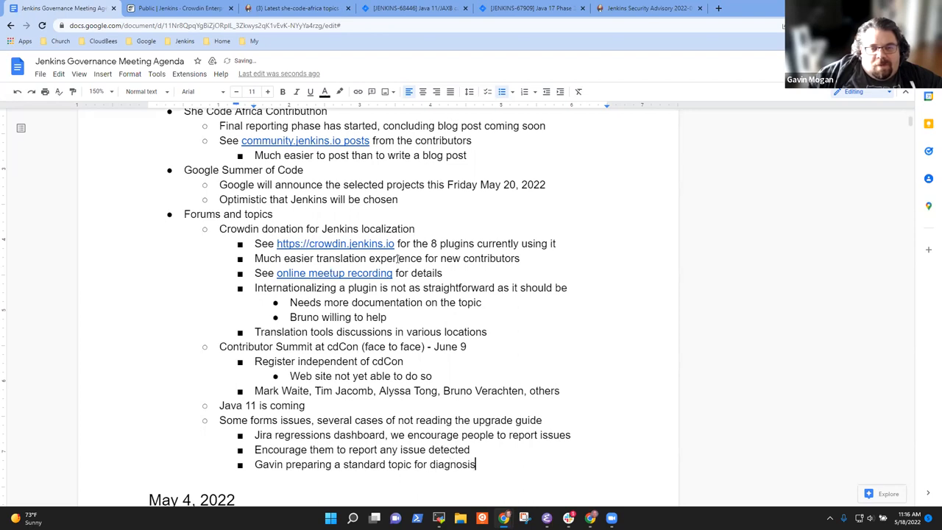
text(of)
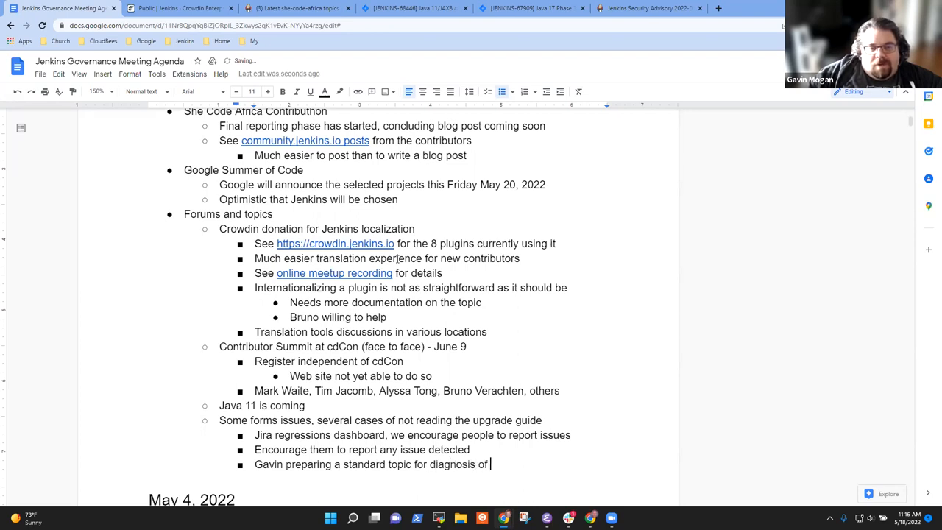
text(environment re)
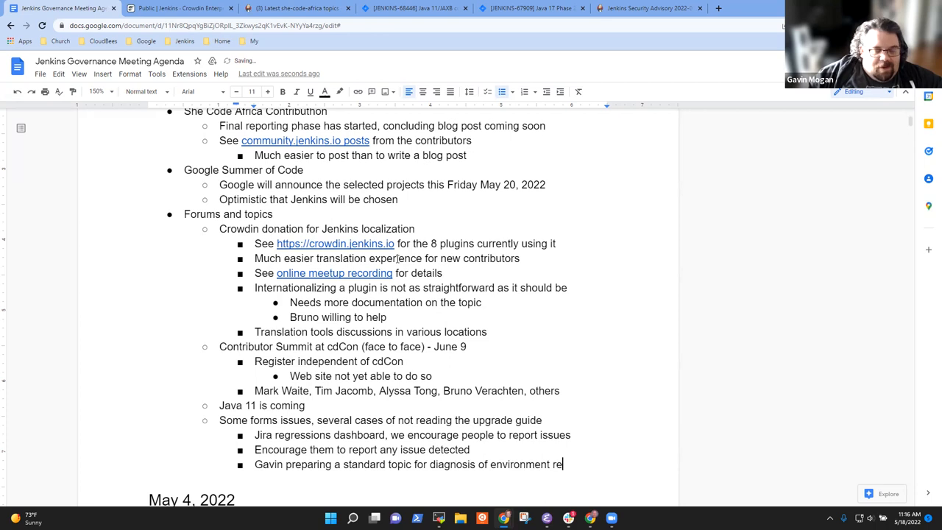
text(lated)
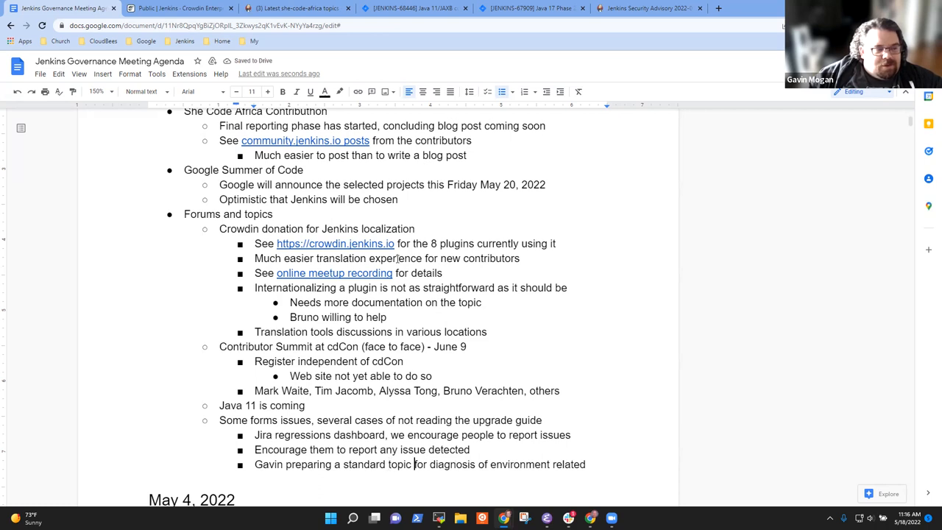
text(answer)
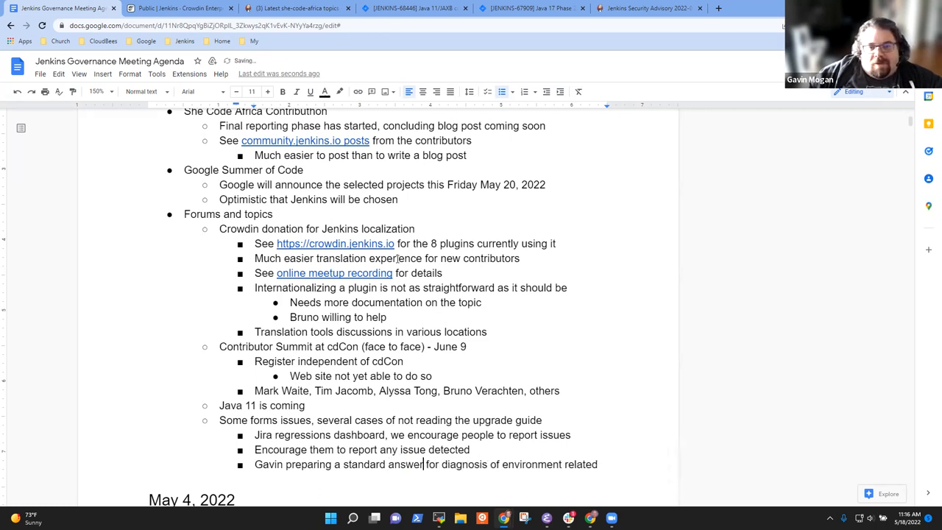
text(iss)
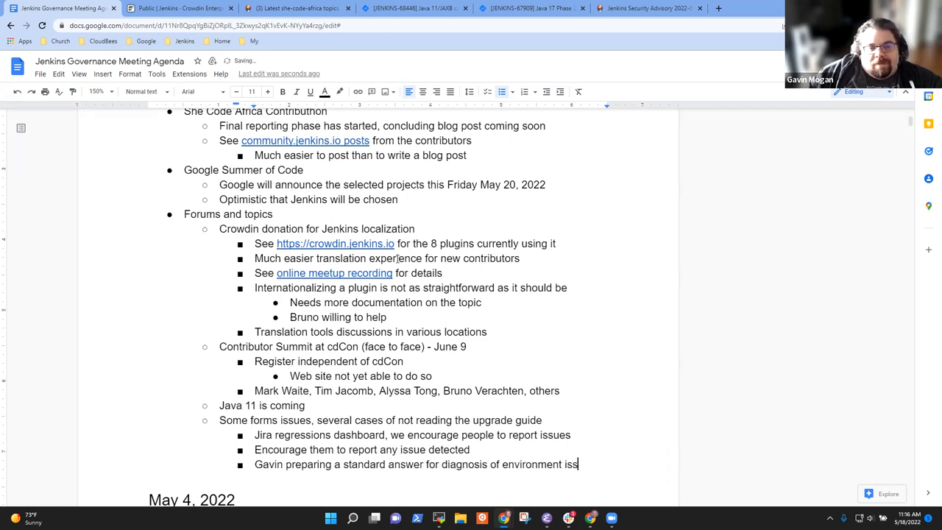
Add sub-bullets 'How to see your environment' and 'How to create a better bug report'
key(enter)
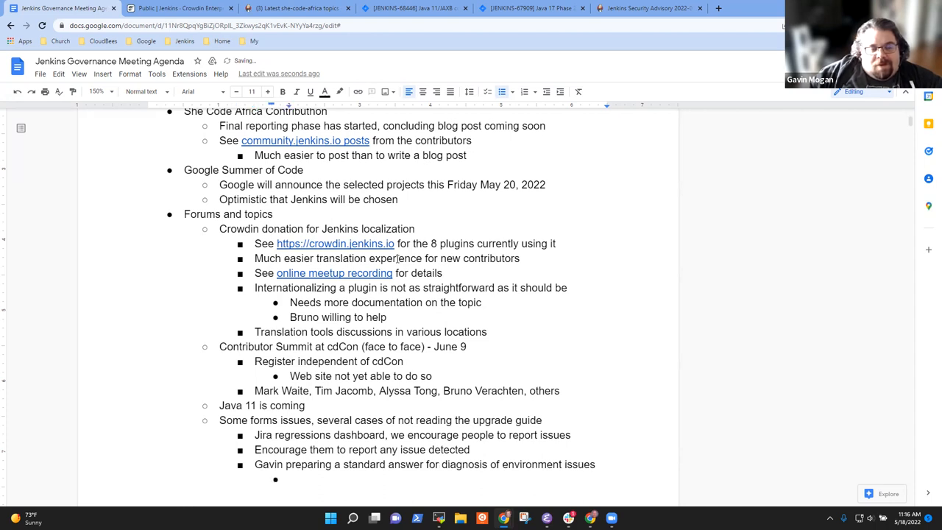
text(How to see)
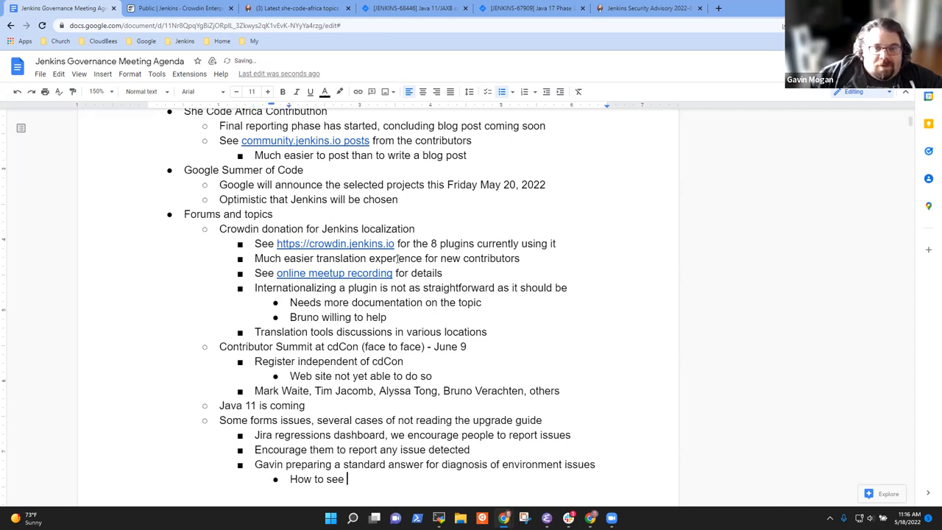
text(your)
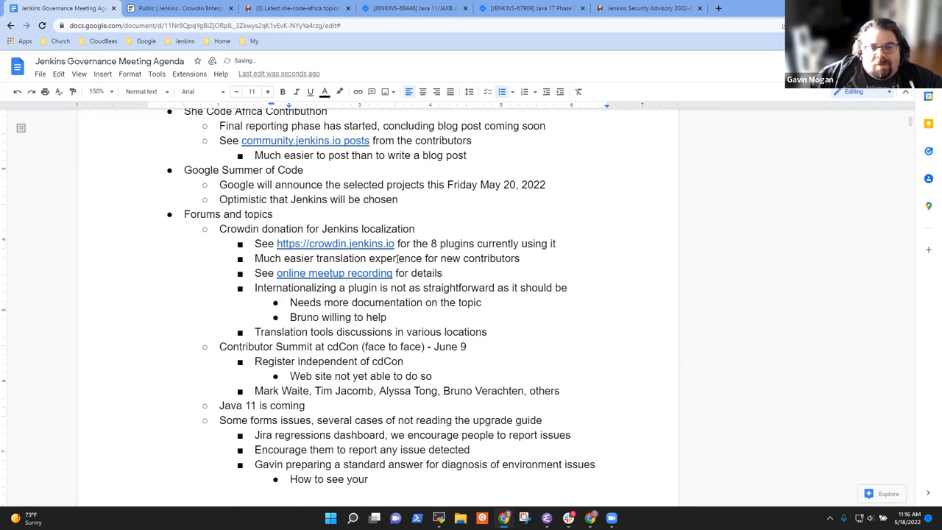
text(environment)
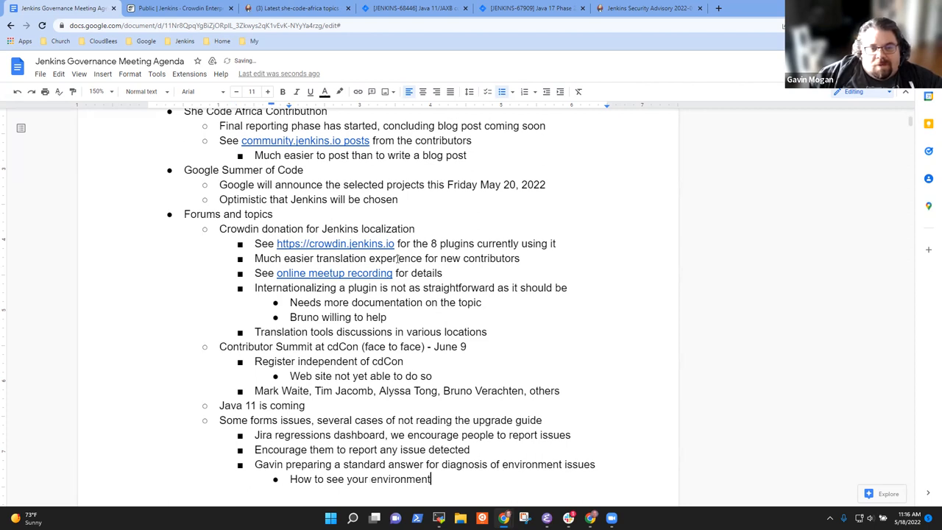
key(enter)
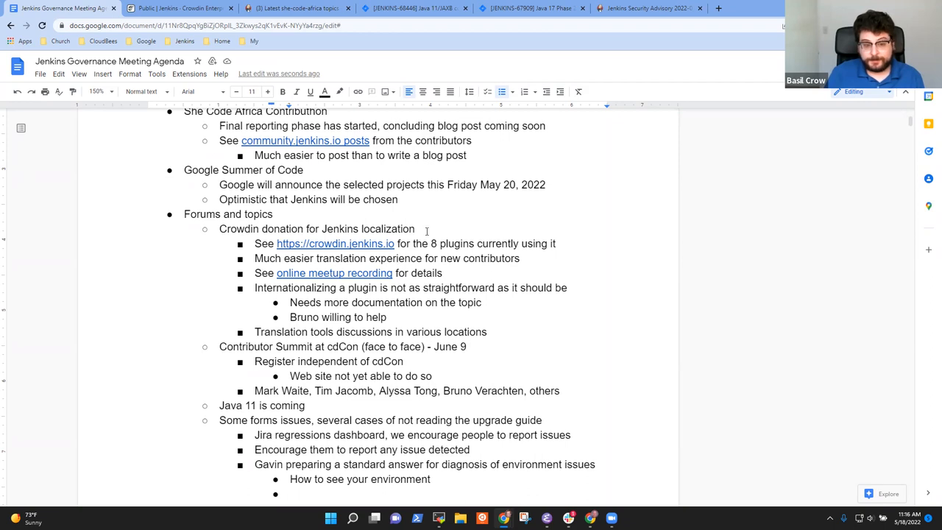
scroll(down, 3)
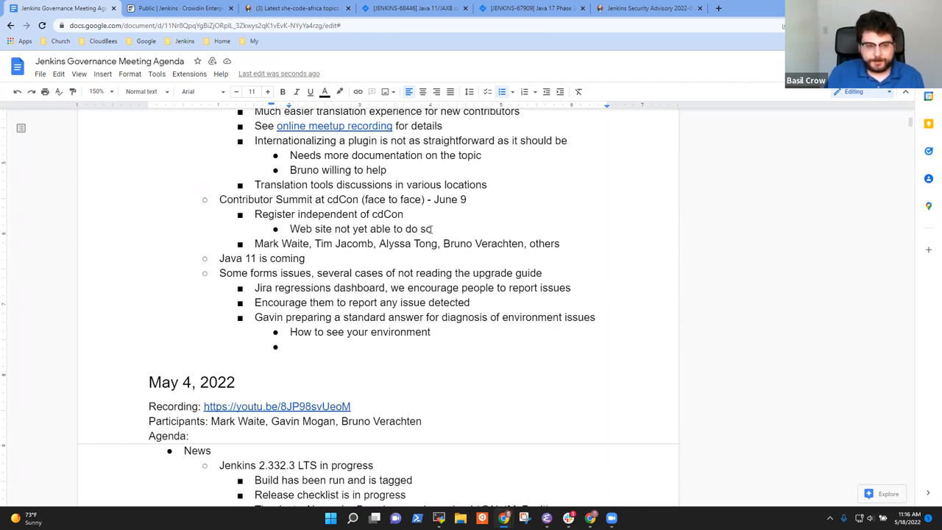
text(How to)
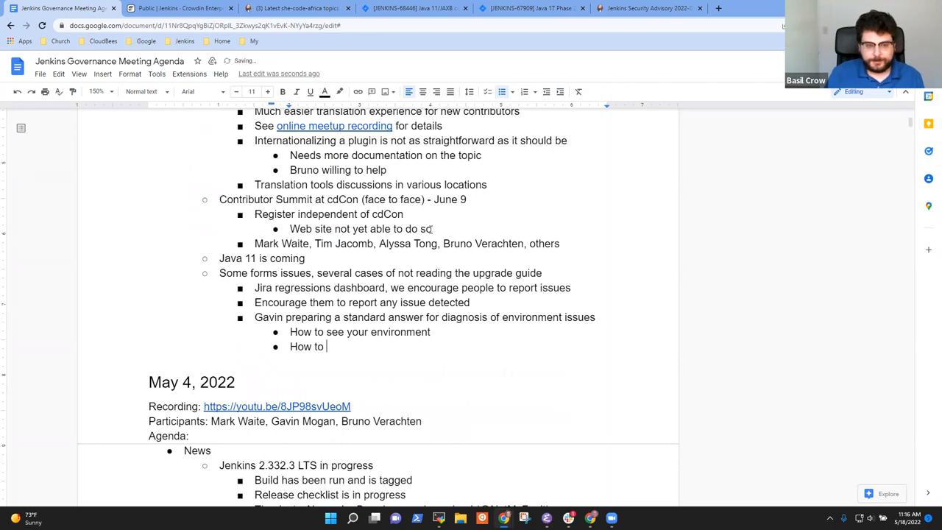
text(report a)
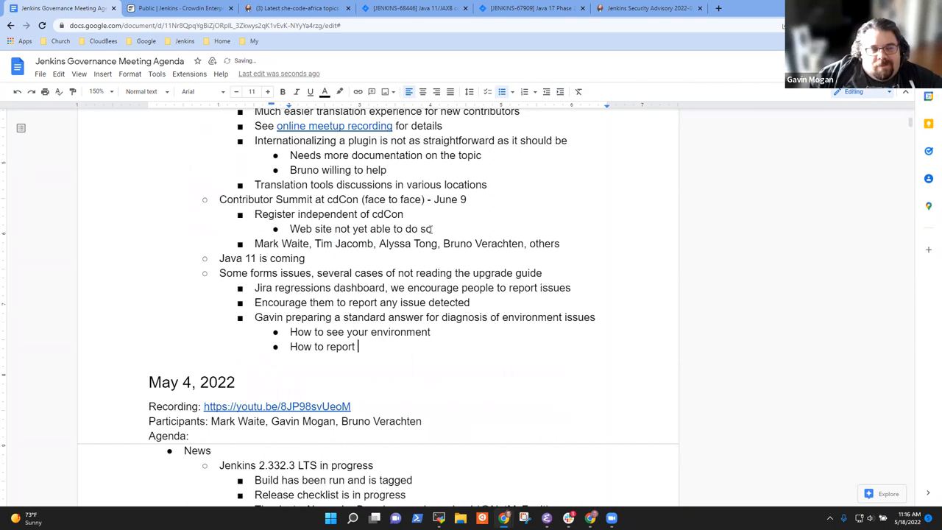
text(create a be)
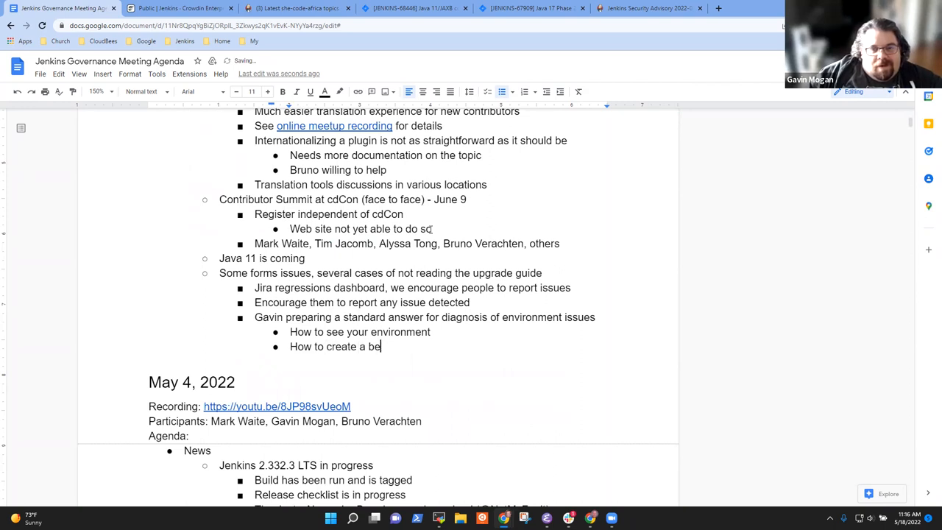
text(tter bug report)
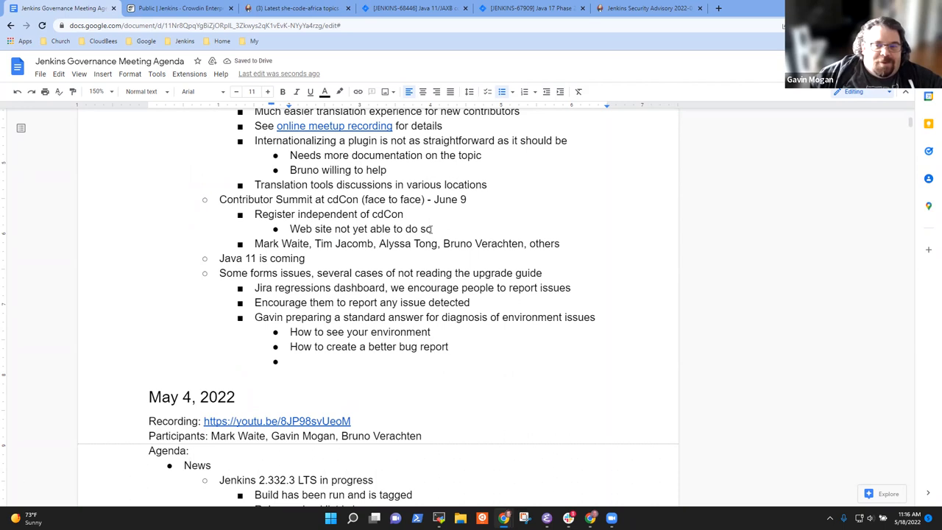
Add advice to upgrade via operating system package manager or Docker containers
text(Pleas)
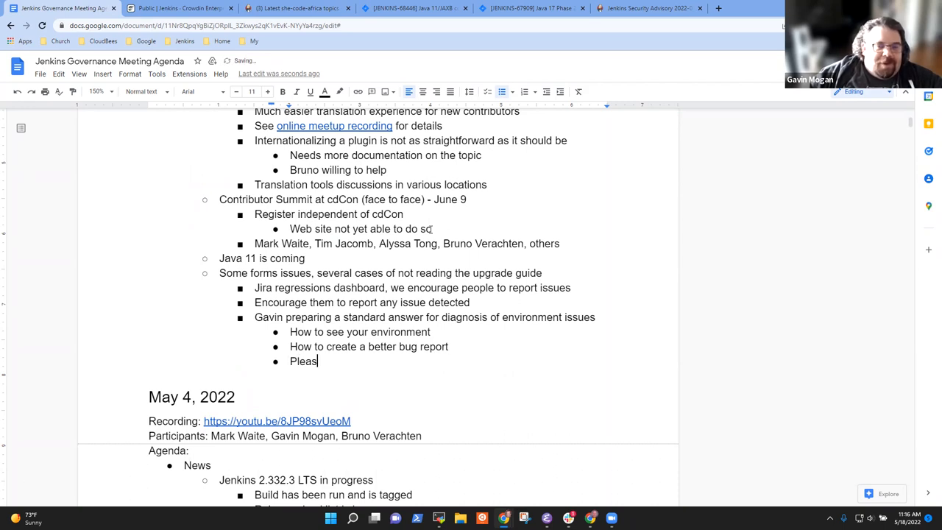
text(e use op)
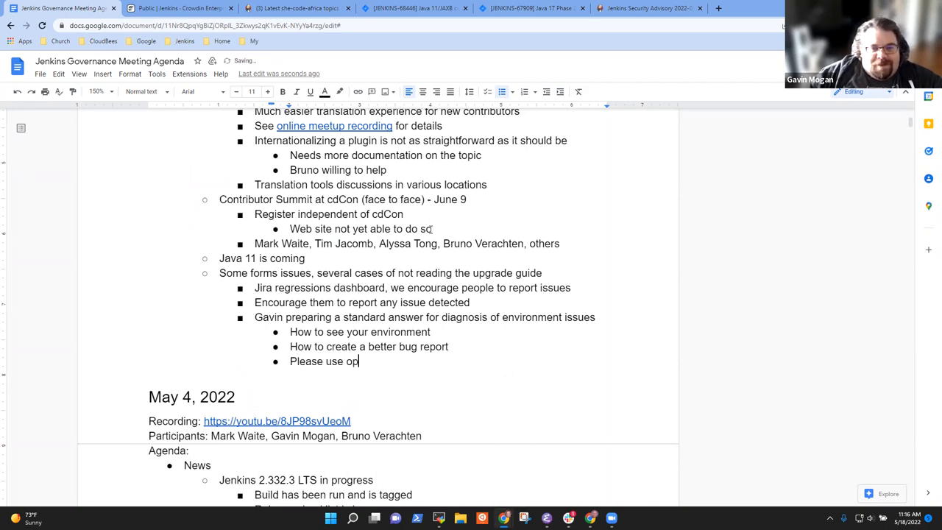
text(erating system)
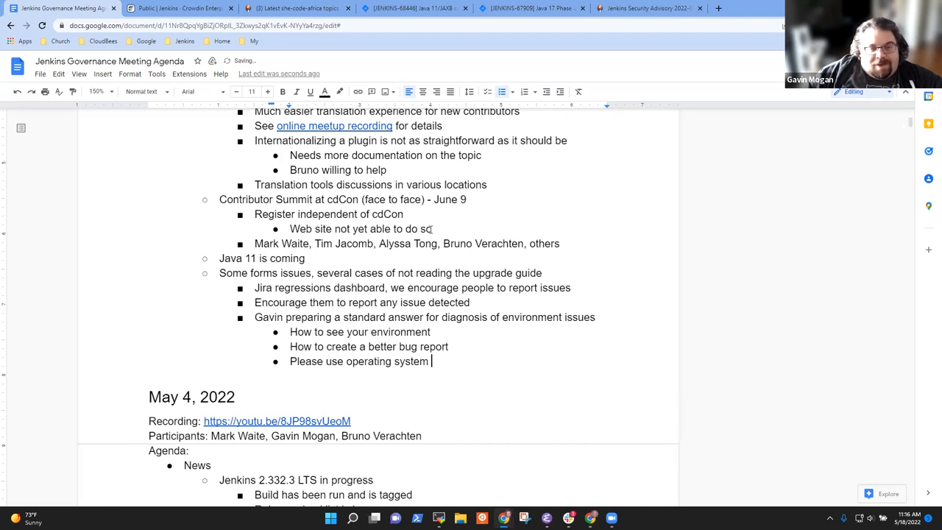
text(package manager)
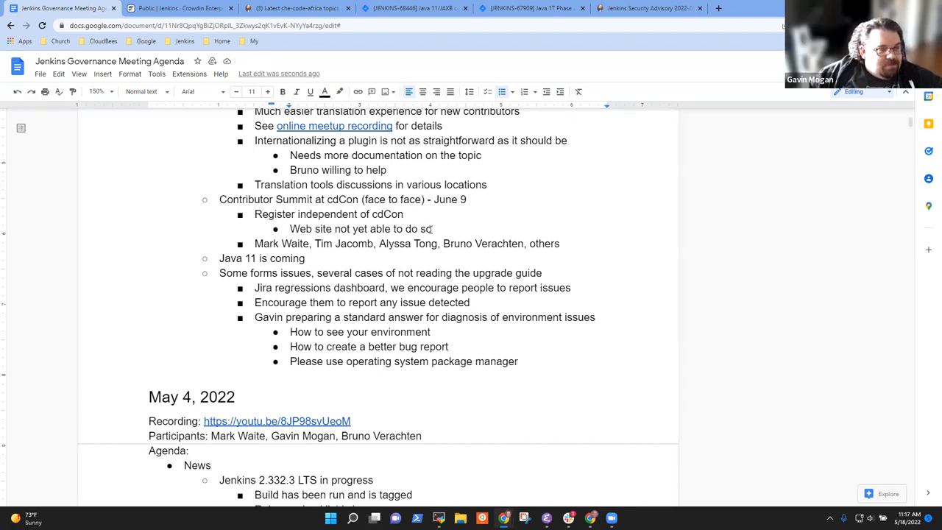
text(to upgra)
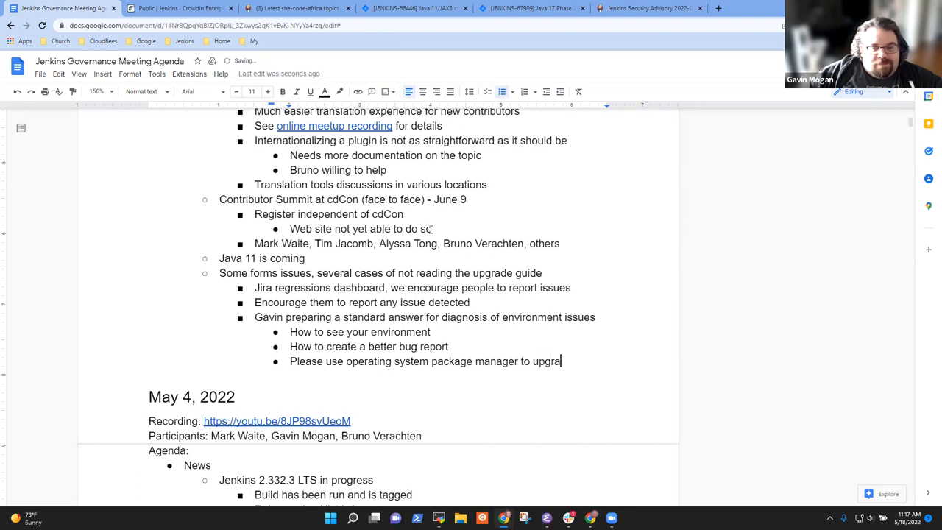
text(de)
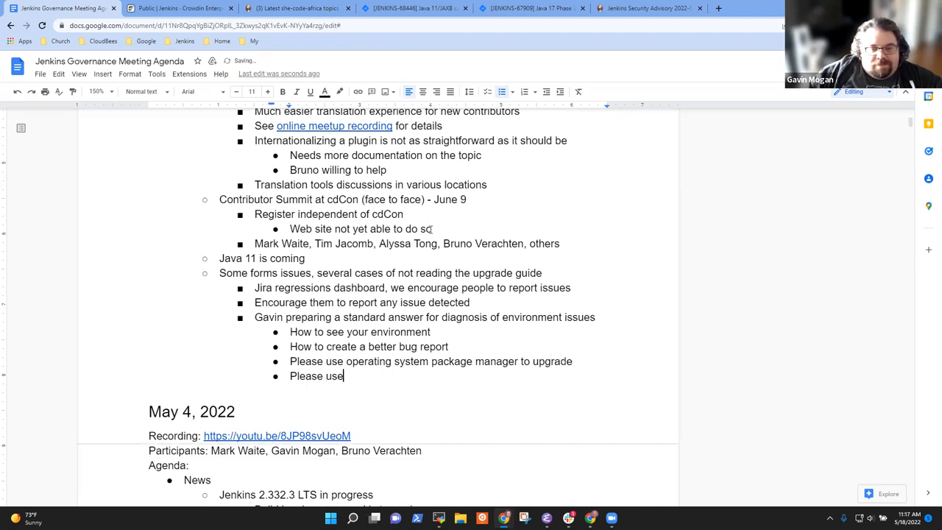
text(Docker container)
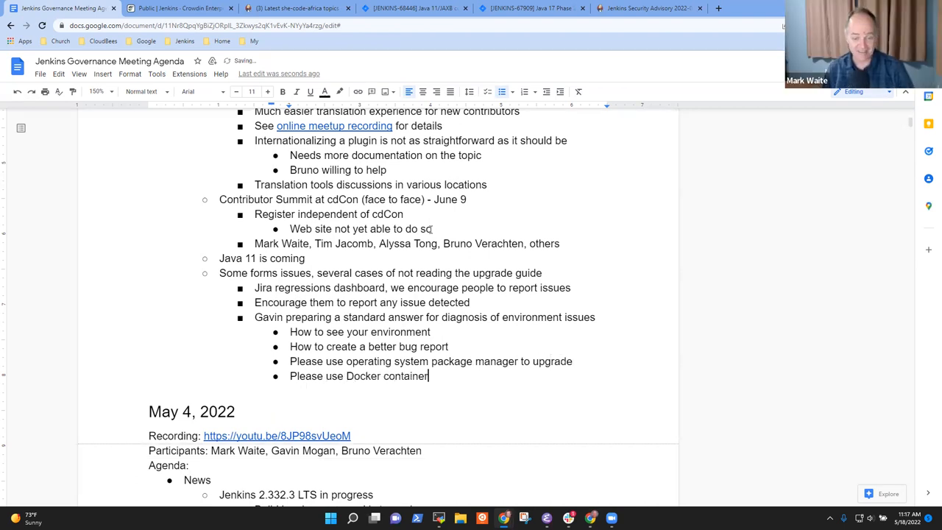
text(s to upghrhad)
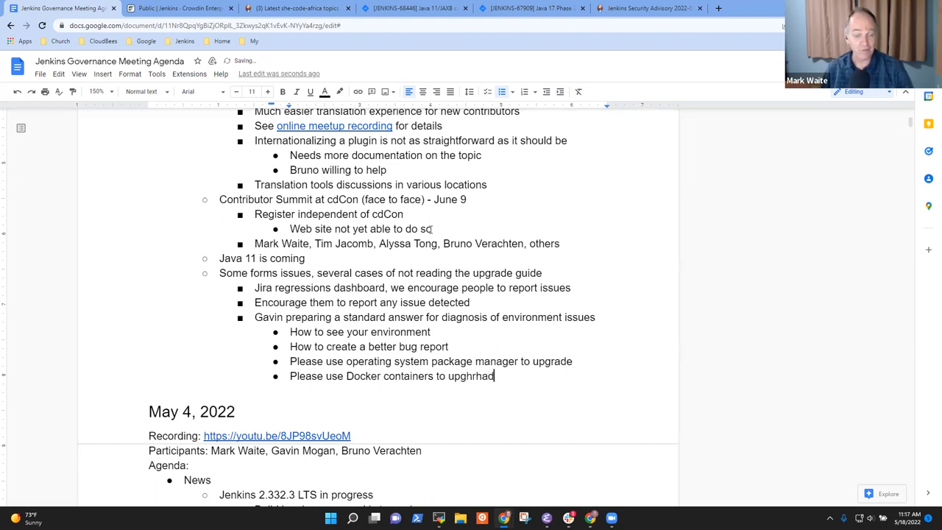
text(upgrade)
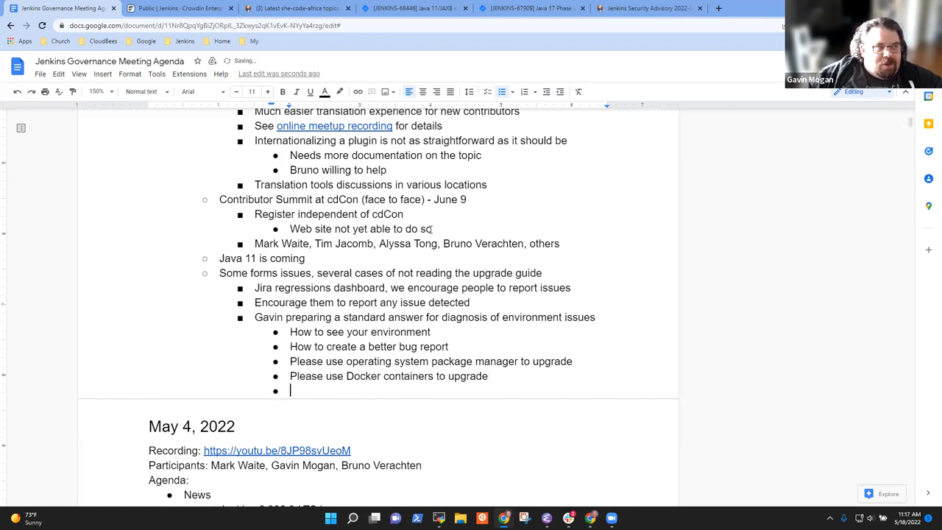
Add the topic 'Bridging IRC and Gitter is being considered'
text(Bridging)
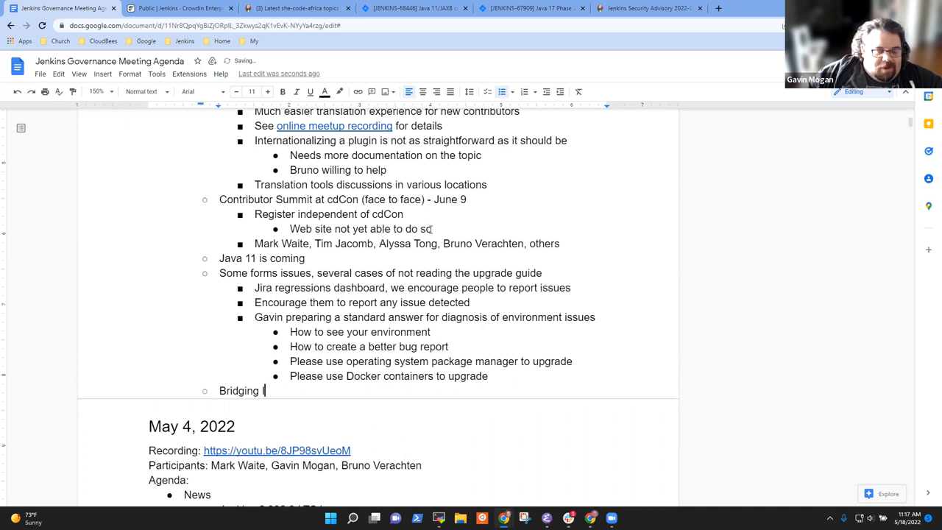
text(IRC and Gitter)
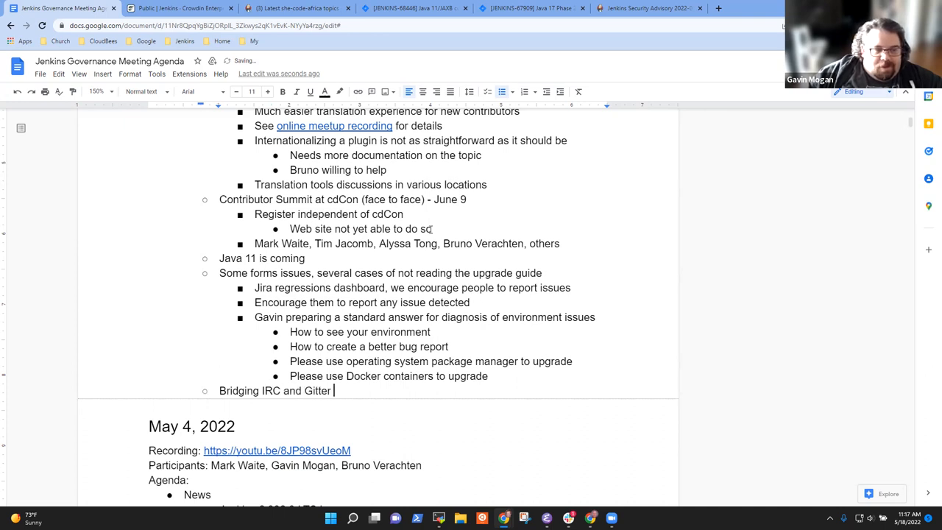
text(is being considered)
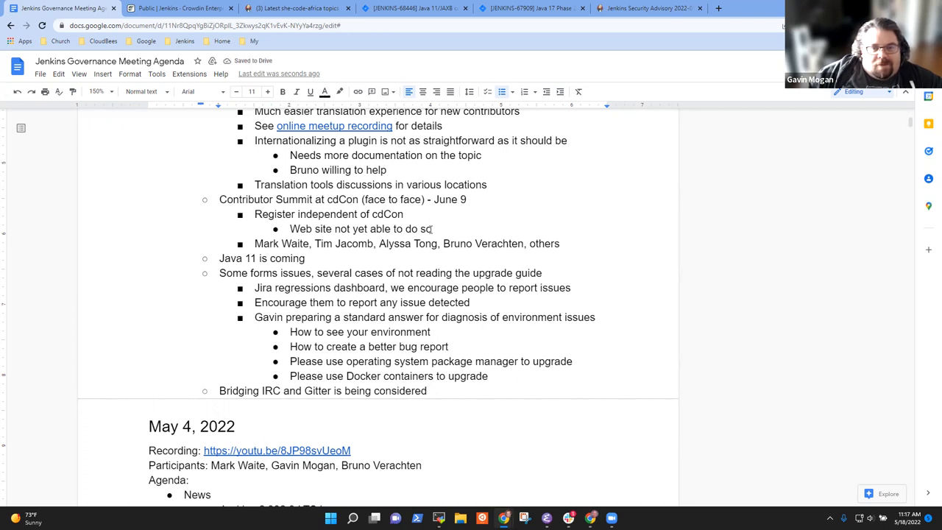
Add sub-point 'Needs Gitter admin to grant permissions to allow the bridge'
text(Needs)
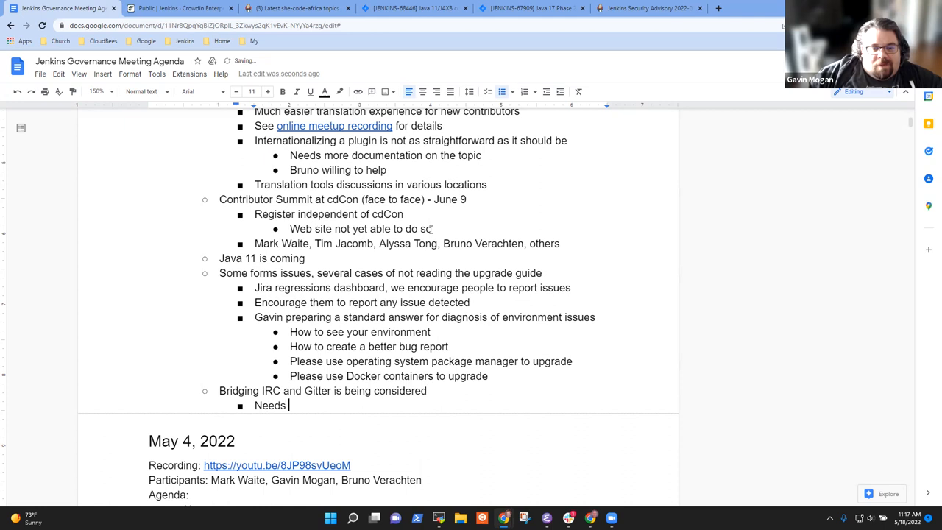
text(Gitter admin to grant perm)
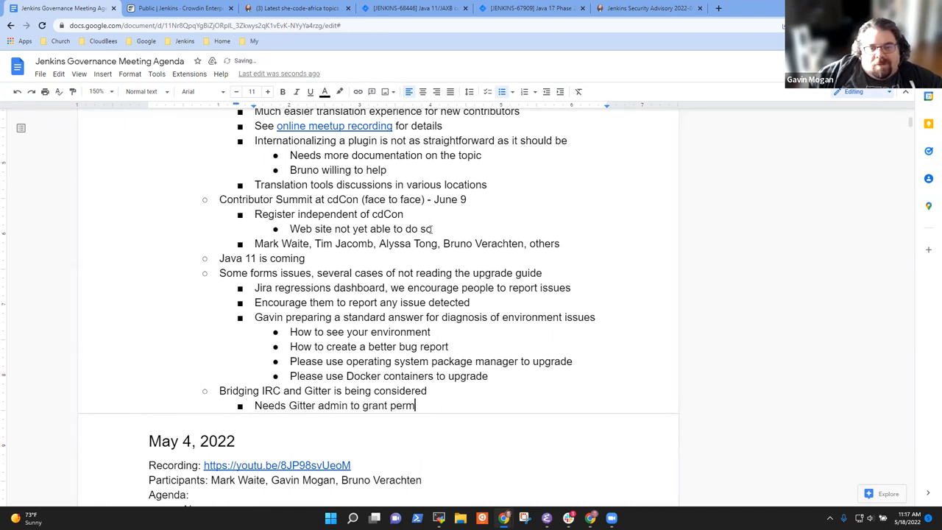
text(issions)
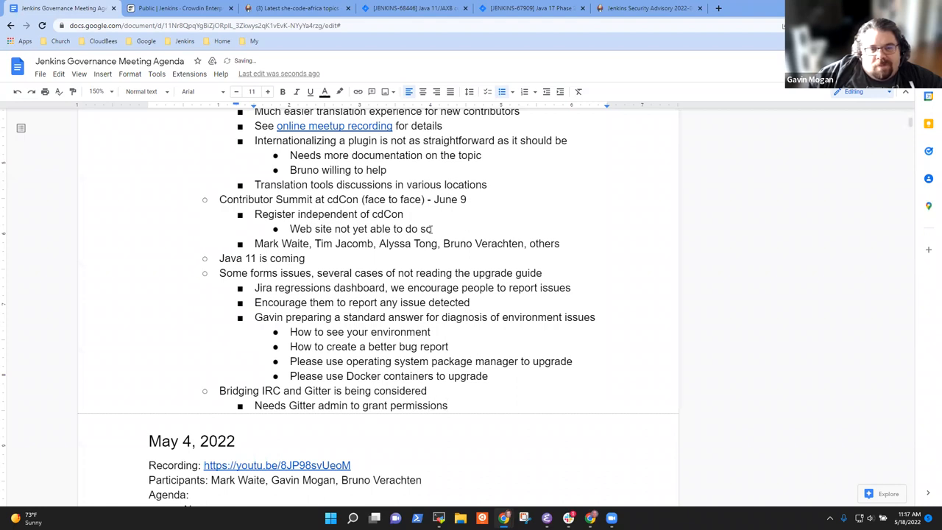
text(to a)
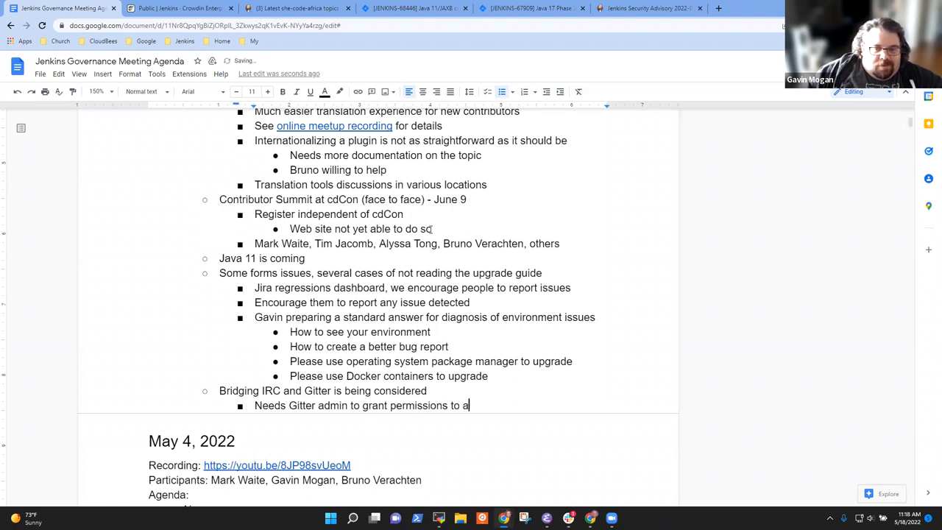
text(llow the)
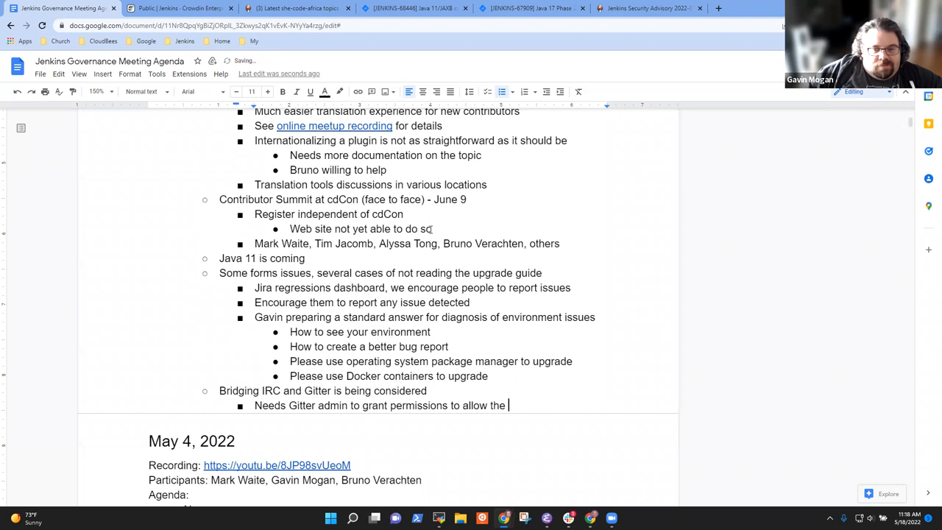
text(bridge)
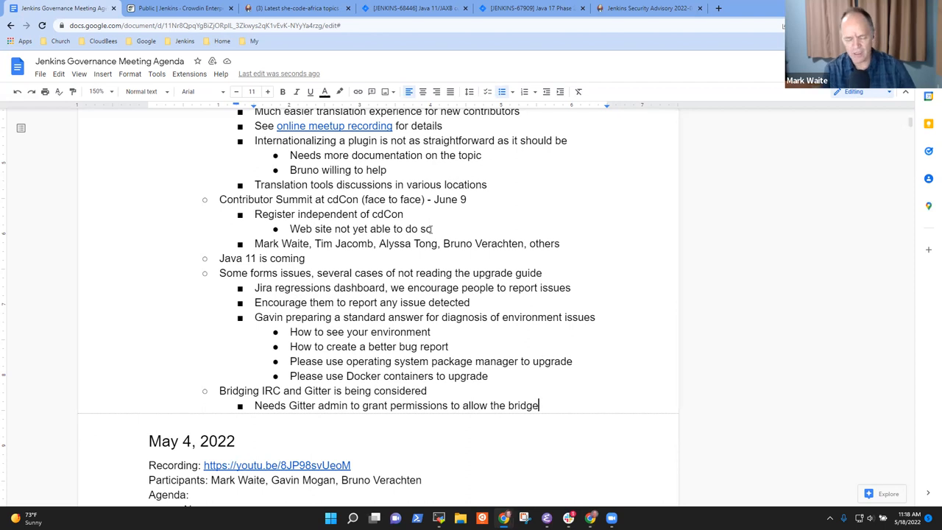
Scroll through the notes to review them before starting the next topic bullet
scroll(up, 3)
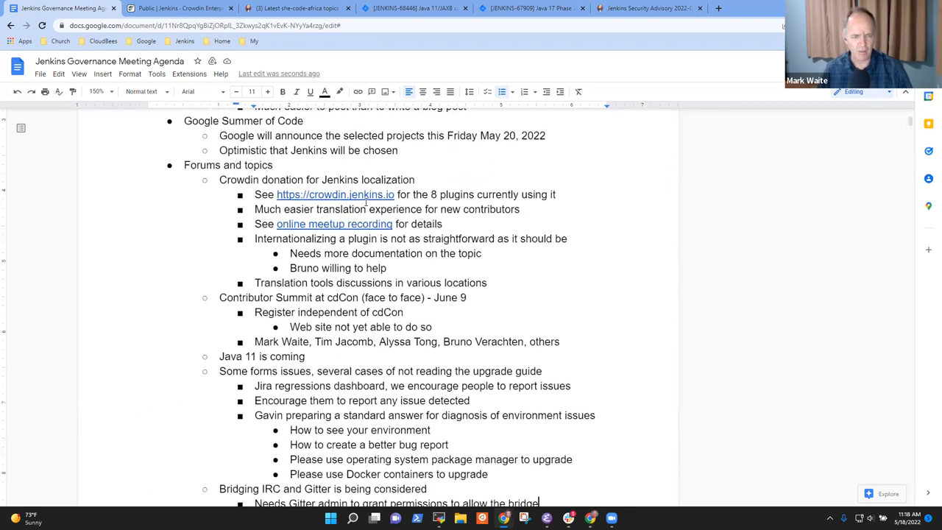
scroll(down, 3)
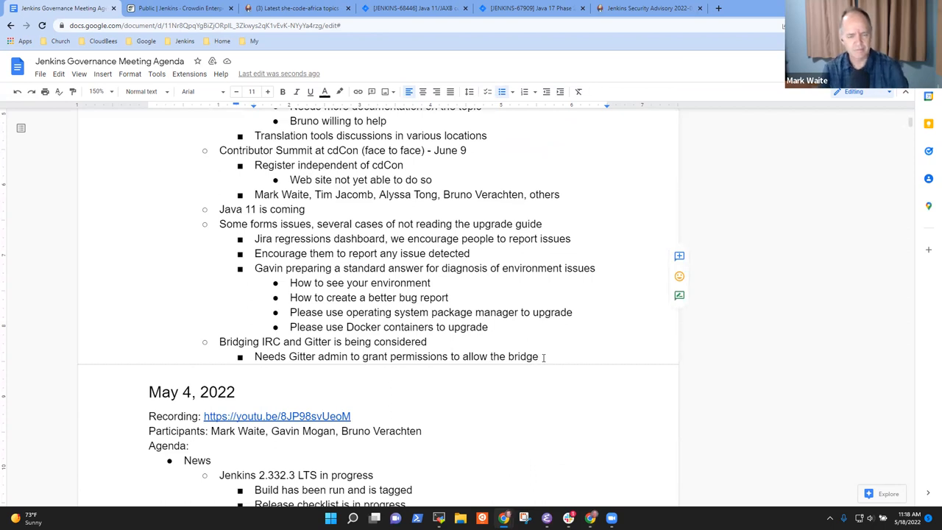
scroll(up, 3)
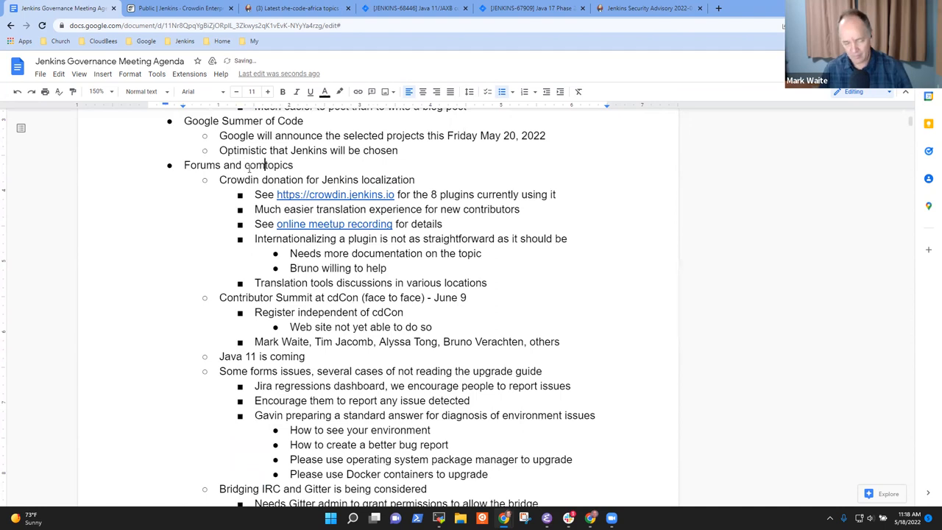
scroll(down, 3)
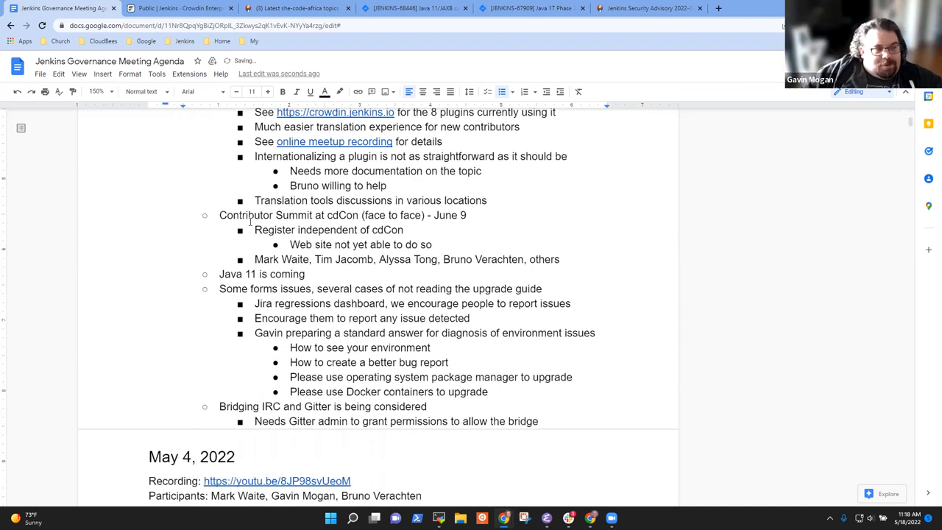
scroll(down, 3)
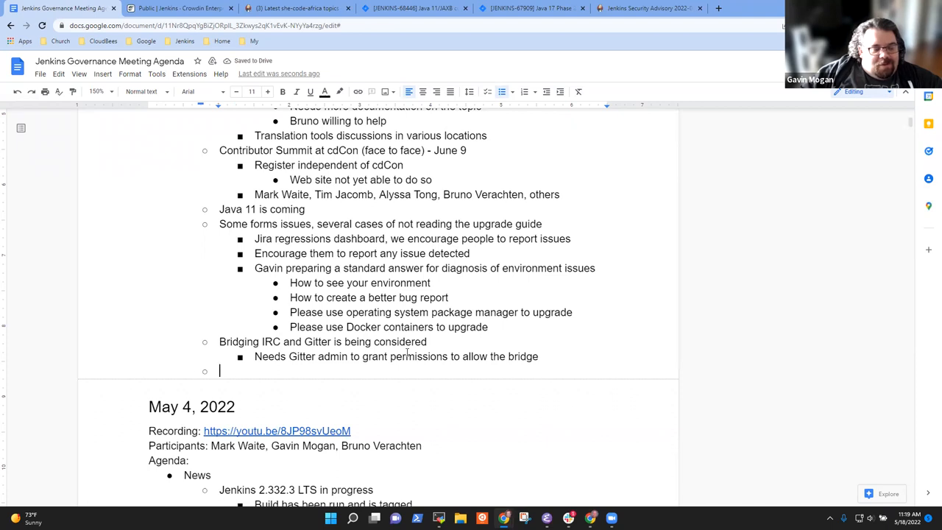
Add top-level topic 'More active promotion of communication on community.jenkins.io'
key(shift+tab)
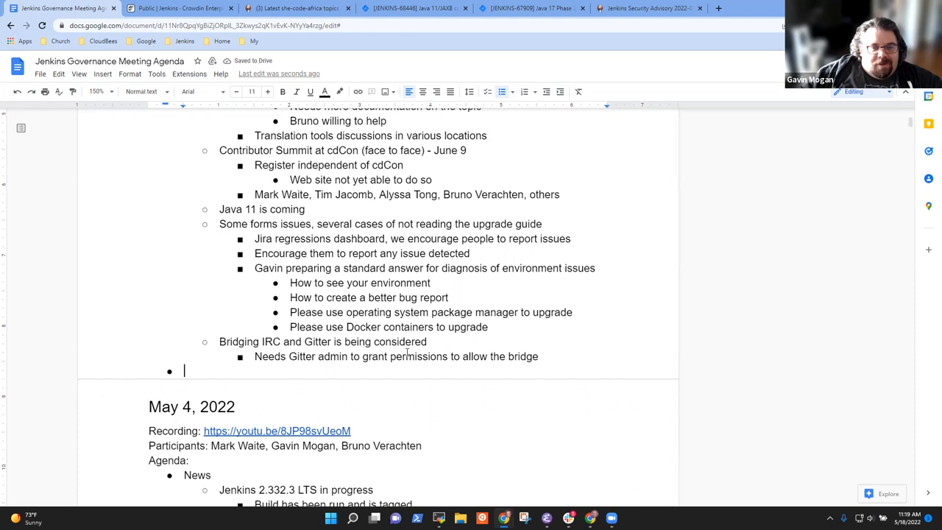
text(More active p)
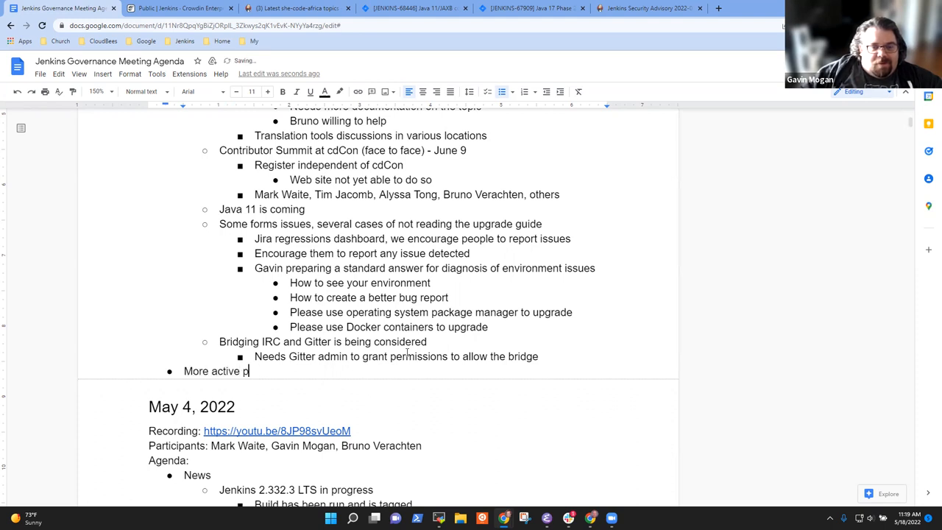
text(romotion of)
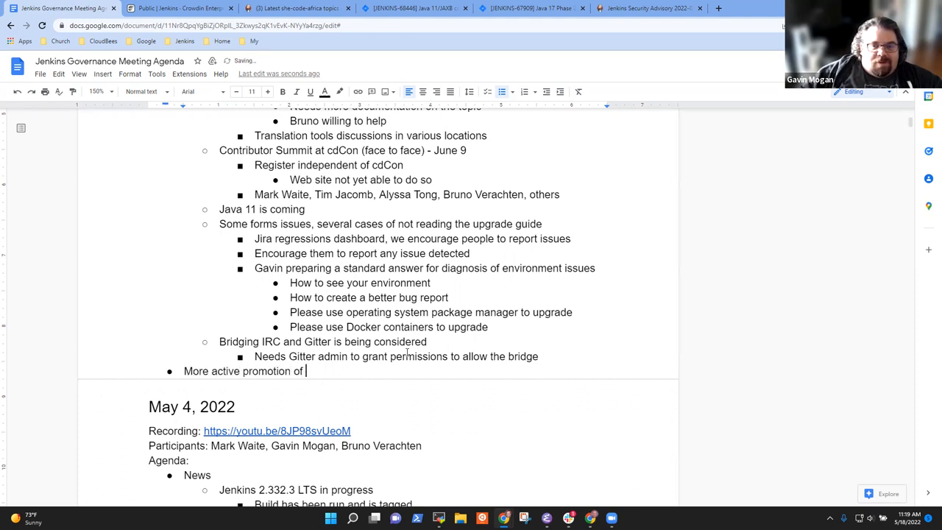
text(communictio)
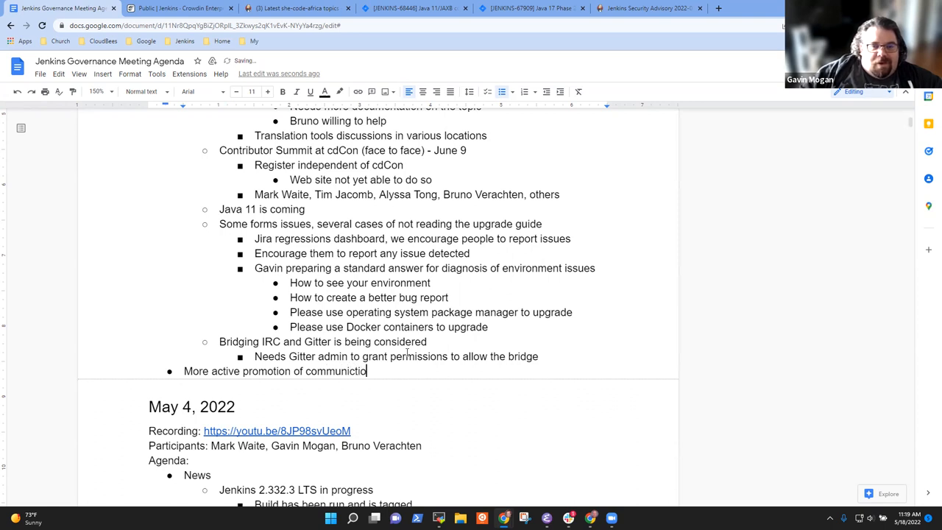
text(on)
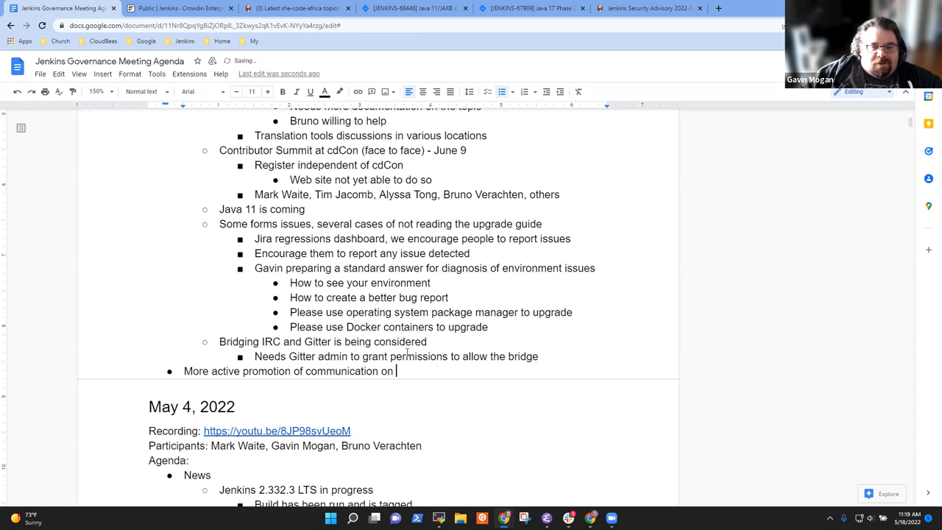
text(communit)
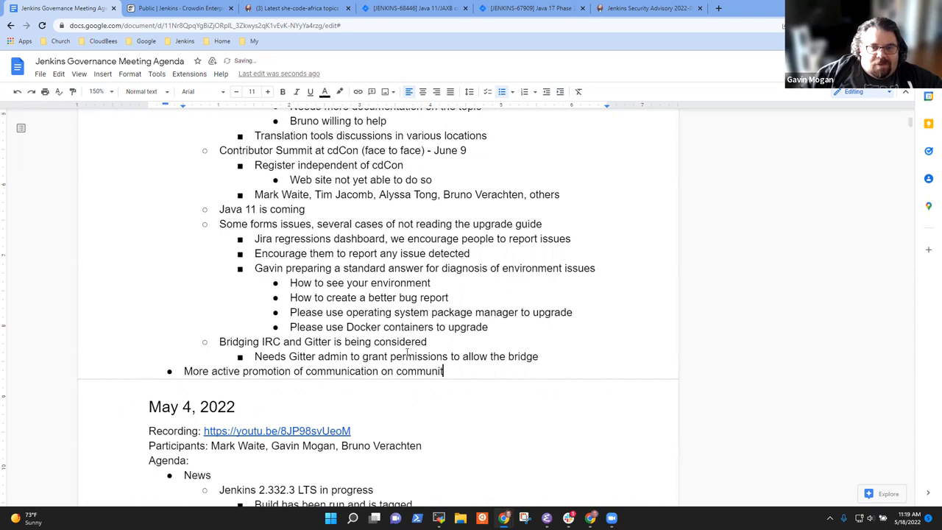
text(y)
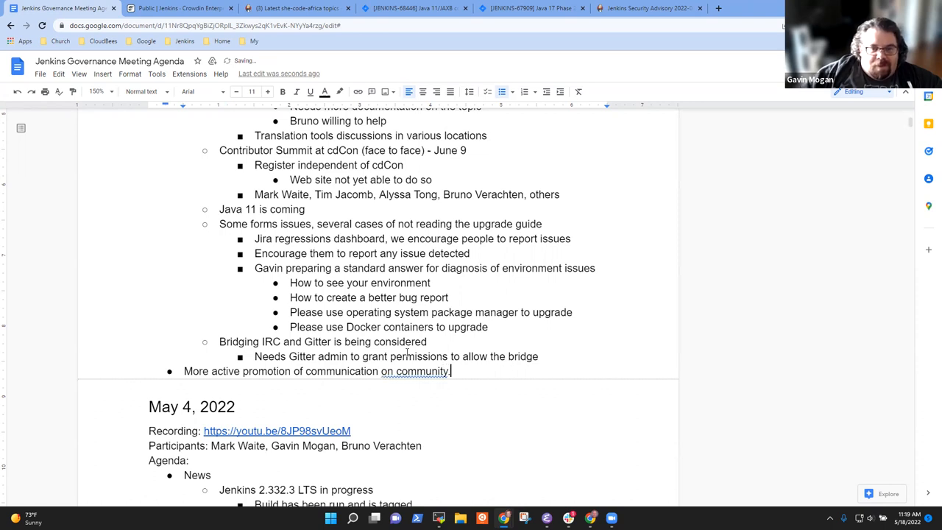
text(.ki)
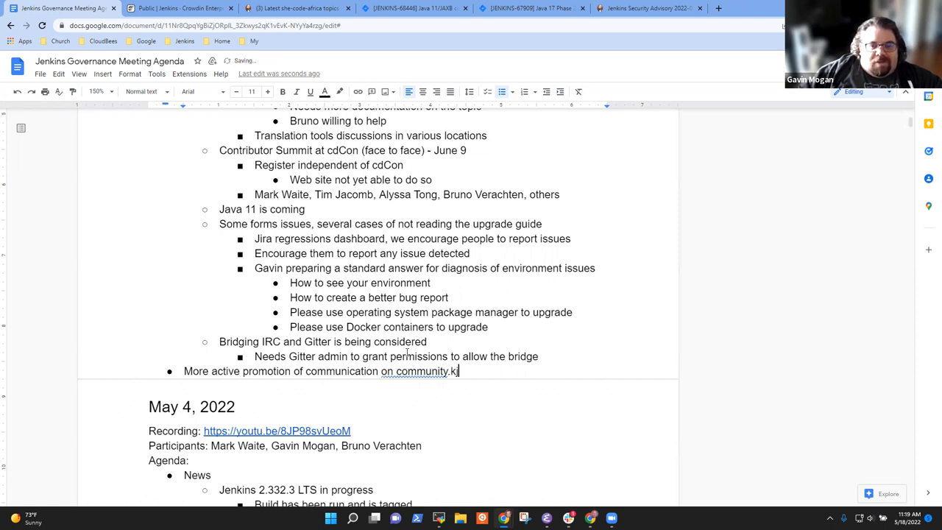
text(jenkins.io)
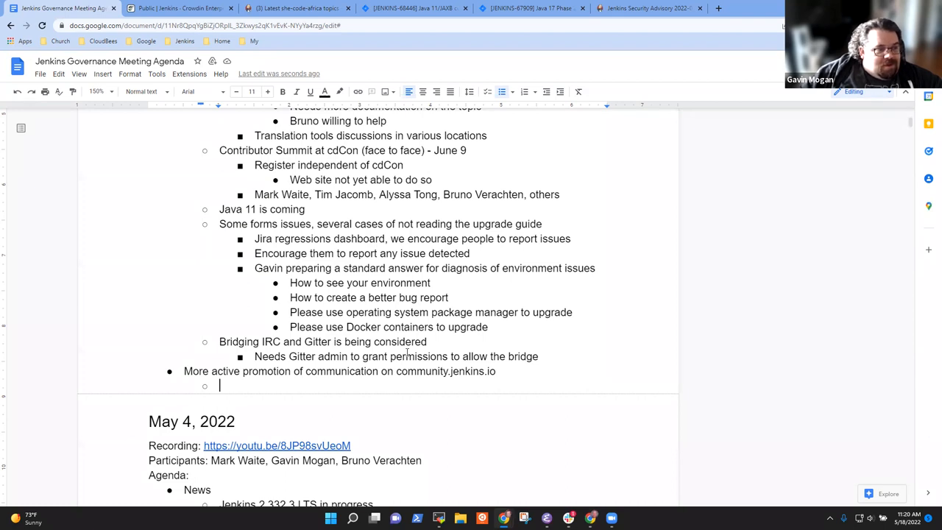
Add sub-bullet: Docs mailing list could freeze and switch to community.jenkins.io
text(Perf)
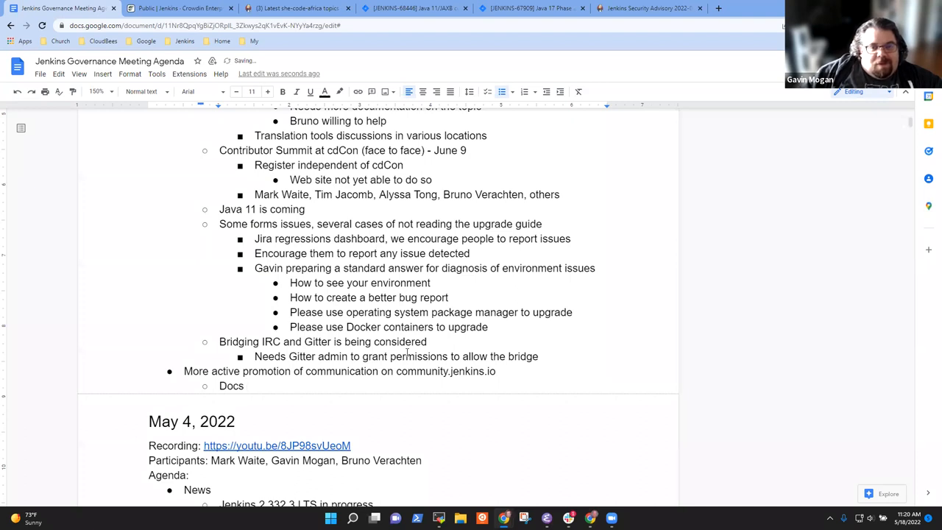
text(co)
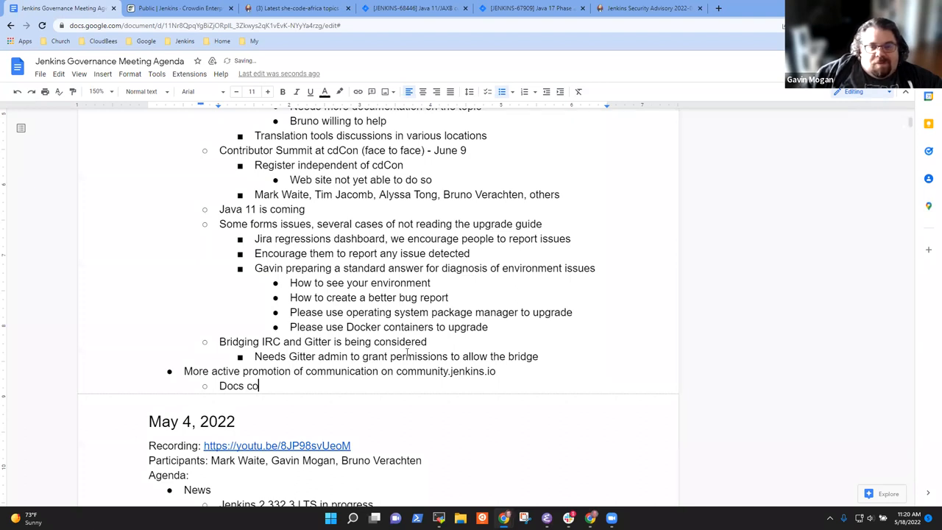
text(uld stop the)
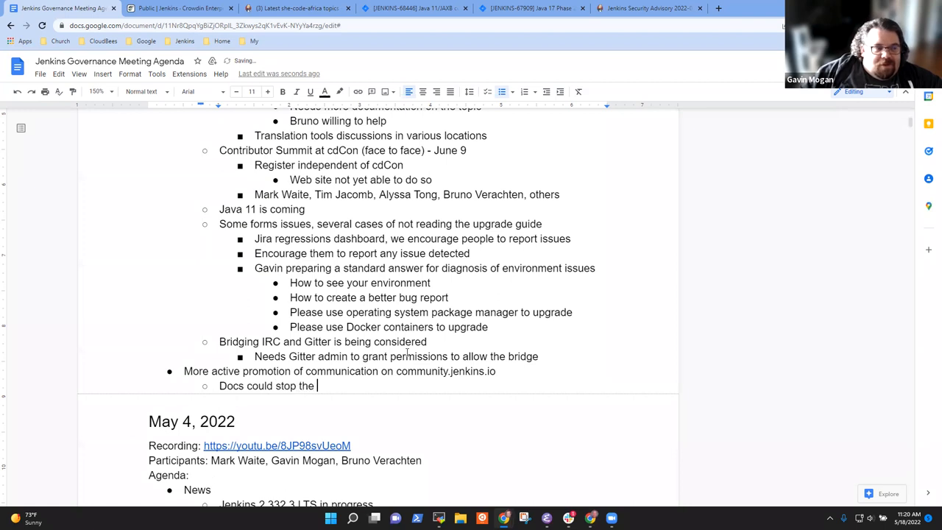
text(their mailing l)
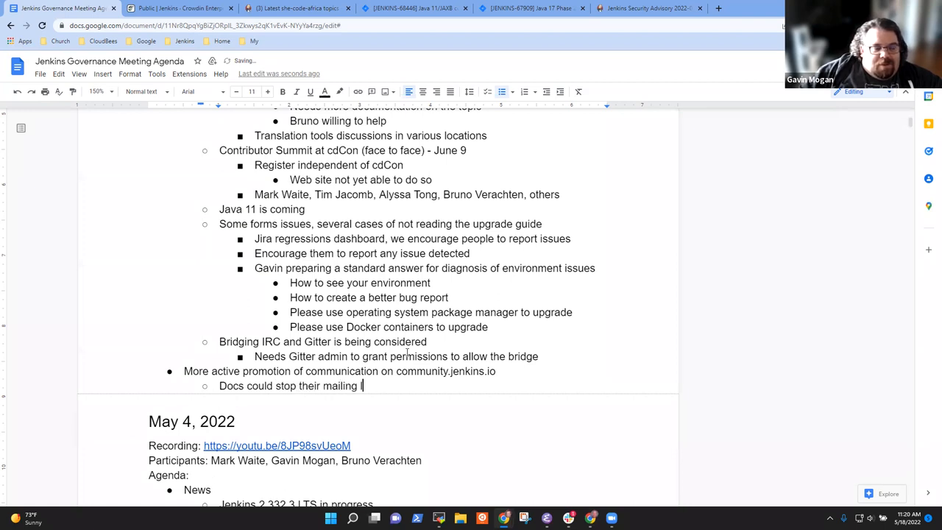
text(ist and switch to)
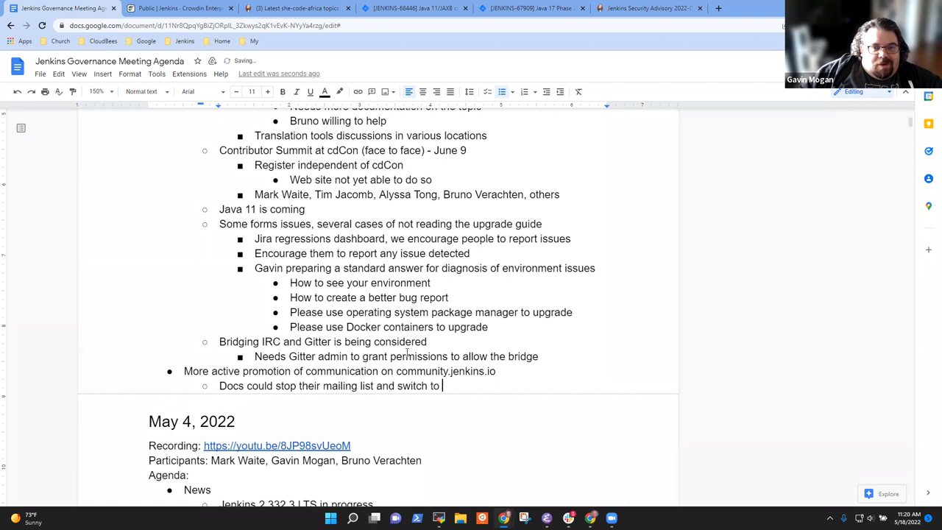
text(community.jenkins.io)
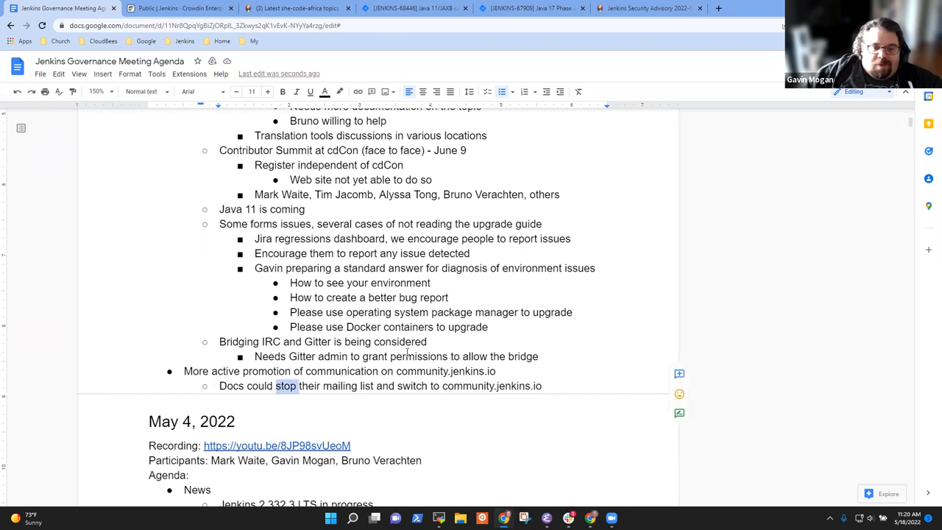
text(freeze)
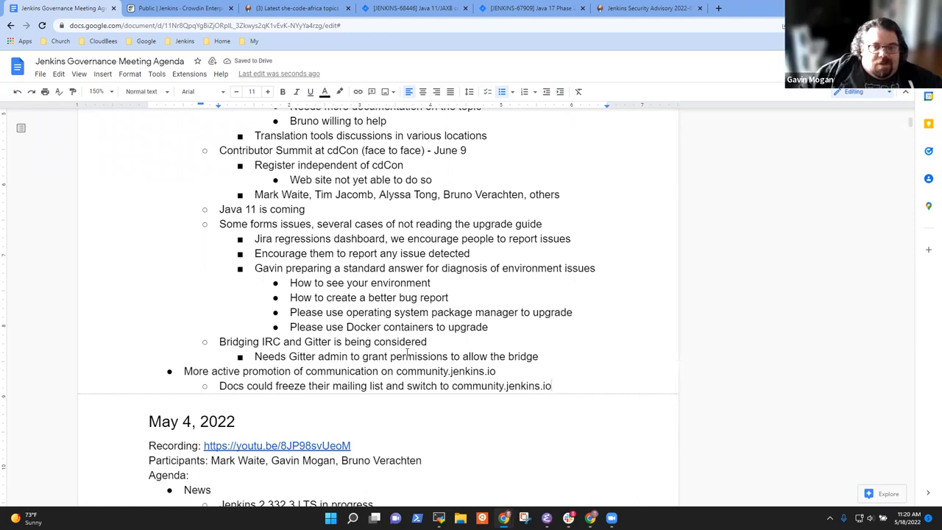
Add sub-bullets 'Infra mailing list unused' and 'UX mailing list unused', fixing the Docs note wording
text(Infer)
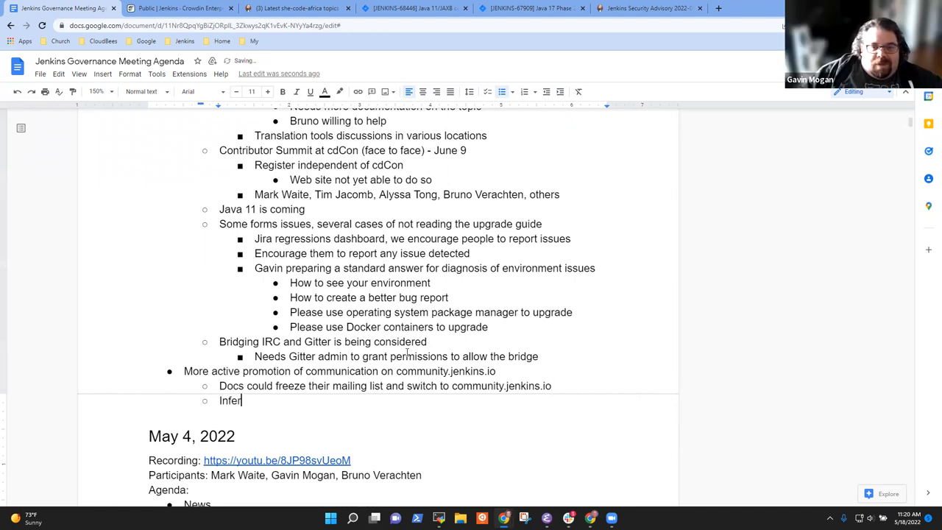
text(ra)
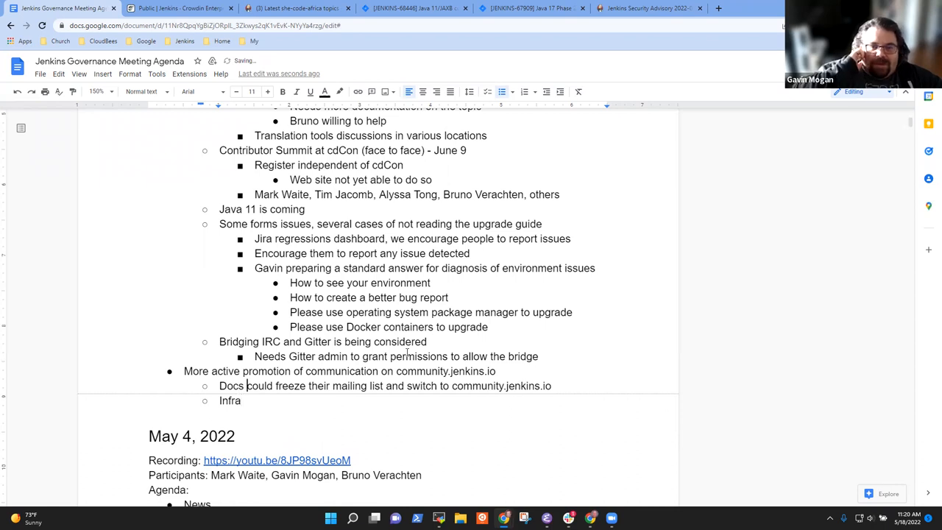
double_click(259, 385)
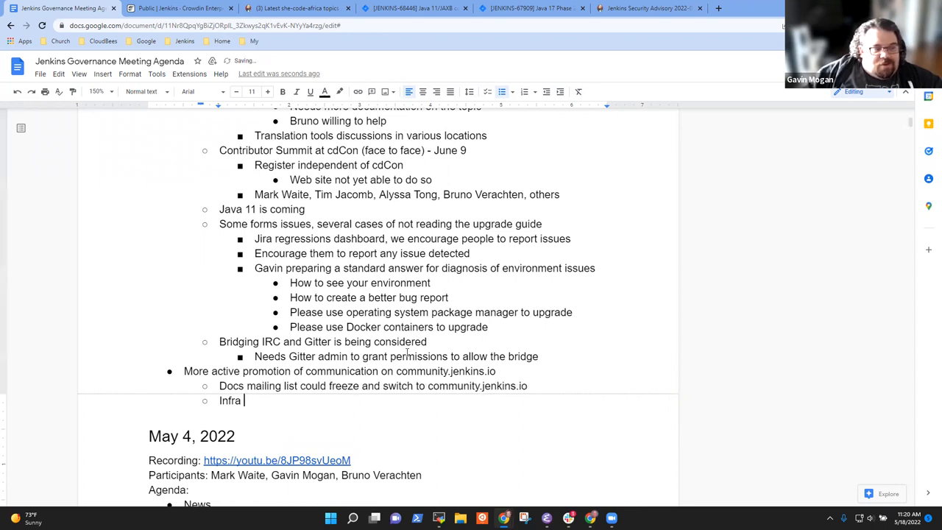
text(mailing list u)
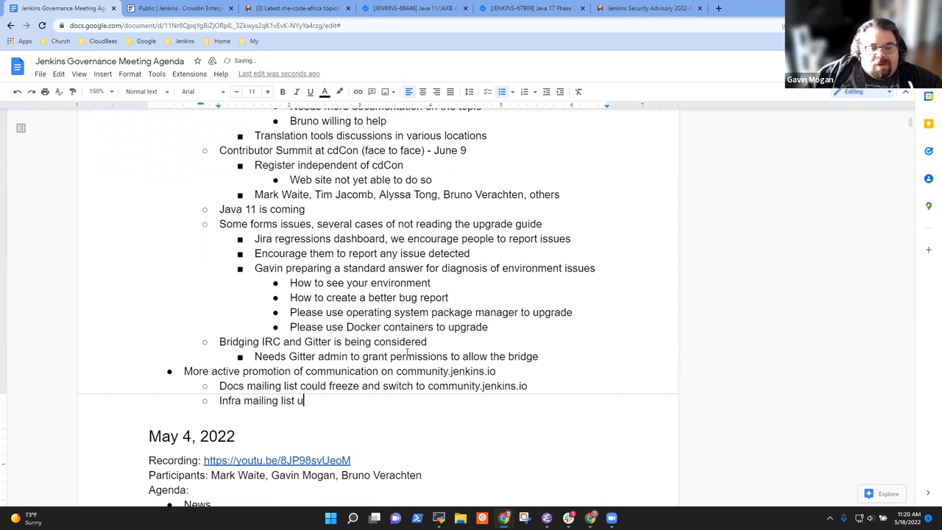
text(nused)
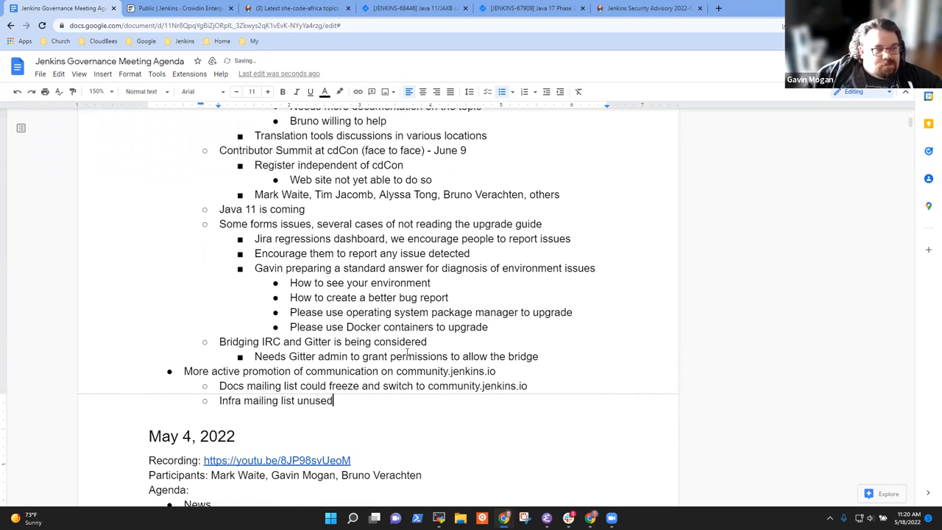
text(UX)
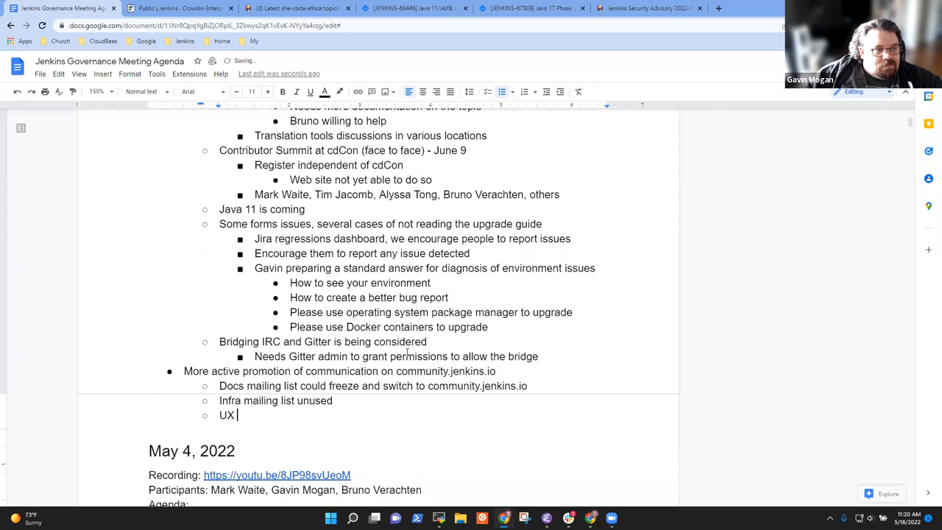
text(mailing list)
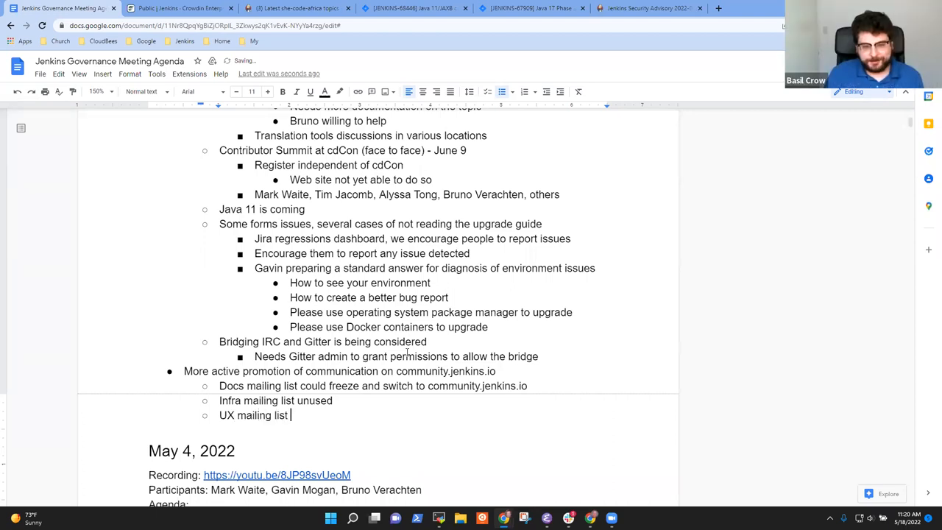
text(unused)
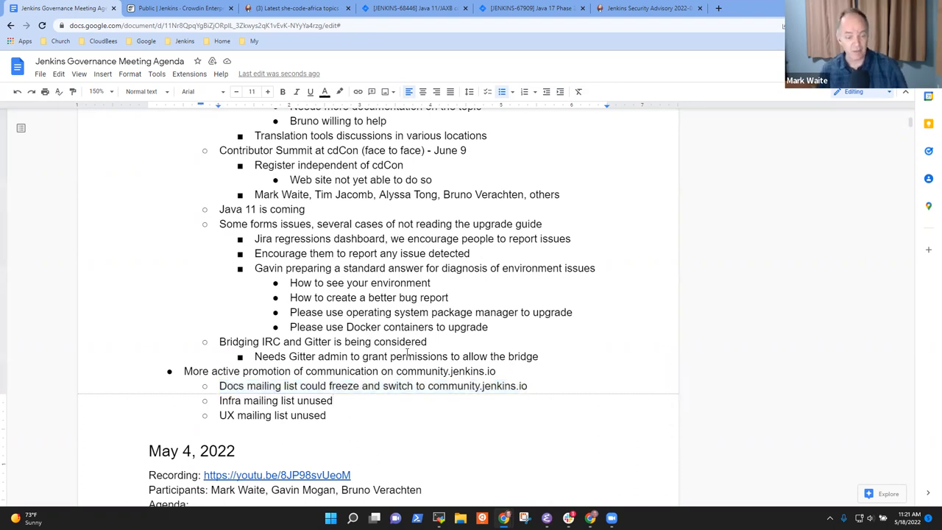
click(527, 386)
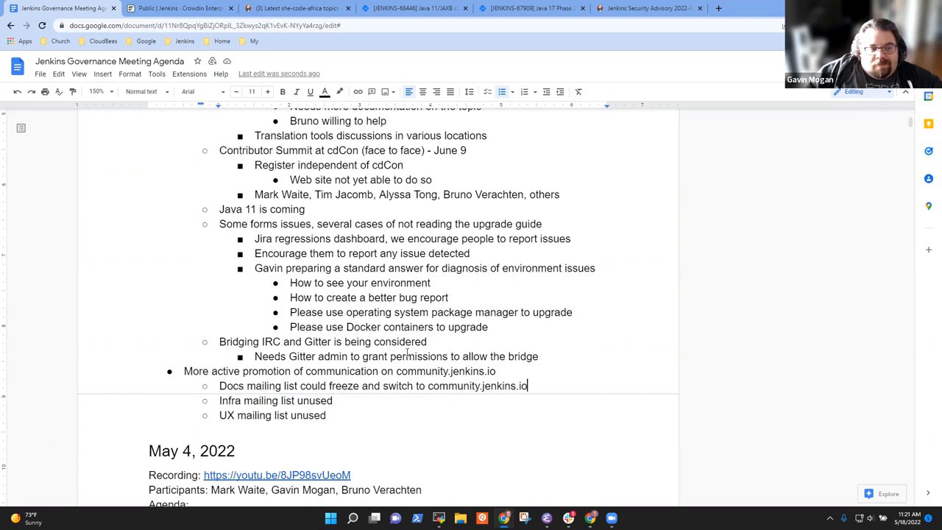
Under Docs mailing list, note: create a tombstone post and make the list read-only
text(Creater a)
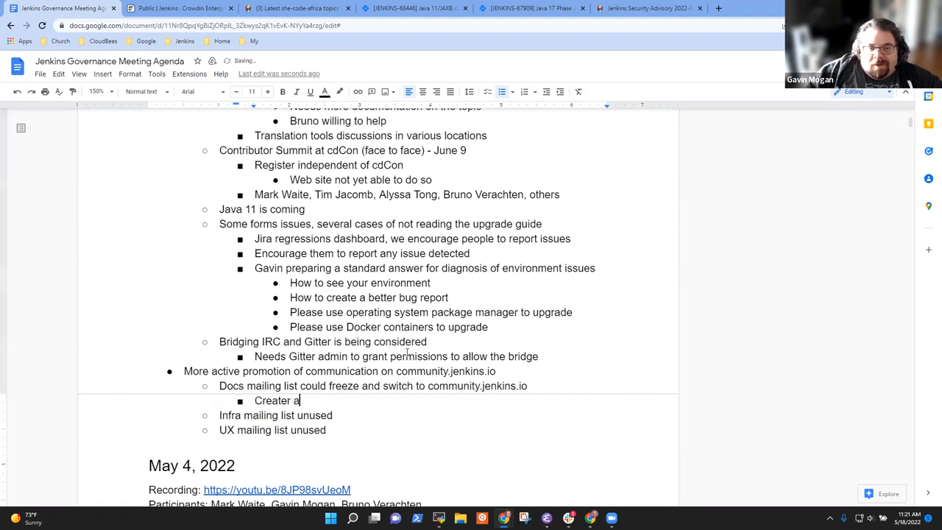
text(Create a)
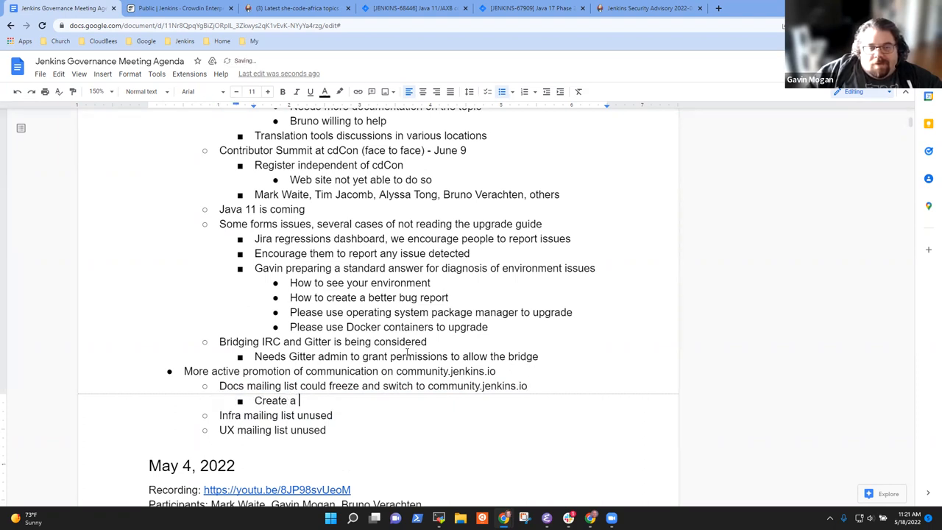
text(tombstone)
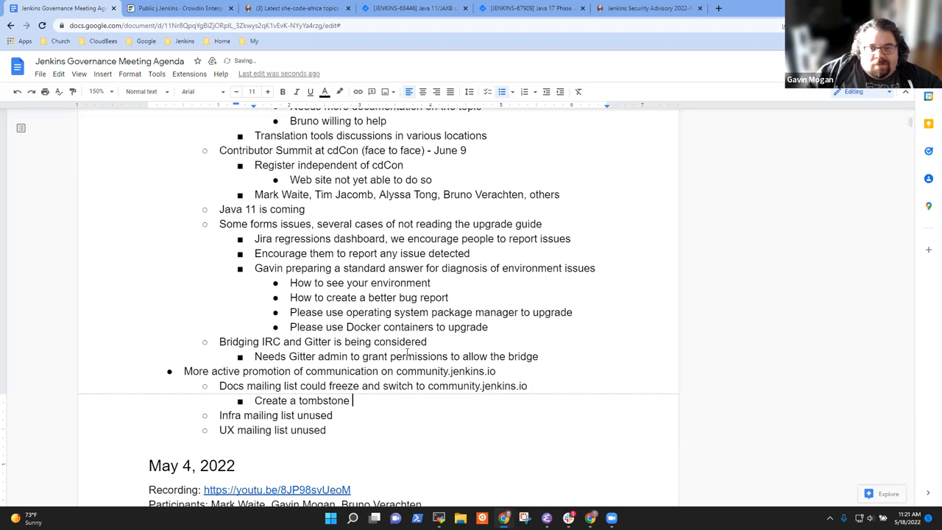
text(post on the list, d)
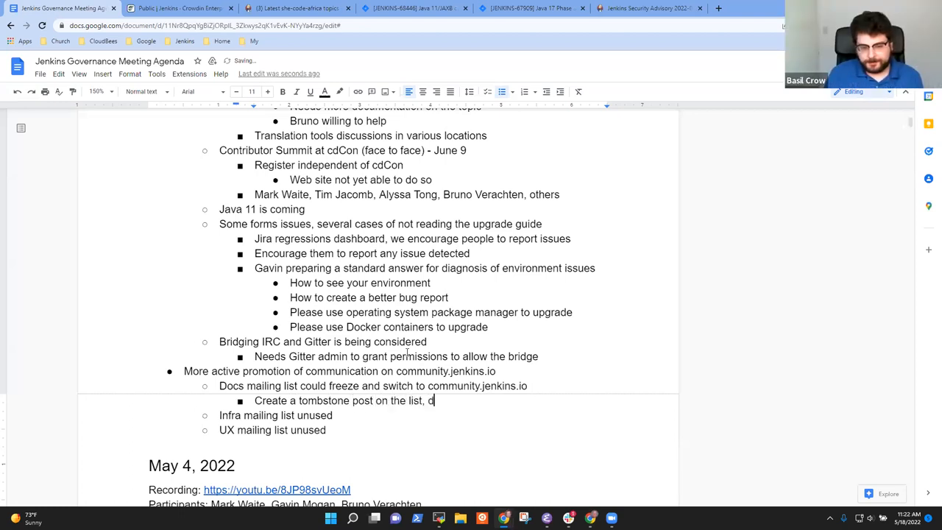
text(irect)
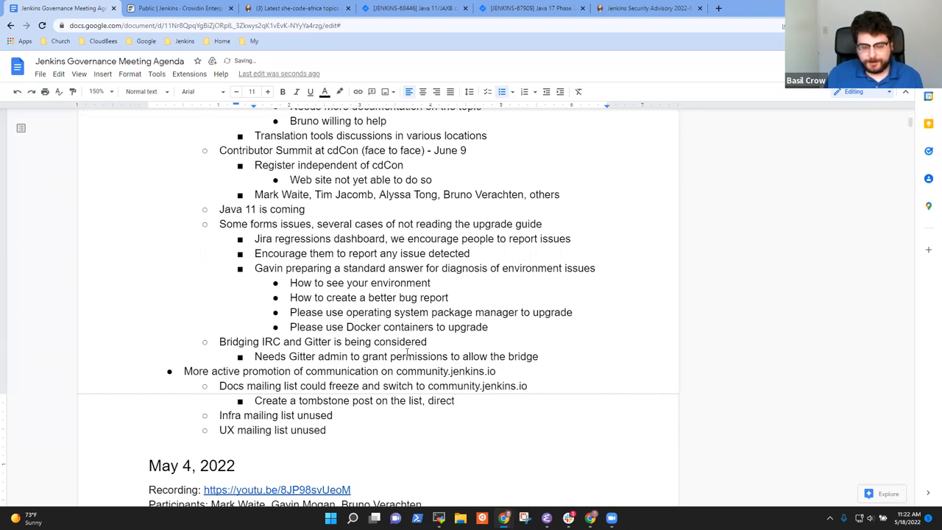
text(make the list read-on)
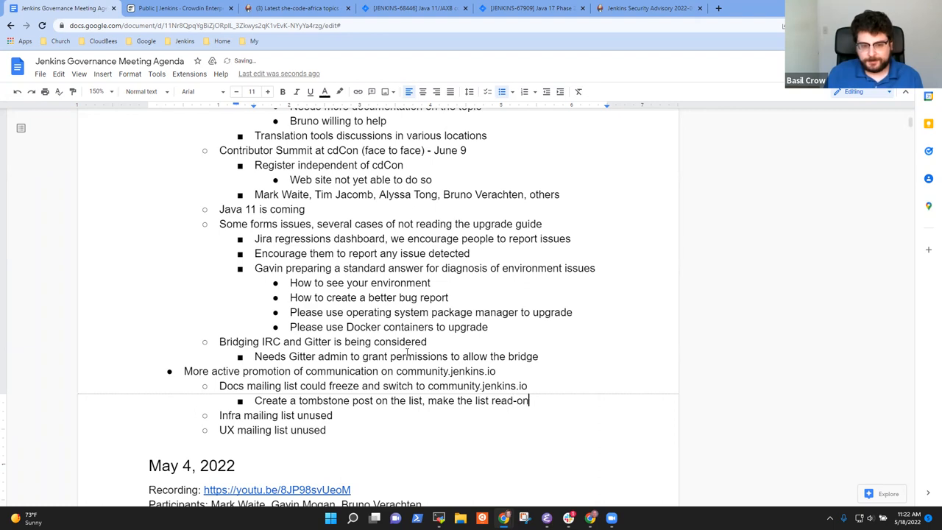
text(ly)
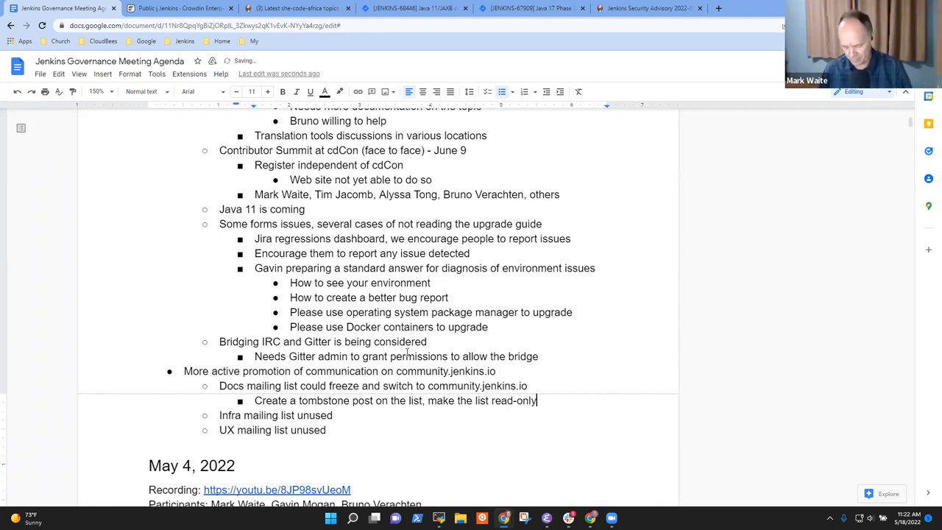
Append ', include a URL for the community.jenkins.io list' to the tombstone bullet
text(, include a)
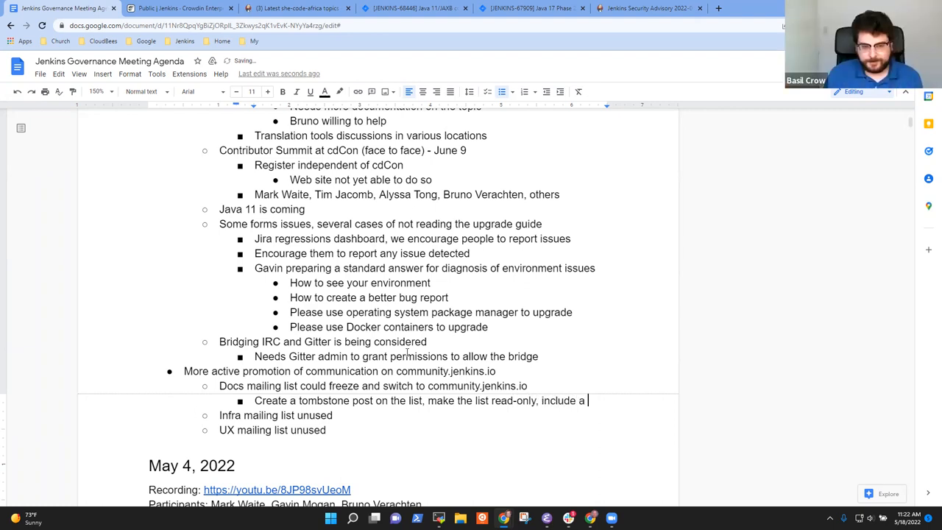
text(redirect to the)
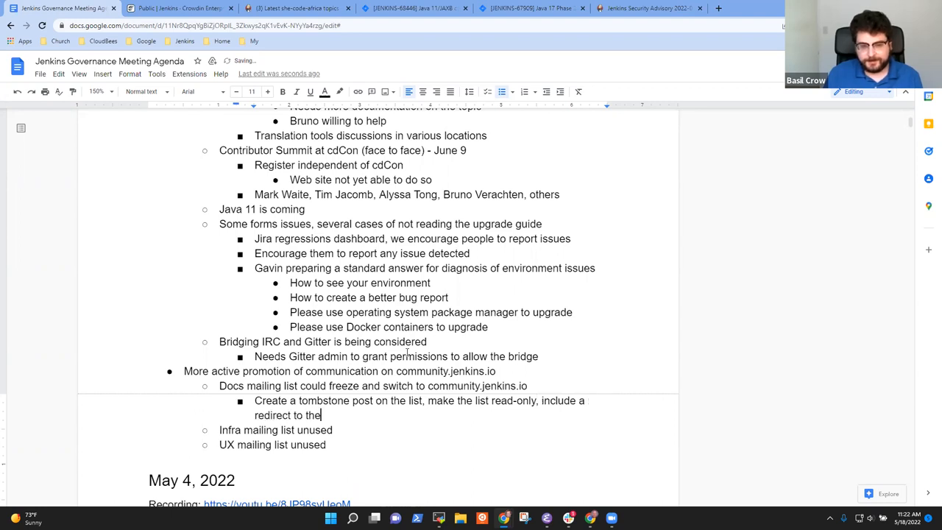
text(URL f)
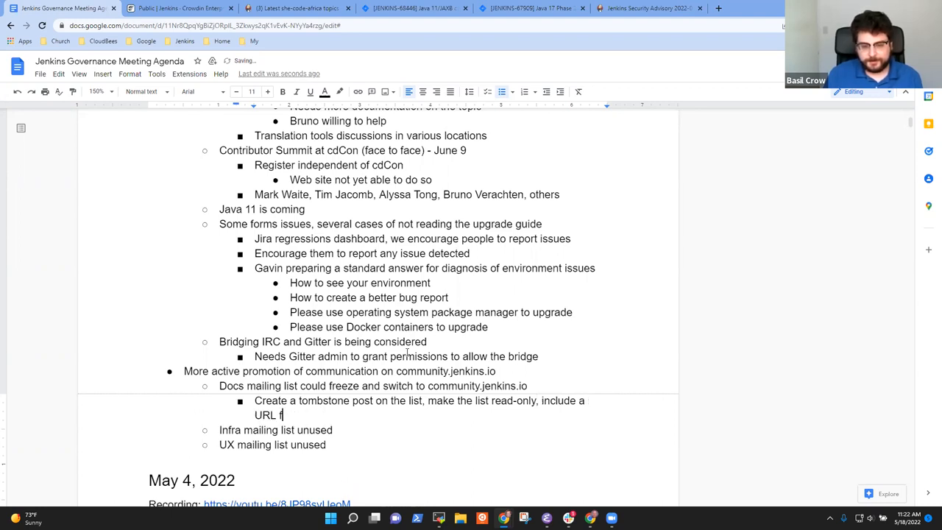
text(or the community.)
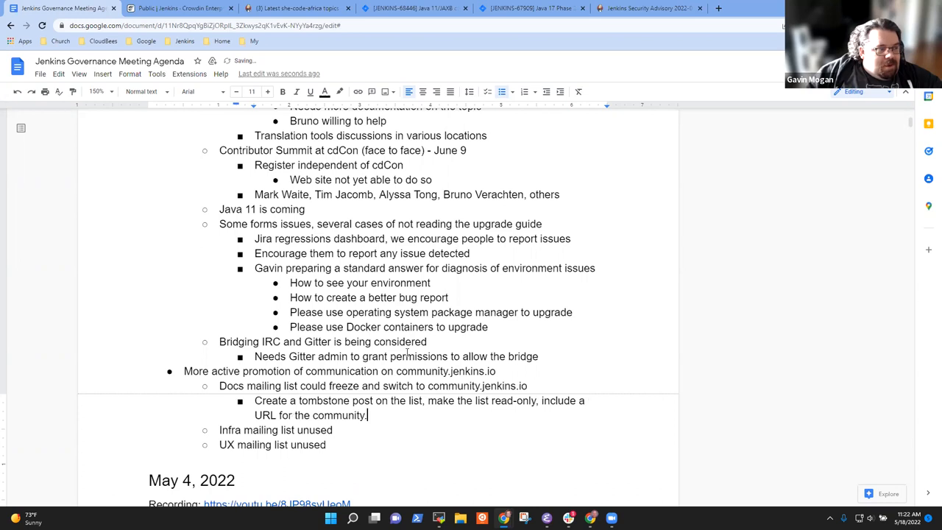
text(jenkins.i)
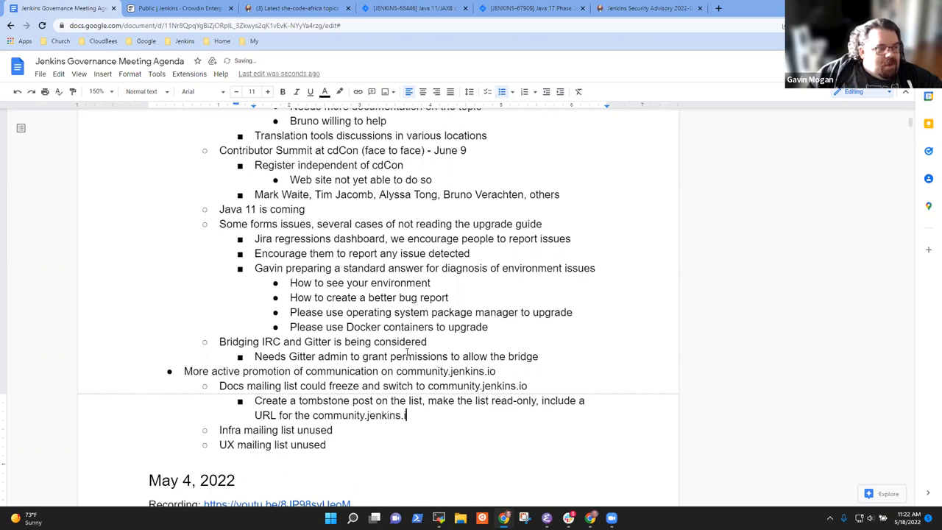
text(list)
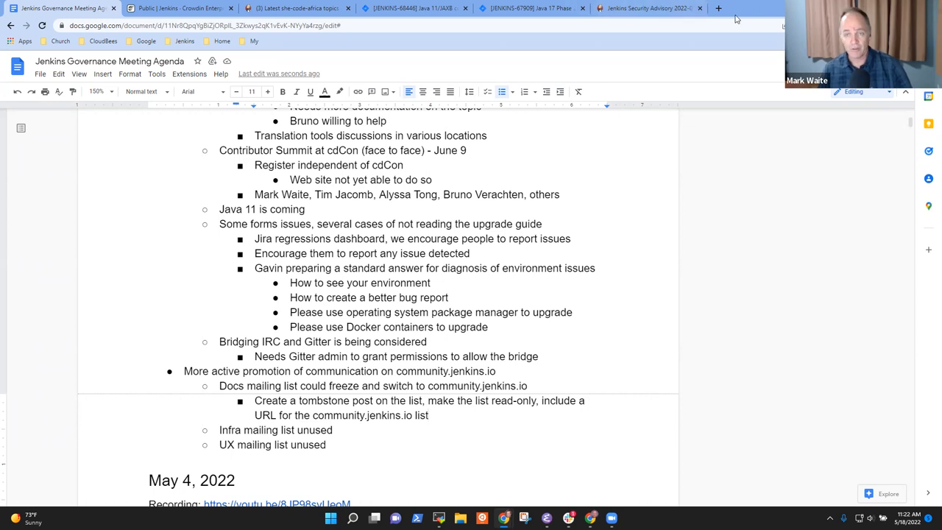
Open community.jenkins.io in a new tab and search the forum for sig-docs topics
click(719, 9)
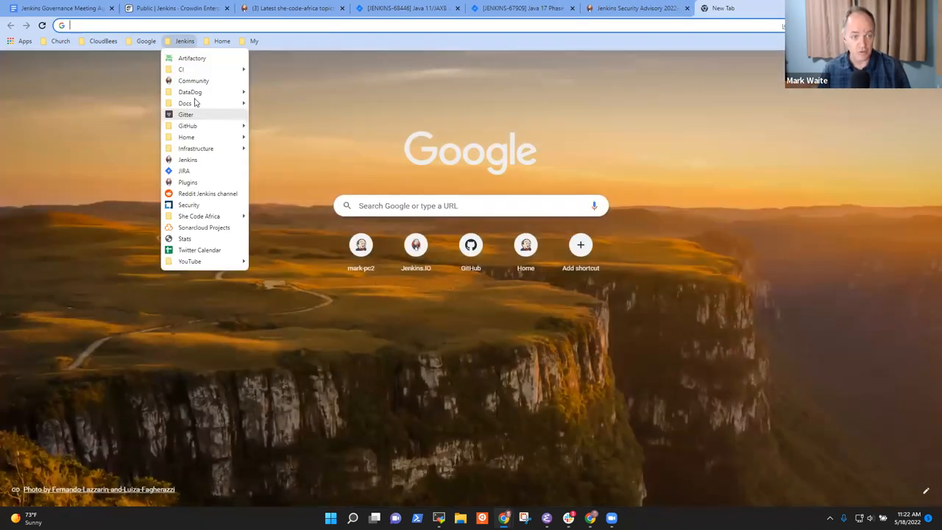
click(193, 79)
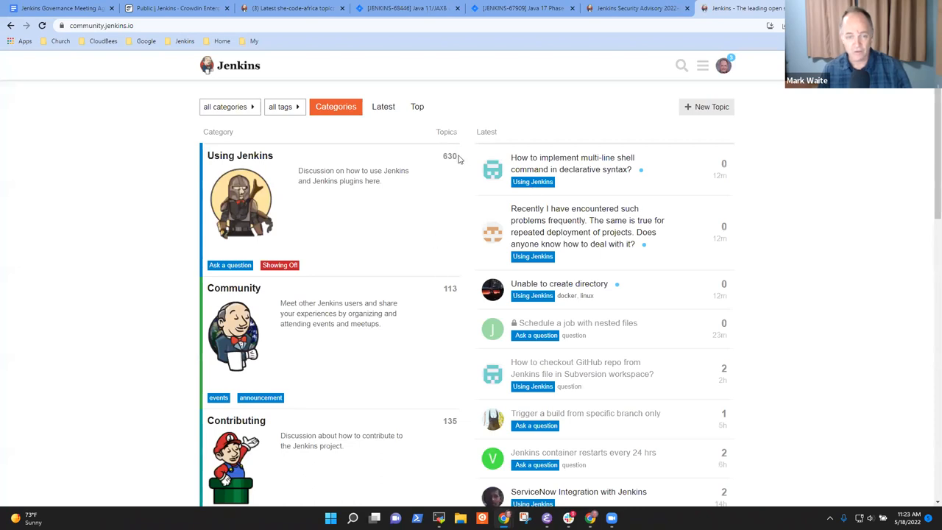
click(681, 65)
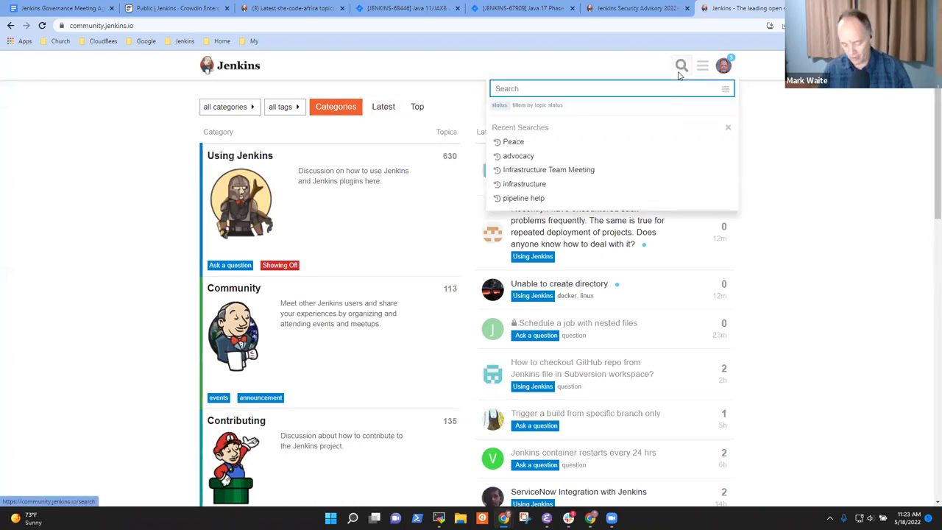
text(docs-sig)
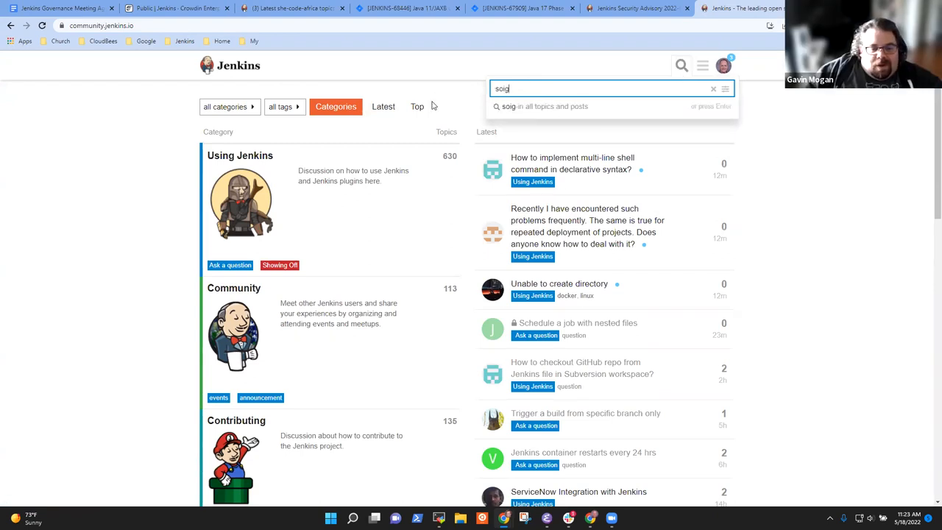
key(Backspace)
text(-docs)
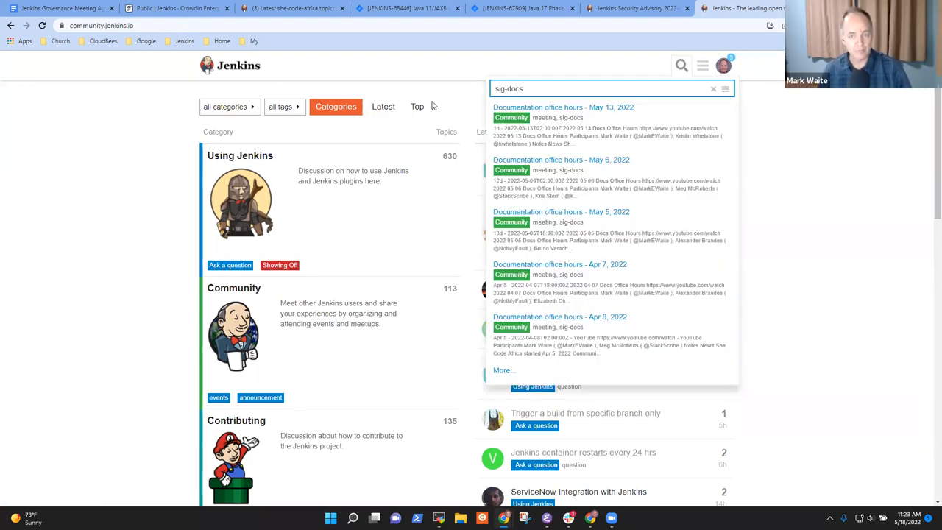
Open the May 13, 2022 documentation office hours post and list all topics tagged sig-docs
click(562, 107)
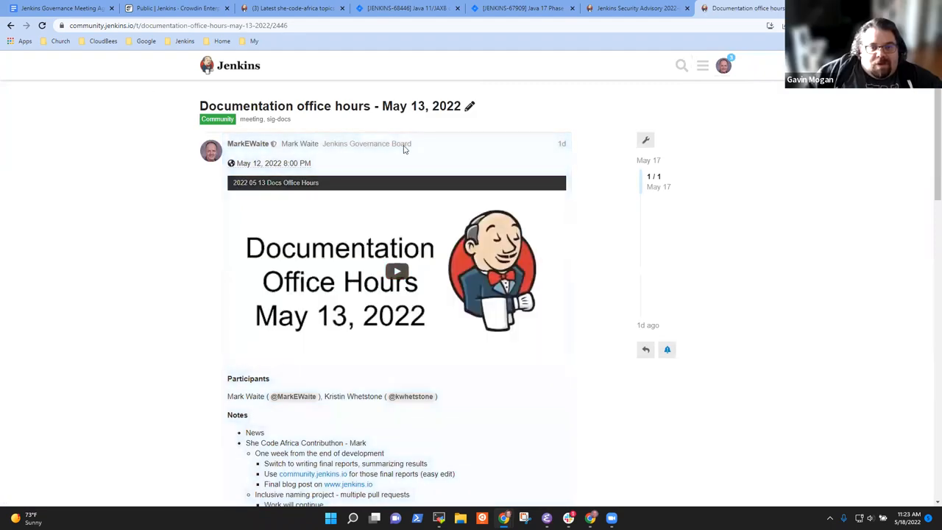
click(277, 118)
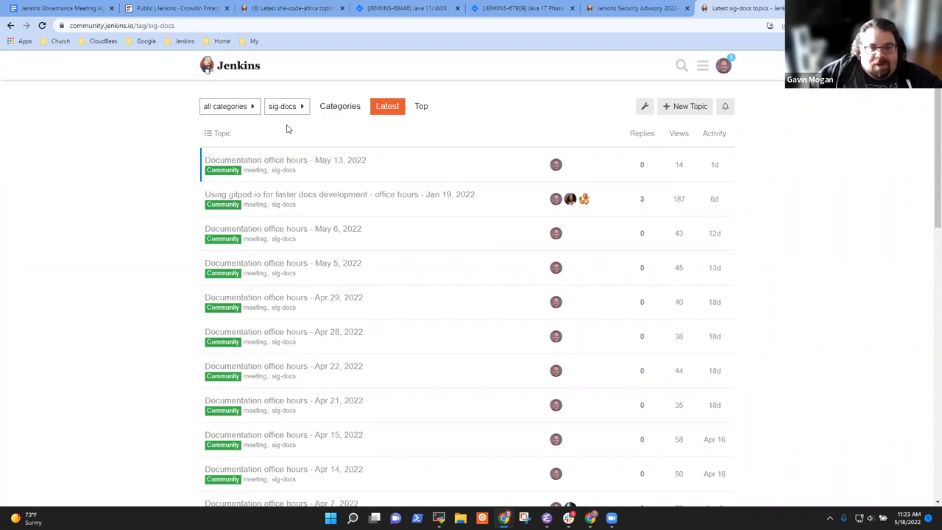
mouse_move(351, 201)
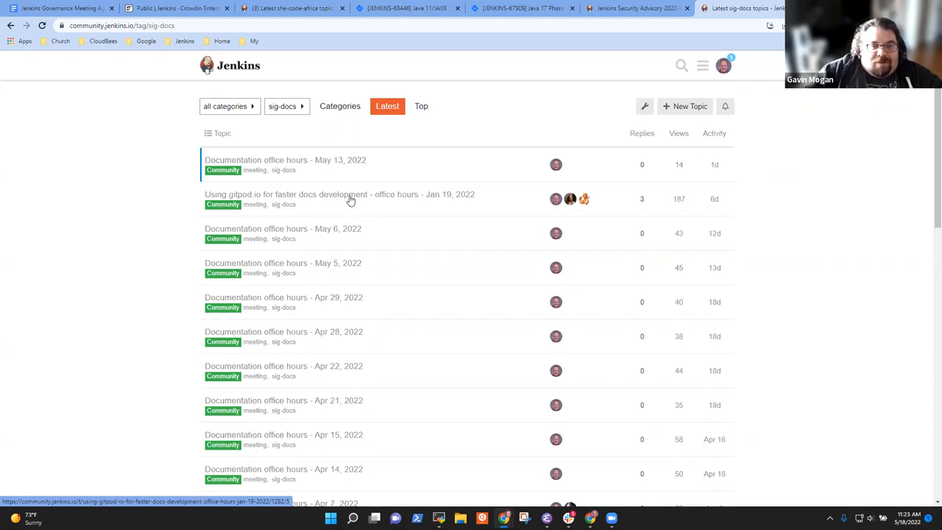
click(339, 194)
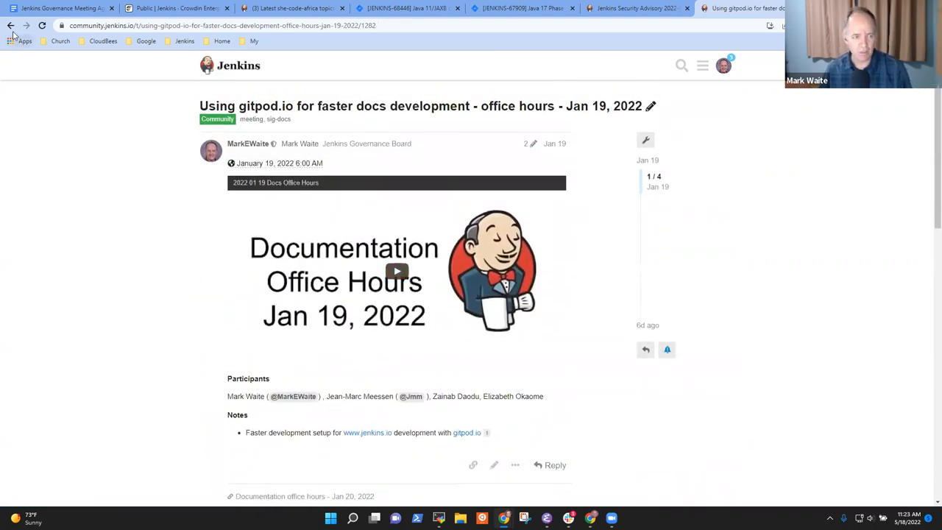
click(10, 26)
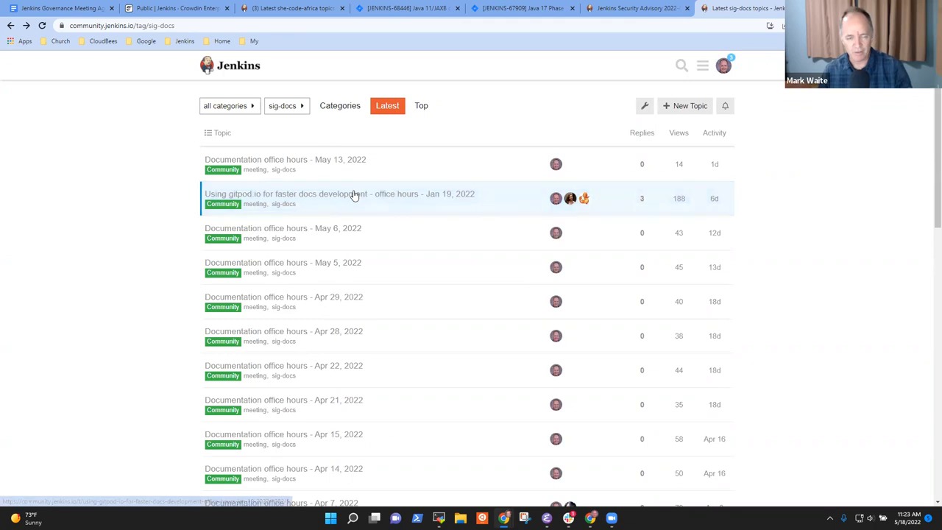
scroll(down, 3)
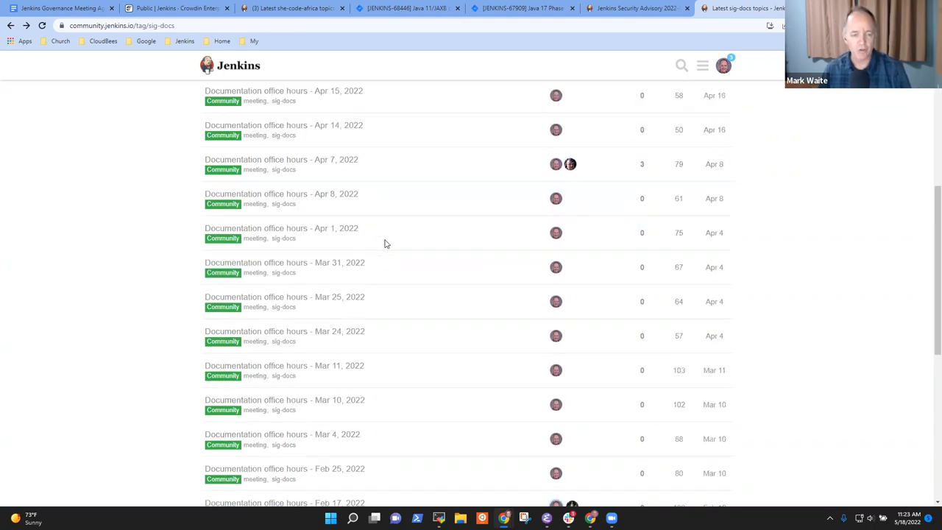
scroll(up, 3)
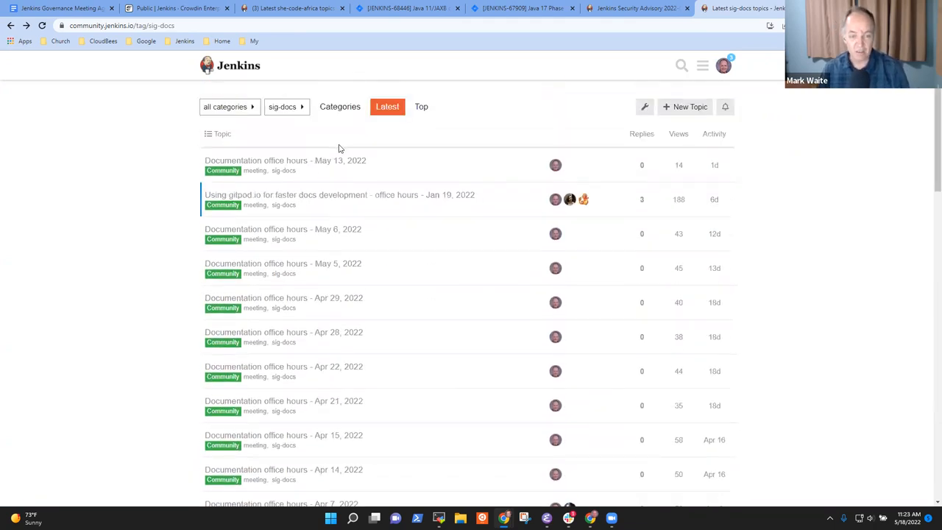
mouse_move(285, 177)
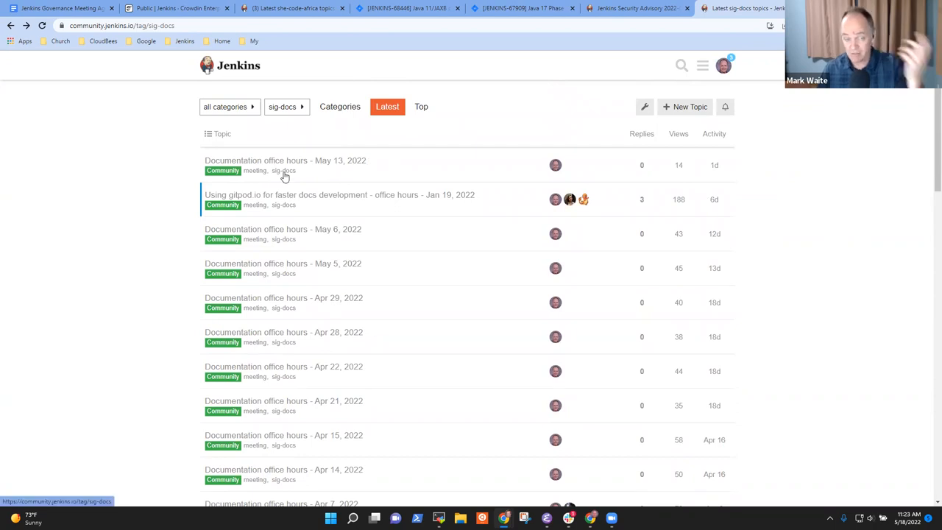
mouse_move(529, 192)
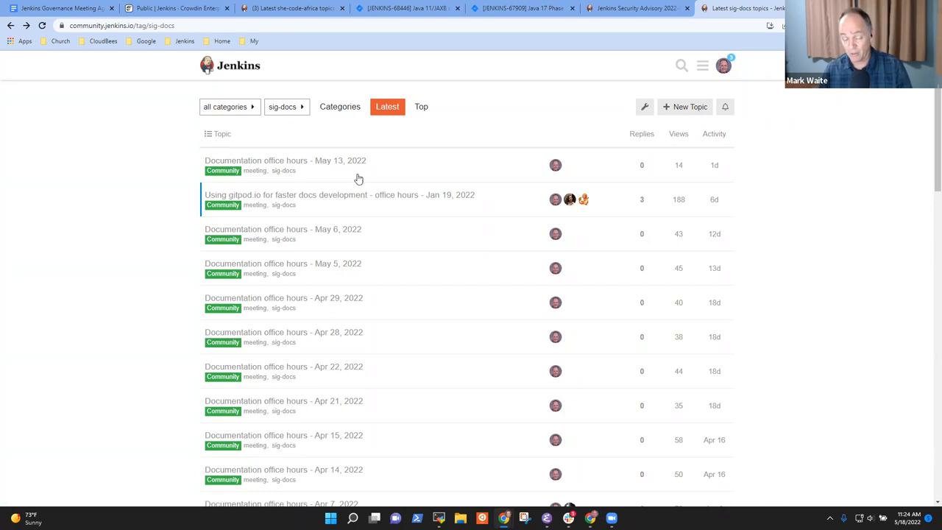
mouse_move(141, 46)
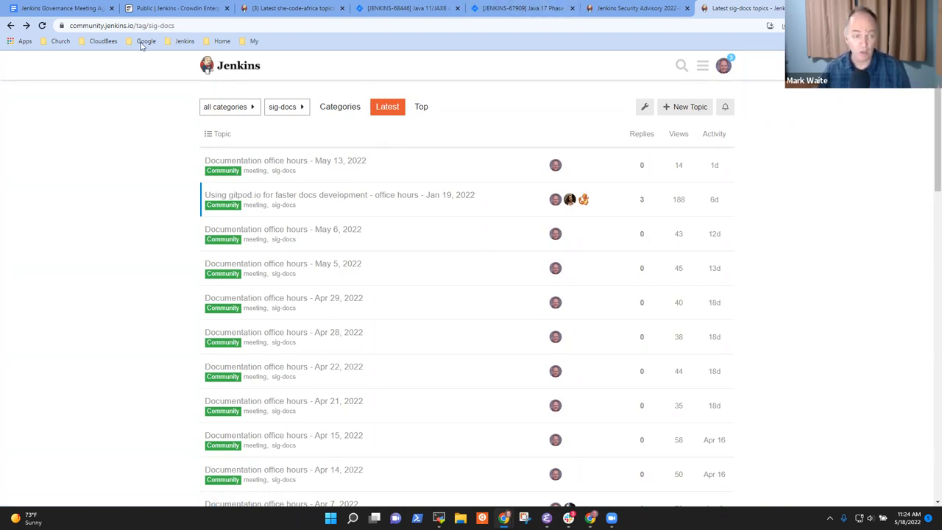
mouse_move(59, 9)
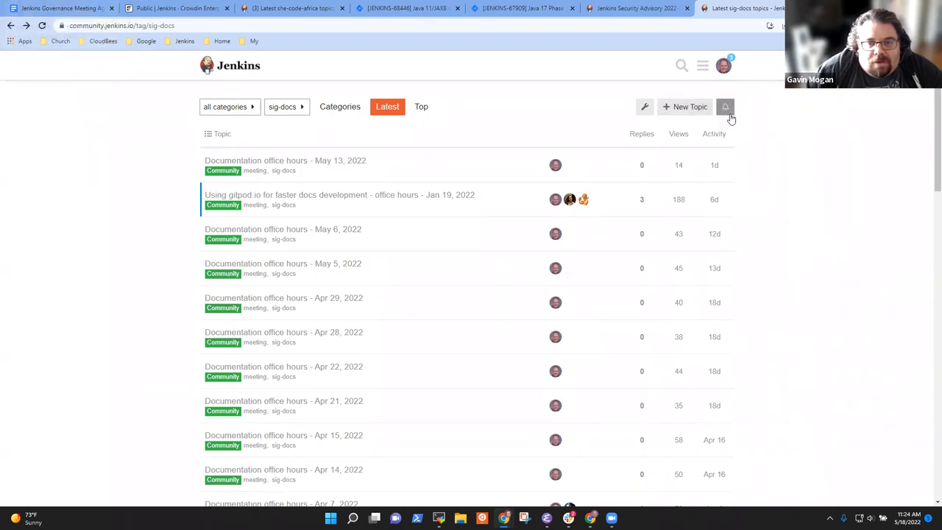
Bring up the notification level choices for the sig-docs tag
click(725, 106)
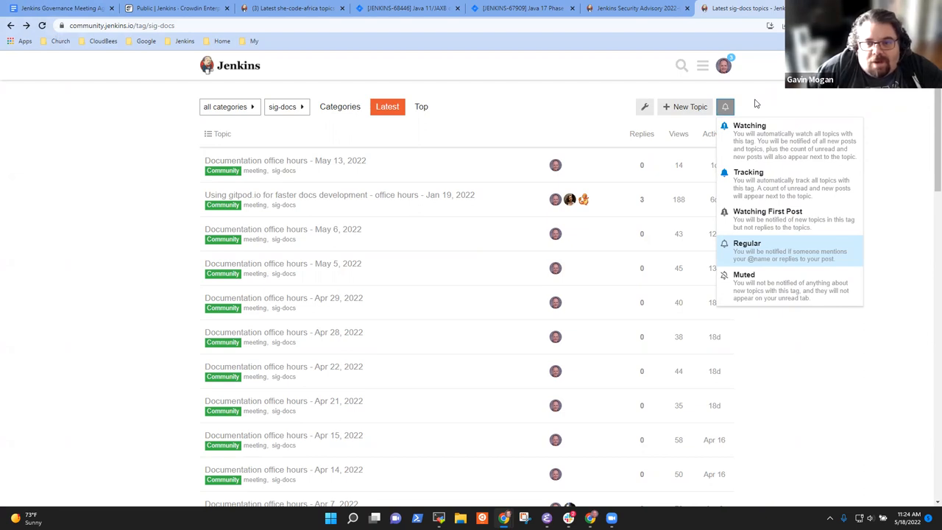
mouse_move(784, 152)
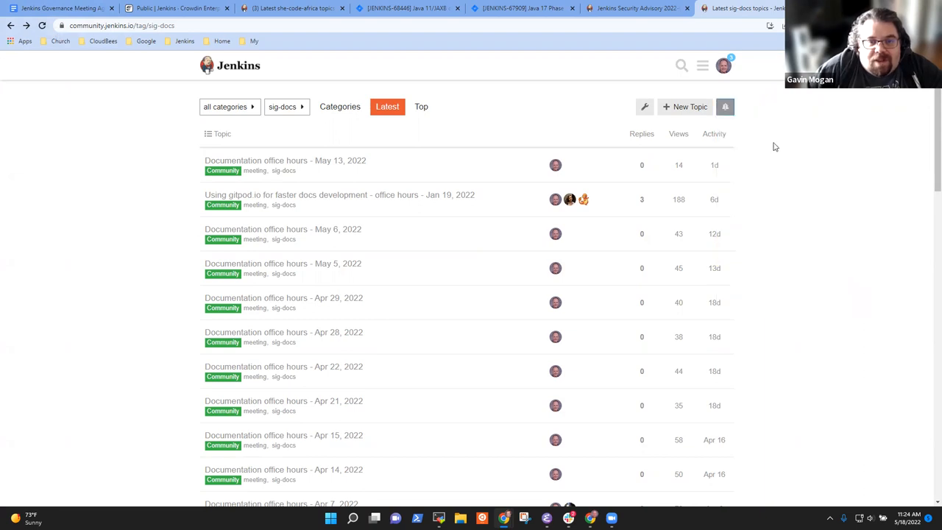
mouse_move(592, 53)
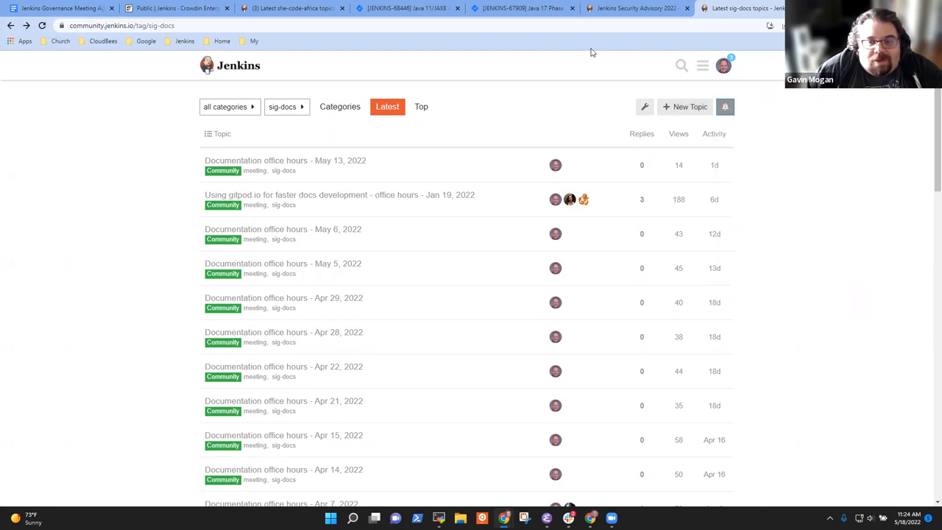
mouse_move(312, 132)
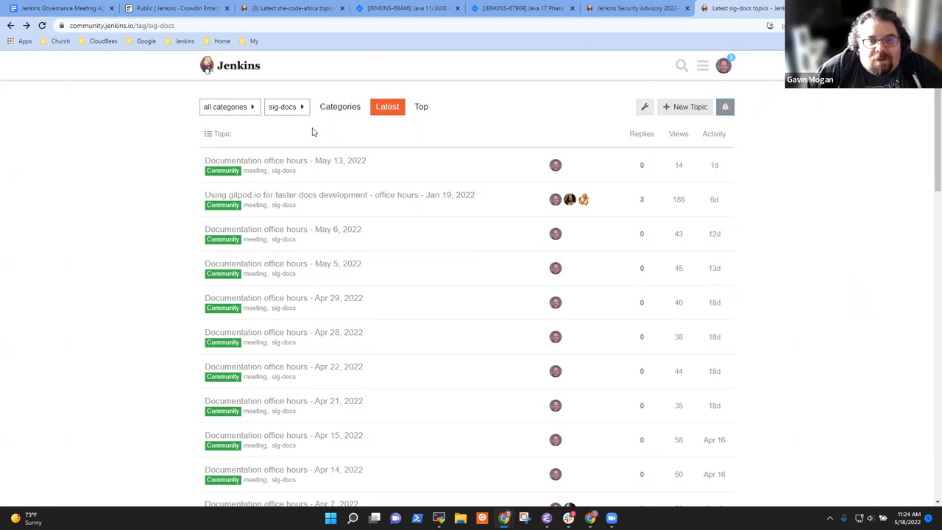
click(286, 106)
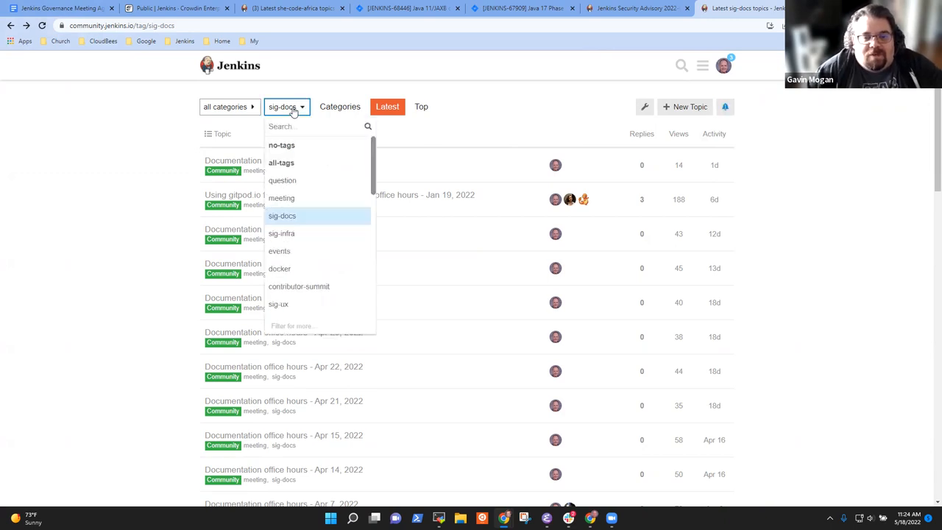
click(282, 215)
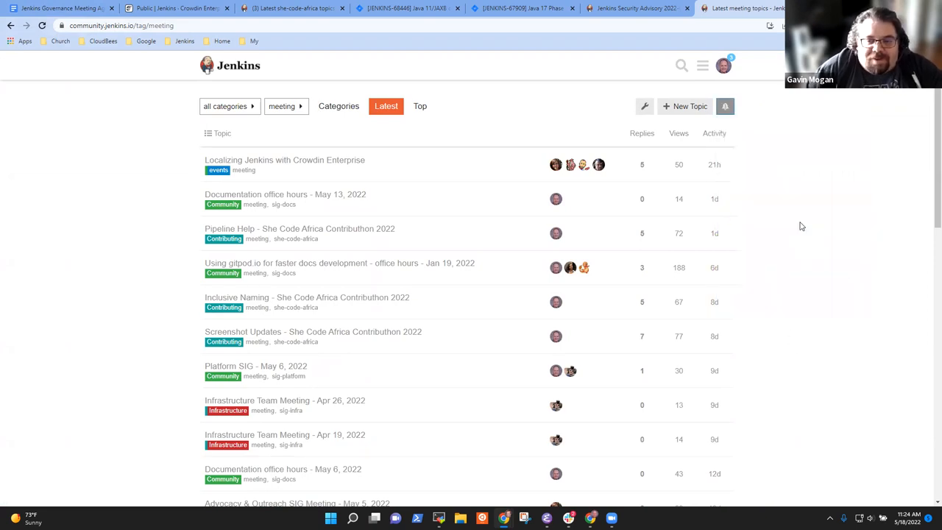
click(286, 106)
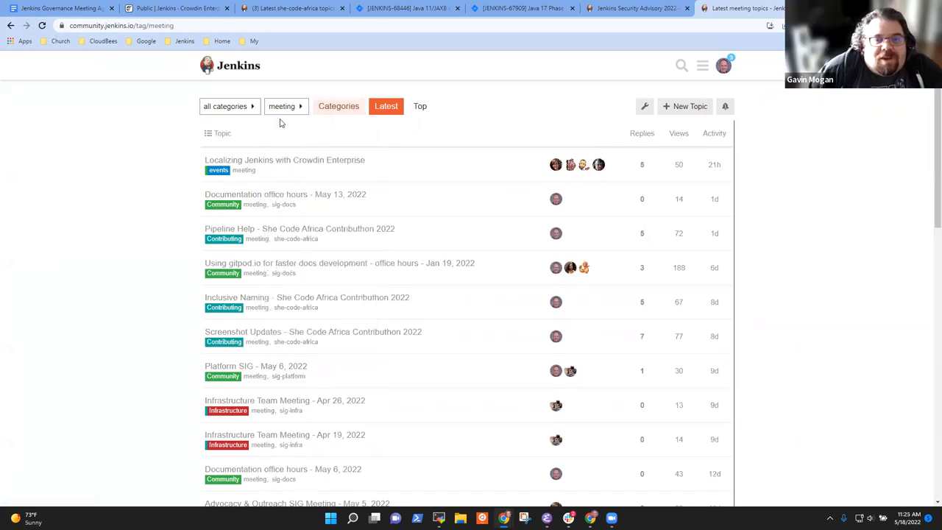
click(282, 106)
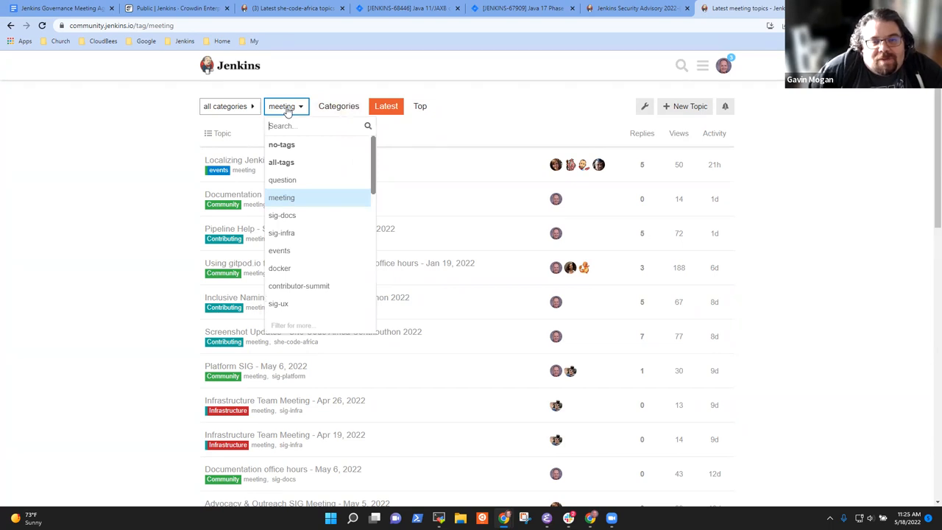
mouse_move(283, 215)
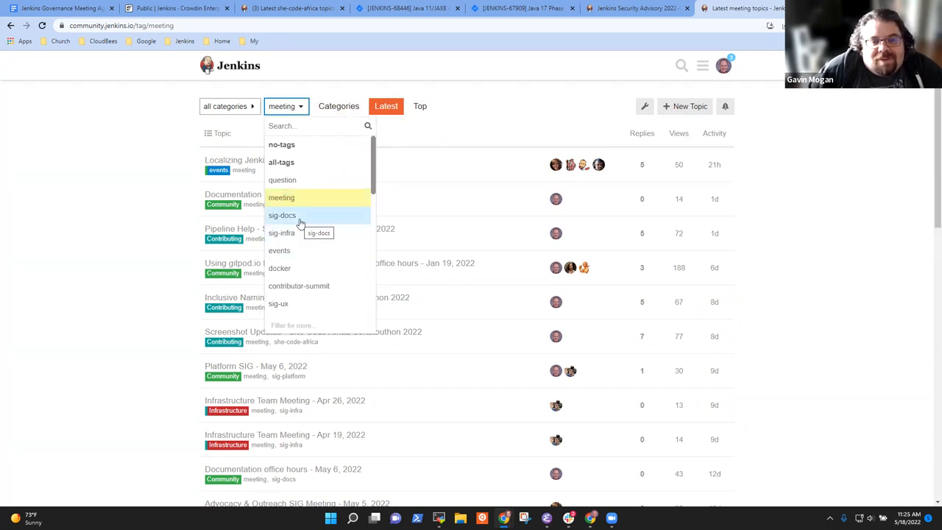
mouse_move(283, 233)
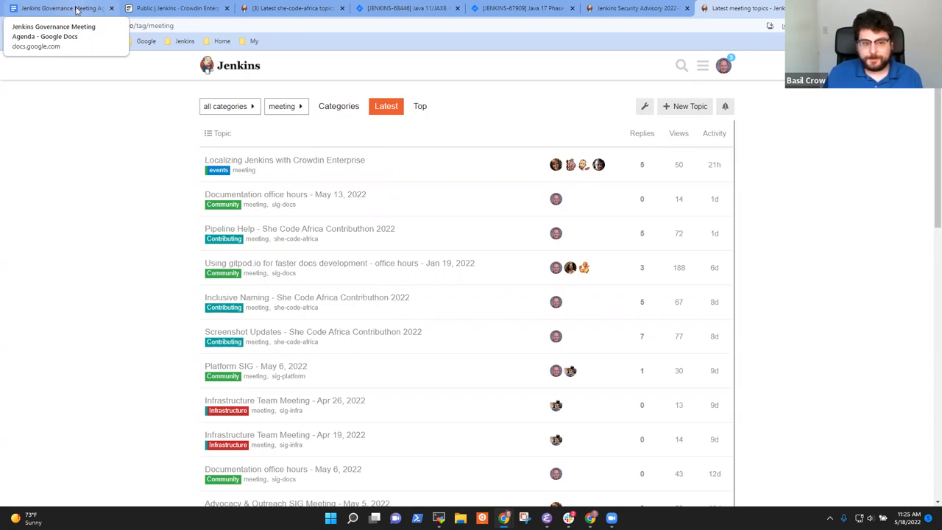
mouse_move(141, 40)
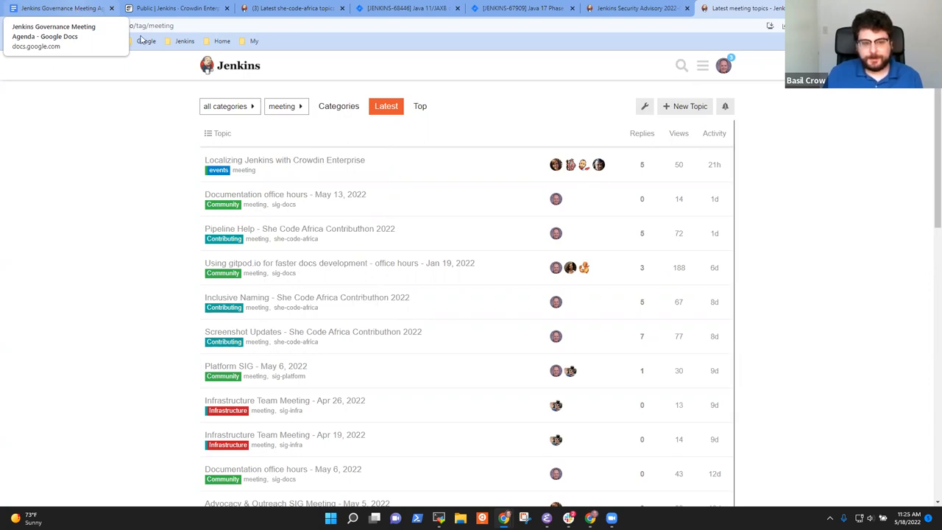
mouse_move(165, 227)
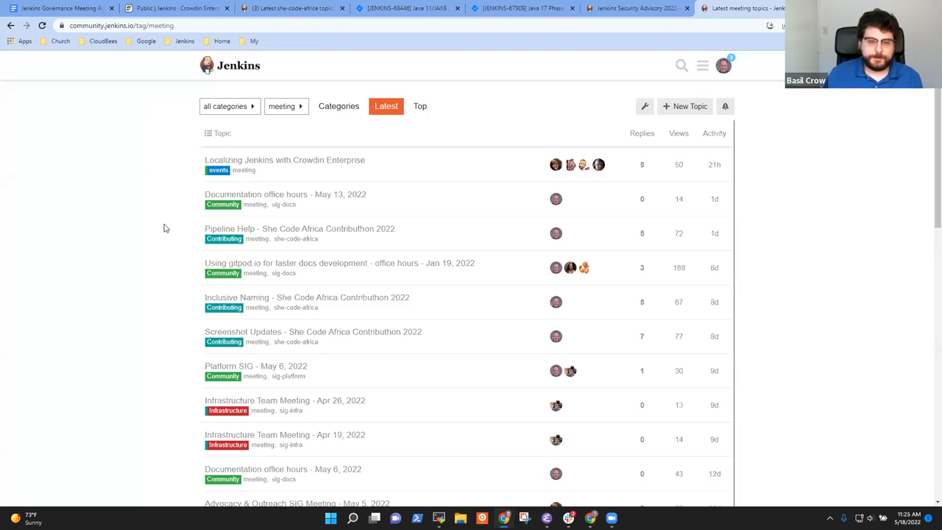
mouse_move(144, 229)
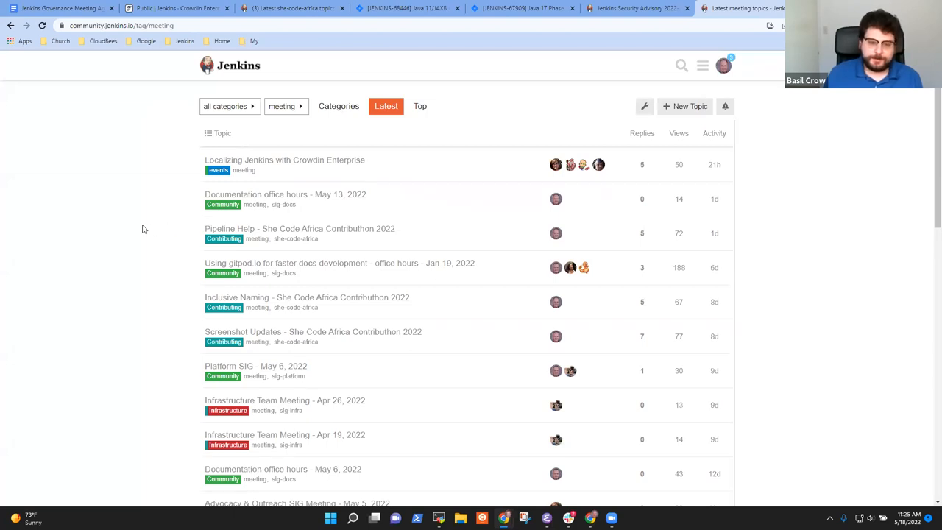
mouse_move(73, 224)
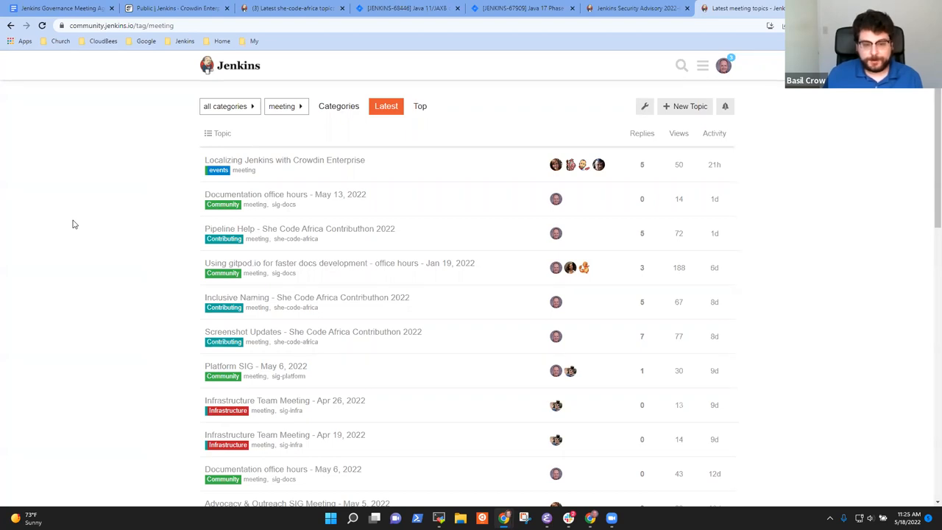
mouse_move(56, 117)
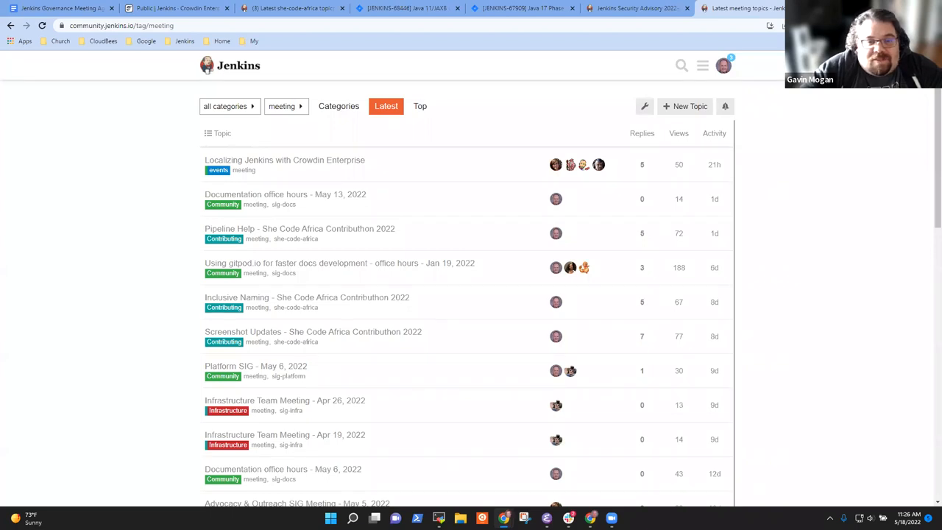
mouse_move(483, 55)
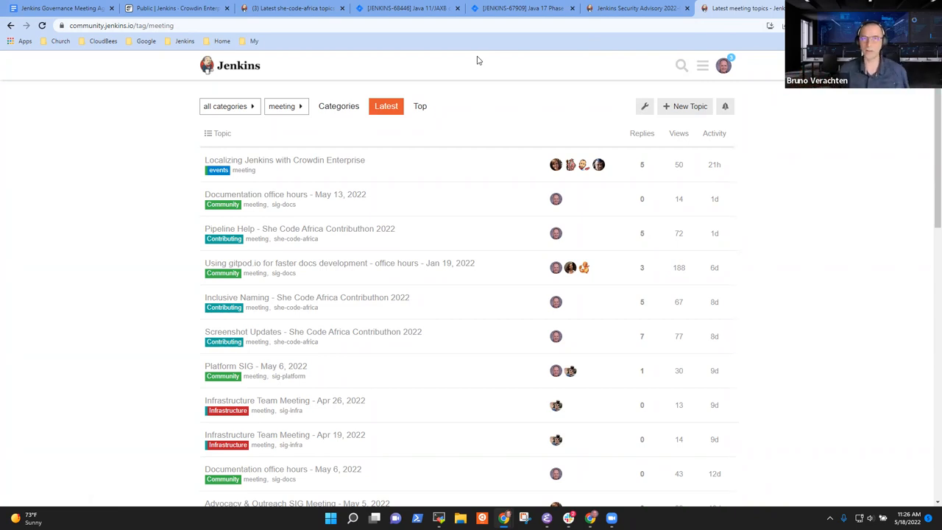
mouse_move(679, 133)
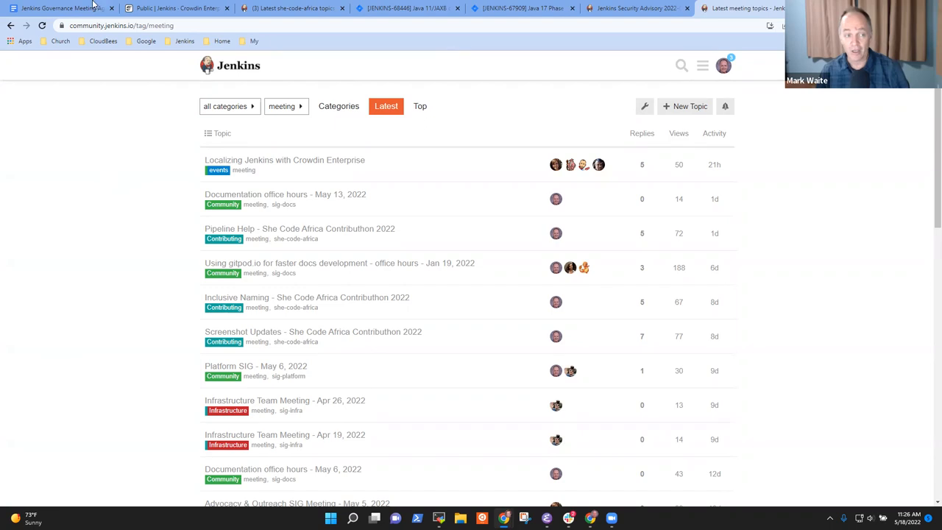
Return to the agenda doc and select the 'Docs mailing list could freeze…' bullet
click(59, 9)
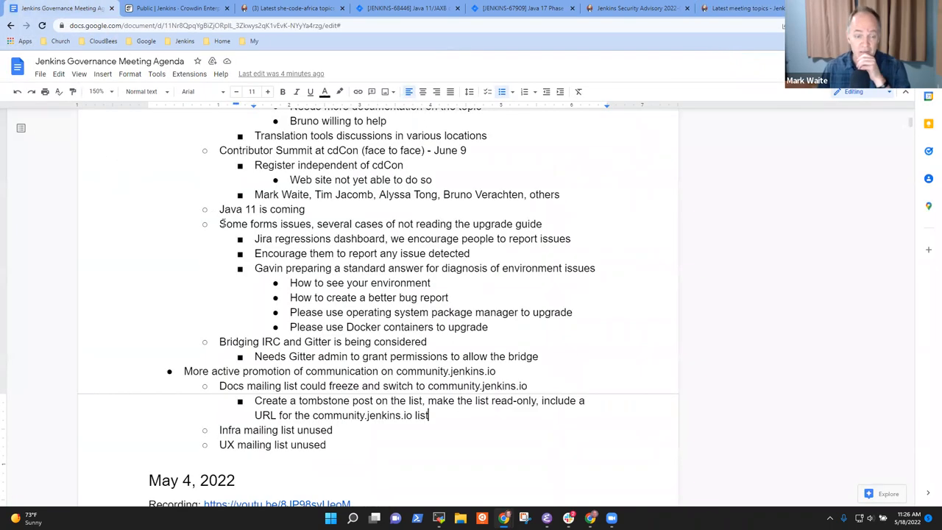
mouse_move(311, 380)
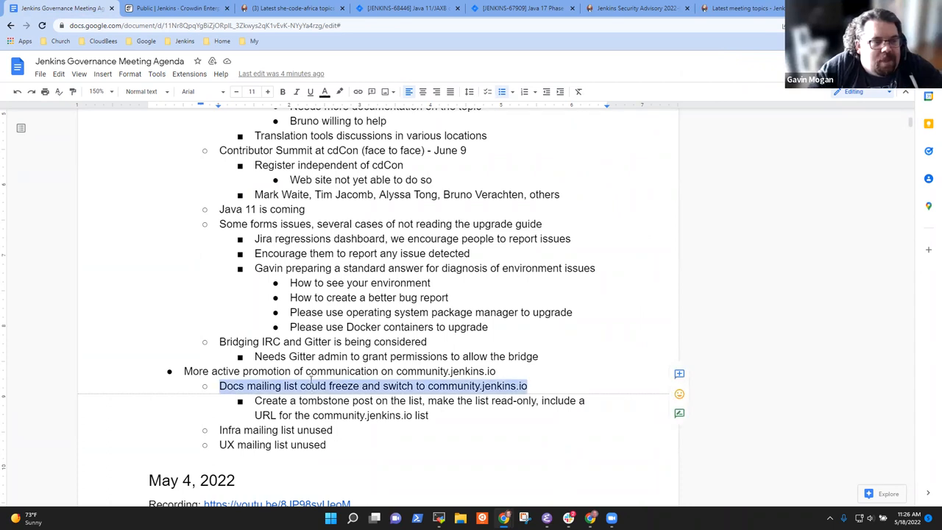
click(527, 386)
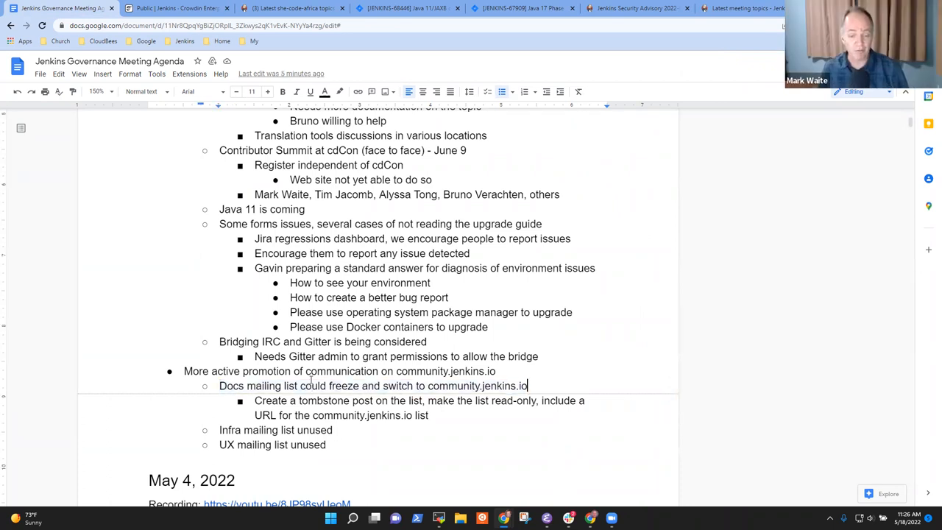
triple_click(373, 386)
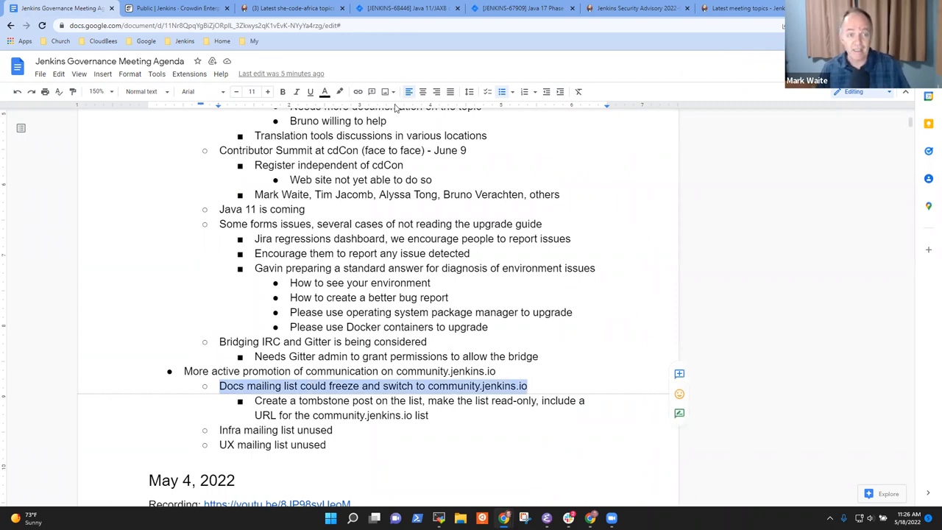
mouse_move(662, 135)
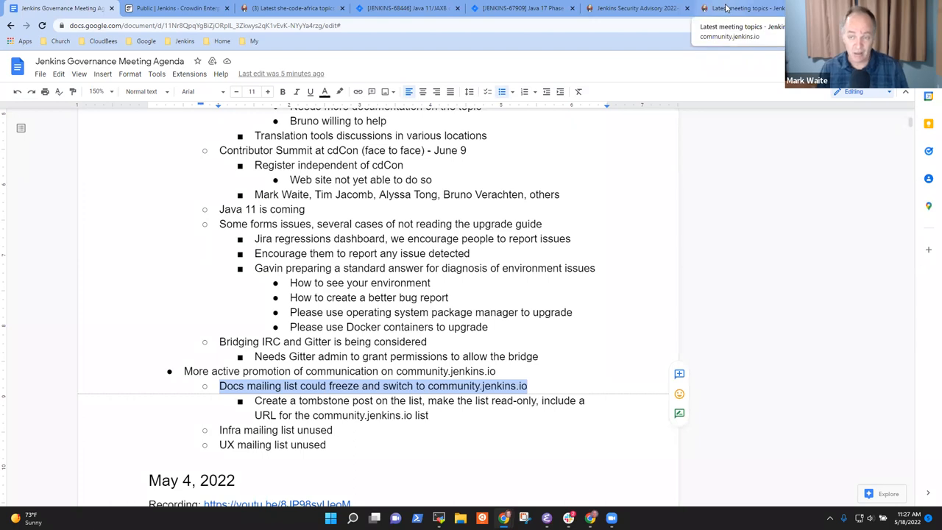
Return to the Latest meeting topics list on community.jenkins.io
click(743, 9)
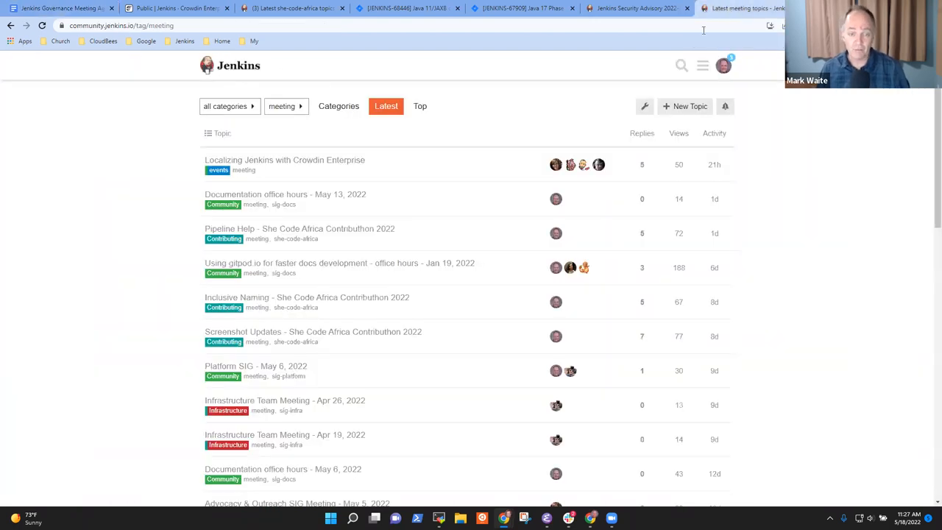
mouse_move(324, 209)
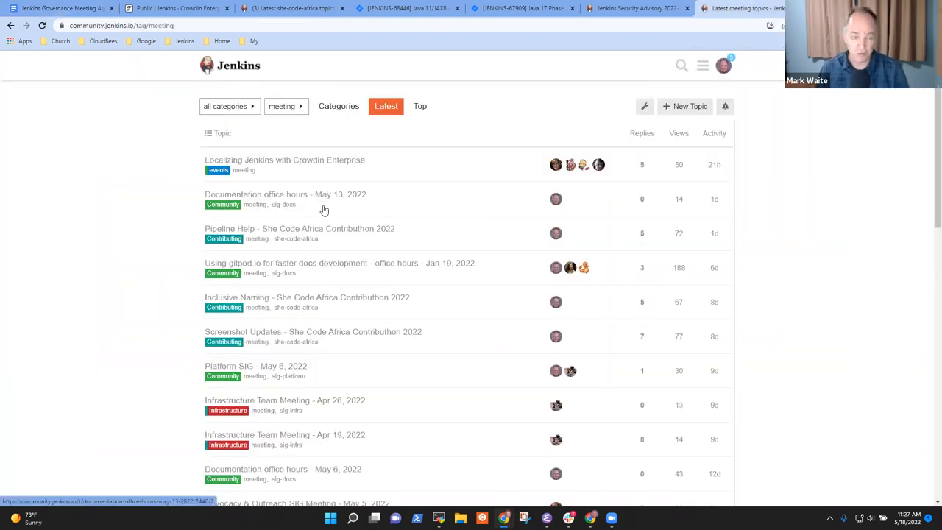
mouse_move(371, 208)
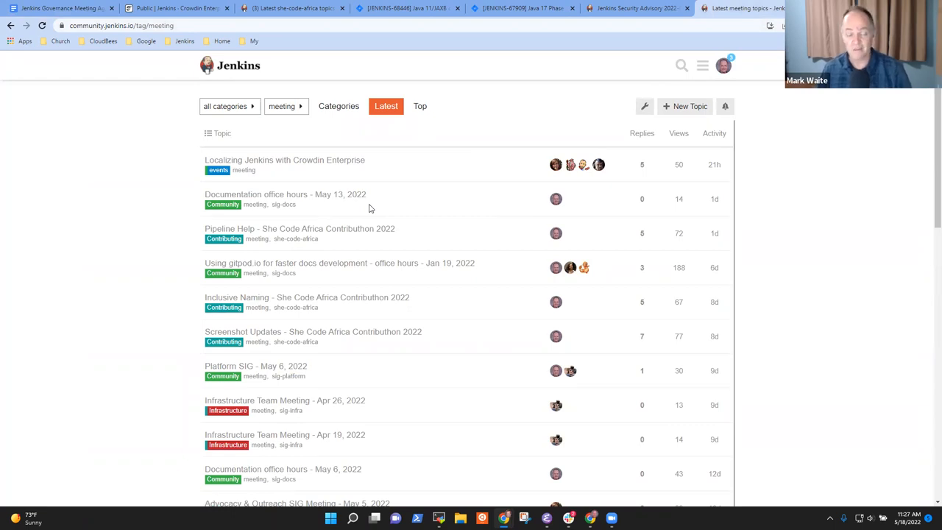
mouse_move(375, 208)
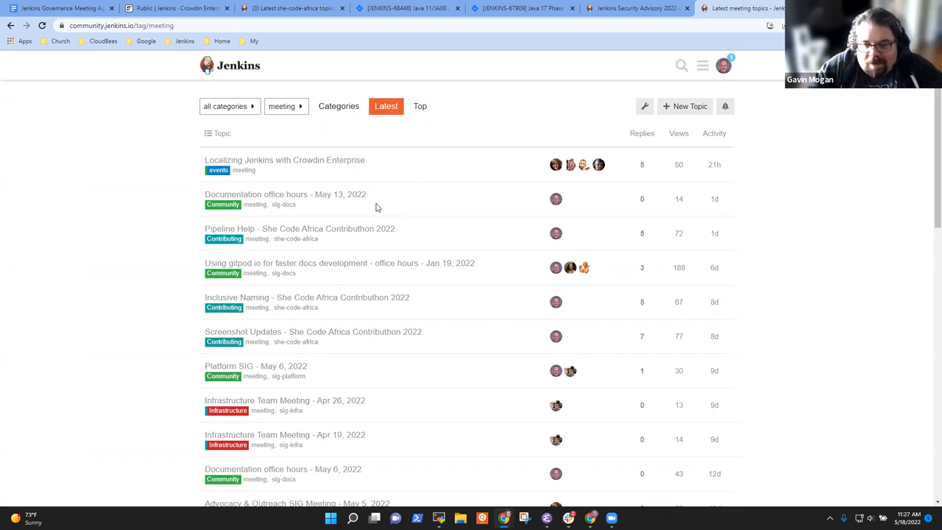
mouse_move(913, 148)
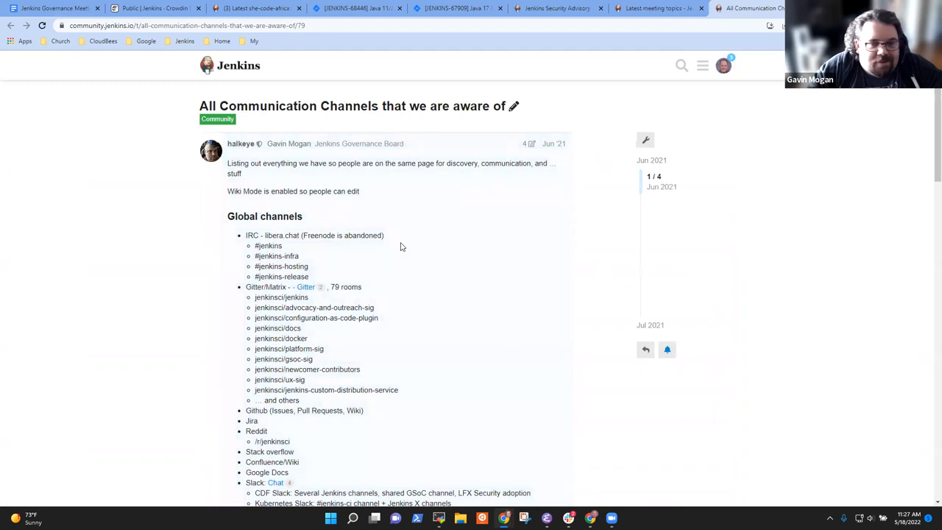
Read through the replies of 'All Communication Channels that we are aware of' and return to the top
scroll(down, 3)
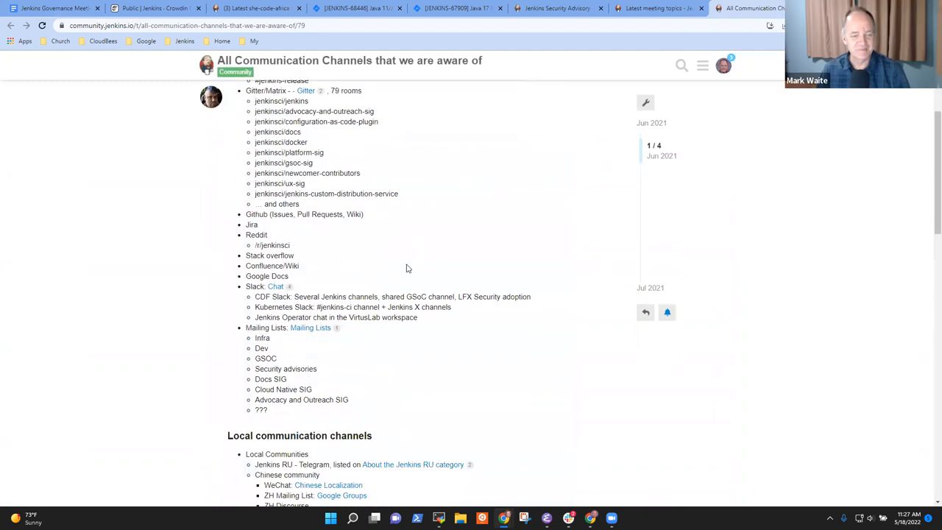
scroll(down, 3)
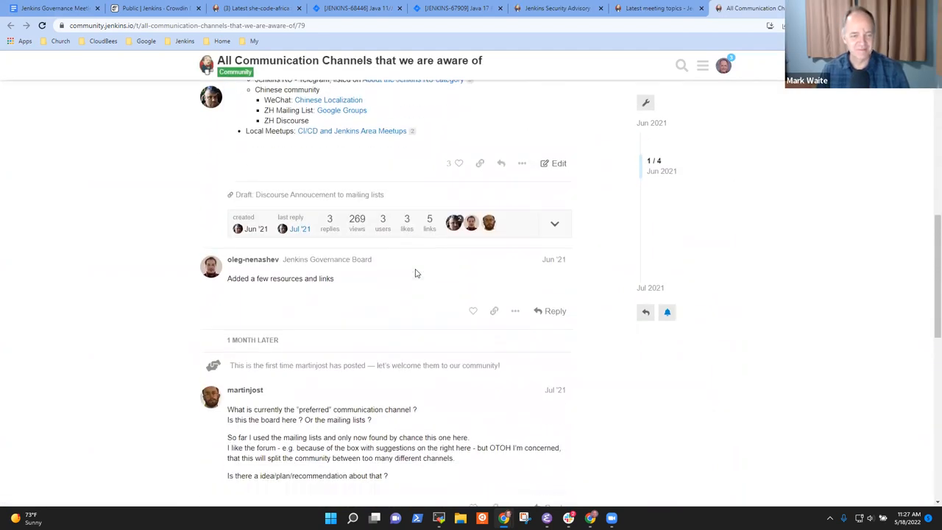
scroll(down, 3)
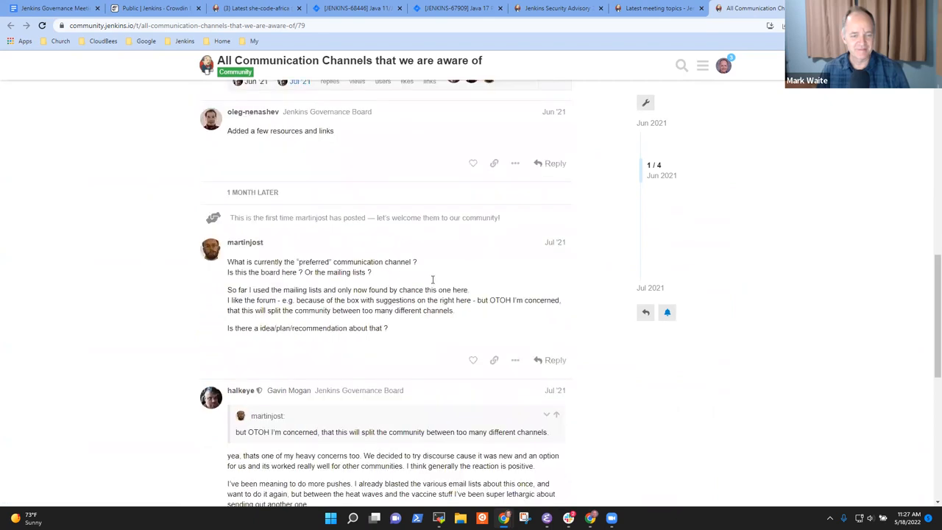
scroll(down, 3)
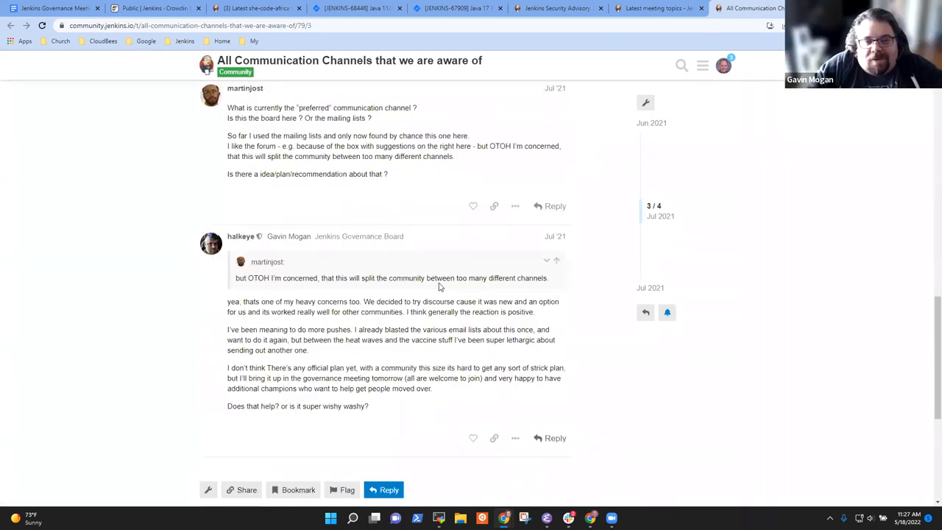
scroll(up, 3)
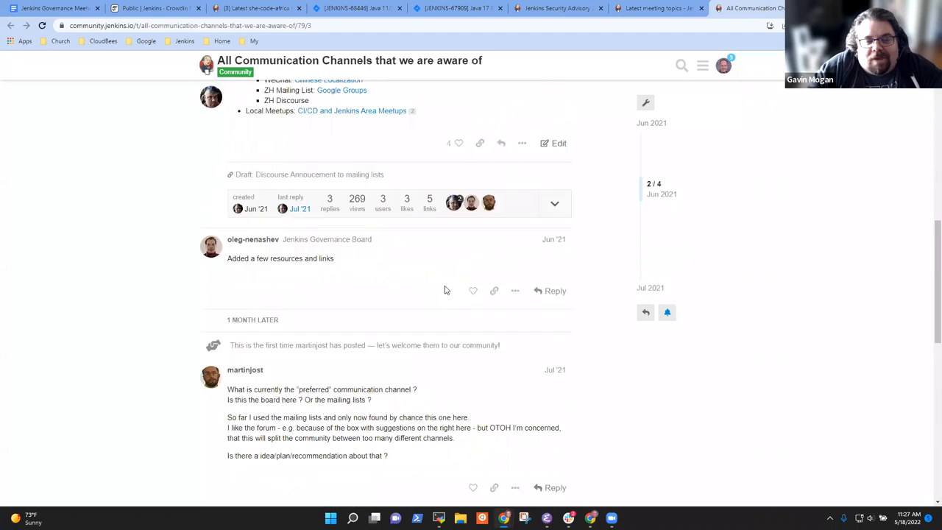
scroll(up, 3)
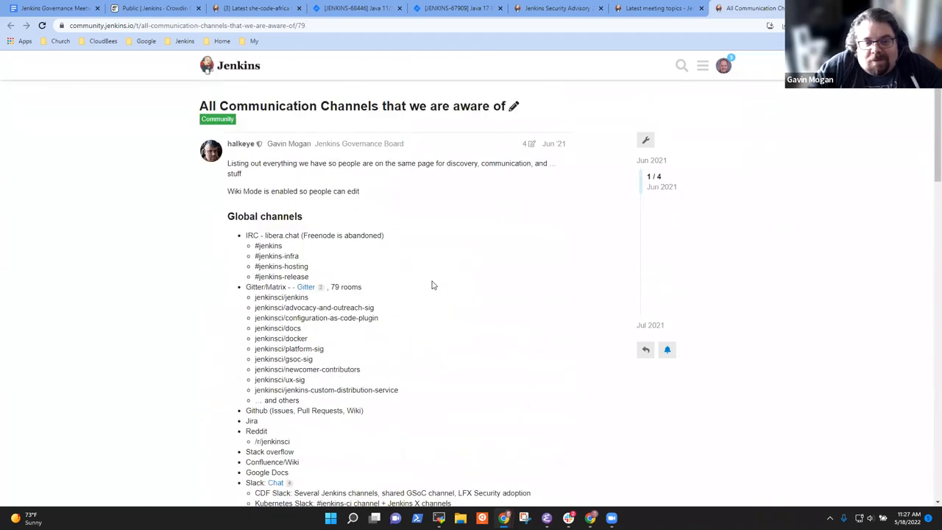
double_click(345, 286)
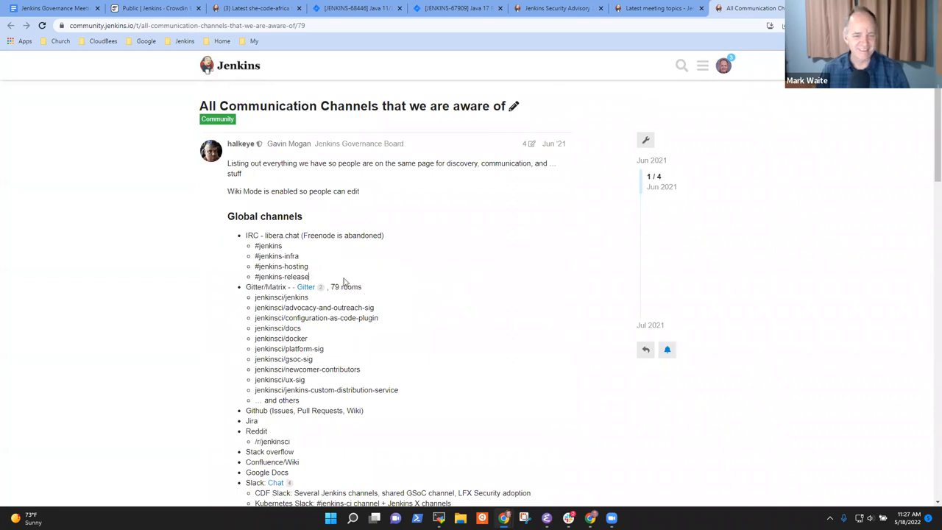
mouse_move(439, 250)
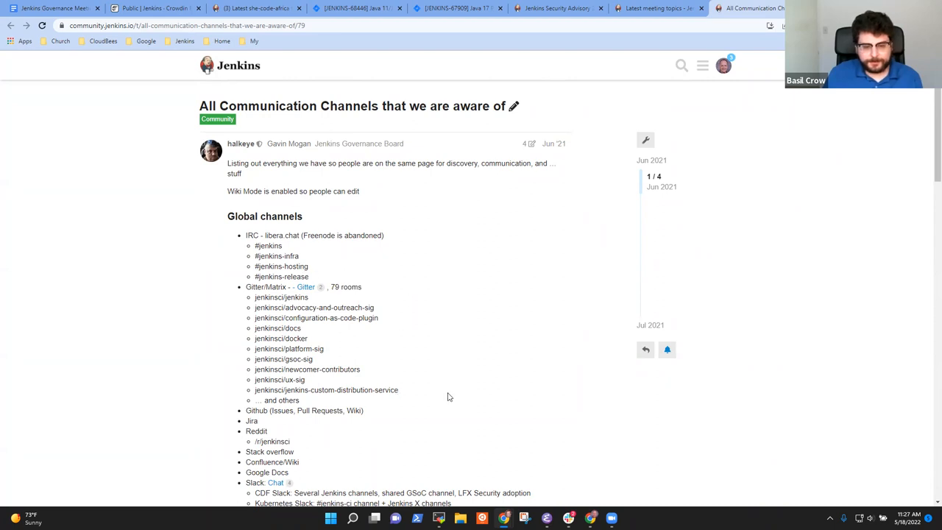
mouse_move(279, 305)
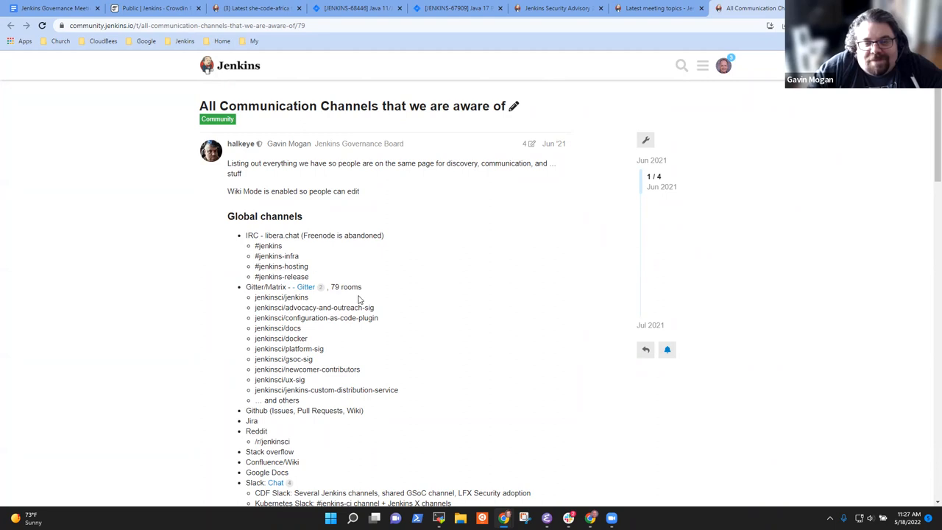
mouse_move(352, 321)
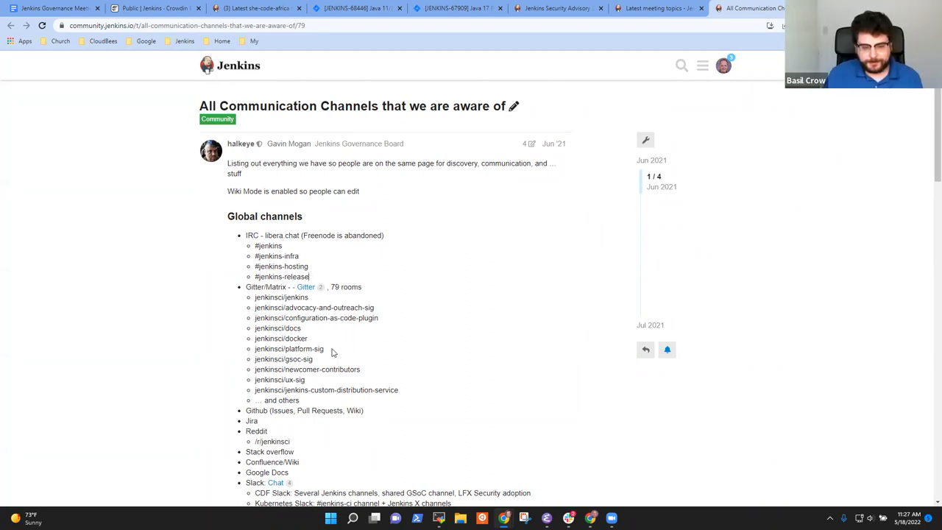
mouse_move(385, 357)
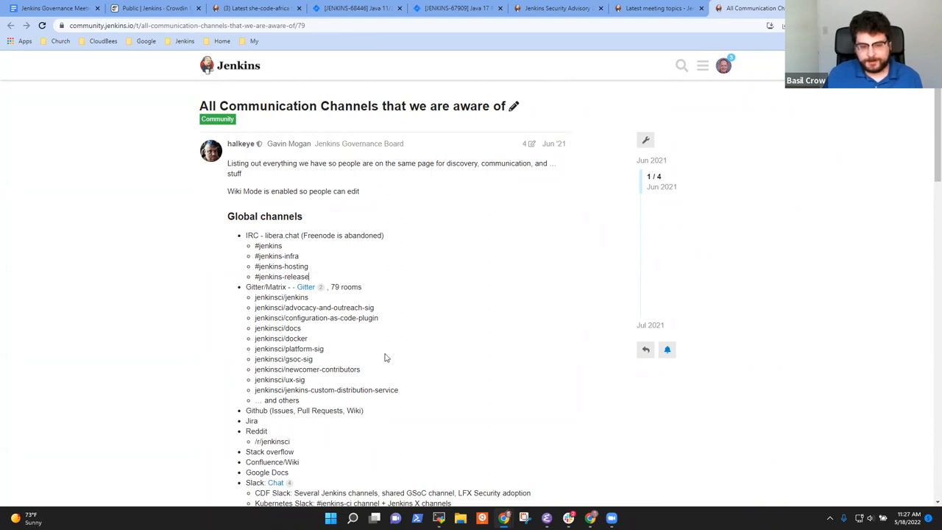
mouse_move(389, 305)
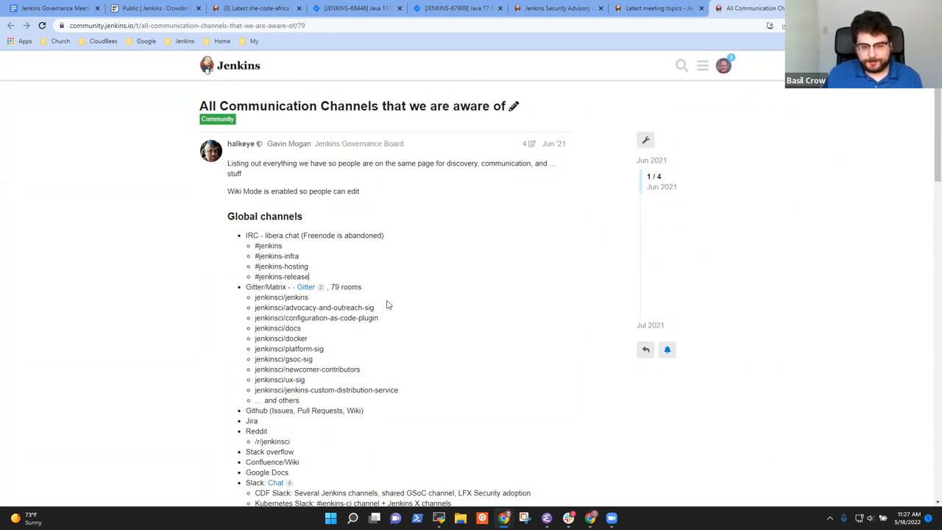
double_click(315, 308)
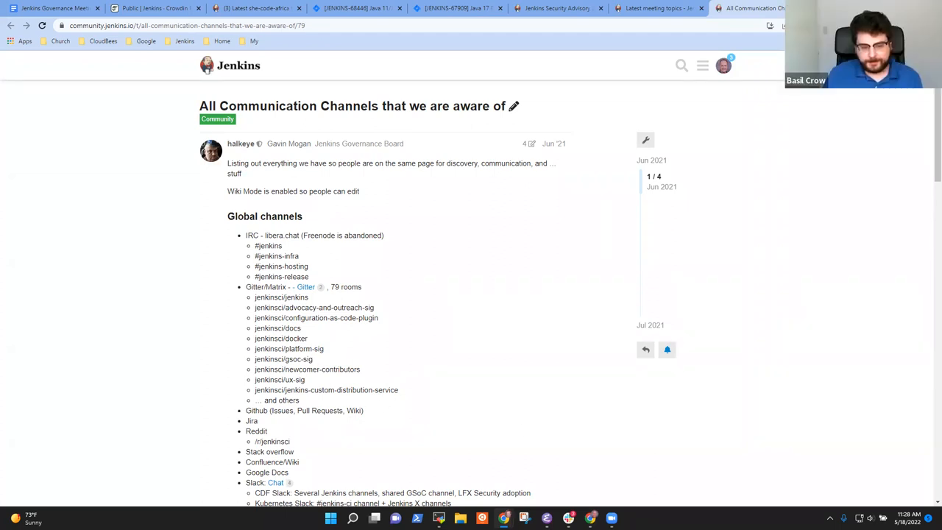
mouse_move(624, 327)
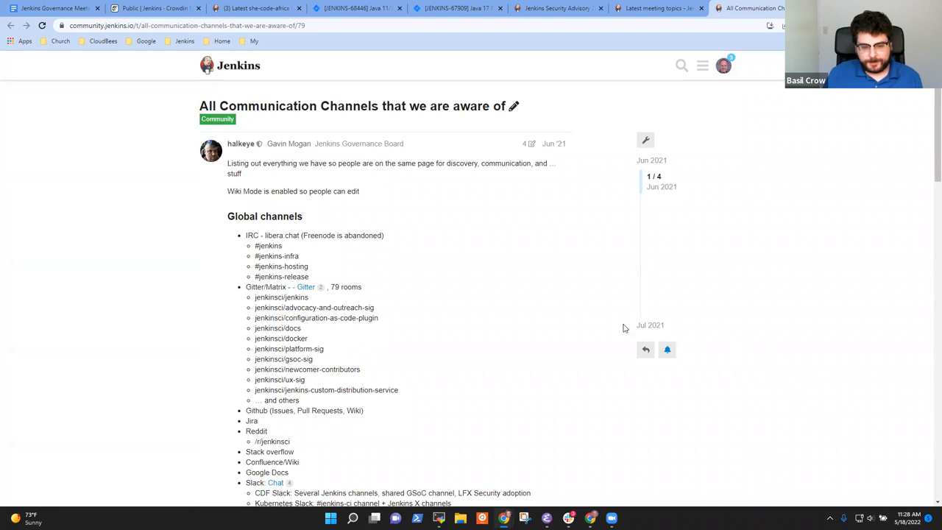
mouse_move(329, 346)
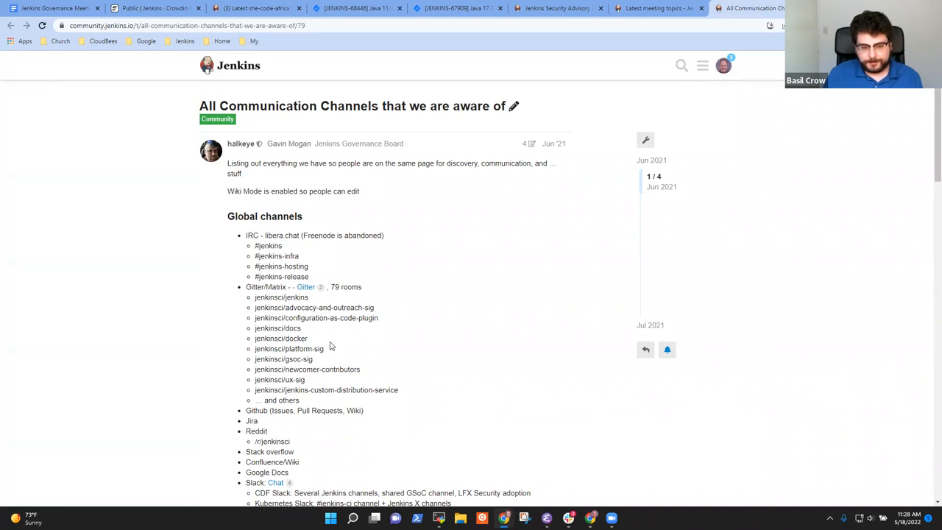
mouse_move(334, 339)
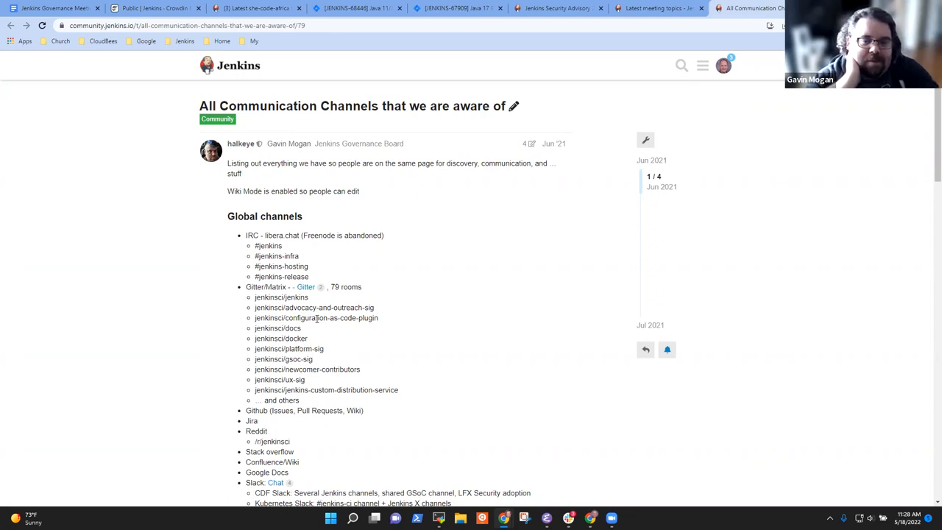
mouse_move(295, 318)
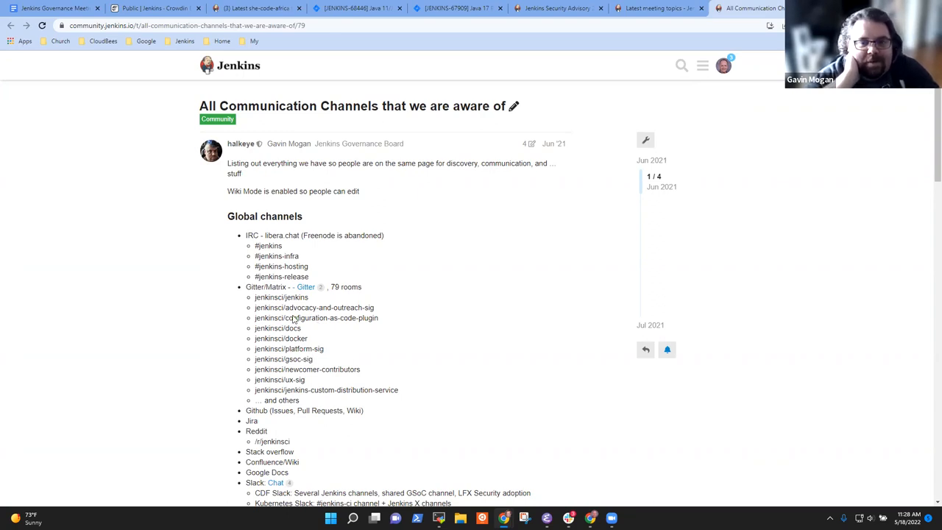
mouse_move(338, 330)
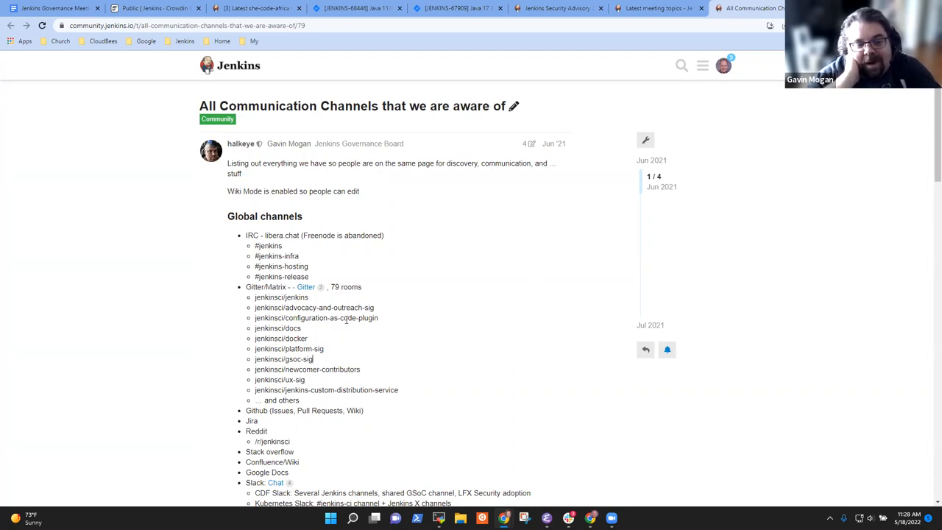
mouse_move(445, 315)
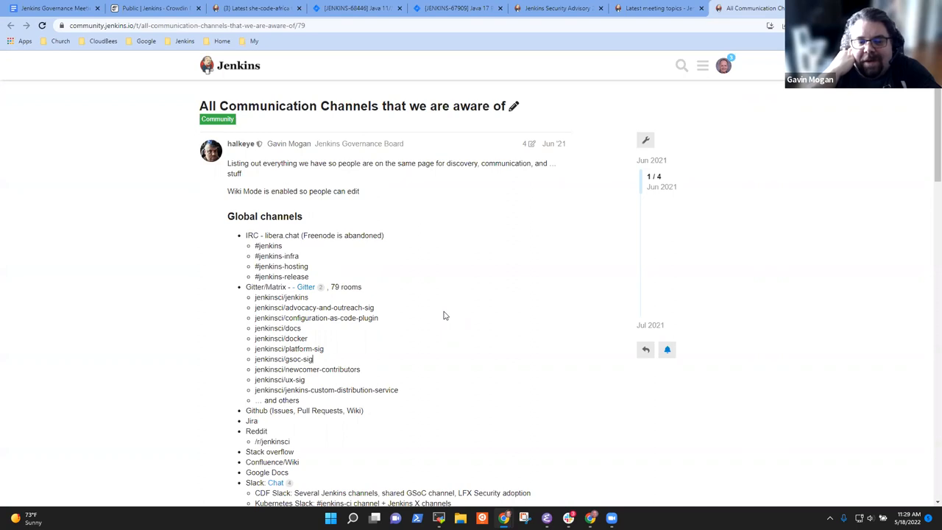
mouse_move(459, 321)
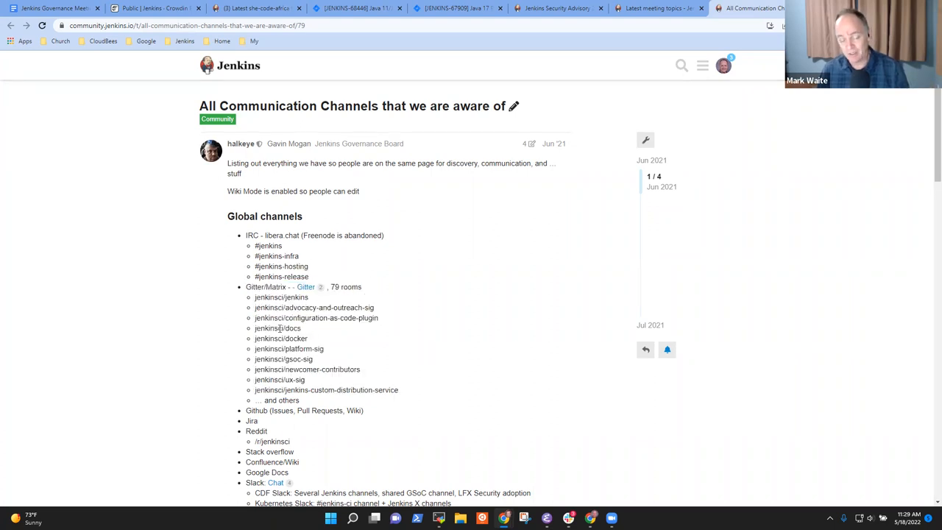
mouse_move(293, 331)
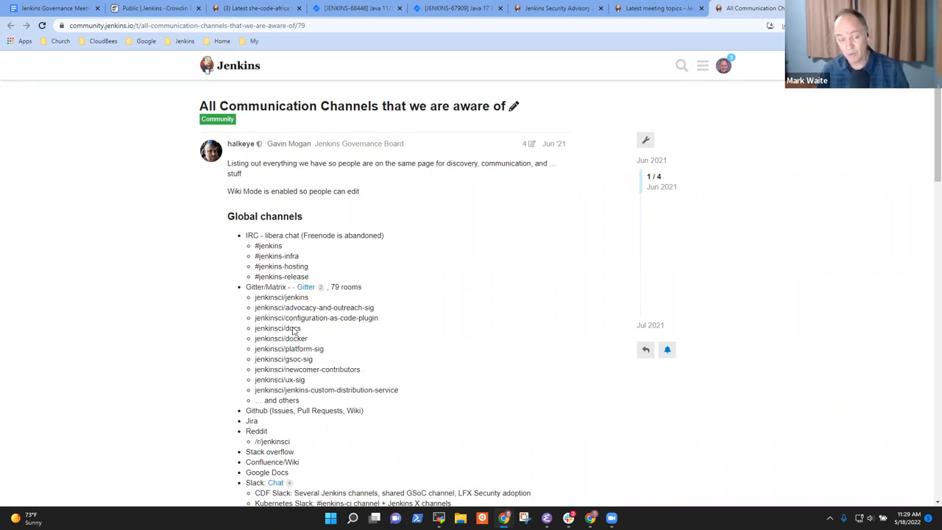
double_click(277, 326)
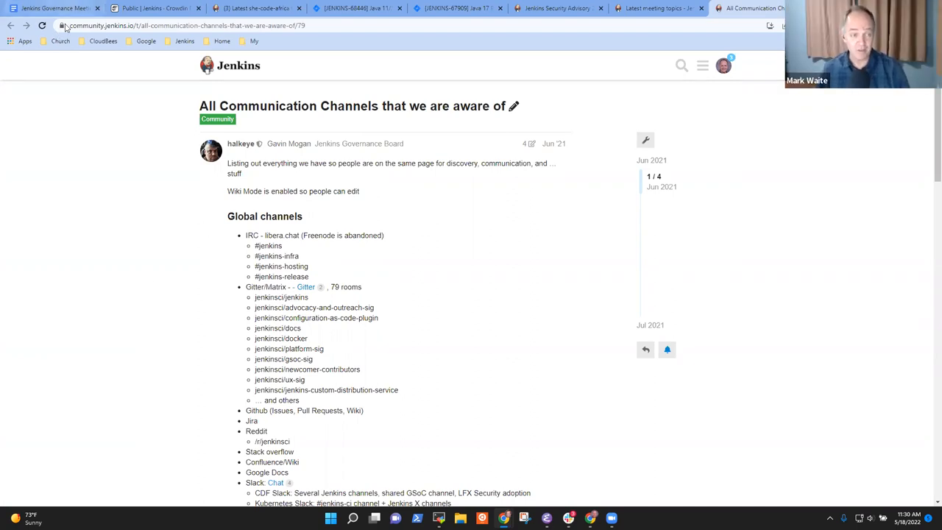
mouse_move(362, 377)
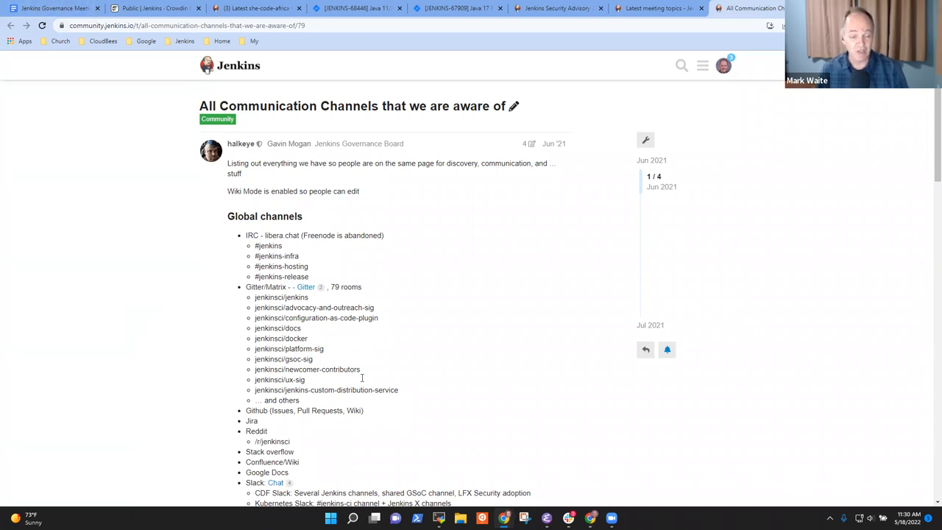
mouse_move(342, 446)
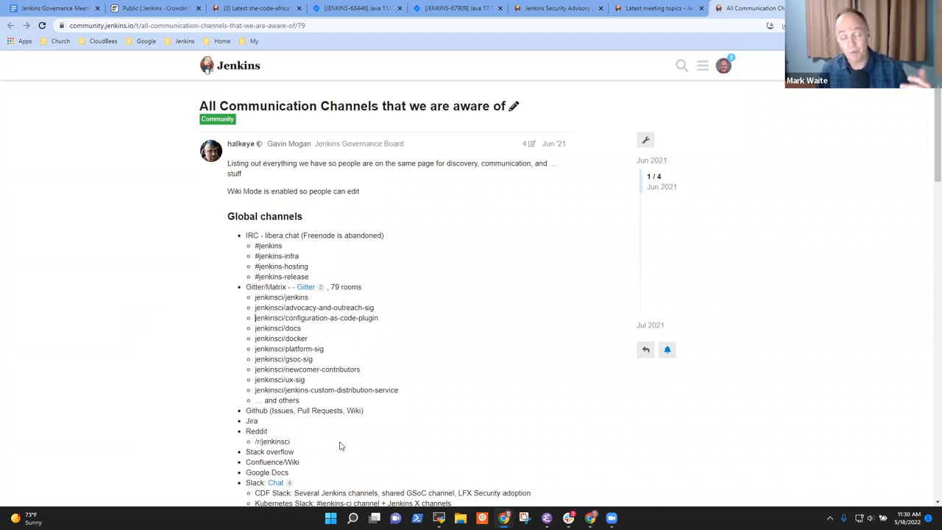
mouse_move(347, 460)
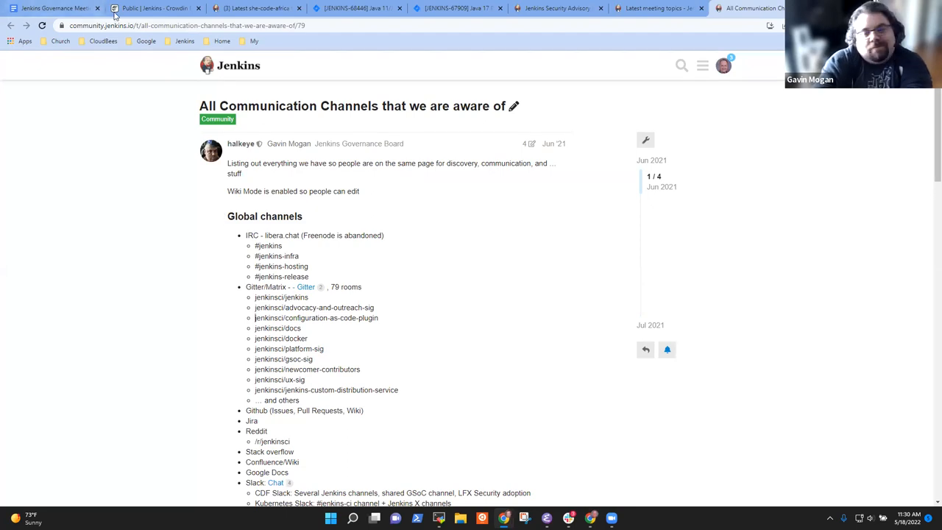
Return to the agenda doc with the insertion point at the end of the May 18 notes
click(52, 8)
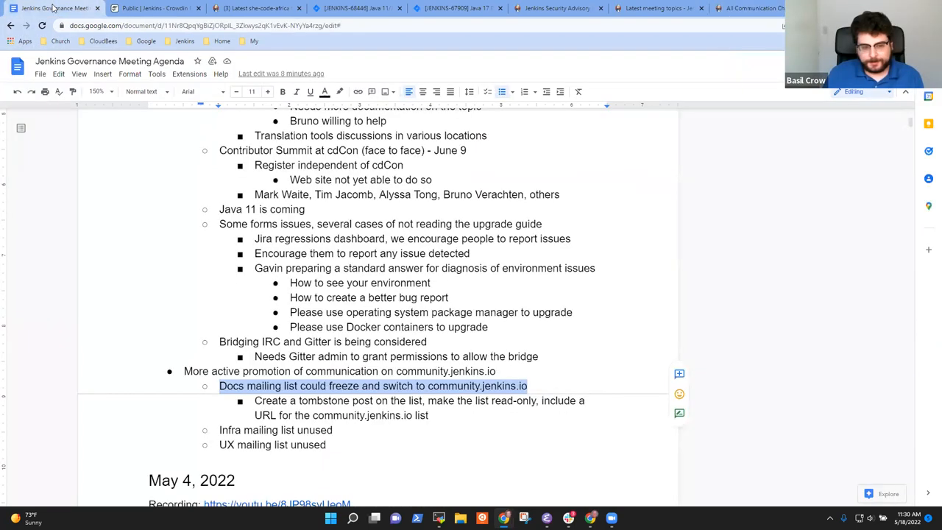
click(323, 371)
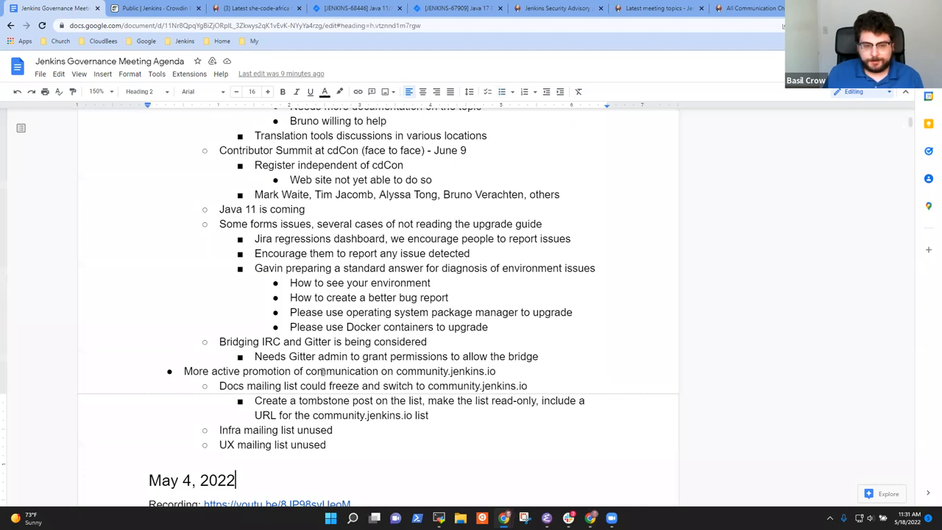
Add a new bullet 'Unifying issue trackers a likely future topic' and select the line
key(enter)
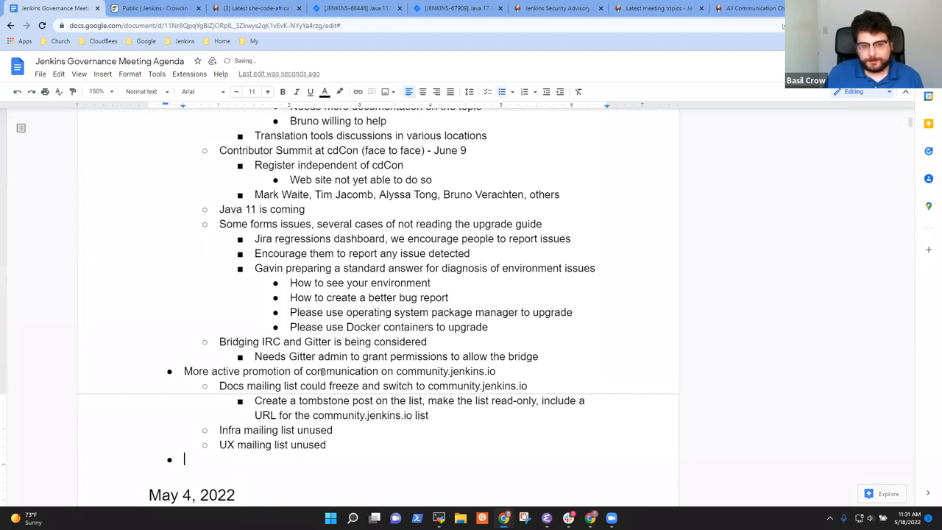
text(Uni)
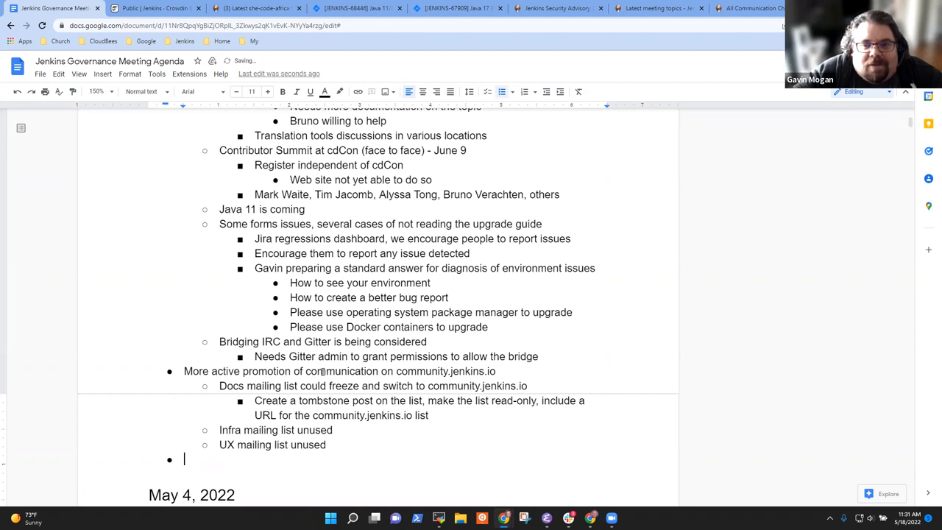
text(Unifying issue)
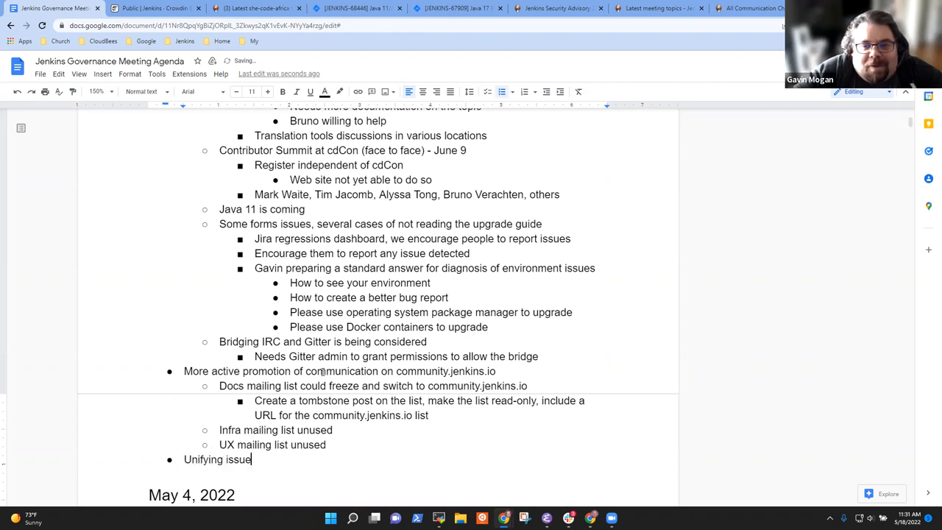
text(trackers)
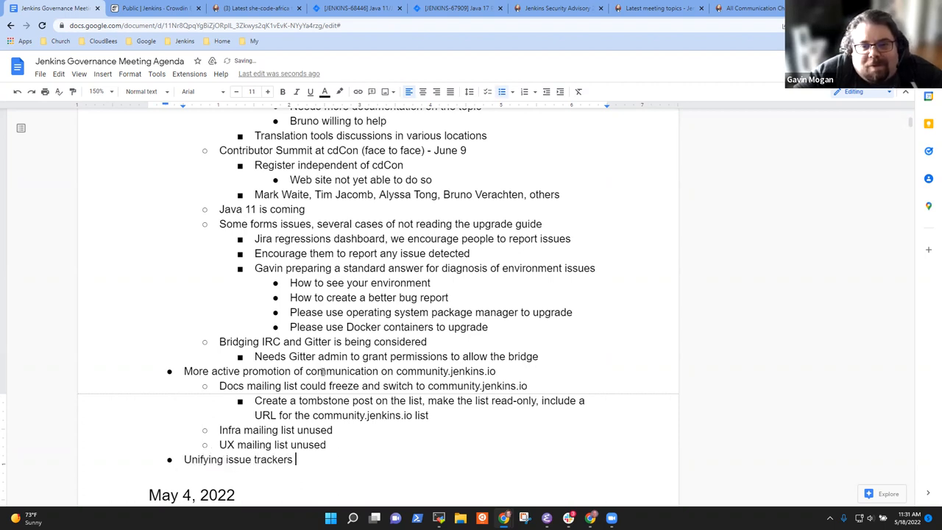
text(a likely fu)
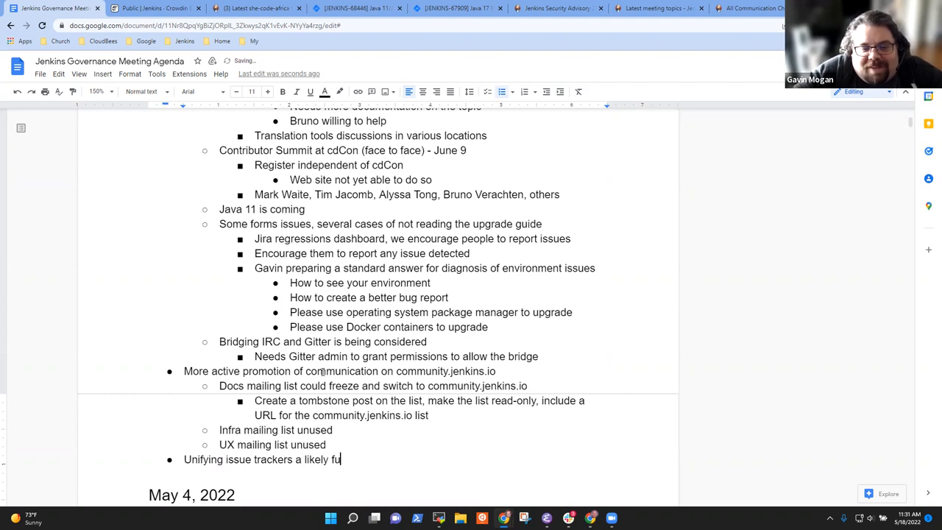
text(ture)
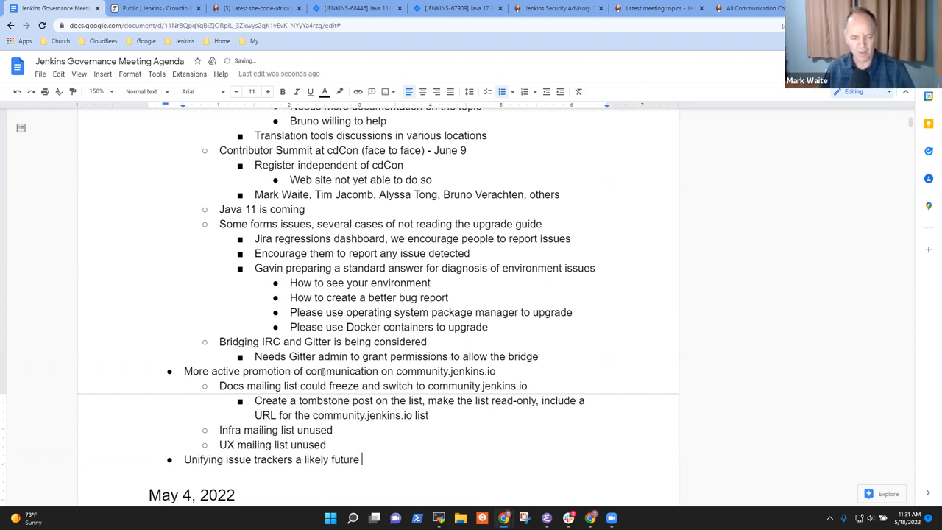
text(topic)
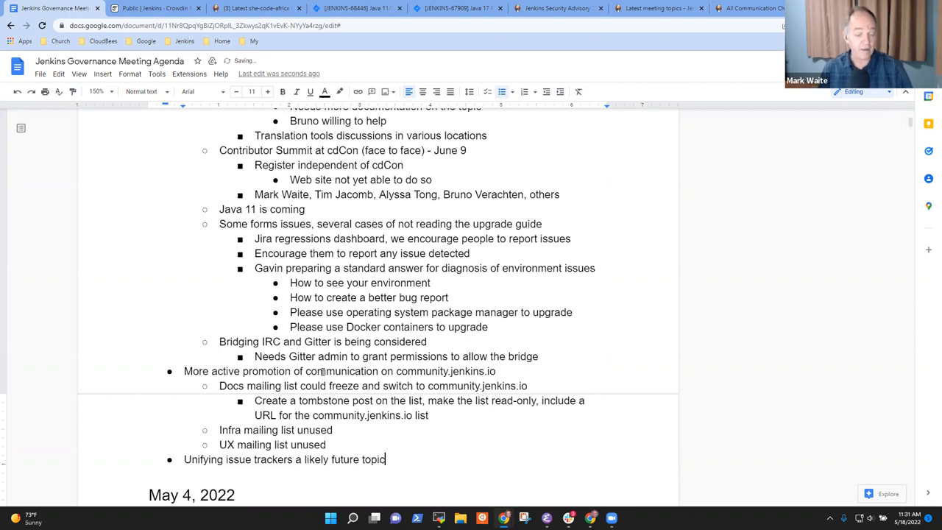
triple_click(285, 459)
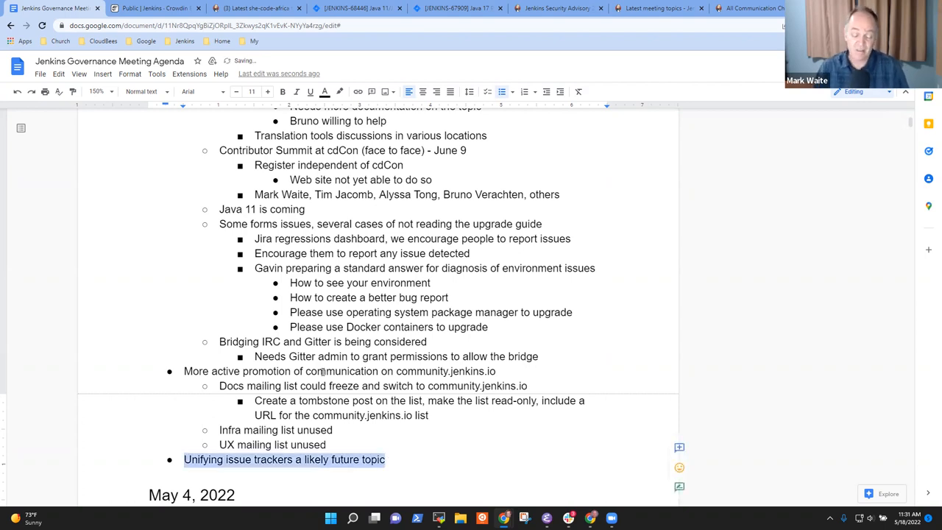